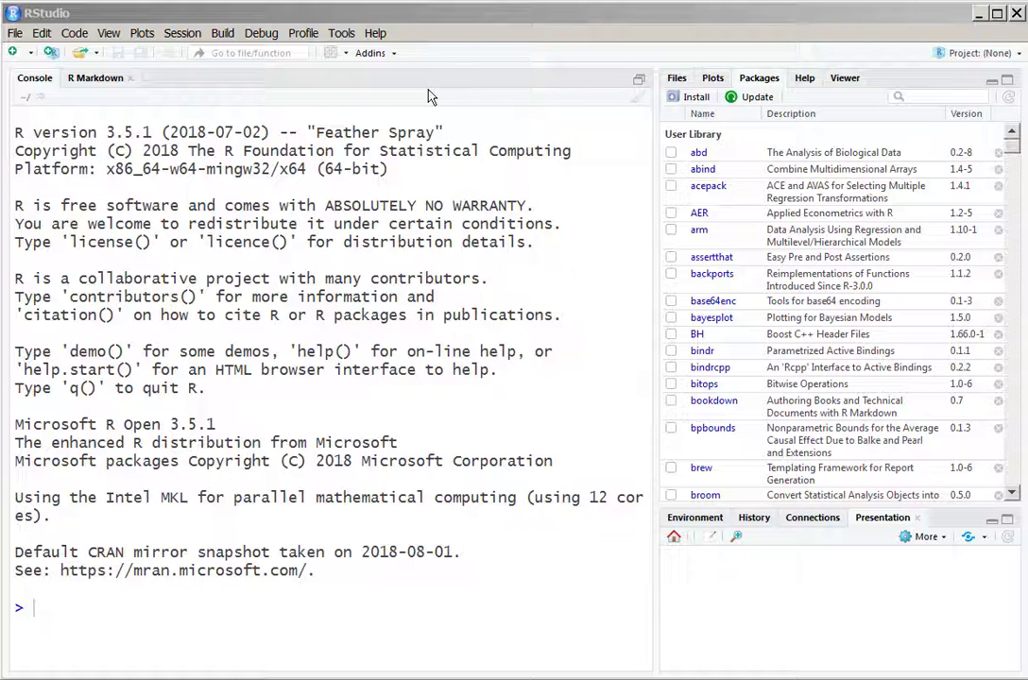
mouse_move(219, 90)
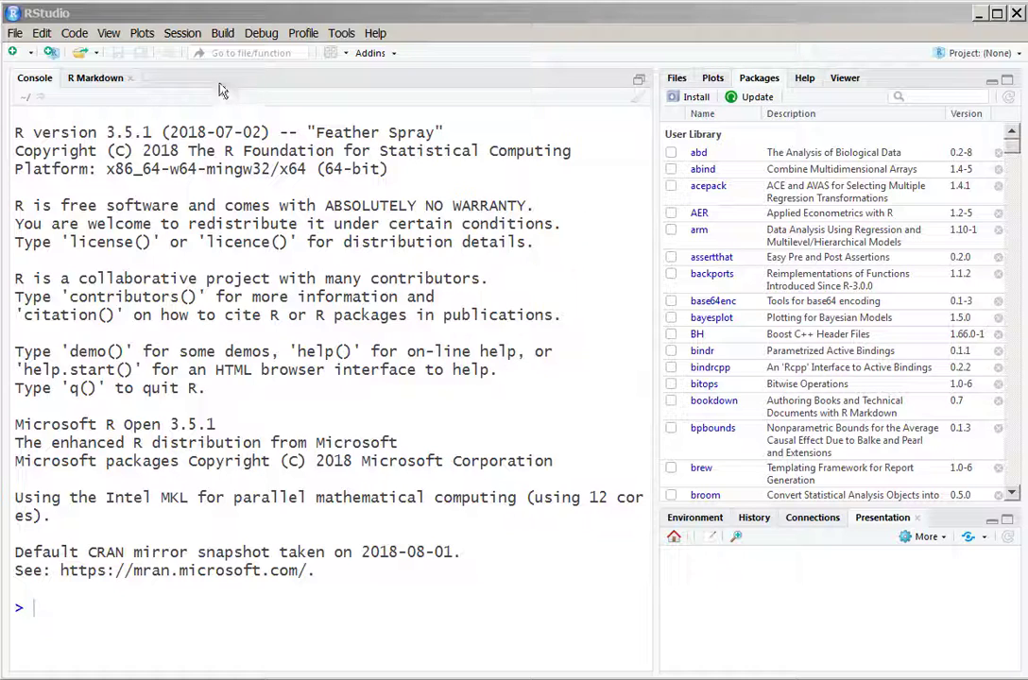
mouse_move(212, 89)
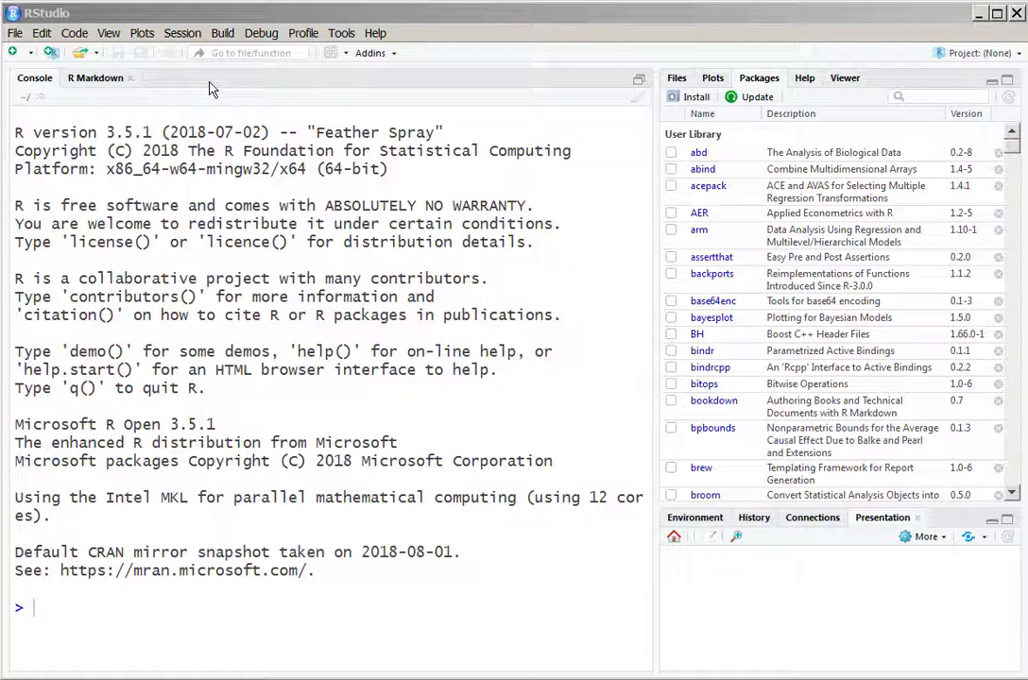
mouse_move(204, 89)
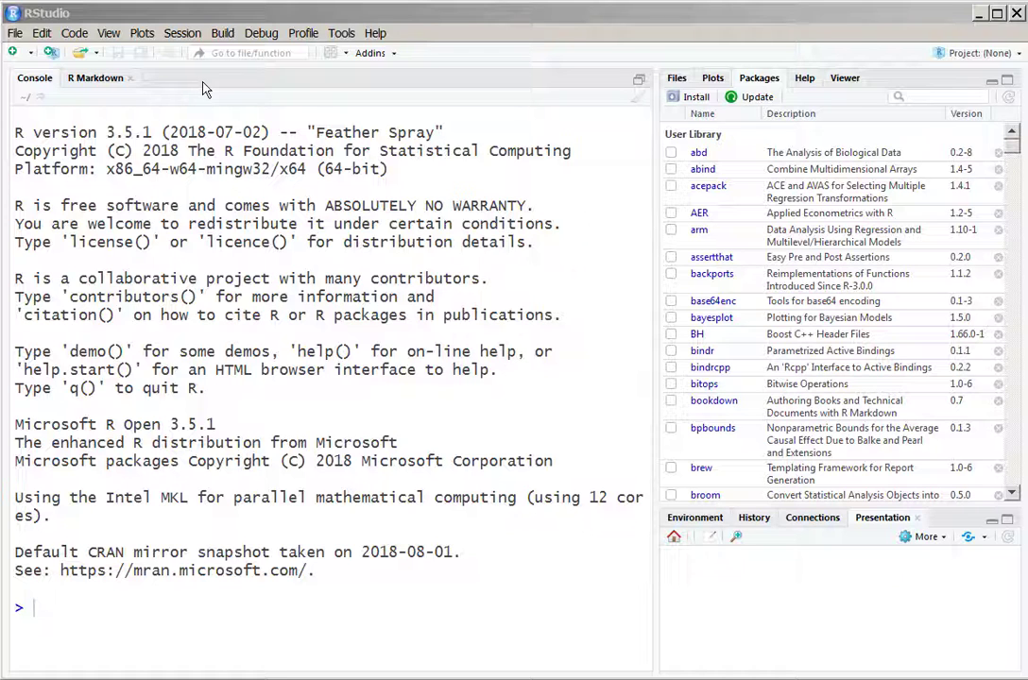
Create a new R Markdown document titled test with HTML output via File > New File
left_click(13, 34)
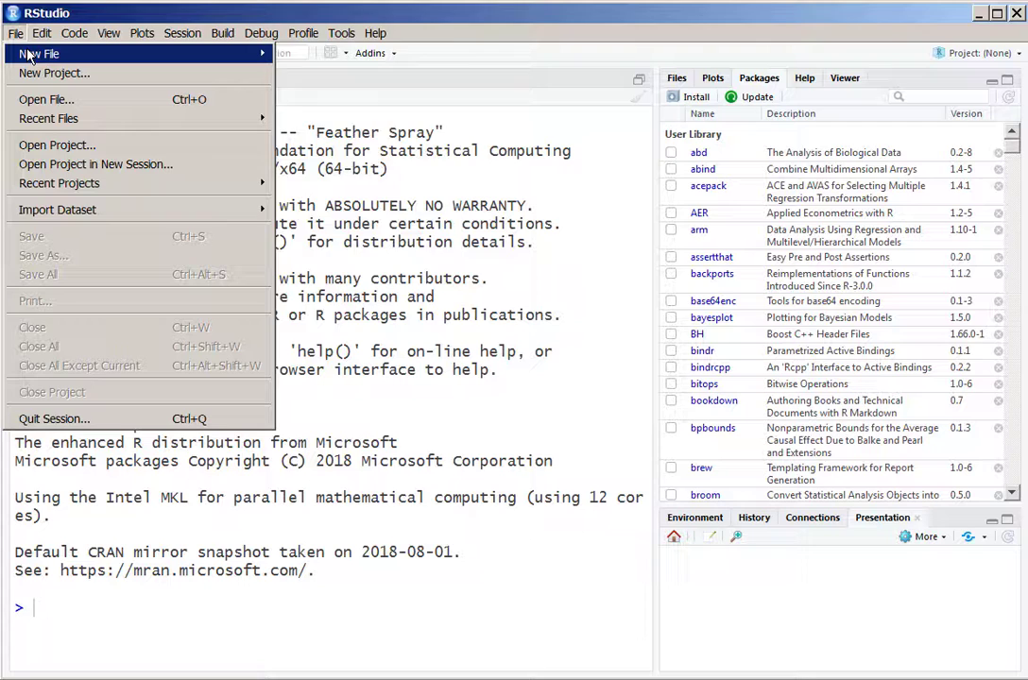
mouse_move(37, 53)
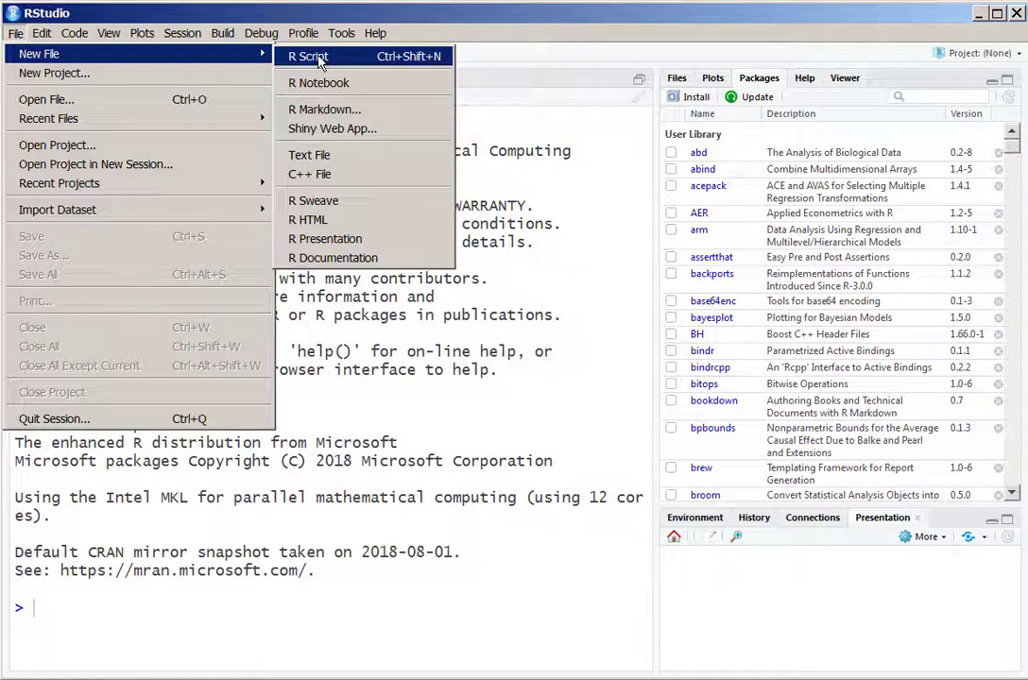
left_click(325, 107)
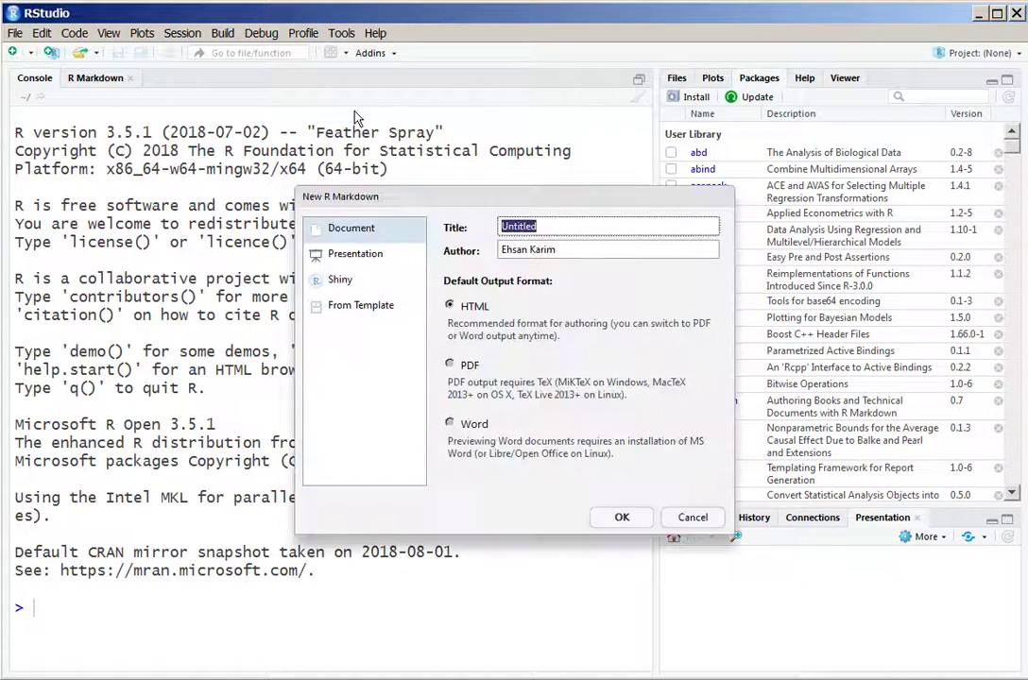
type("test")
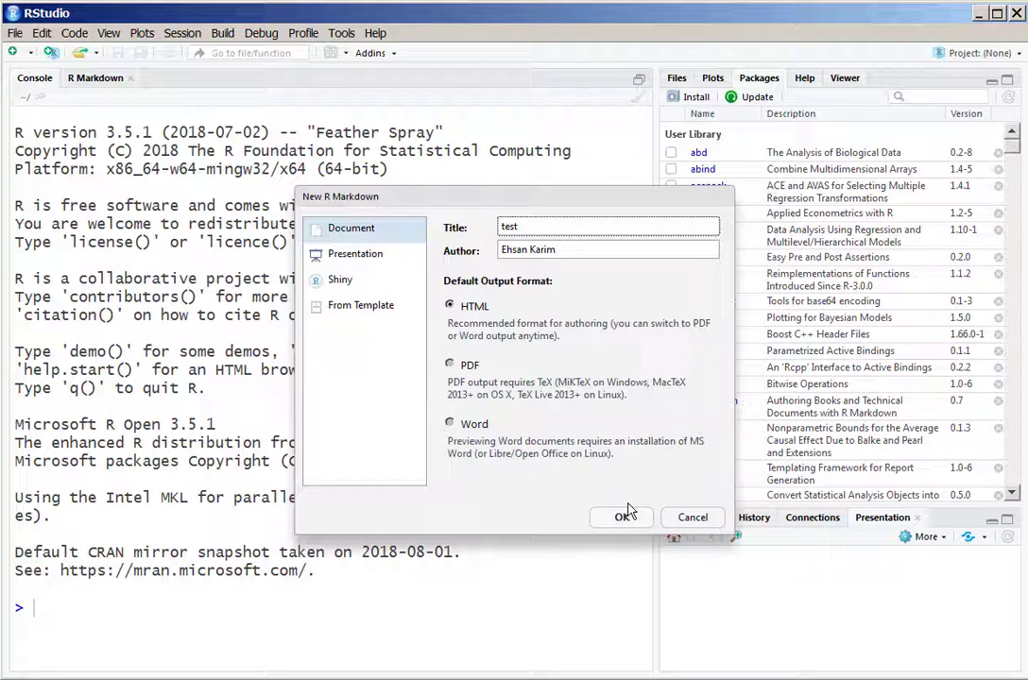
left_click(619, 517)
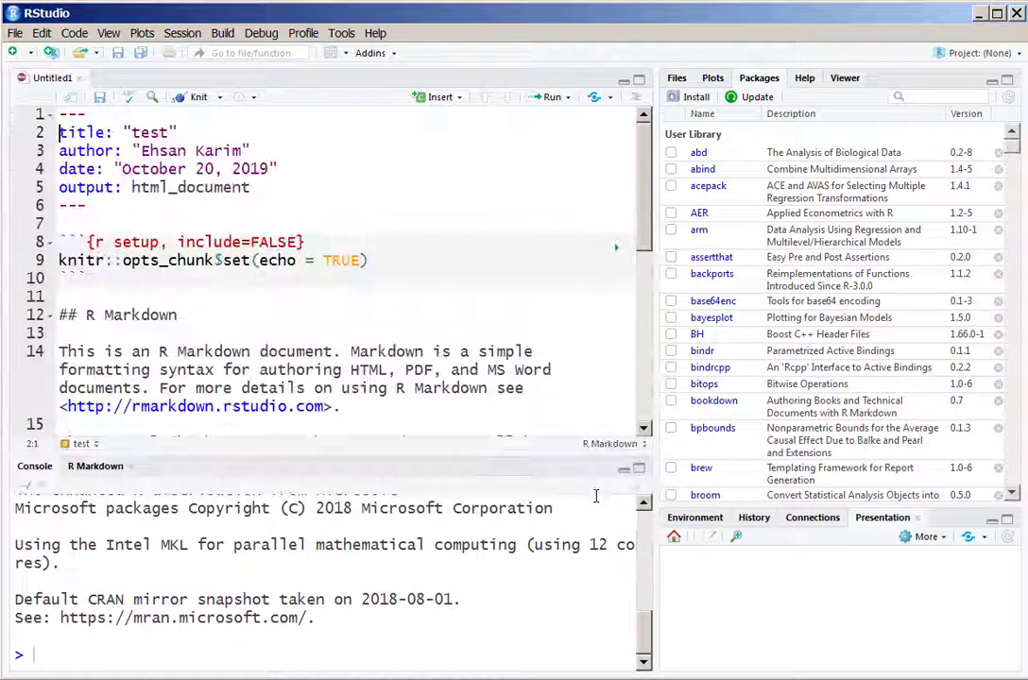
mouse_move(538, 457)
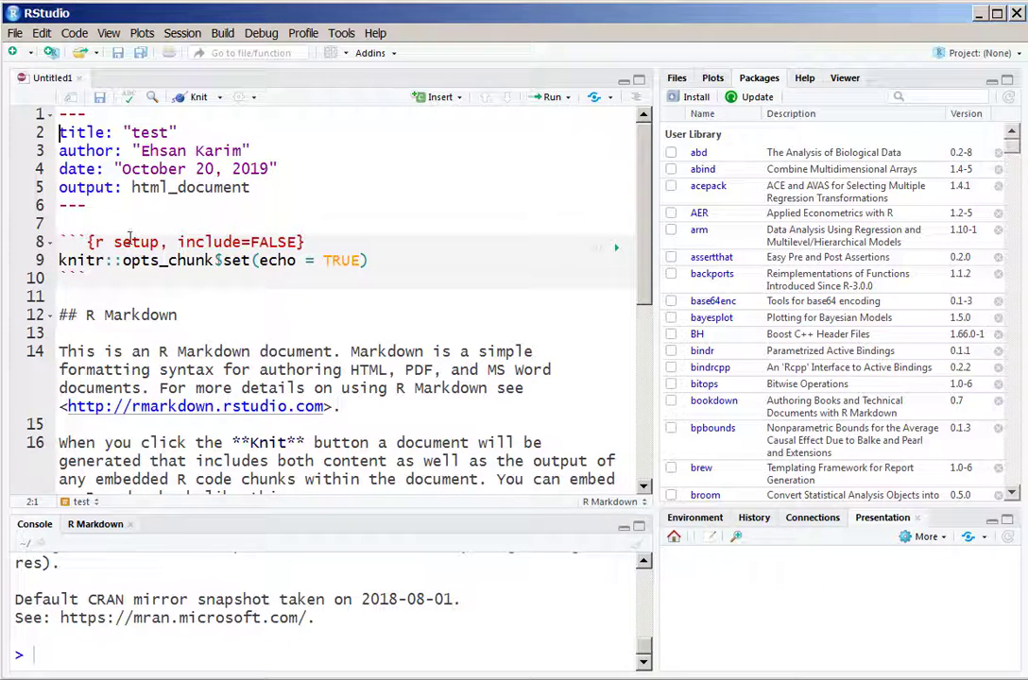
Select the template's example content below the header and setup chunk for removal
left_click_drag(59, 113, 84, 204)
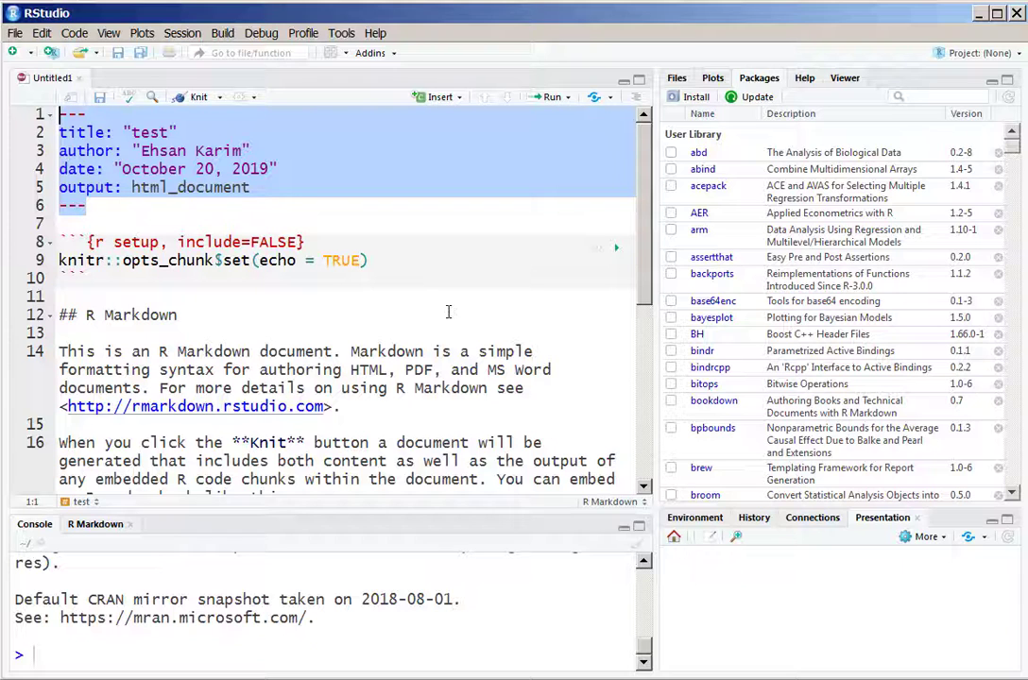
mouse_move(268, 312)
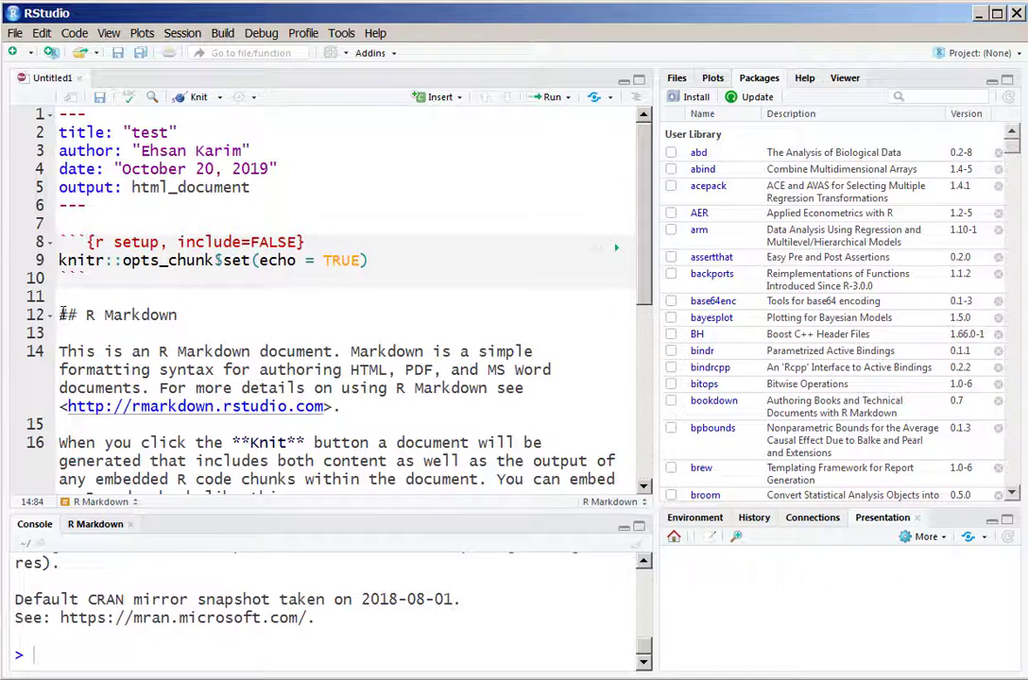
scroll("down", 3)
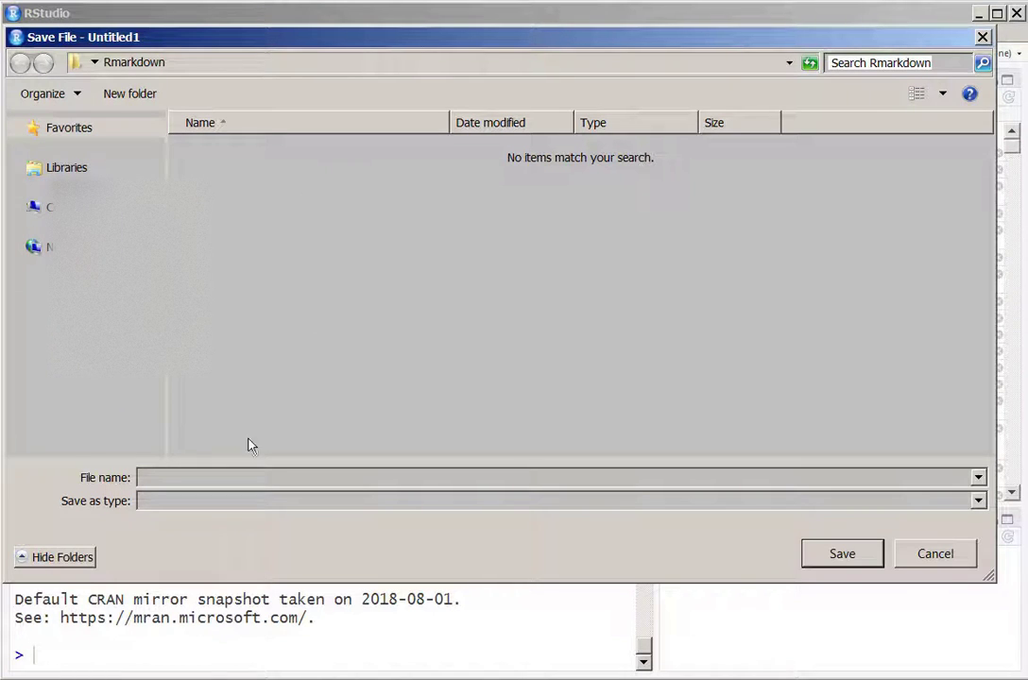
Save the document as test.RMD in the Rmarkdown folder
type("test.RMD")
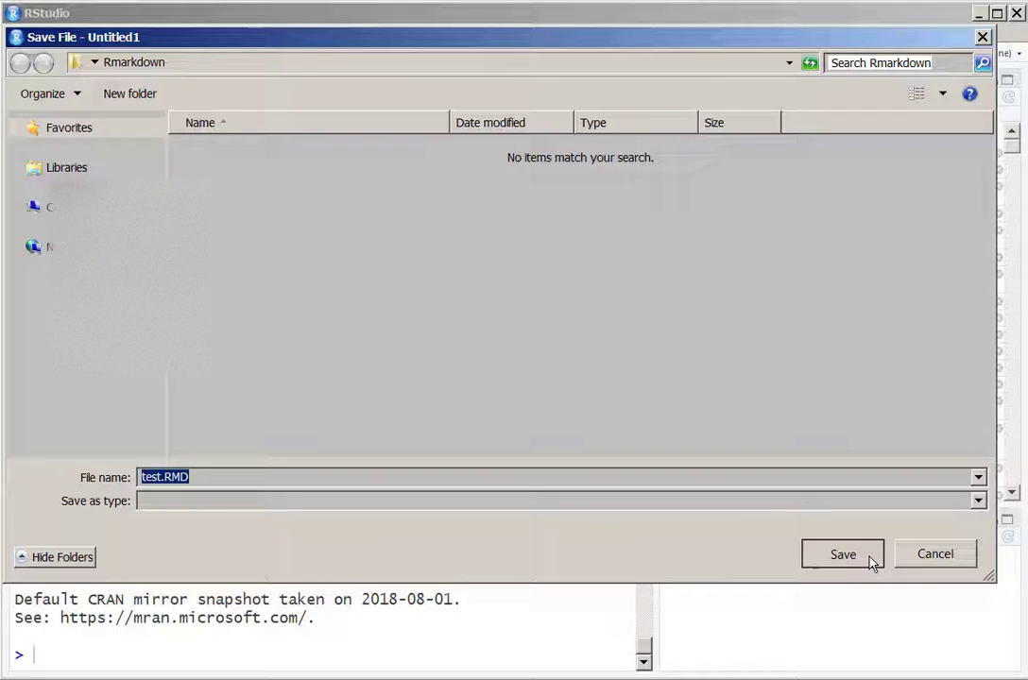
left_click(842, 553)
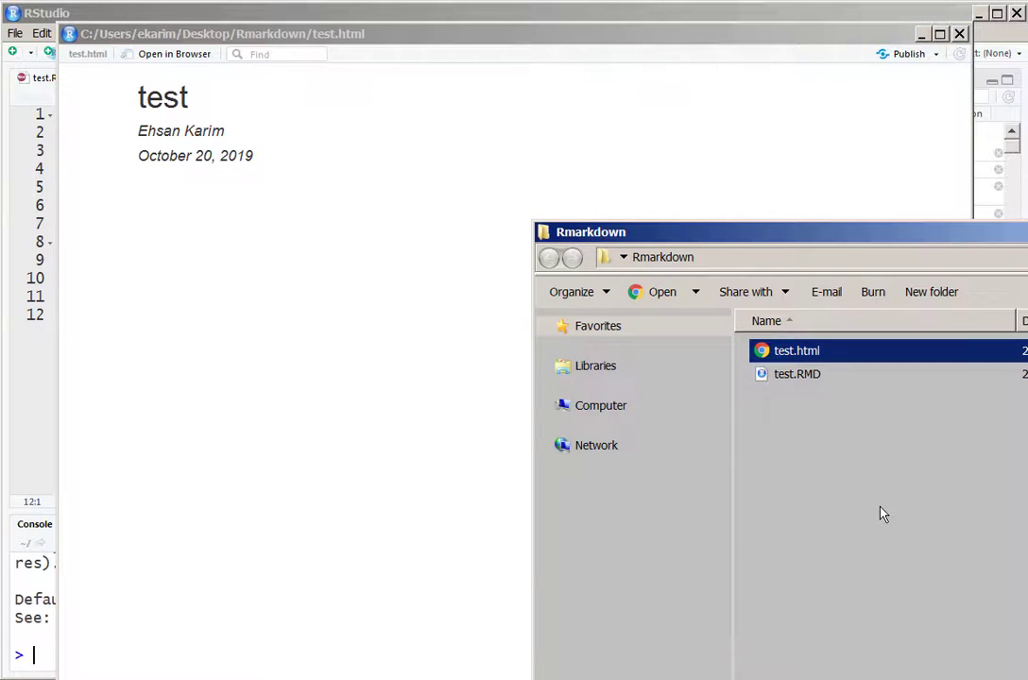
mouse_move(952, 57)
type("# Int")
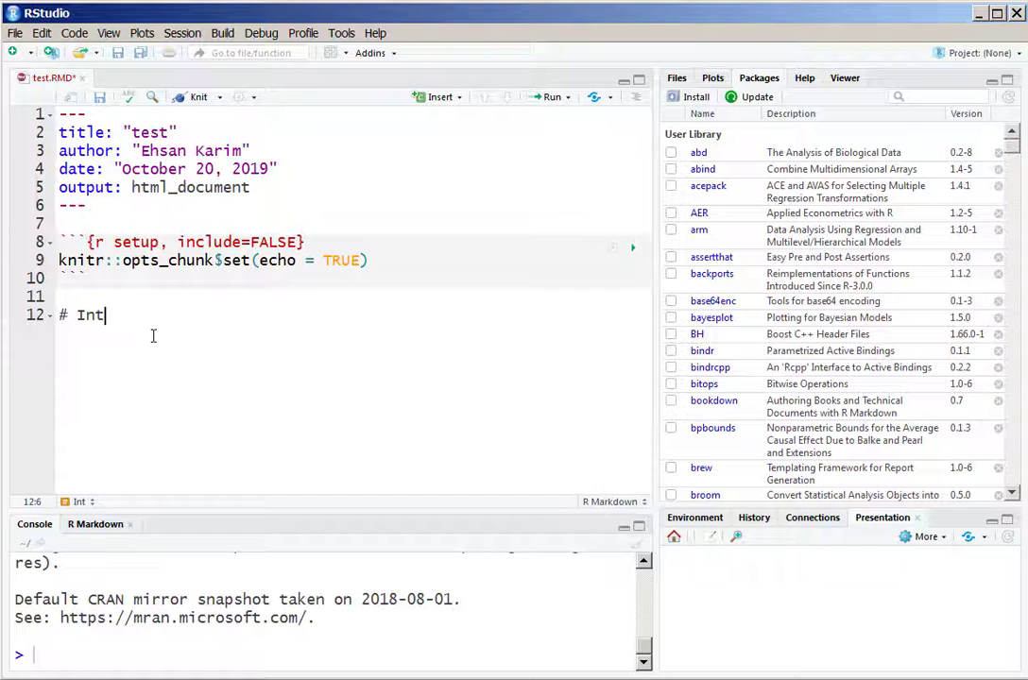
Write top-level headings Introduction, Methods, Results, Discussion and Web-appendix on separate lines
type("roduction")
type("# Methods")
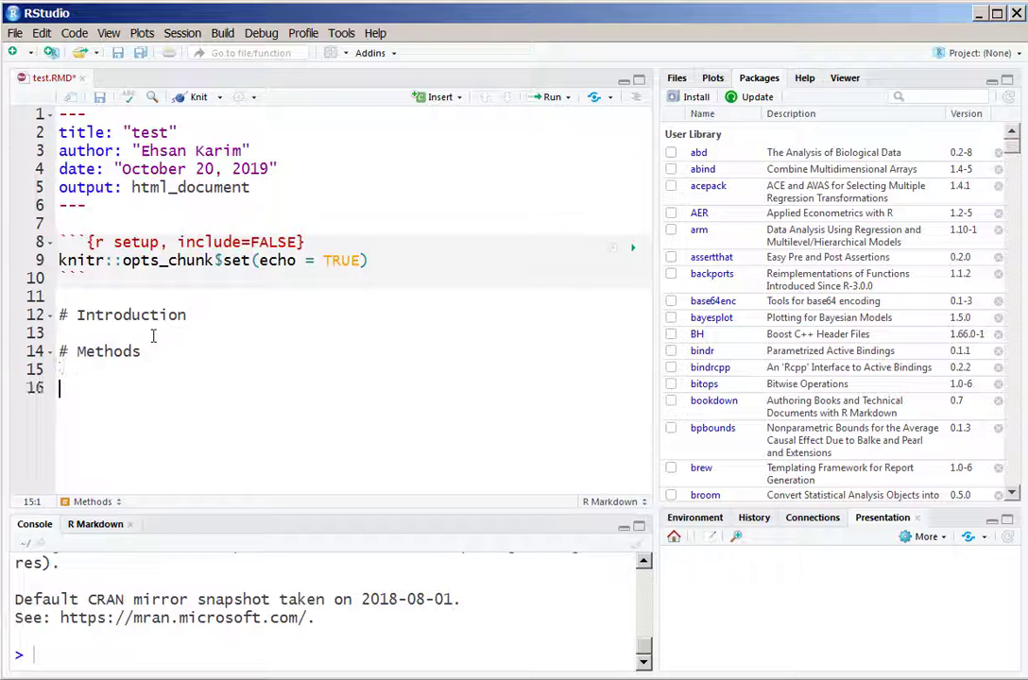
type("# Results")
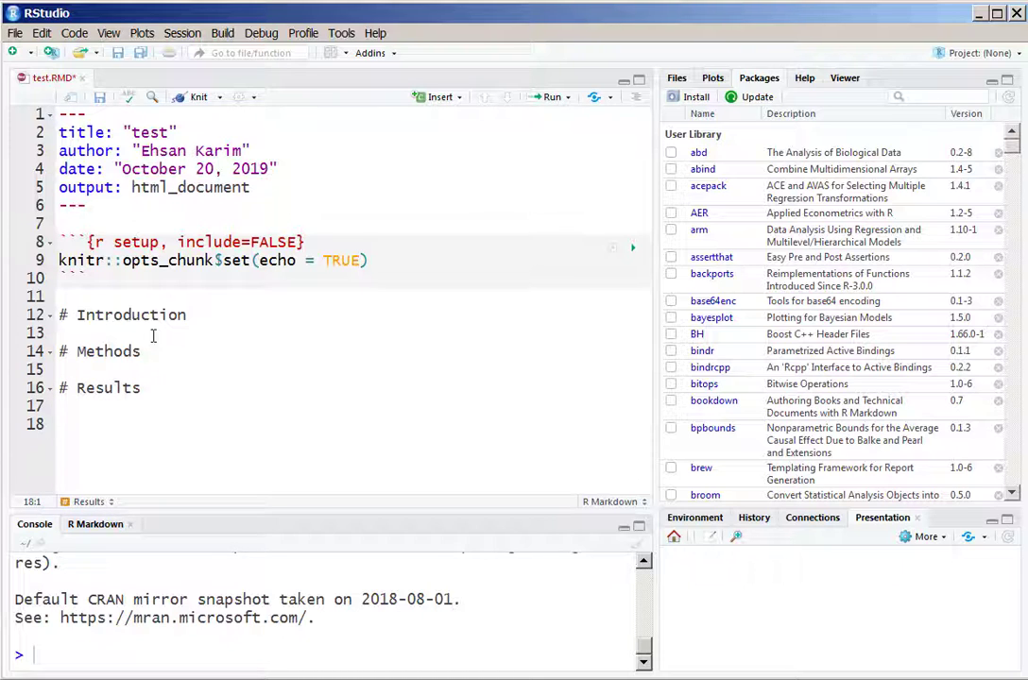
type("# Discus")
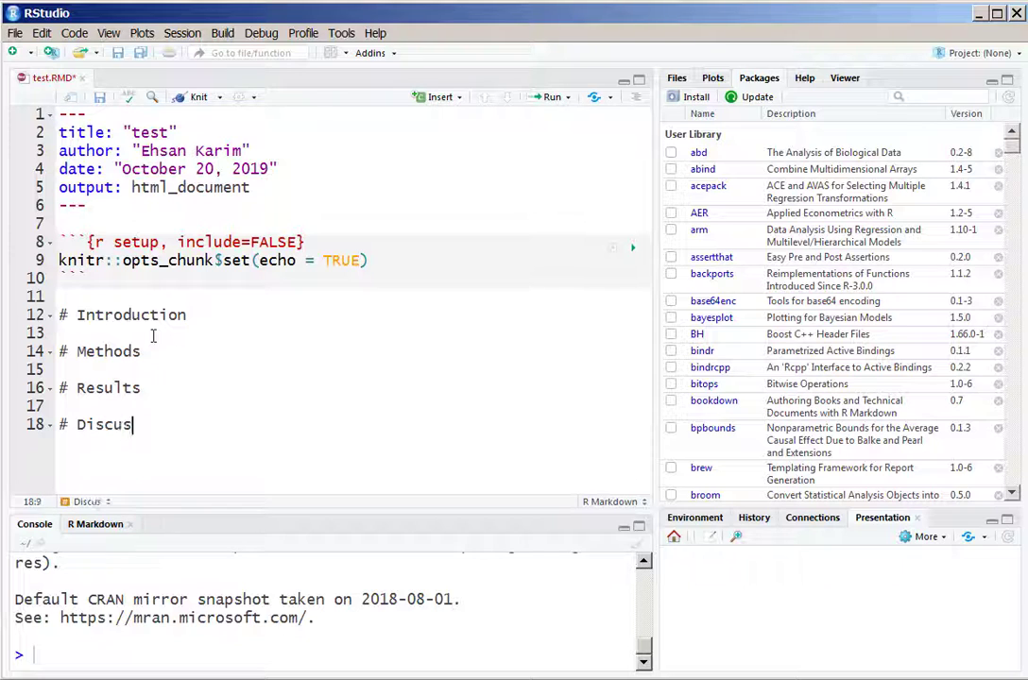
type("sion")
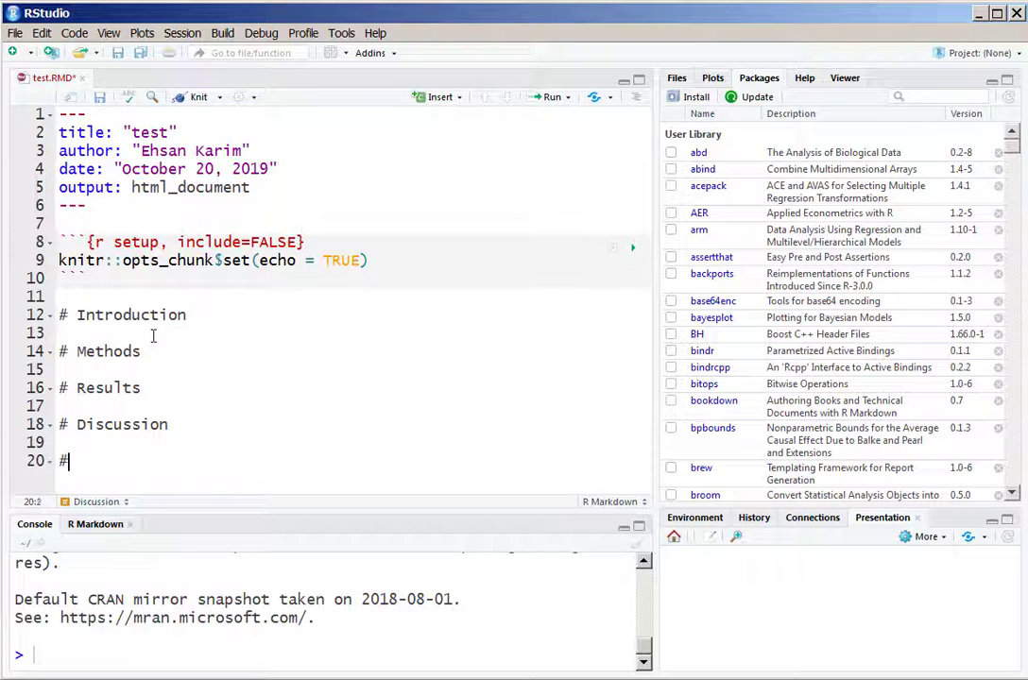
type("Web-appendix")
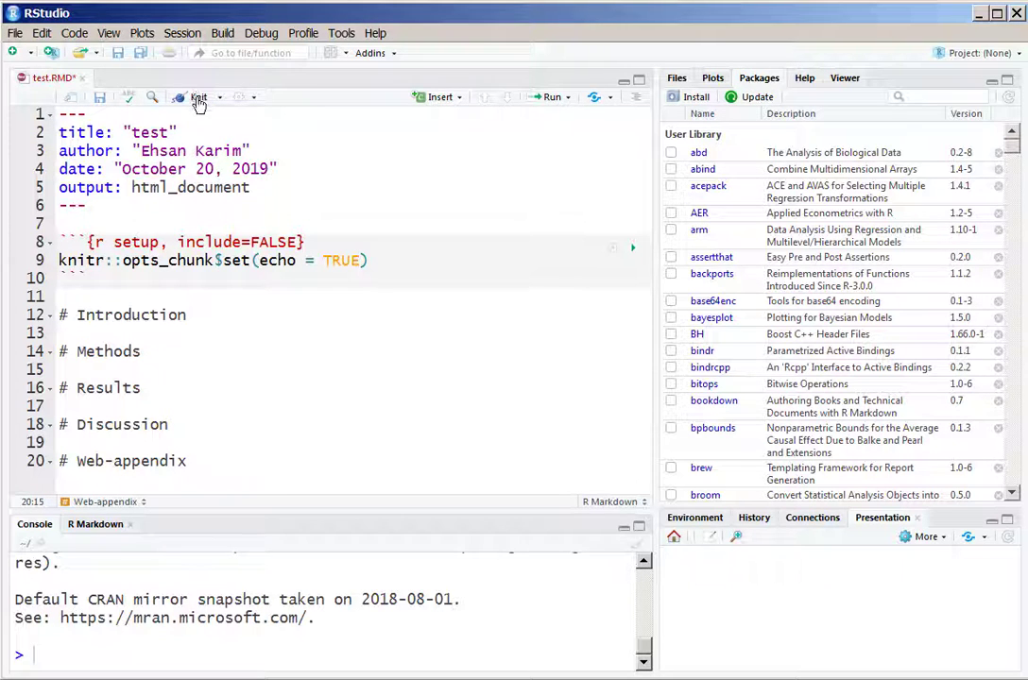
Knit the document so the HTML preview shows the five section headings
left_click(197, 99)
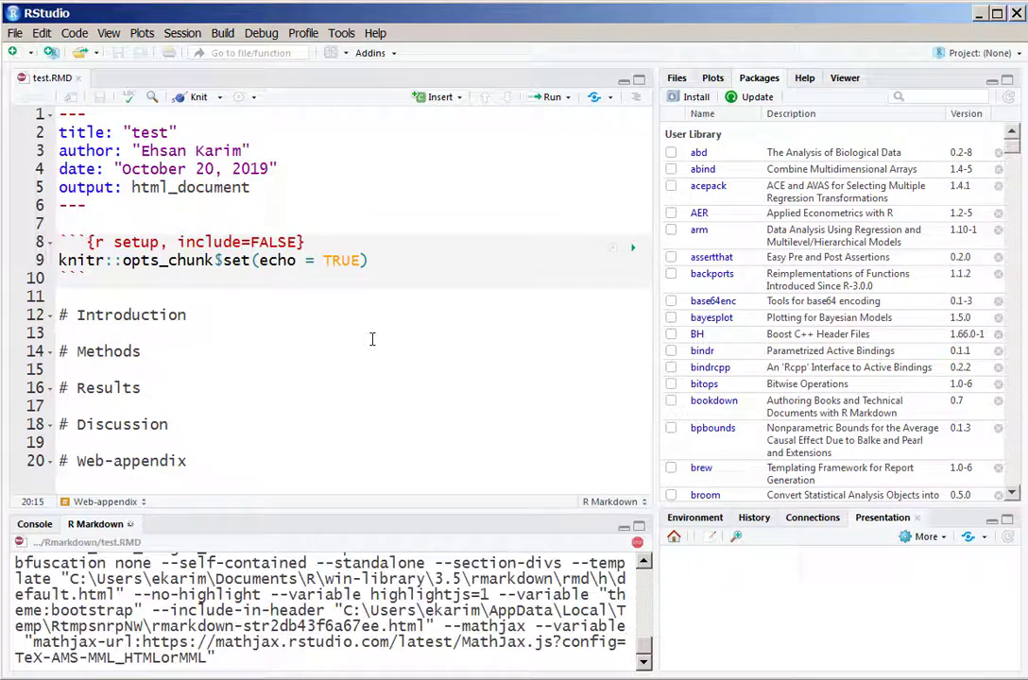
left_click(191, 96)
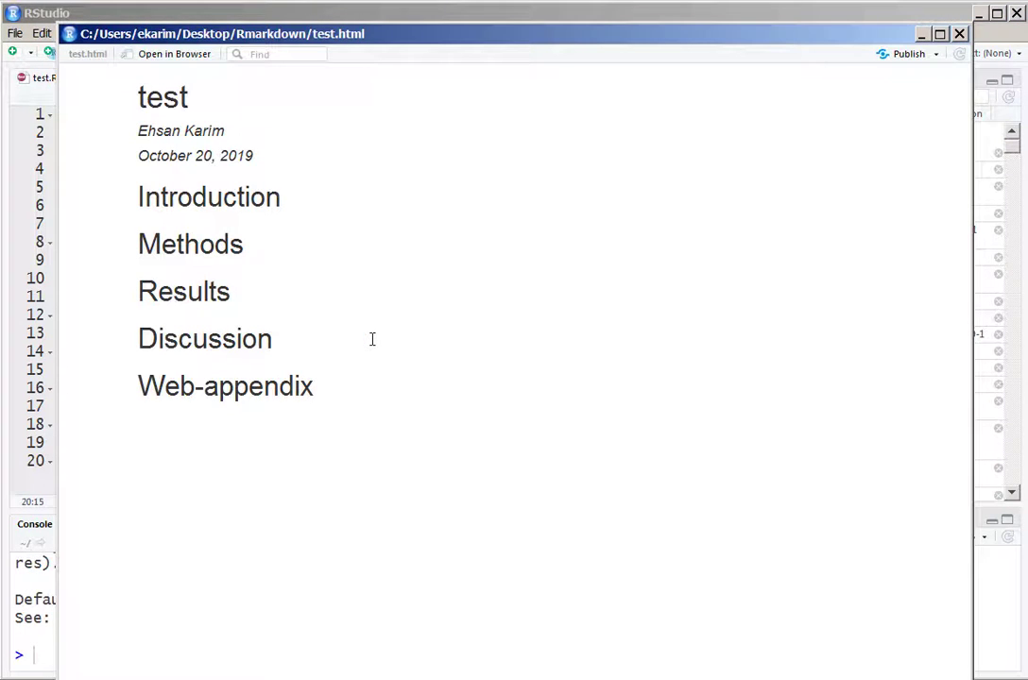
mouse_move(34, 469)
type("## Data")
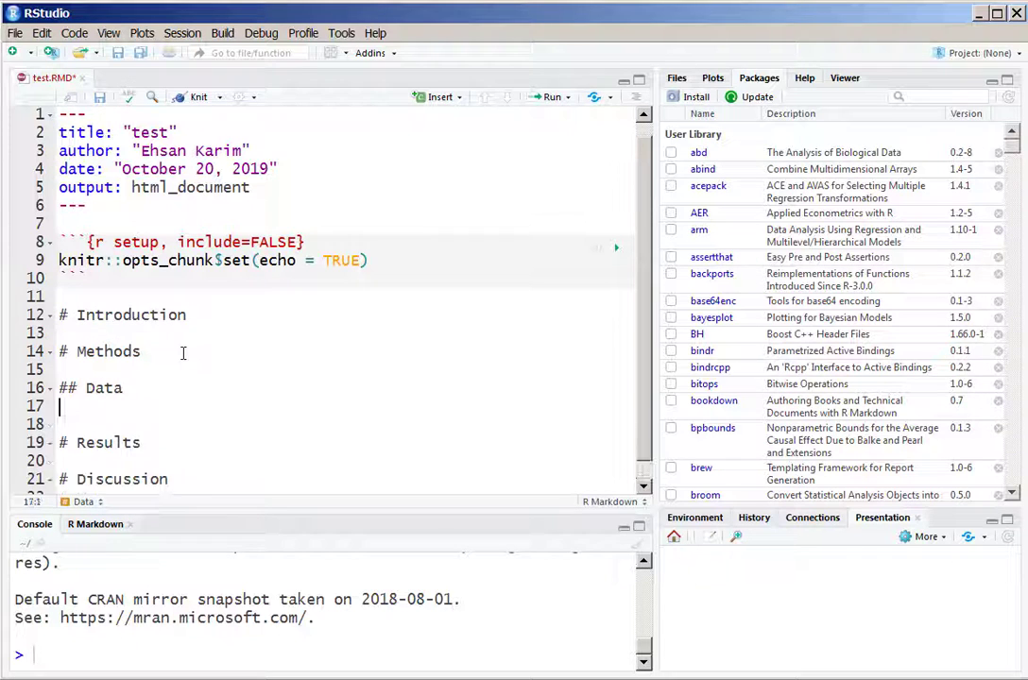
Add ## Data and ## Statistical analysis under Methods and re-knit the HTML
type("## Sta")
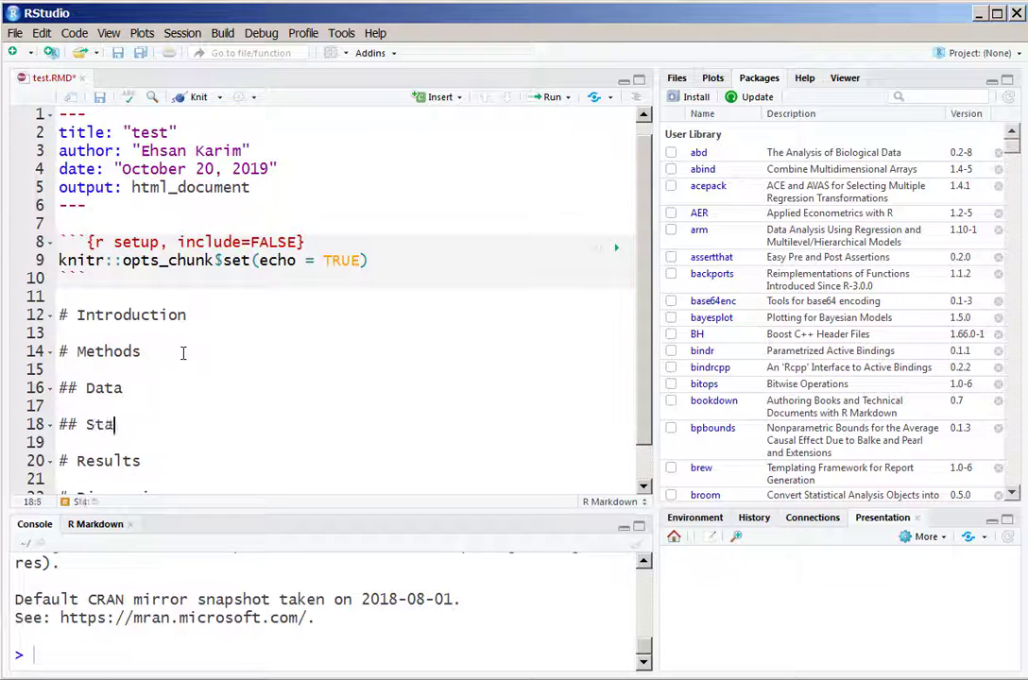
type("tistical")
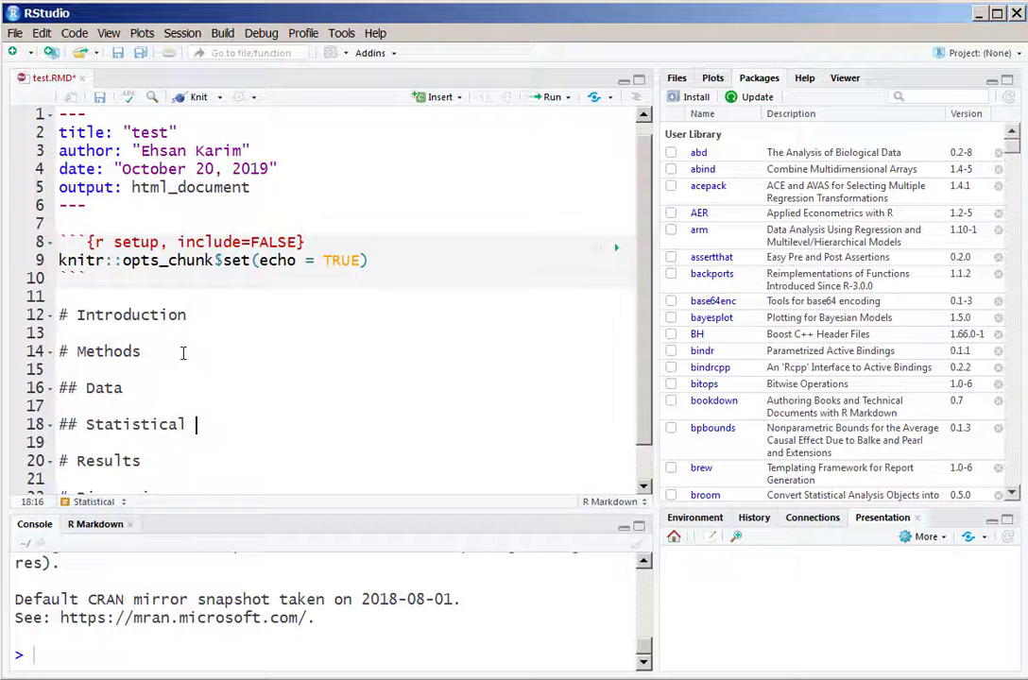
type("analy")
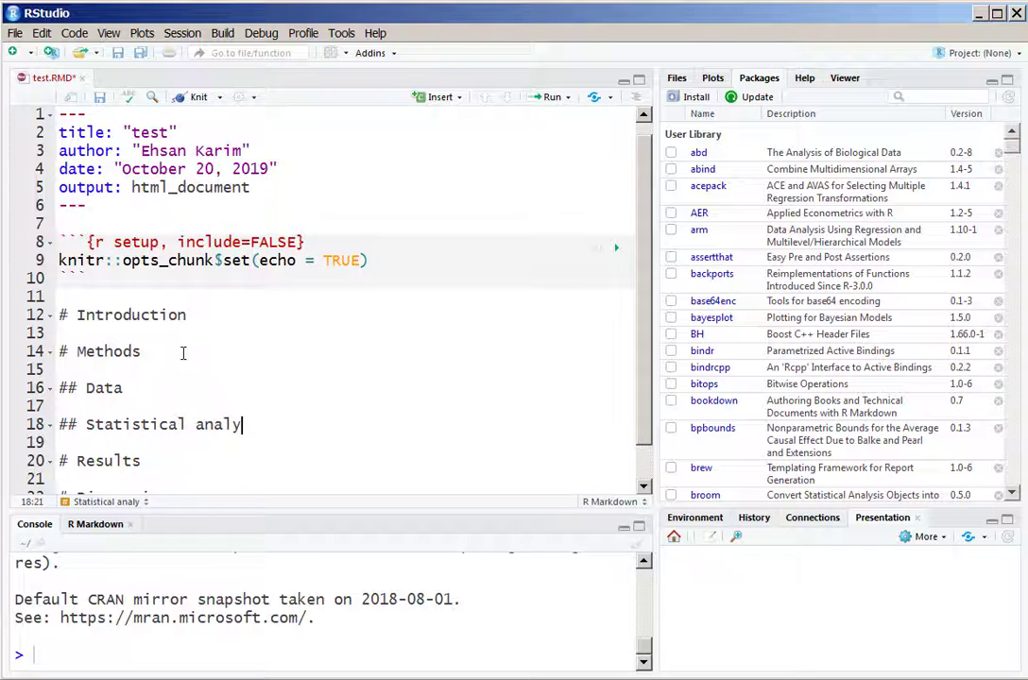
type("sis")
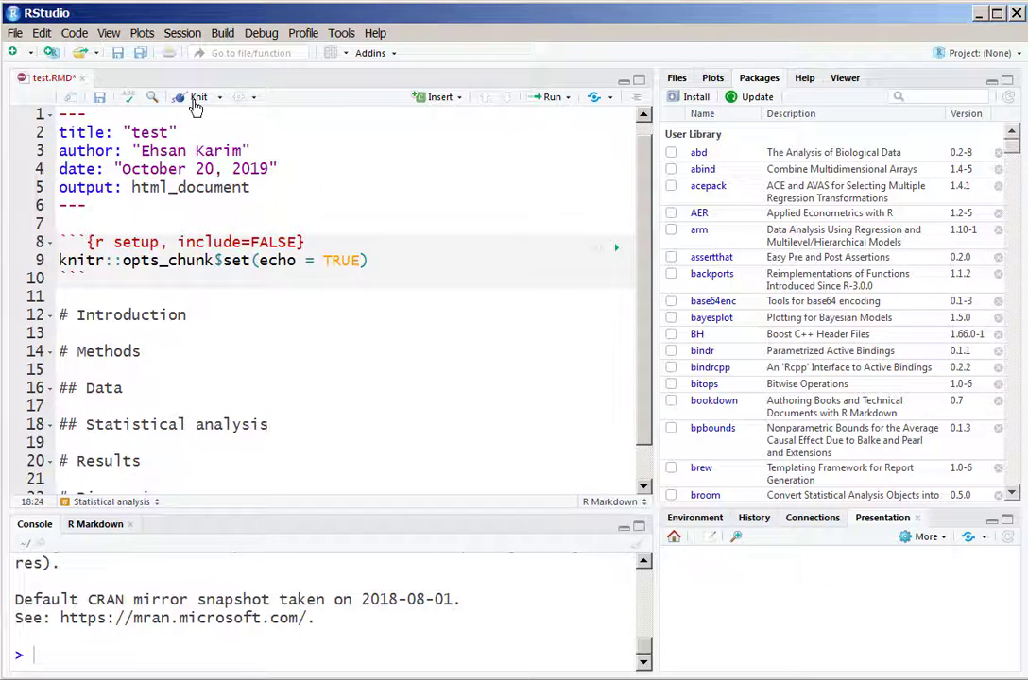
left_click(196, 99)
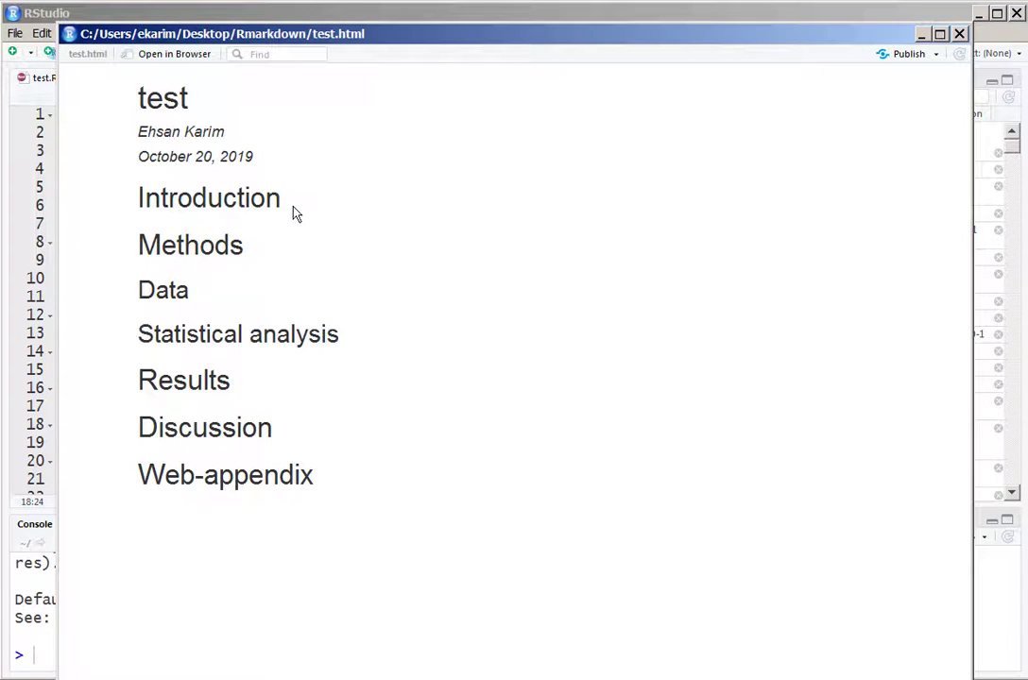
mouse_move(92, 324)
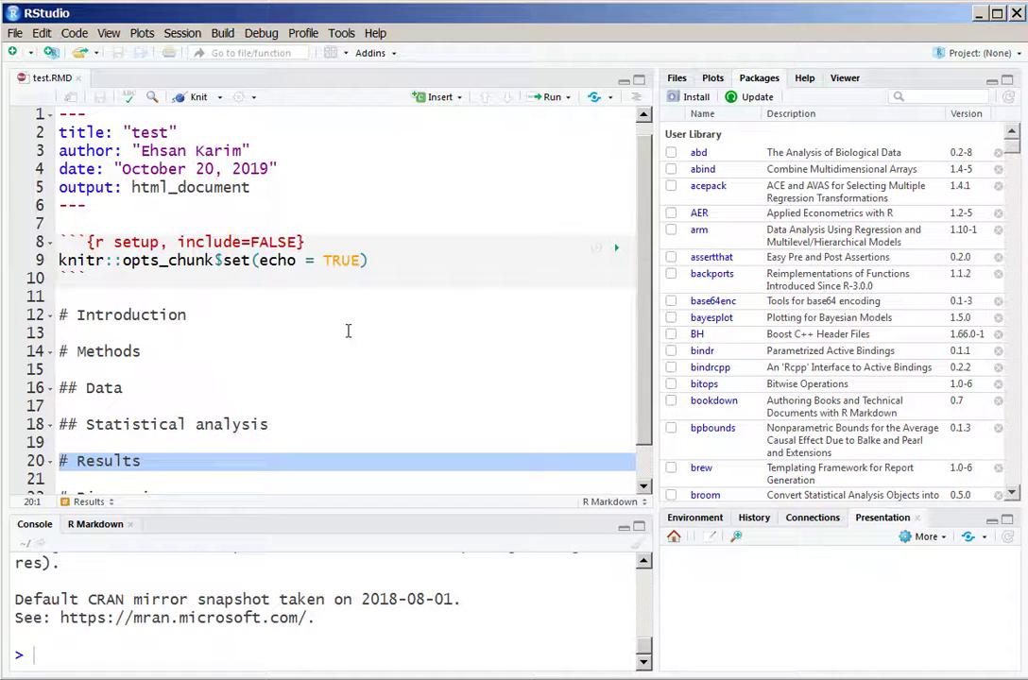
Insert an R chunk computing 1+4 below the Data heading and knit to show output 5
left_click(125, 387)
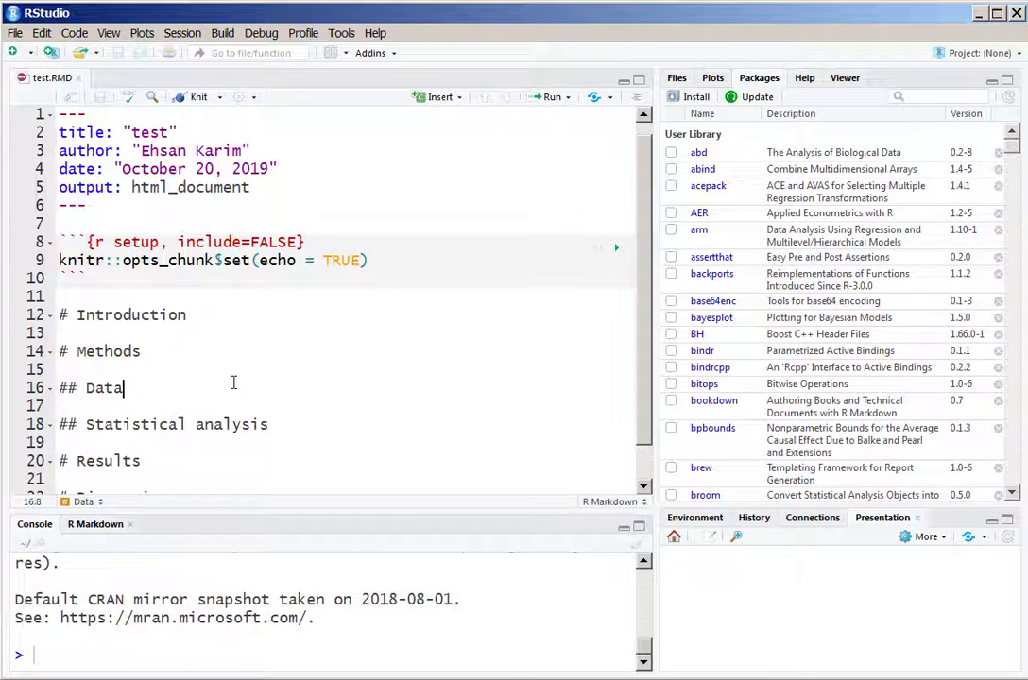
key("Enter")
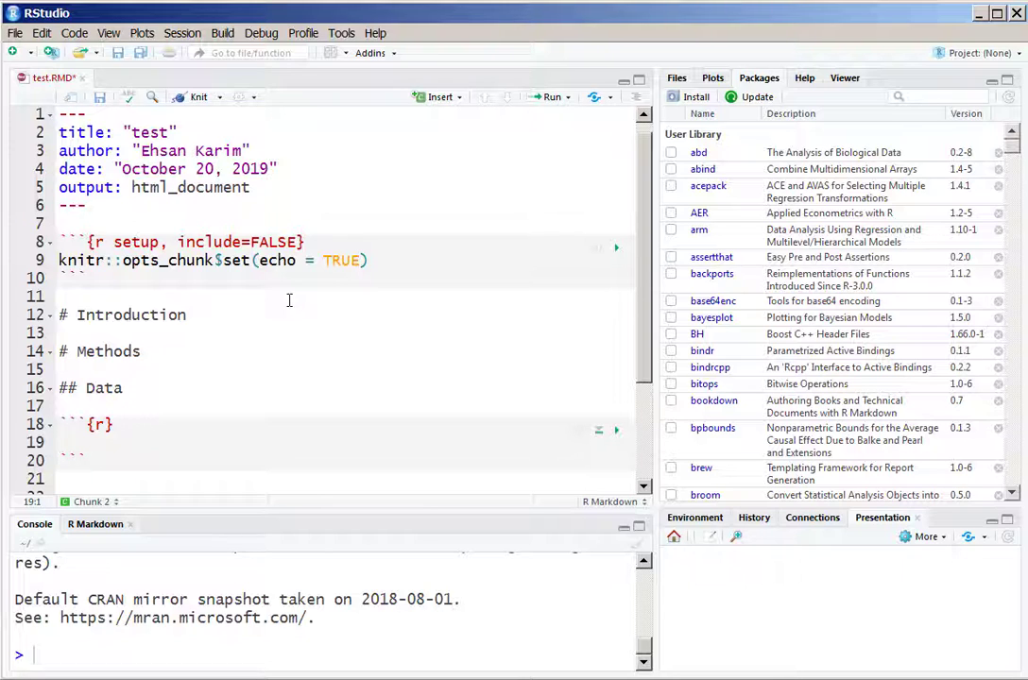
type("1+")
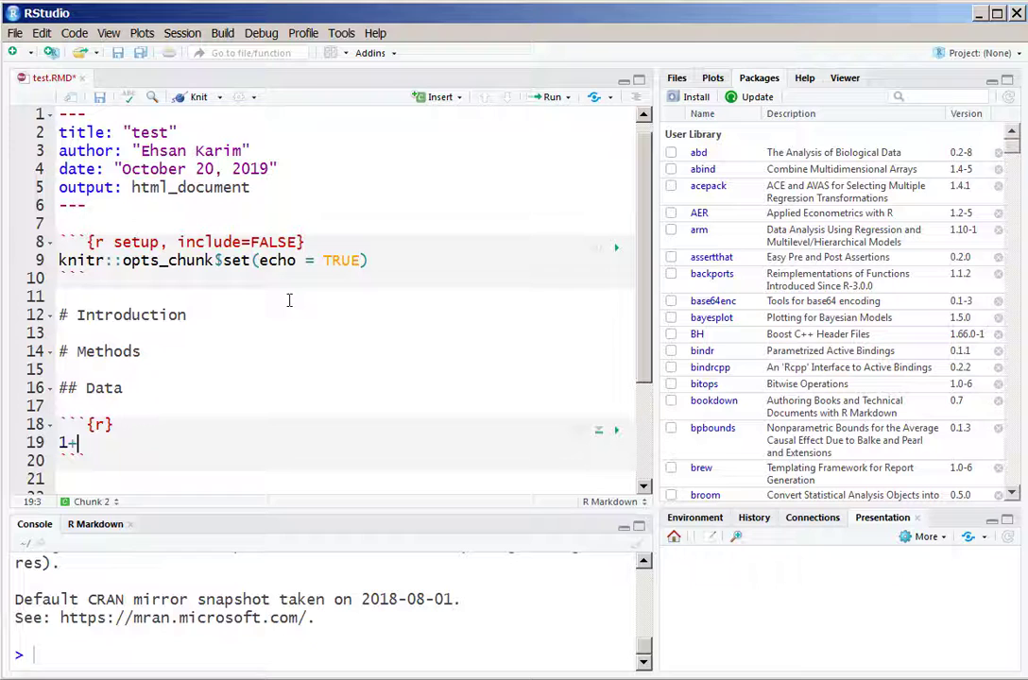
type("4")
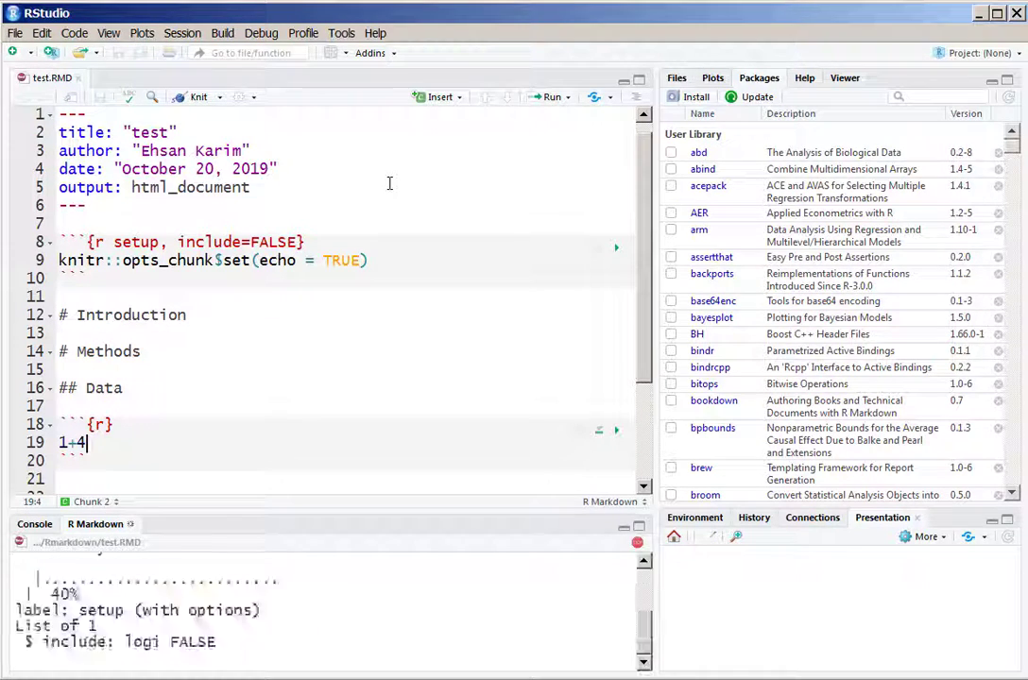
left_click(192, 96)
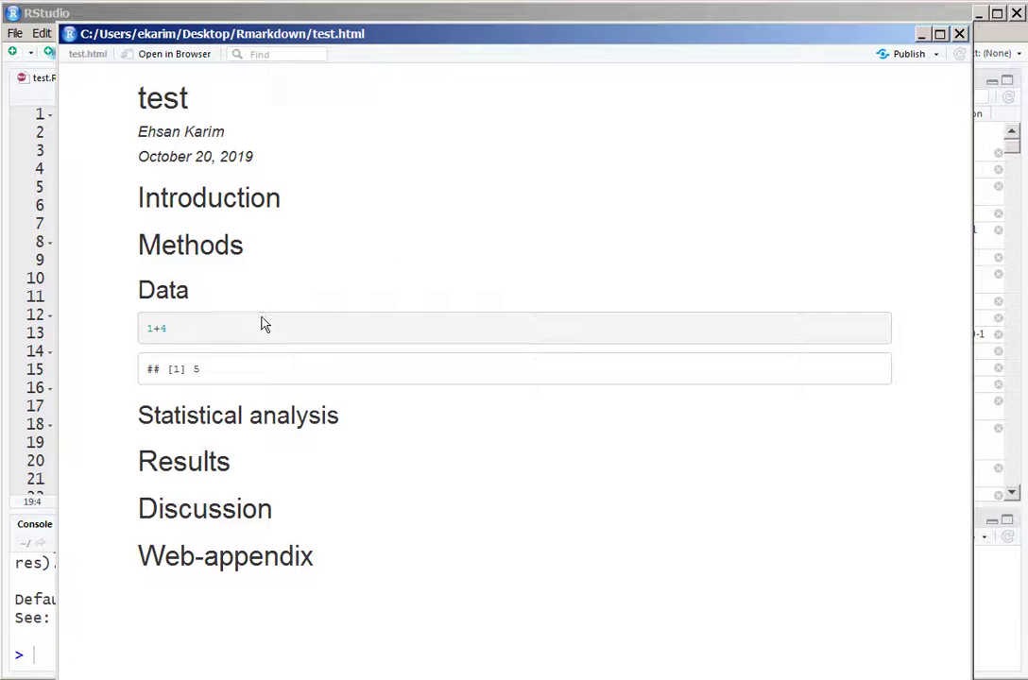
mouse_move(34, 529)
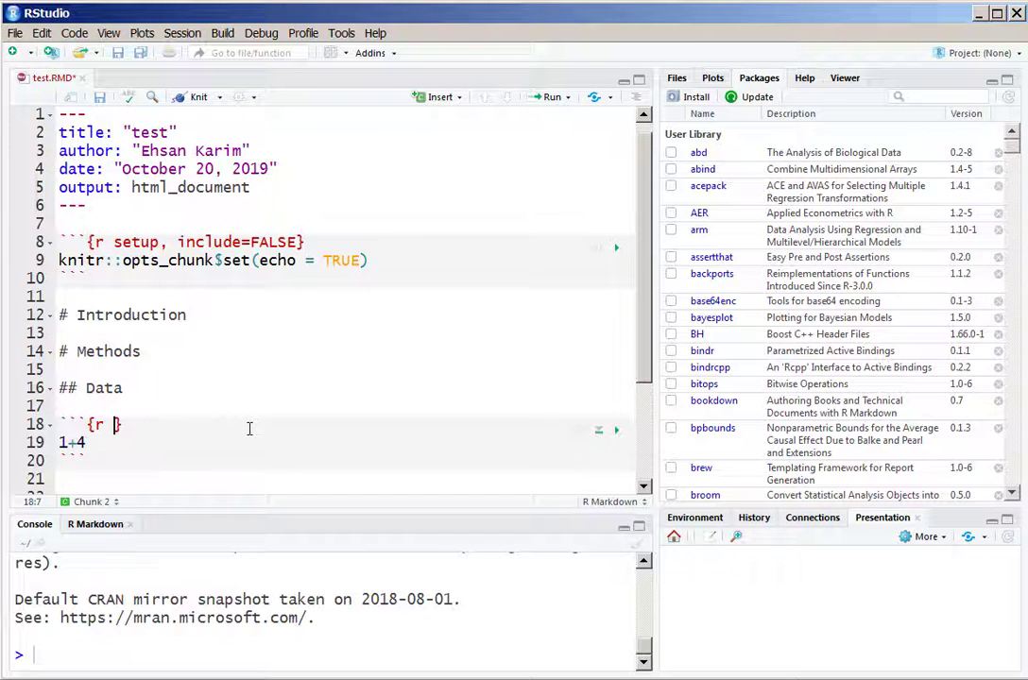
Change the chunk header to {r sum, echo=FALSE} and re-knit so only the result 5 shows
type("sum")
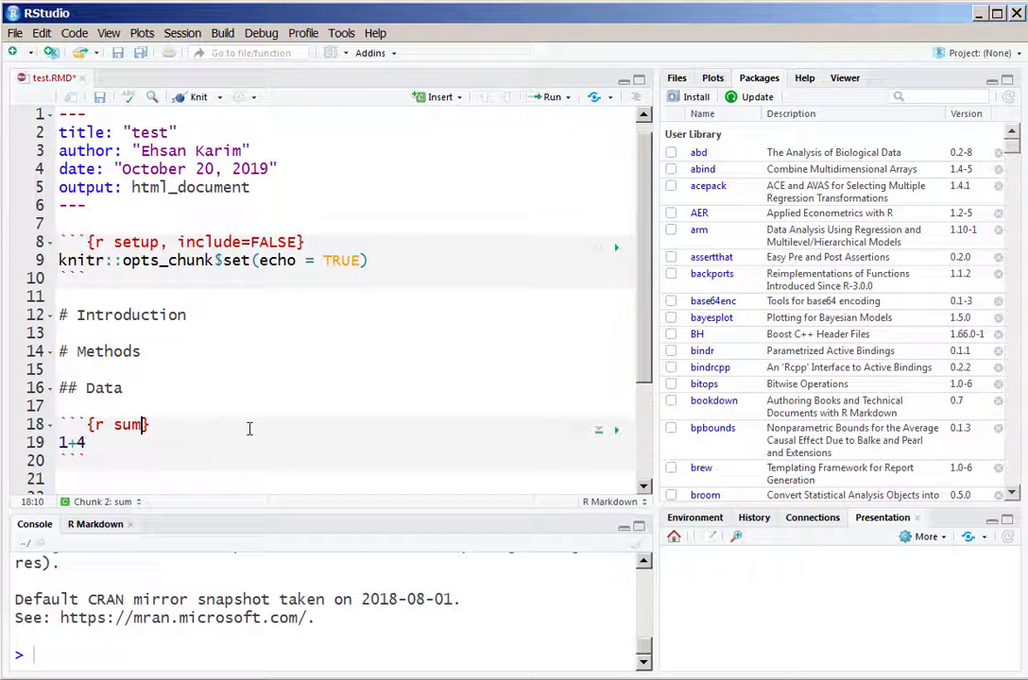
type(",")
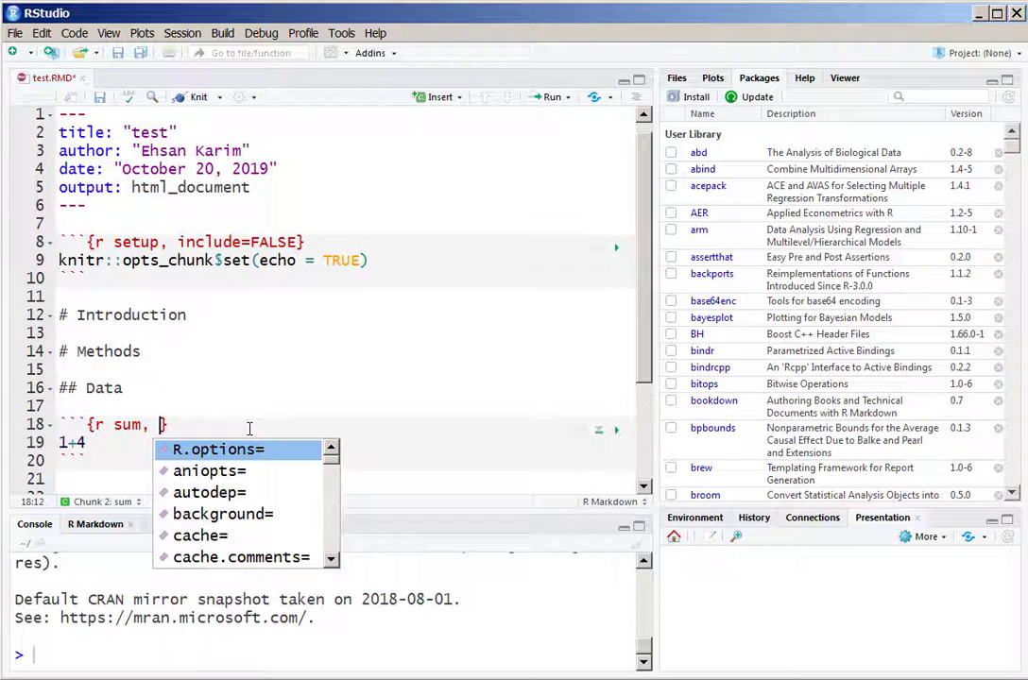
type("echo=FALSE")
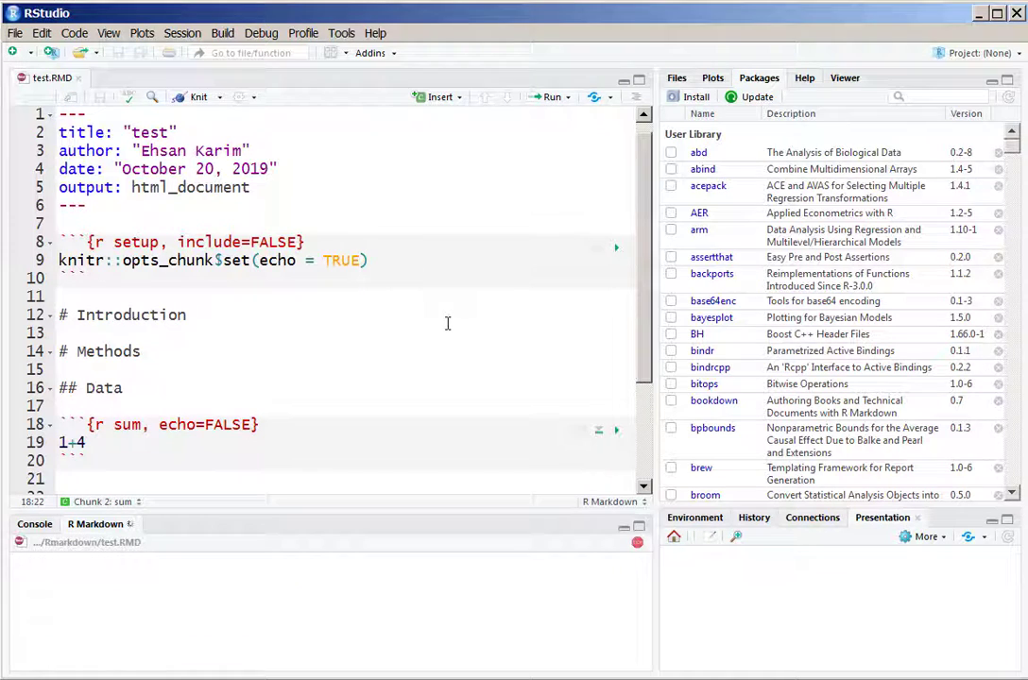
left_click(196, 96)
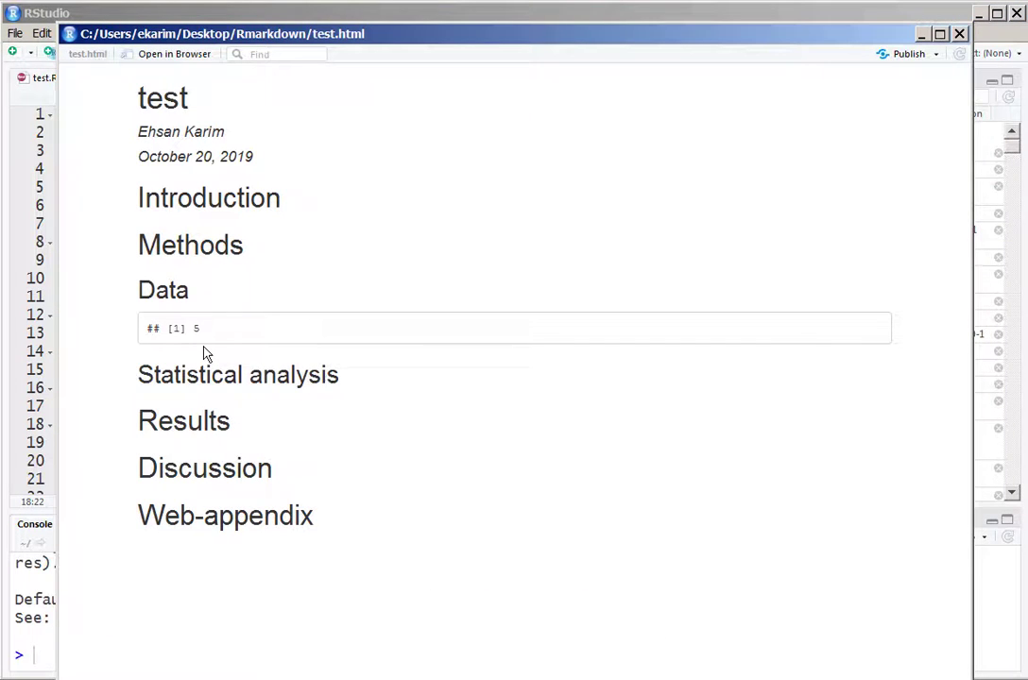
mouse_move(62, 459)
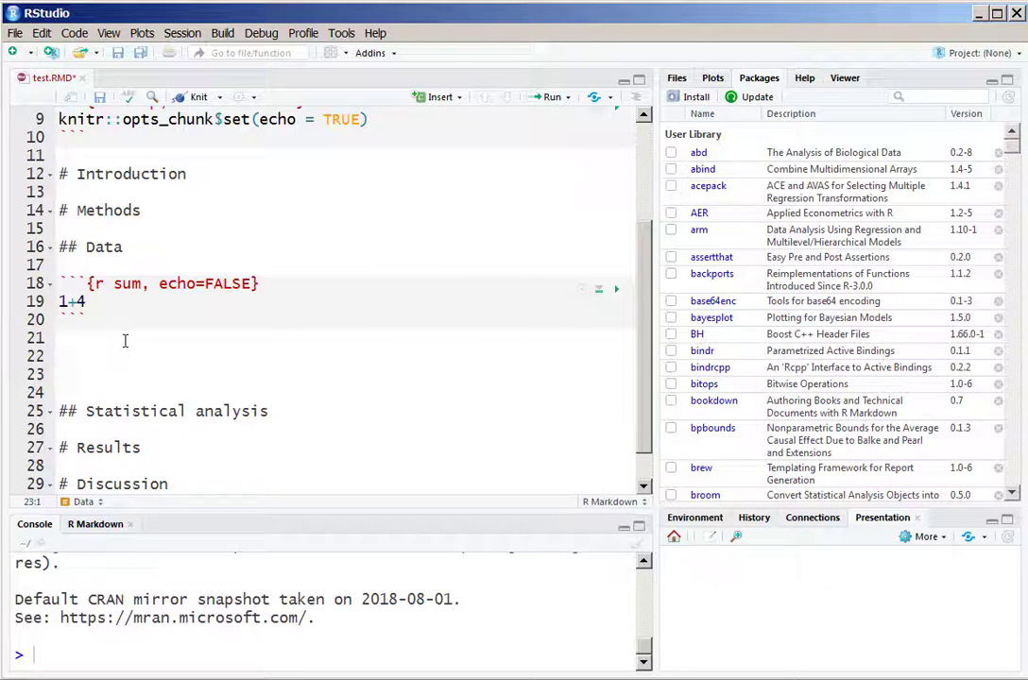
Write the sentence I am going to use a *dataset*. below the sum chunk
type("I am")
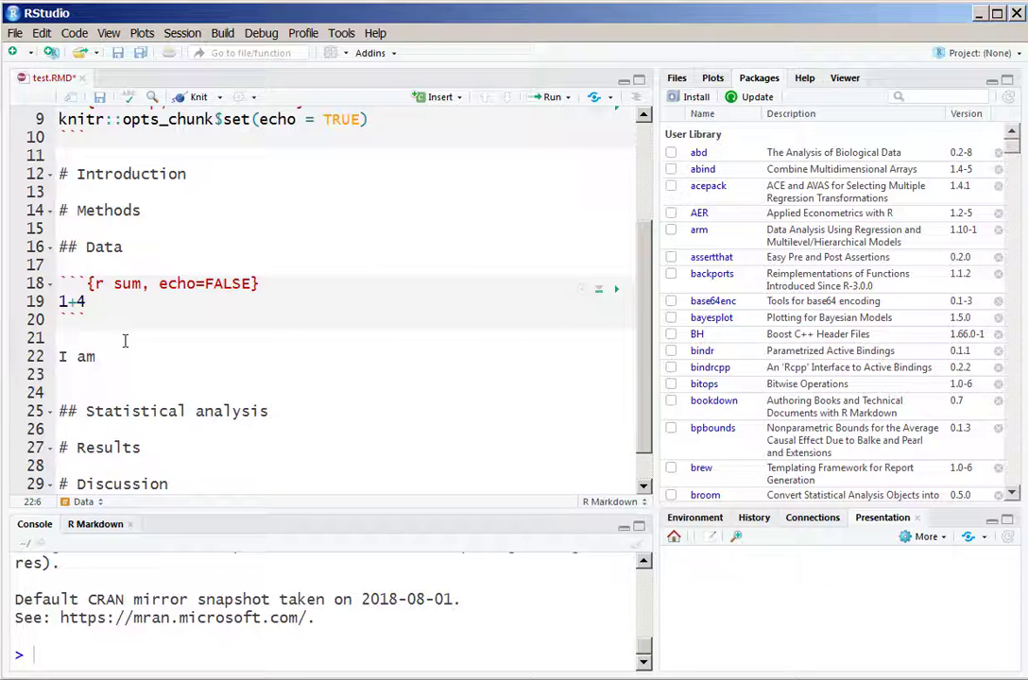
type("going to use a")
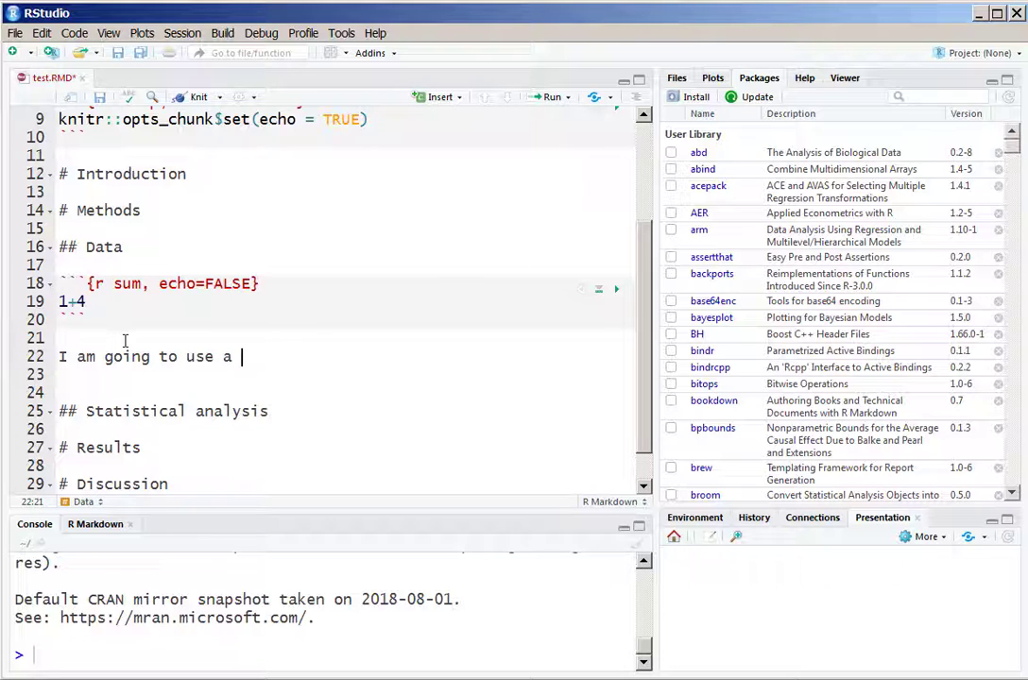
type("dataset")
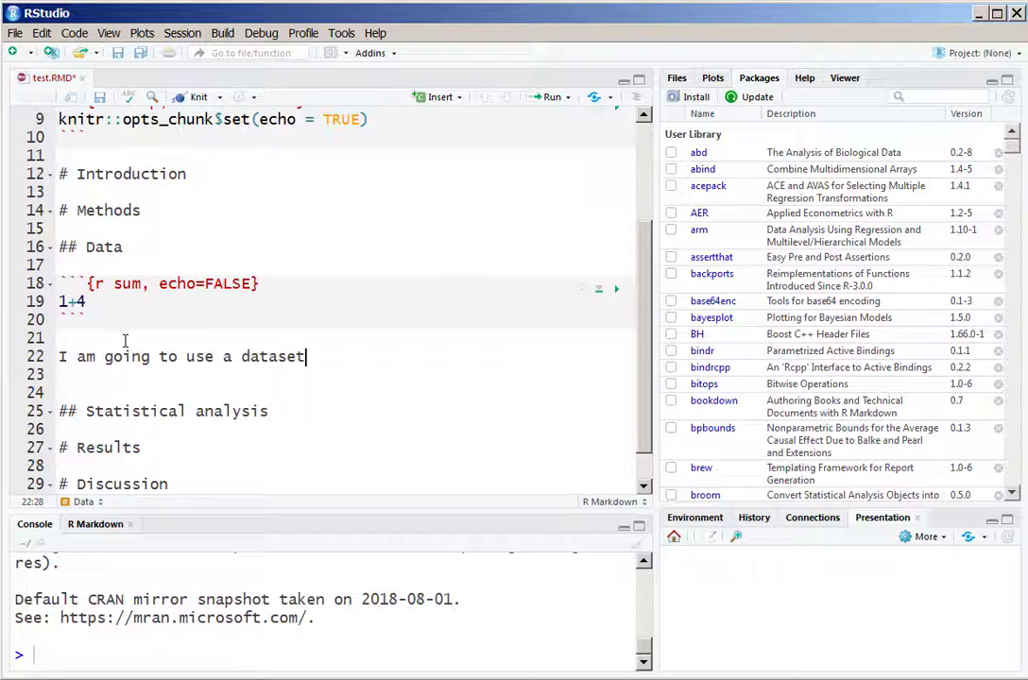
type(".")
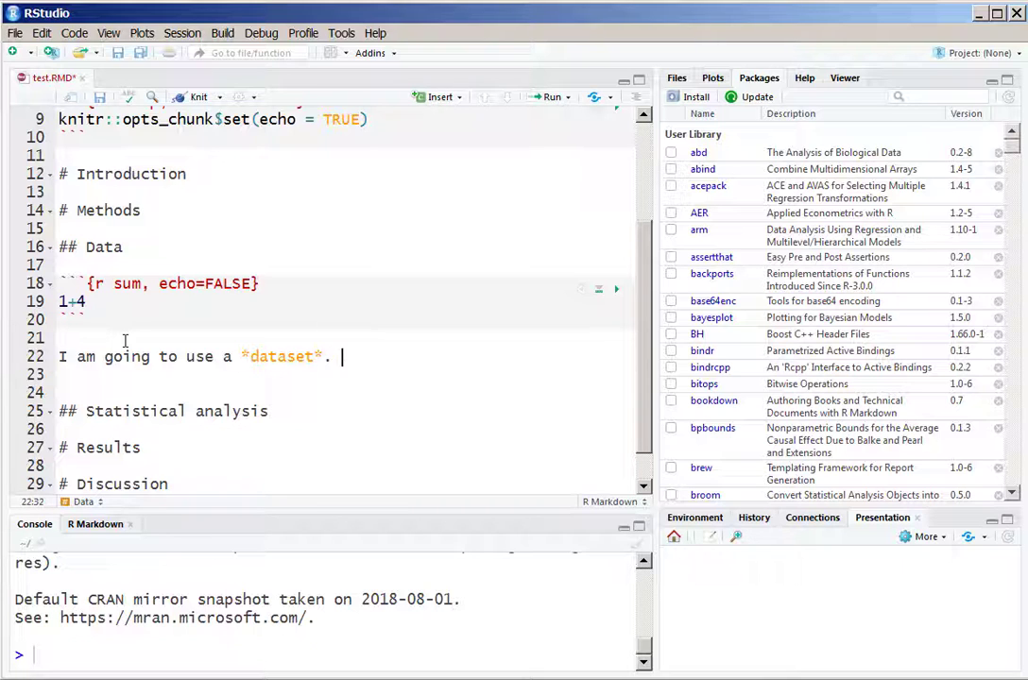
Add the sentence The name of the dataset is **CCHS**. with CCHS in bold
type("The name of the dataset is CO")
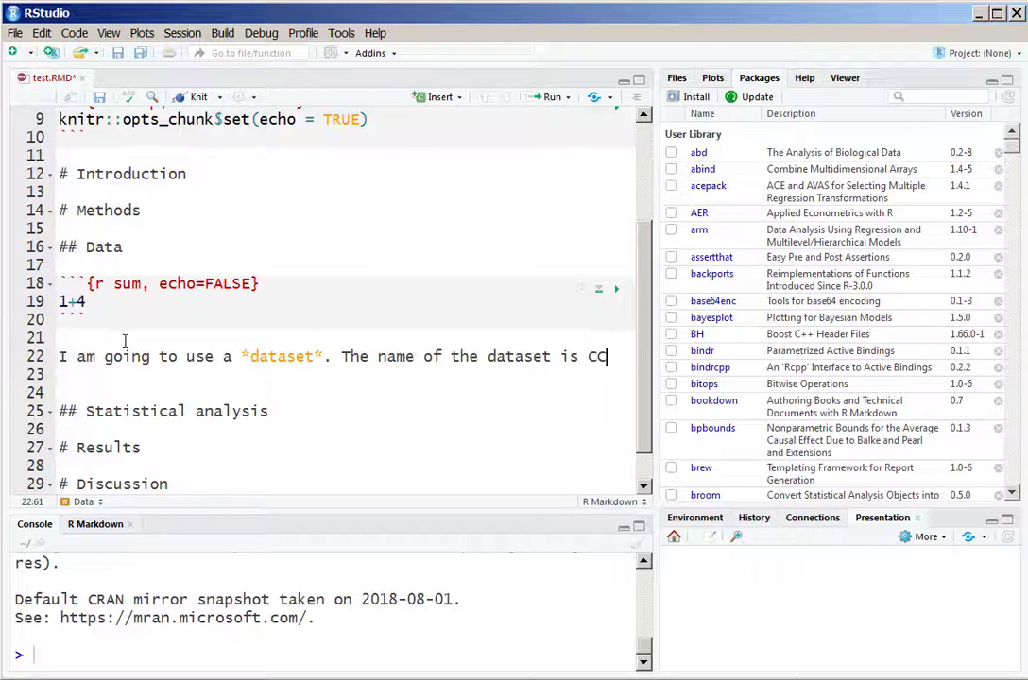
type("HS.")
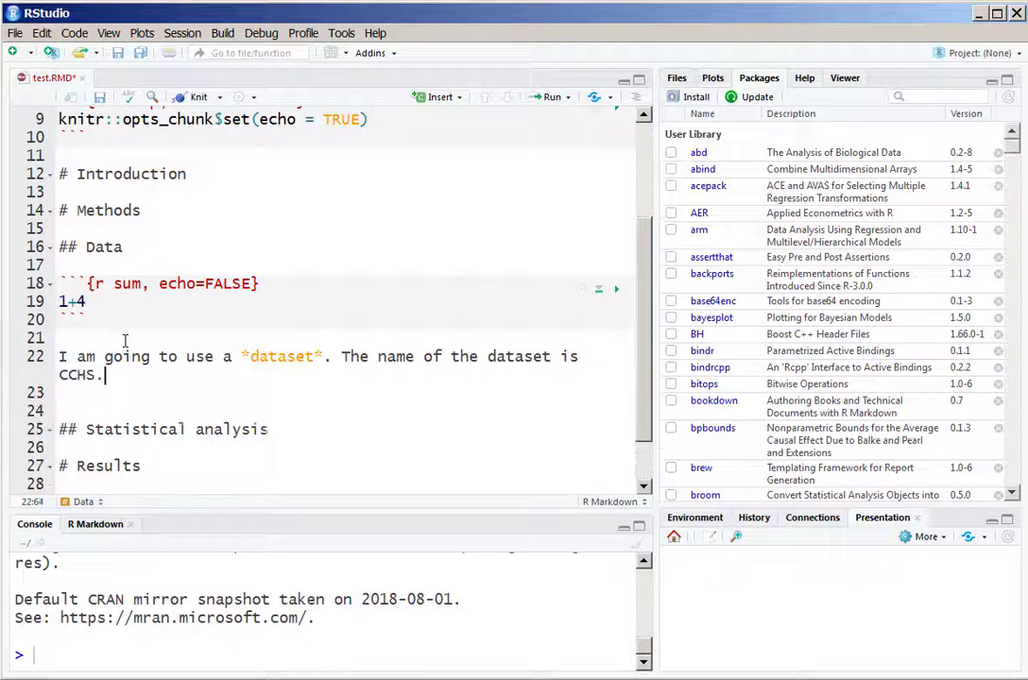
type("**")
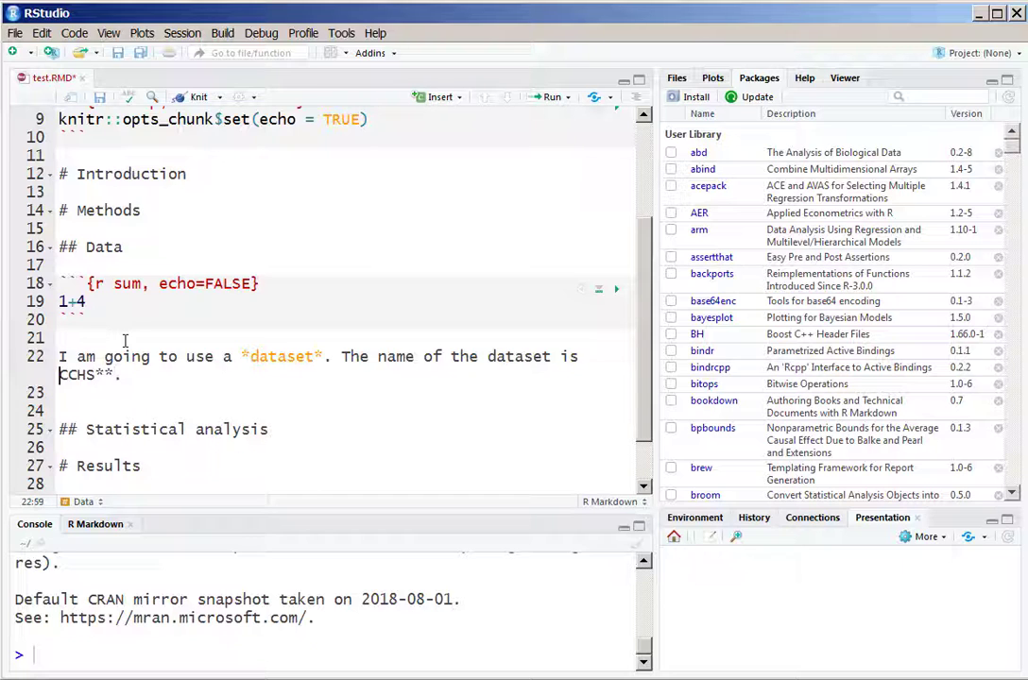
type("**")
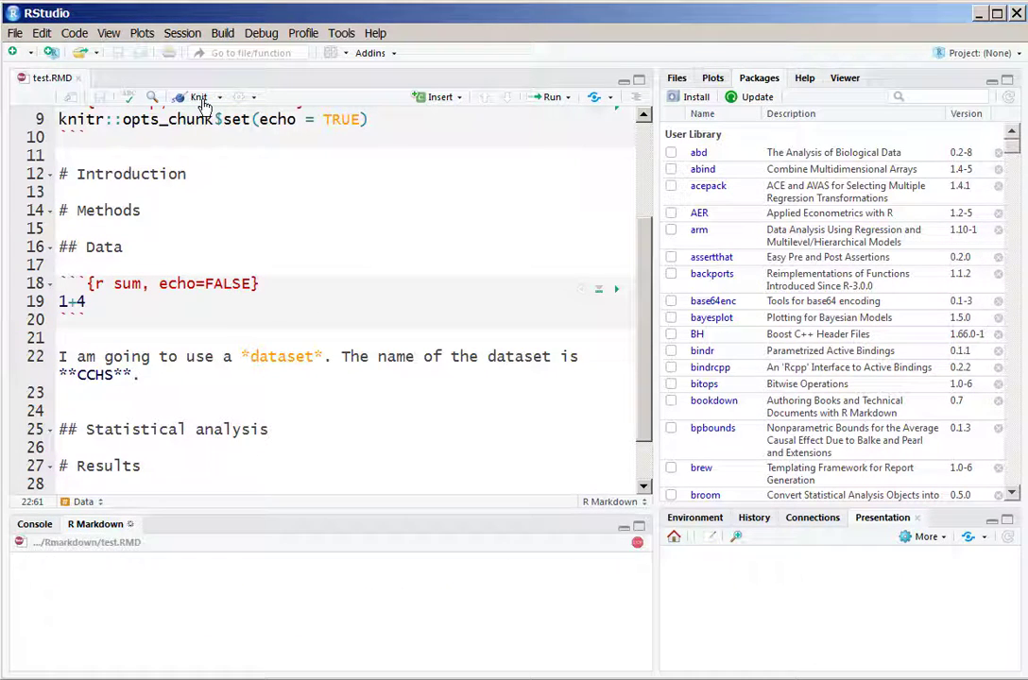
Re-knit to render dataset in italics and CCHS in bold, then select *dataset* in the source
left_click(196, 99)
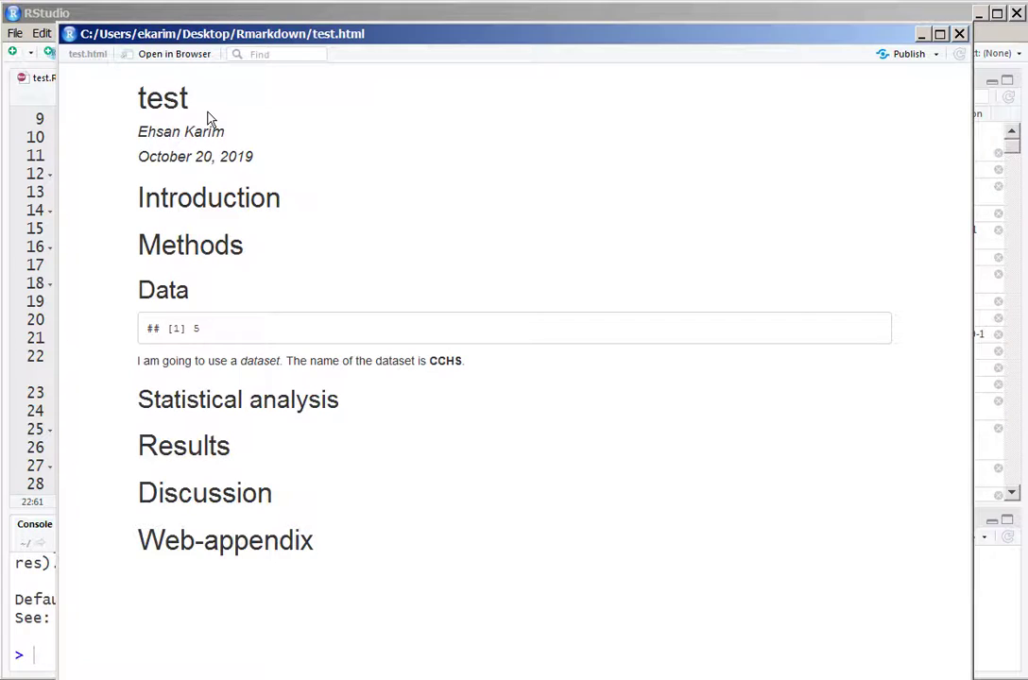
mouse_move(330, 285)
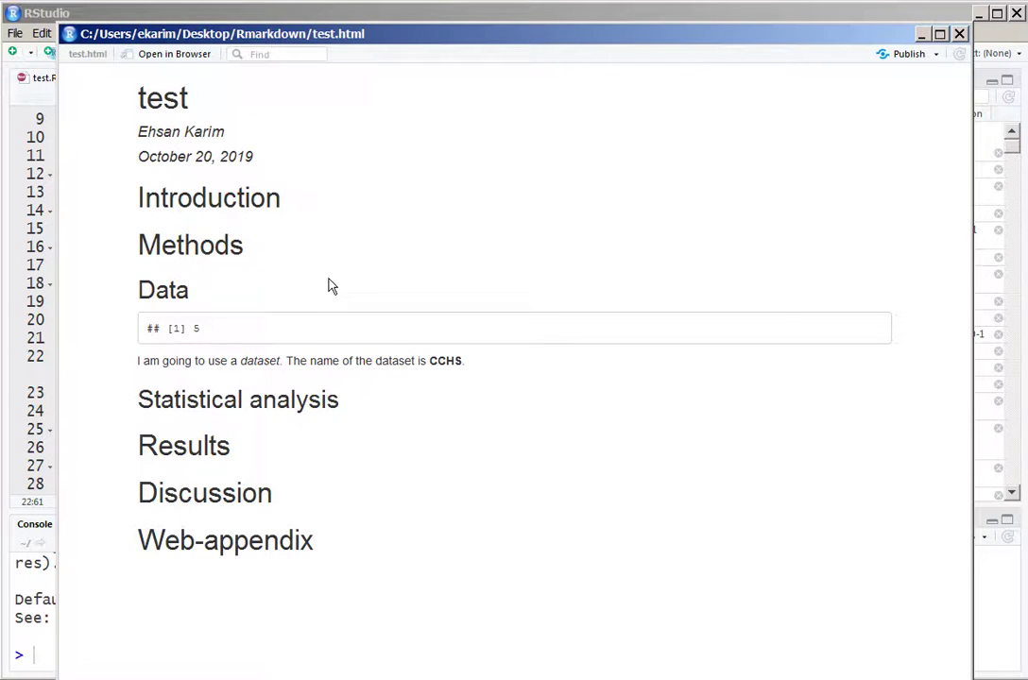
mouse_move(238, 360)
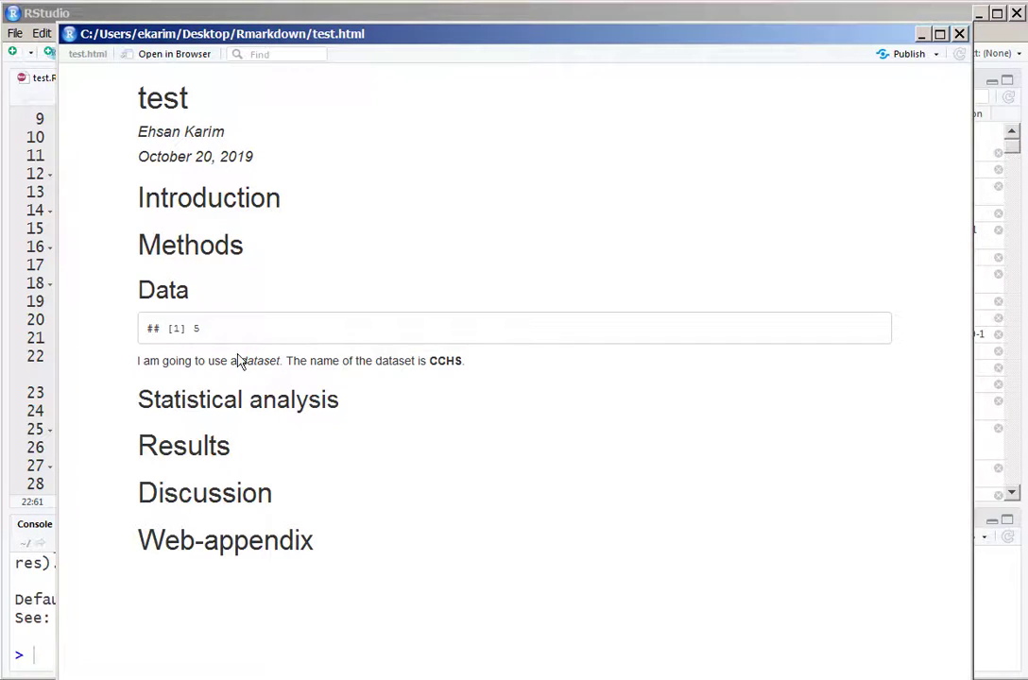
double_click(261, 361)
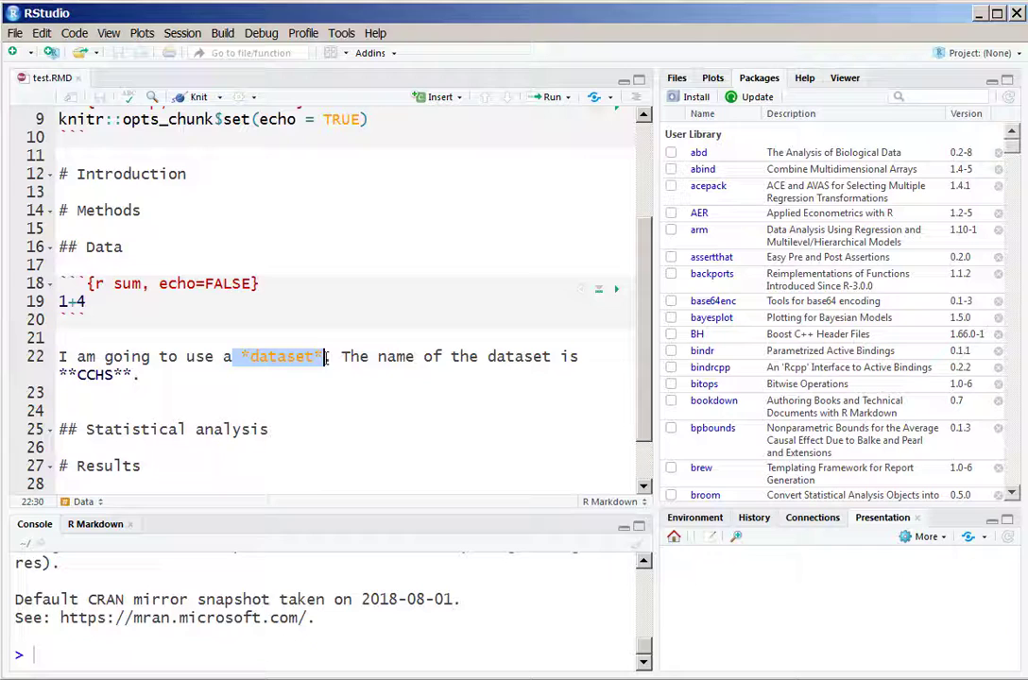
Start a bulleted list with * I have a list below the dataset sentence
left_click(196, 96)
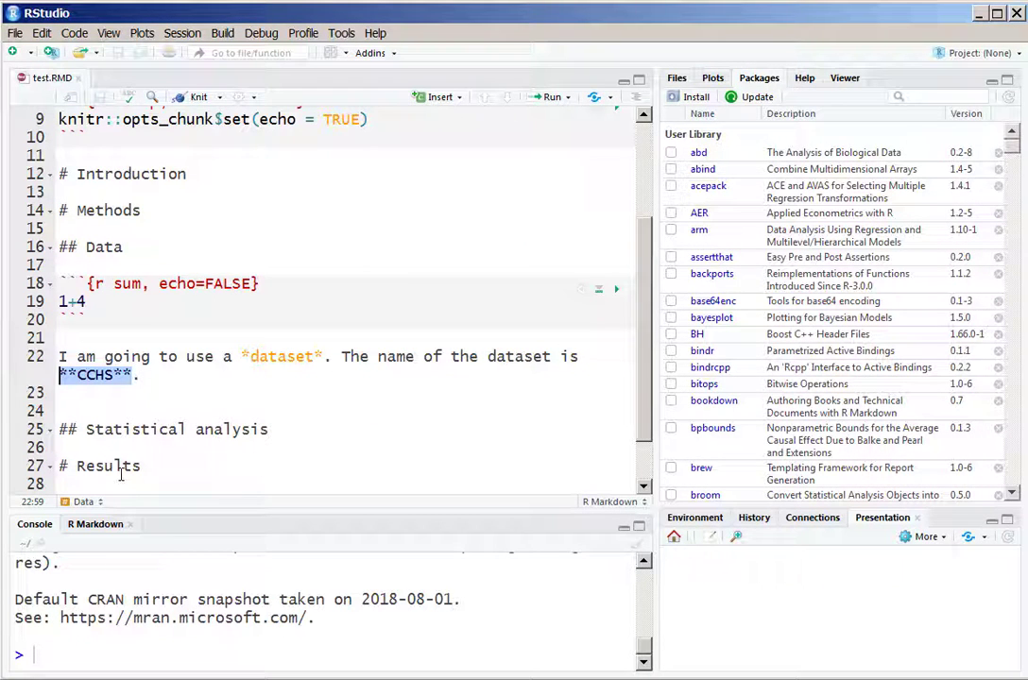
left_click(284, 408)
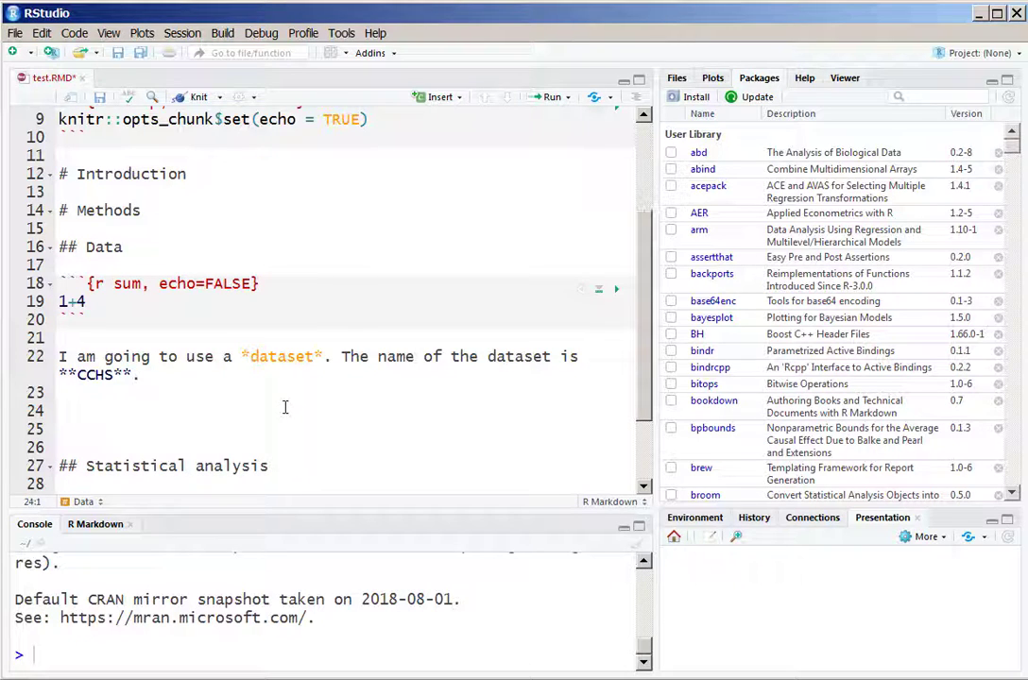
type("*")
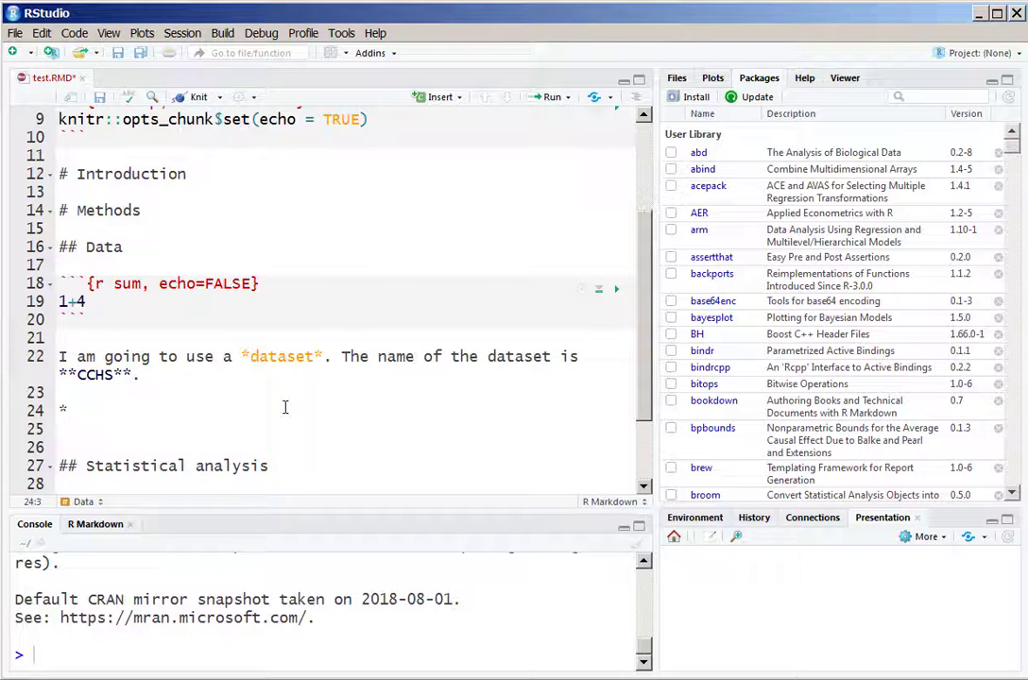
type("I have a list")
left_click(349, 429)
type("-")
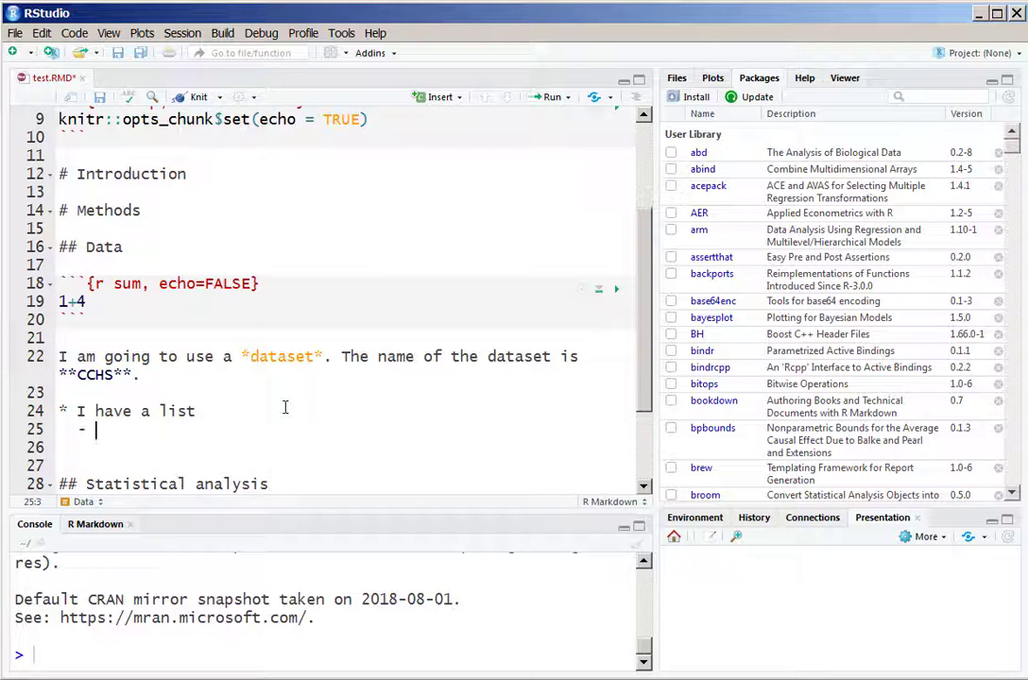
Add nested items - The list object 1 and 2, then a second bullet I have another list
type("The list object 1")
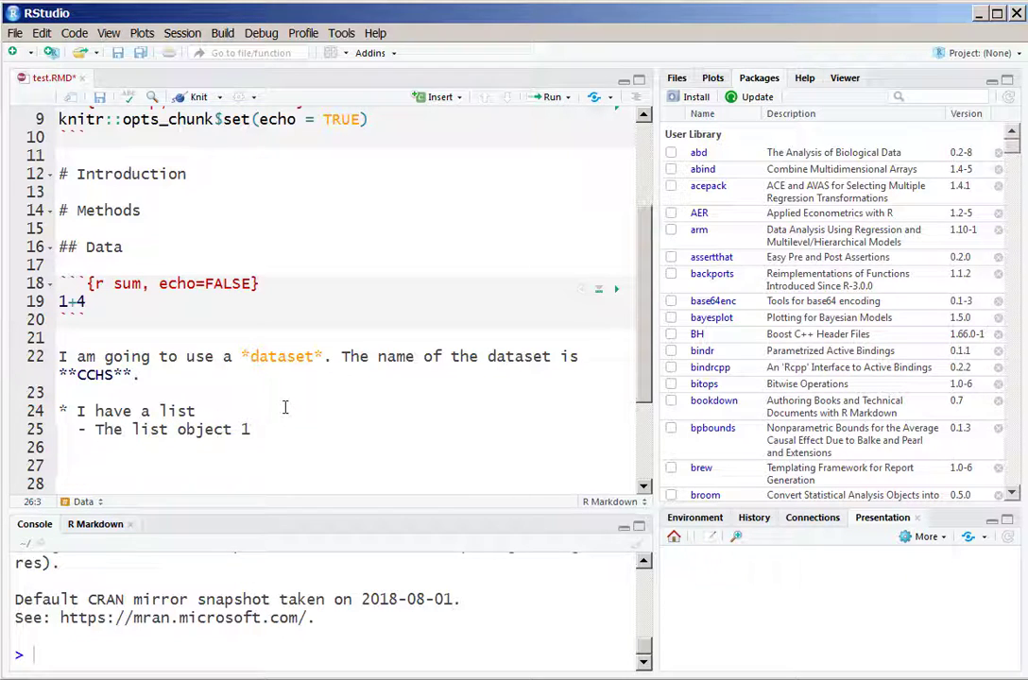
type("- The list o")
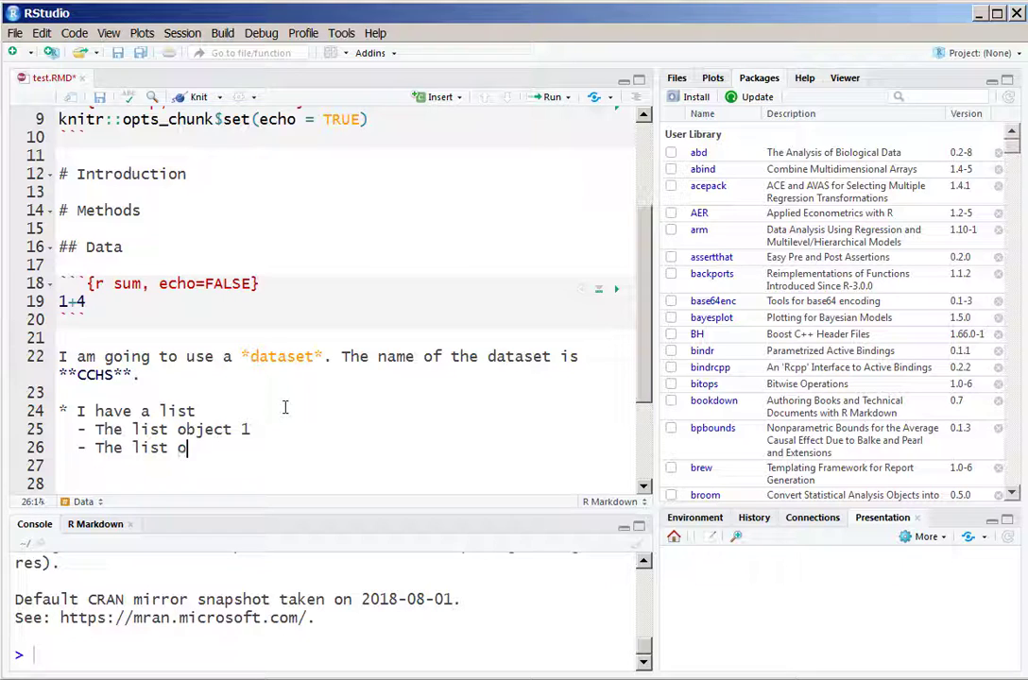
type("bject 2")
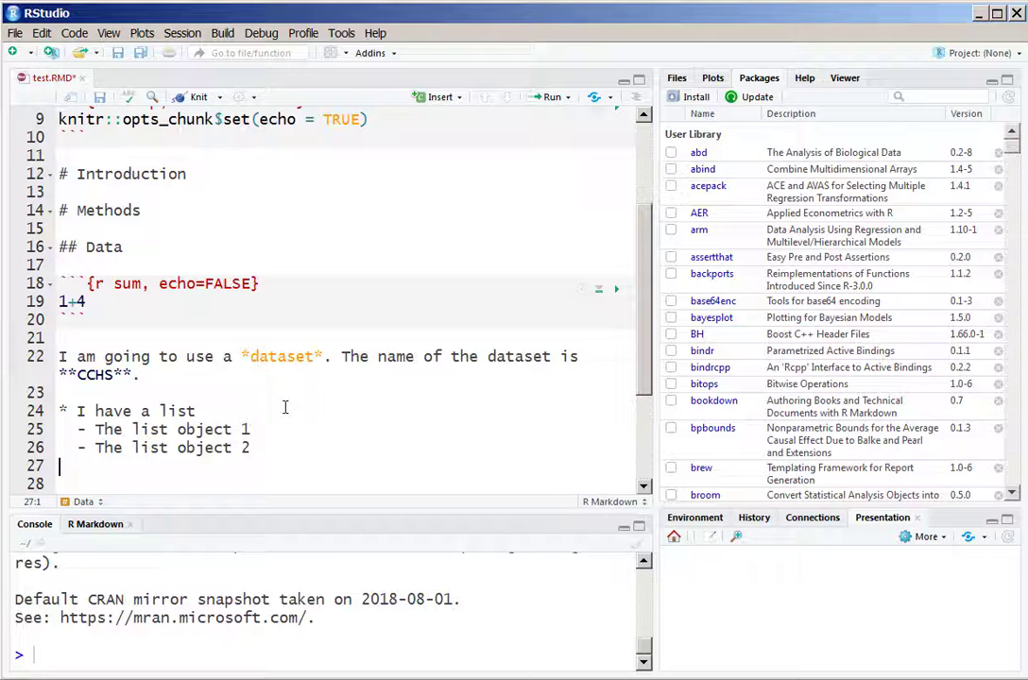
type("*")
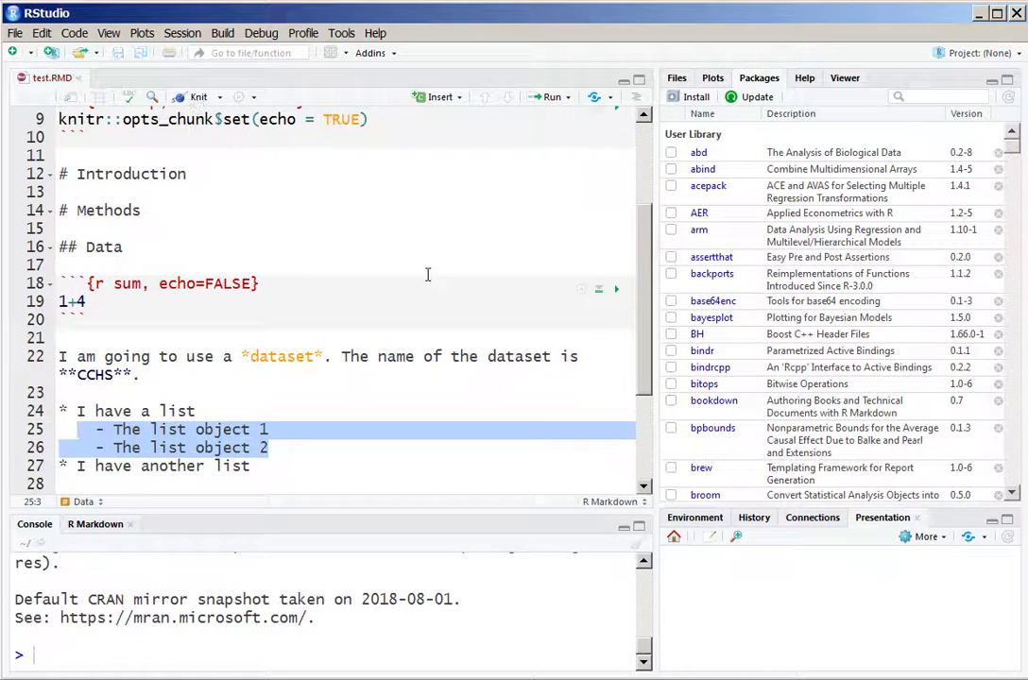
Knit the report to HTML to confirm the nested bullet list renders
left_click(195, 96)
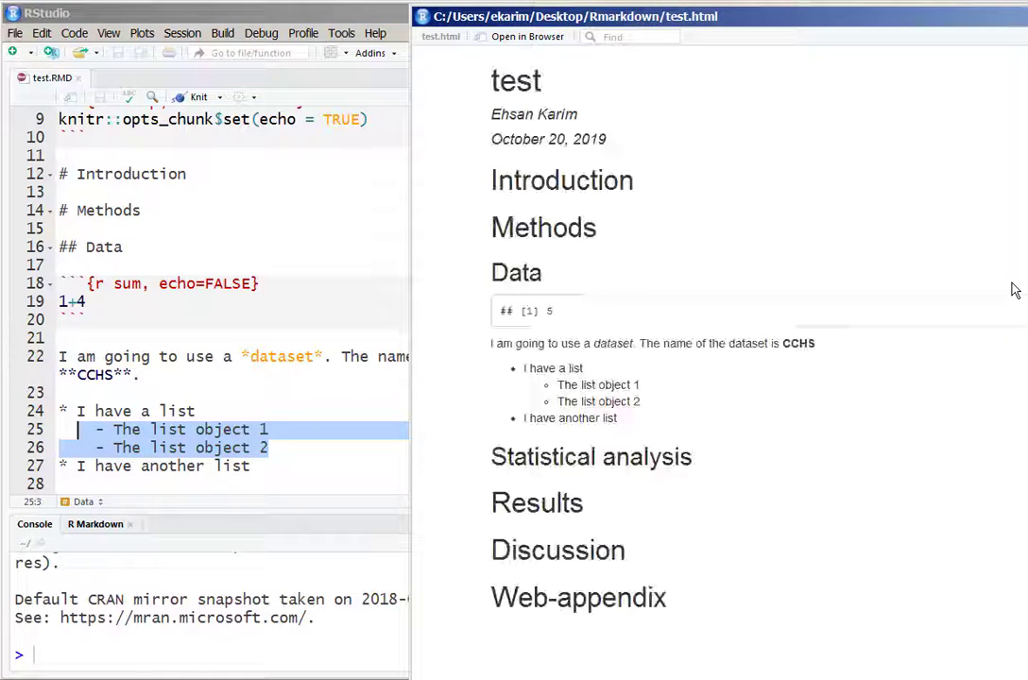
mouse_move(868, 378)
type("I")
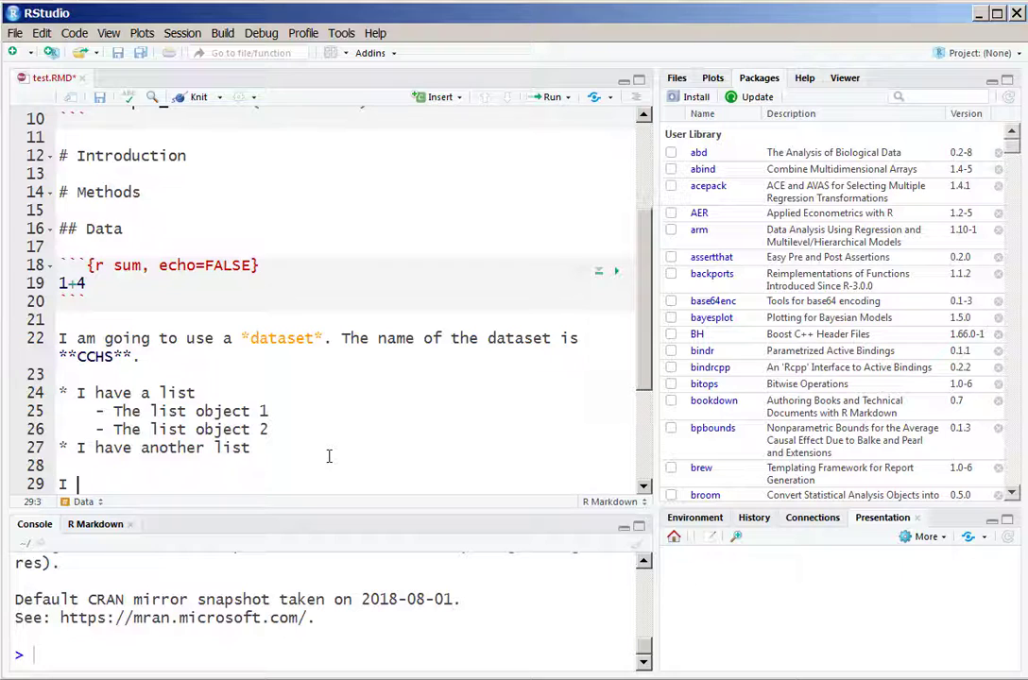
type("have a link")
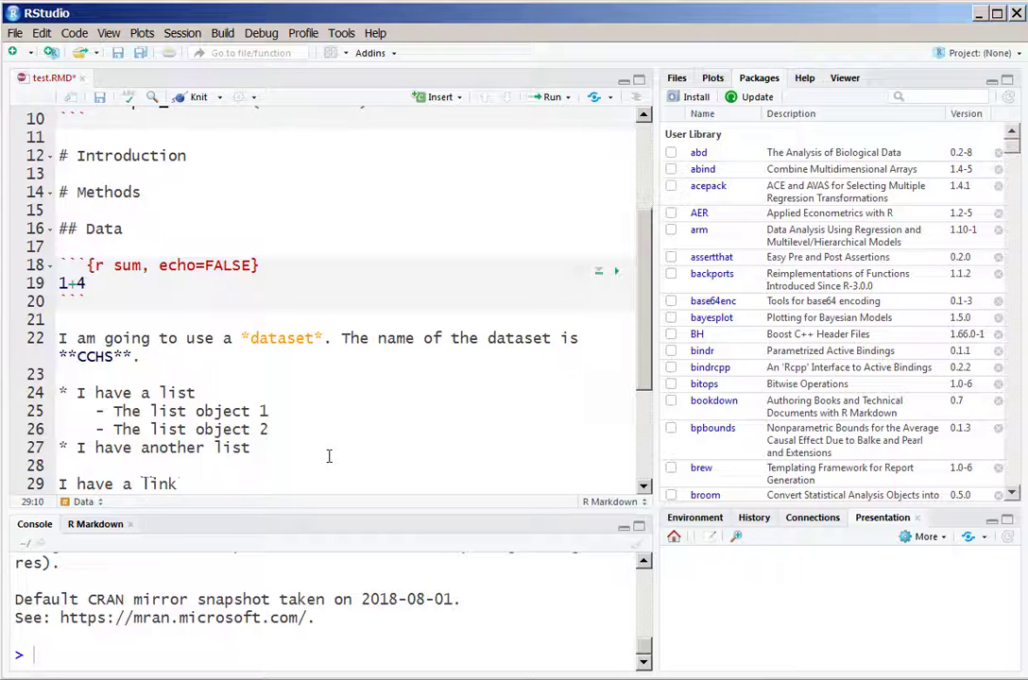
type("[link]")
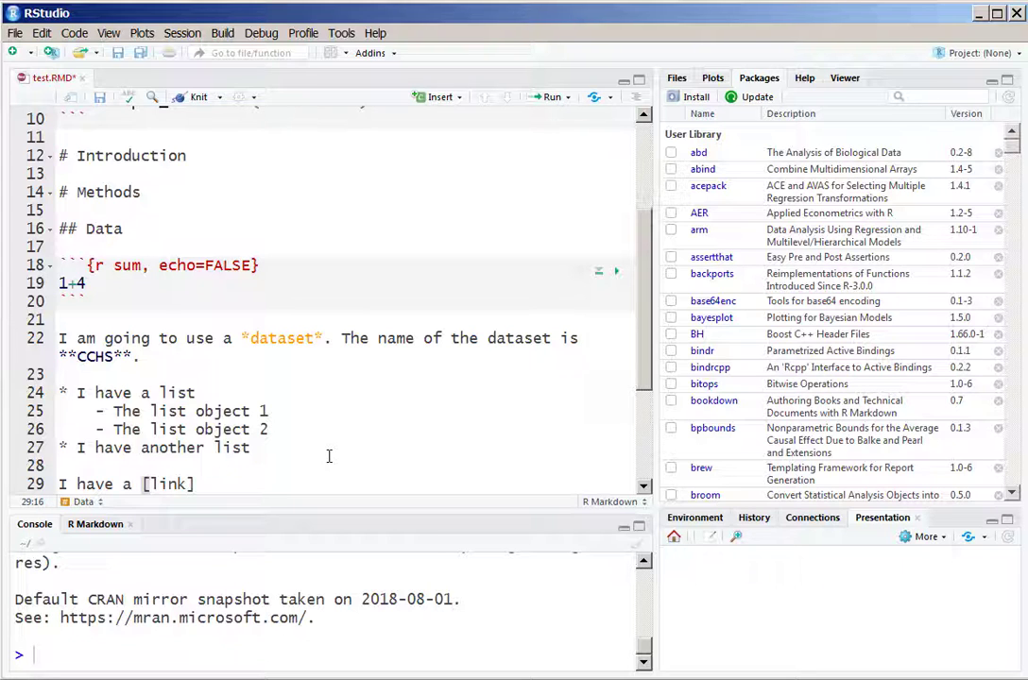
type("(www)")
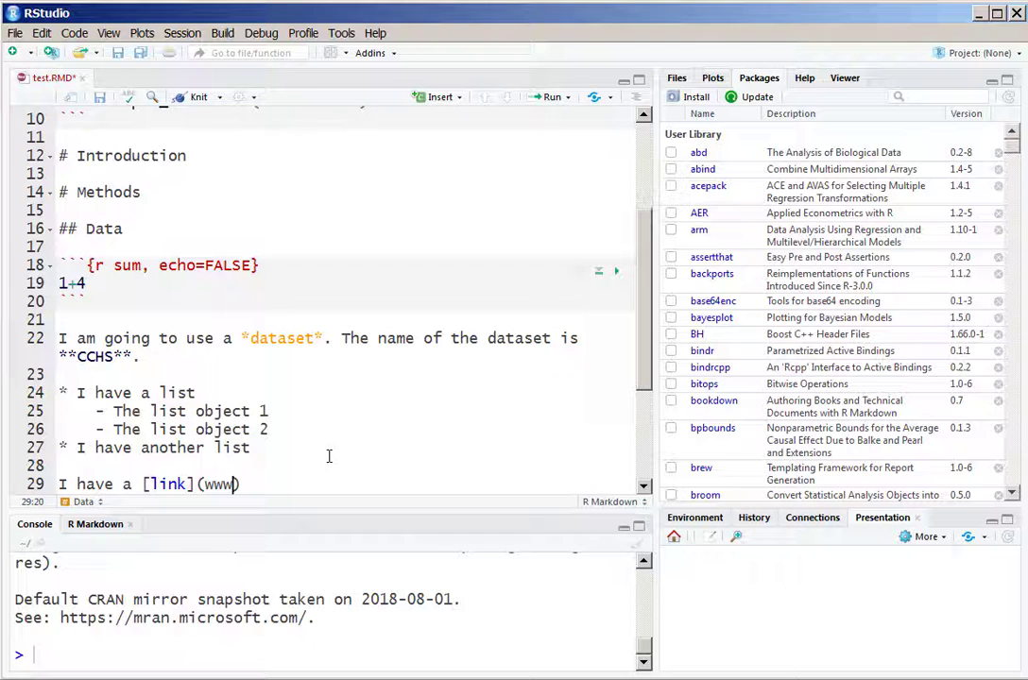
type(".ubc.ca")
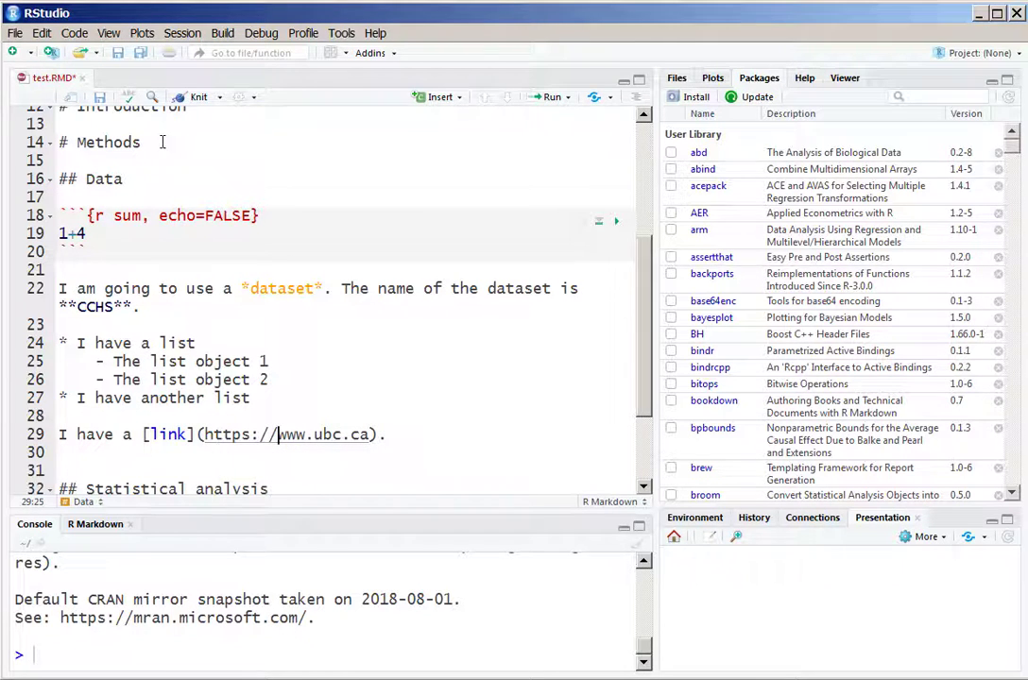
Knit to HTML, check the clickable link in the preview, and close it
left_click(193, 98)
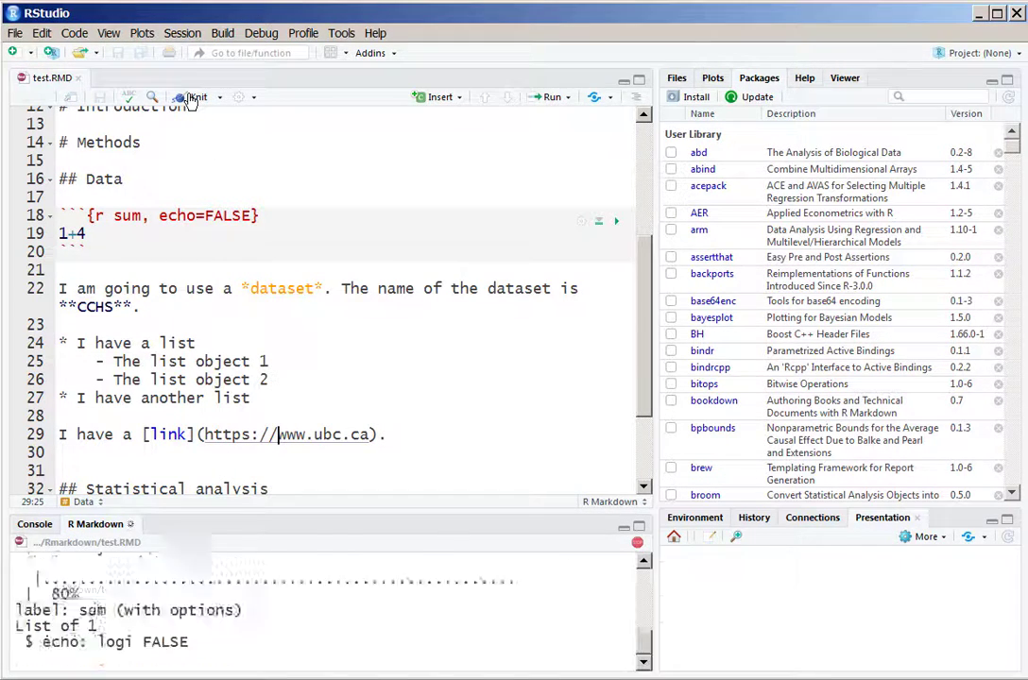
left_click(193, 96)
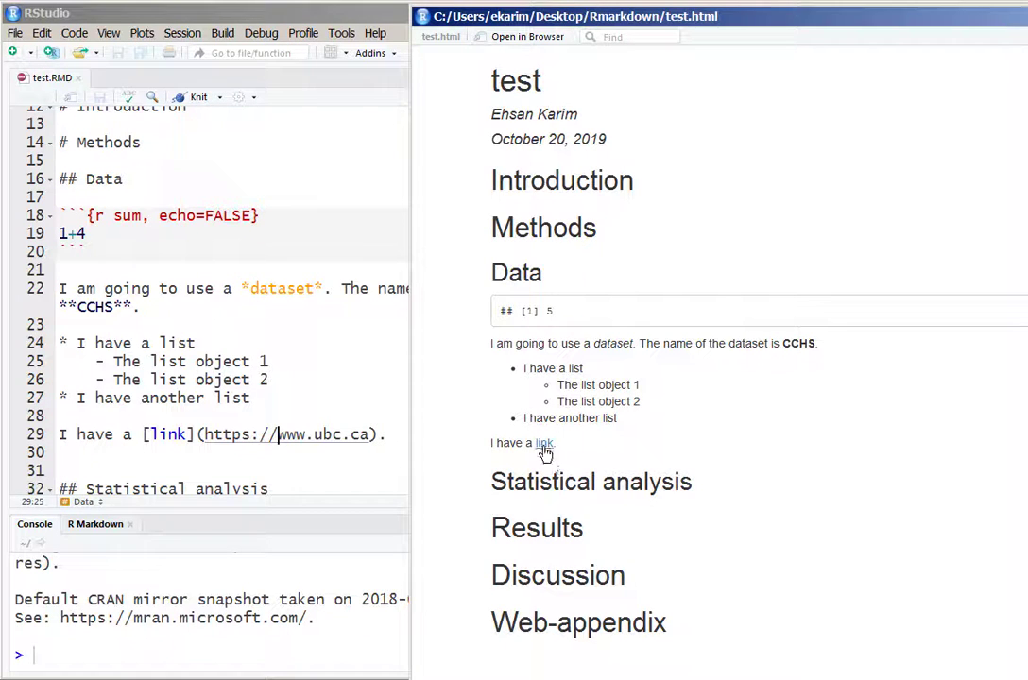
left_click(544, 442)
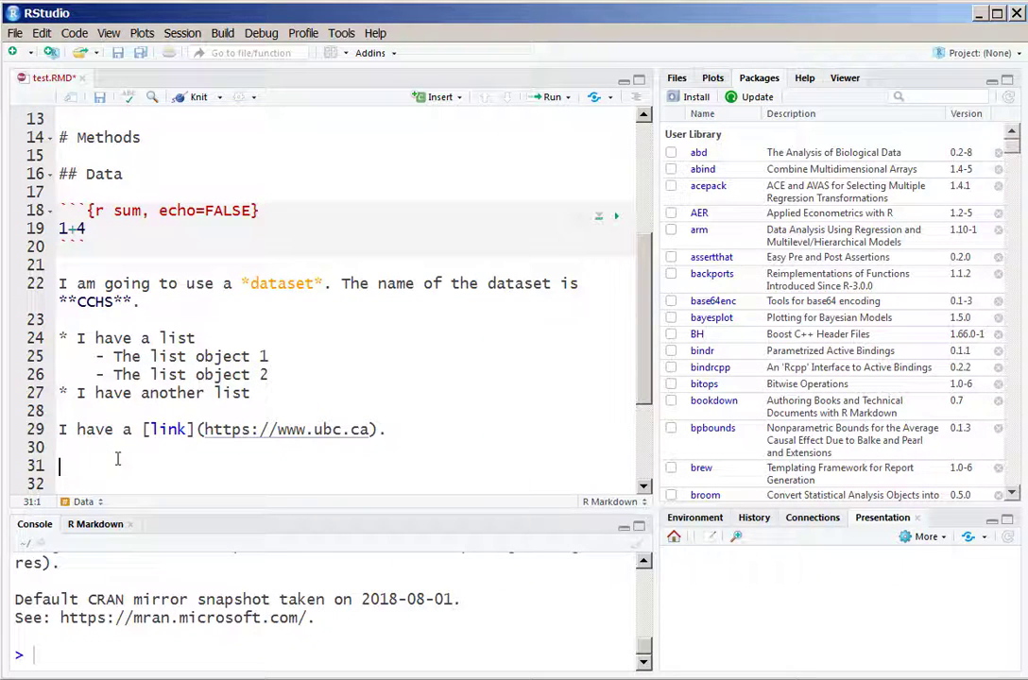
Add an R chunk named plot that draws plot(1:10,1:10)
left_click(438, 96)
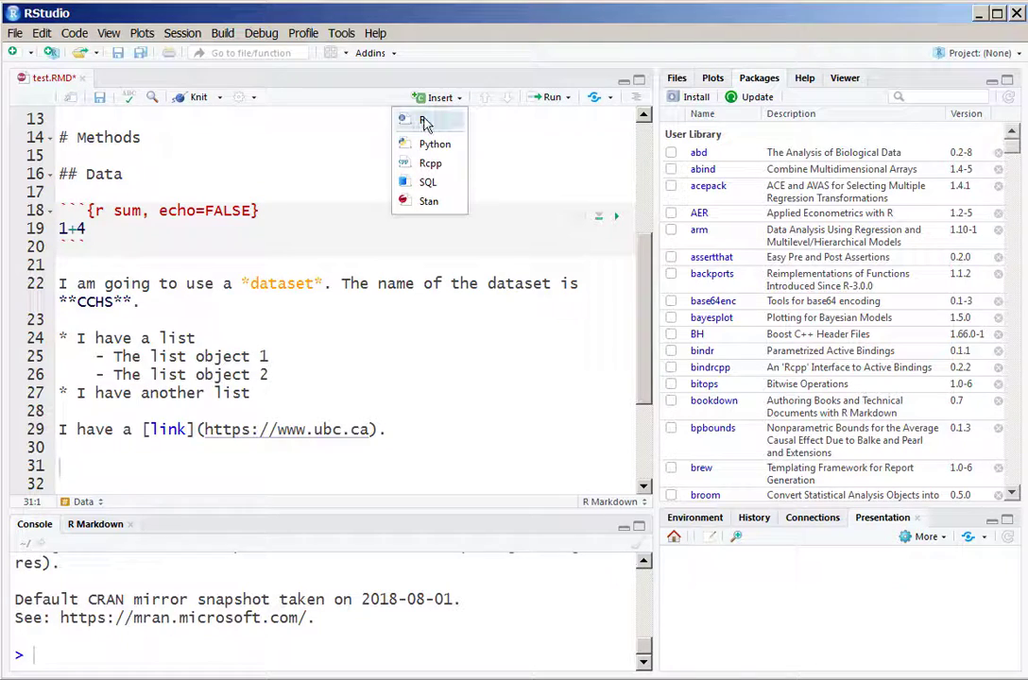
left_click(419, 121)
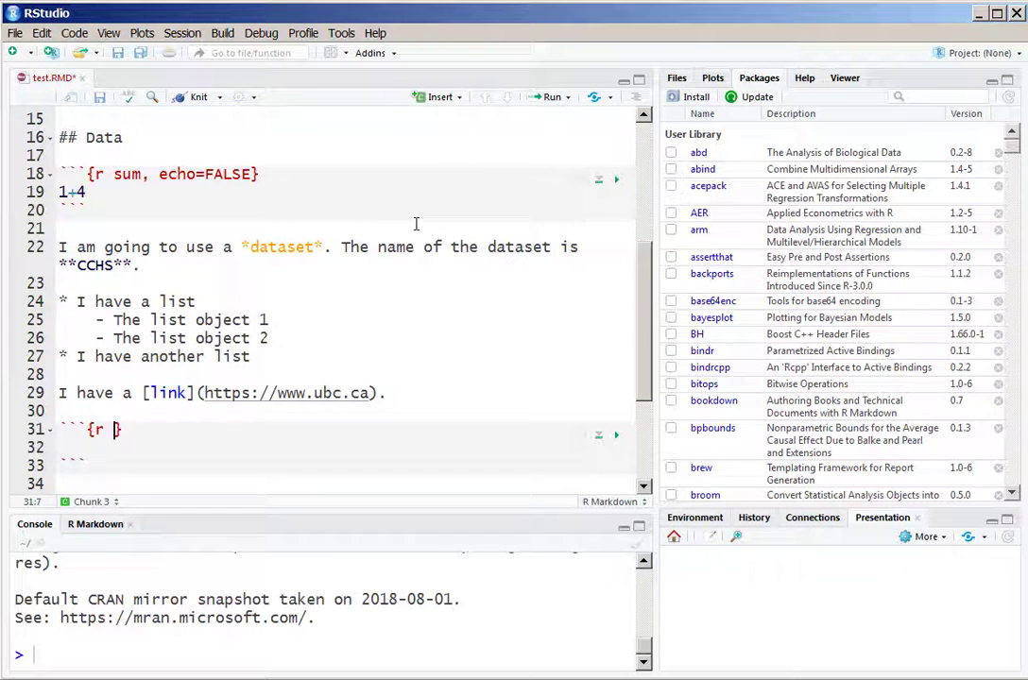
type("plot")
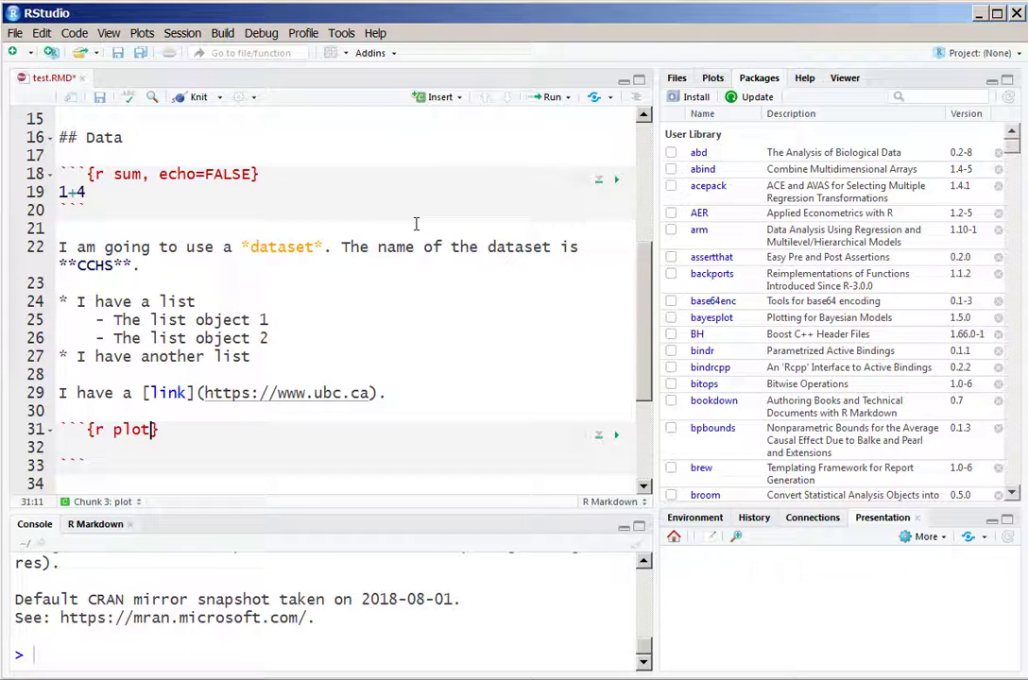
key("Enter")
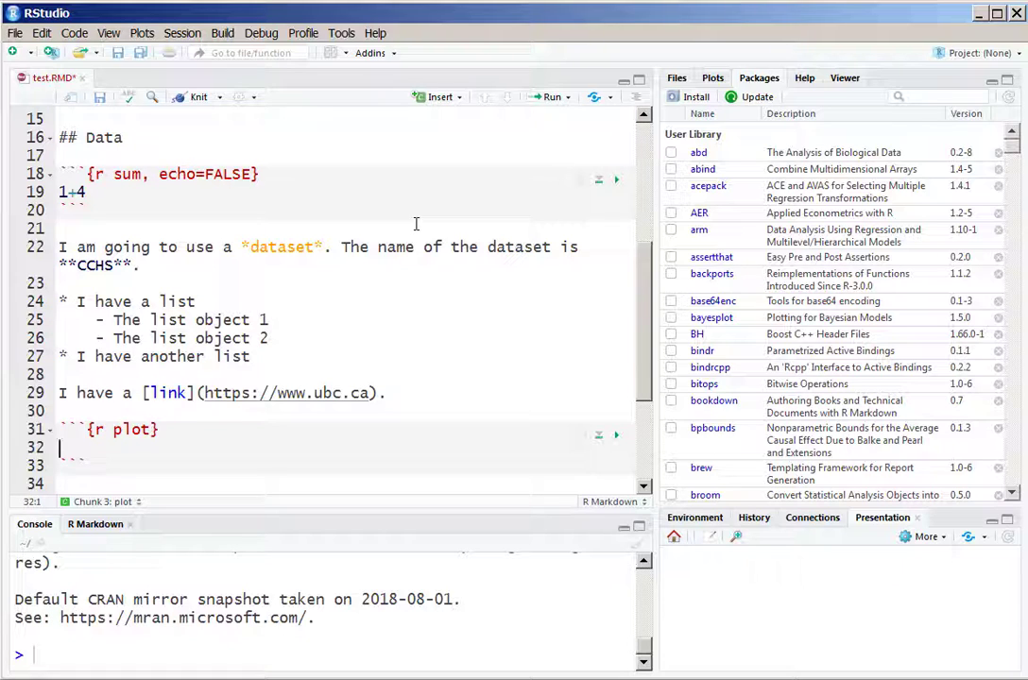
type("plot()")
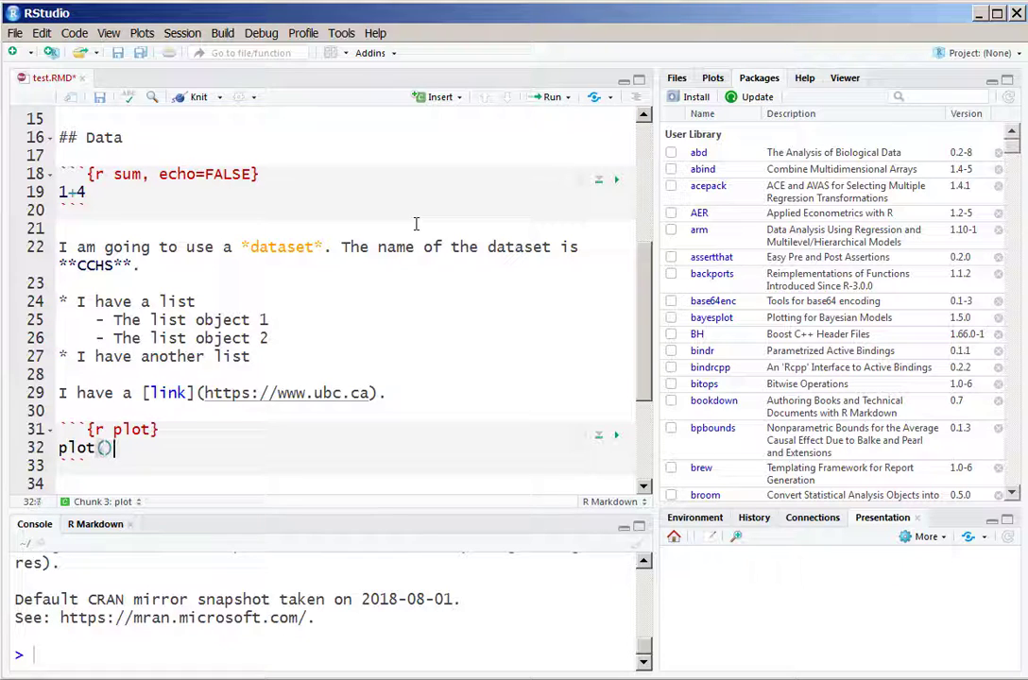
type("1:10,")
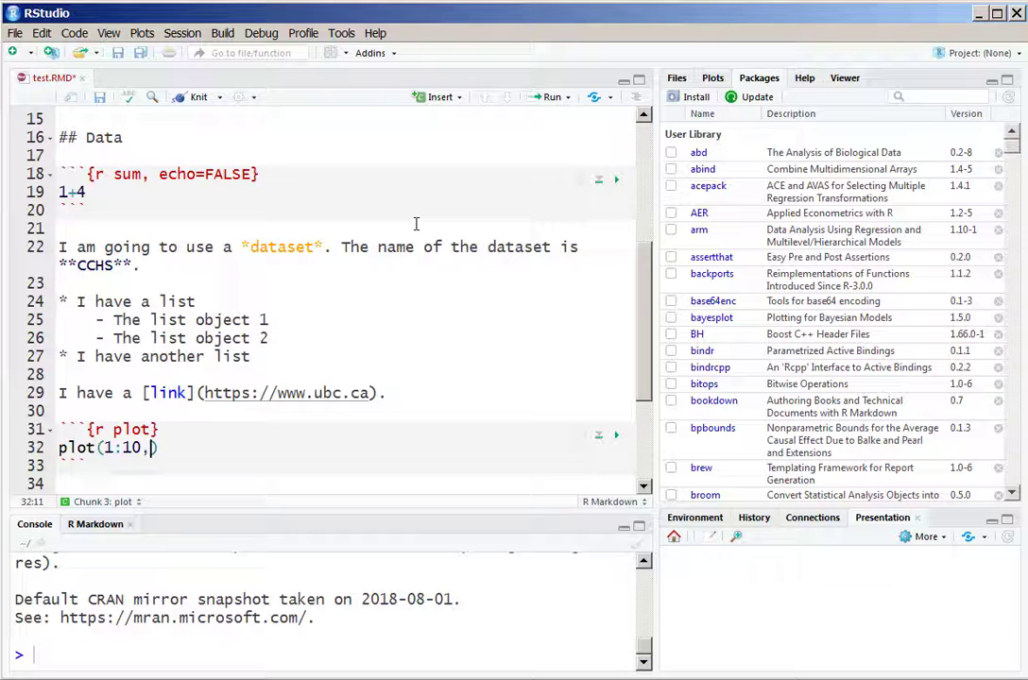
type("1:10")
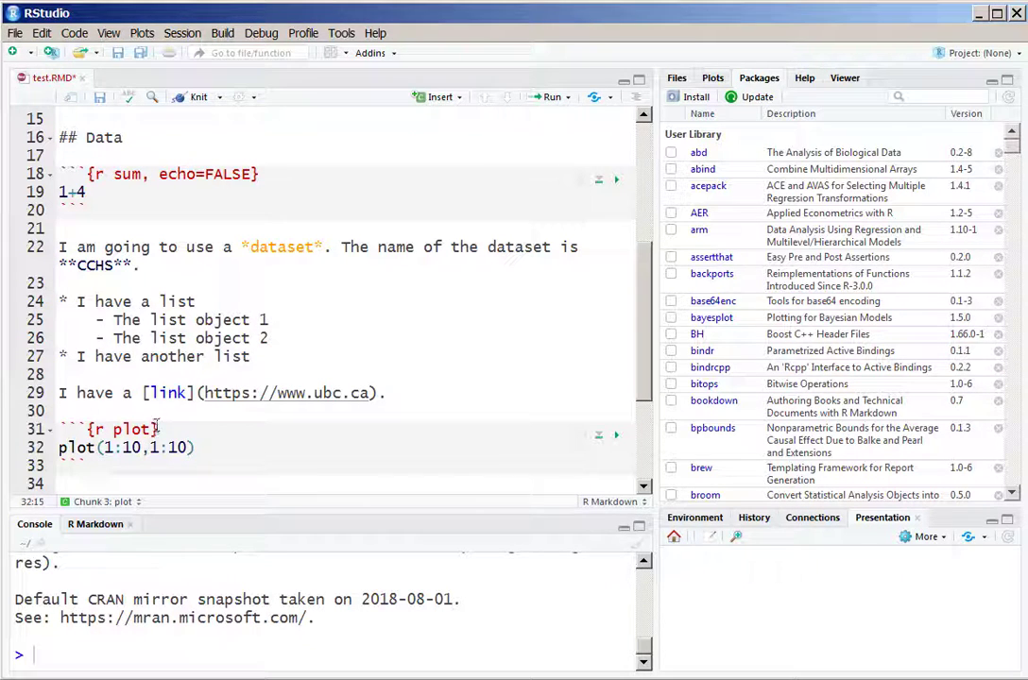
Set echo = FALSE on the plot chunk and knit to HTML to show the scatter plot
type(", ech")
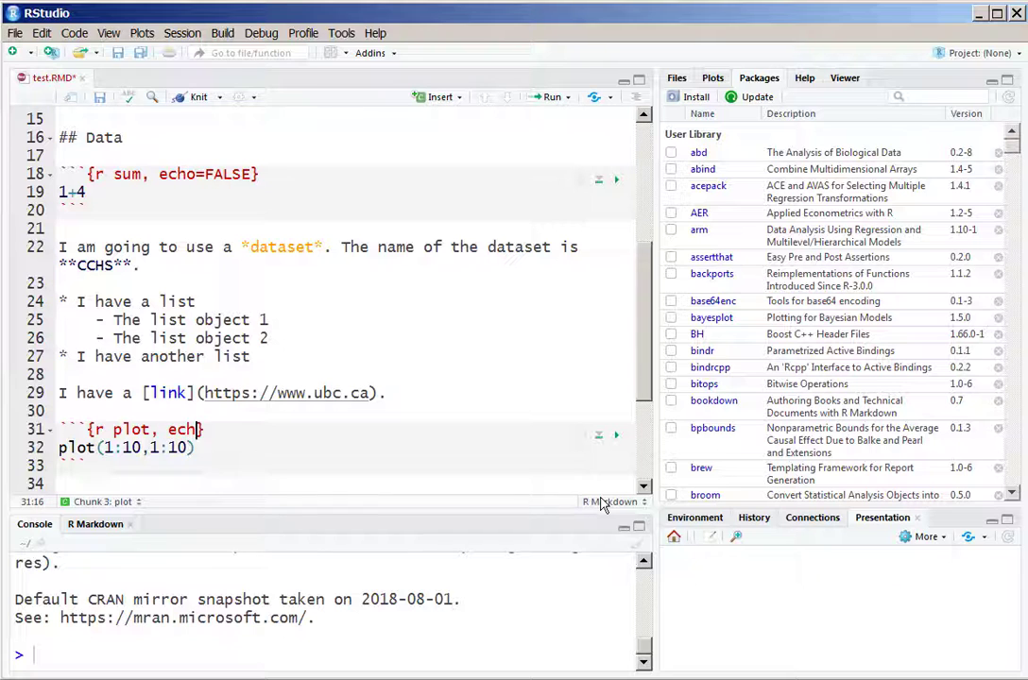
type("= FA")
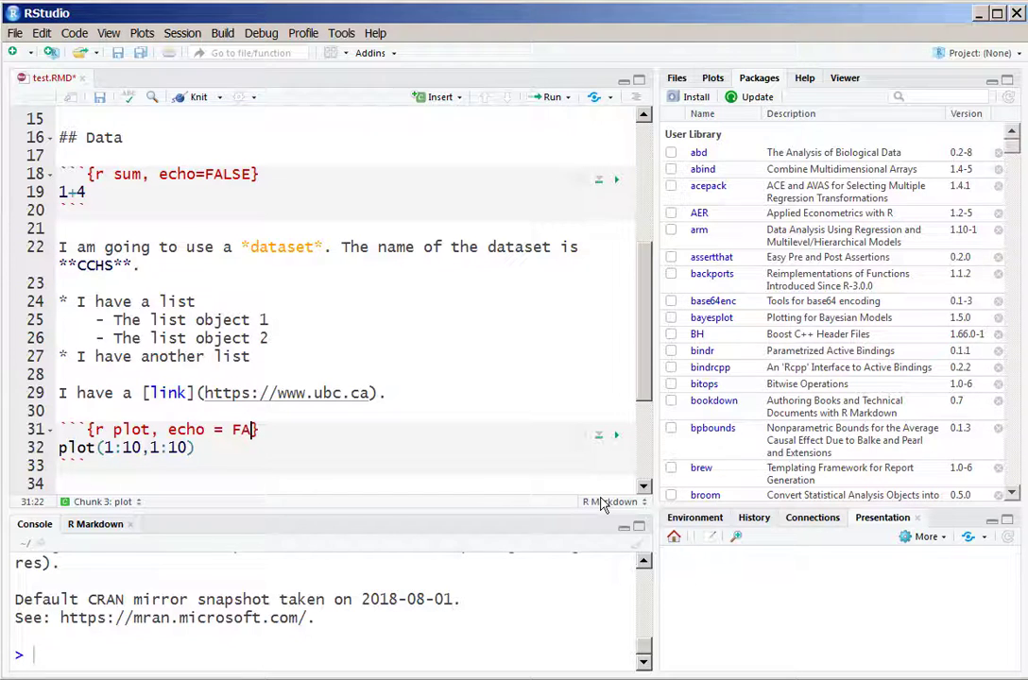
type("LSE")
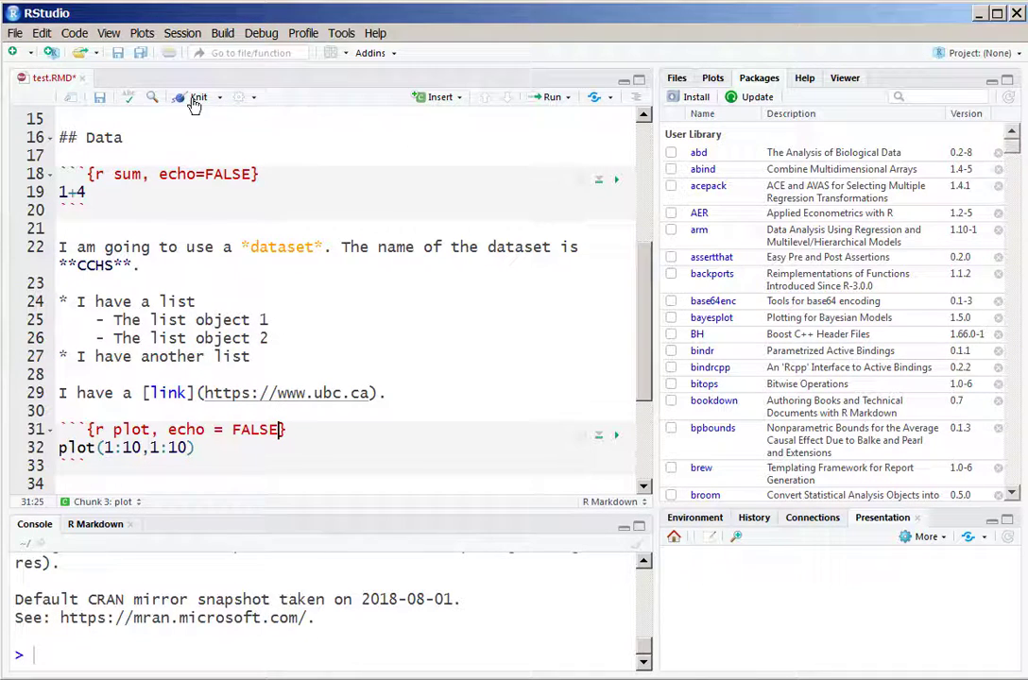
left_click(196, 99)
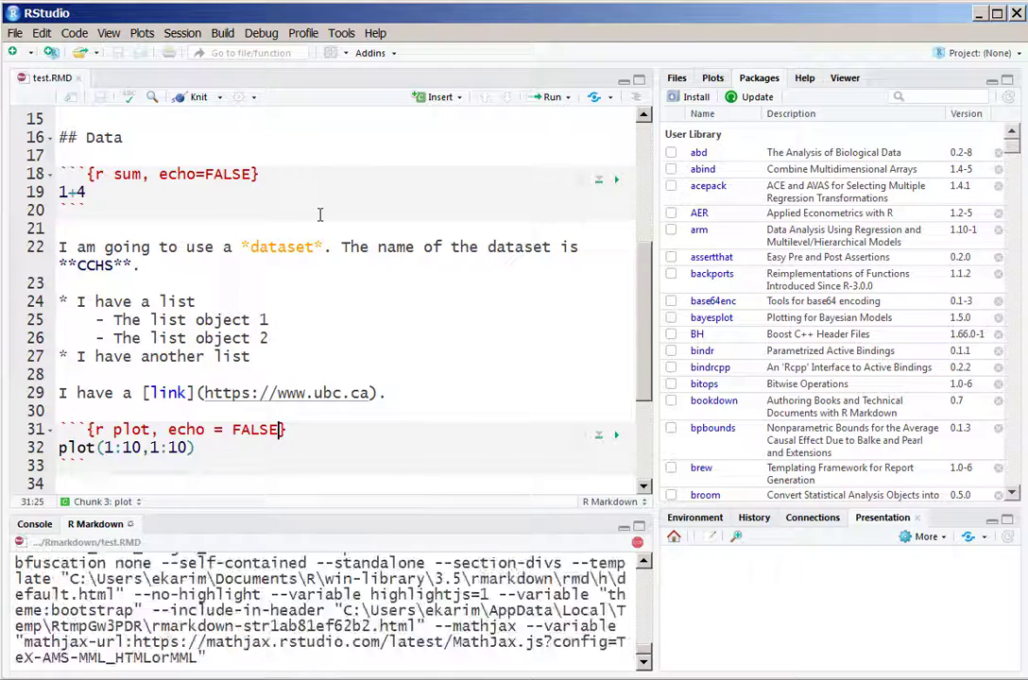
left_click(196, 96)
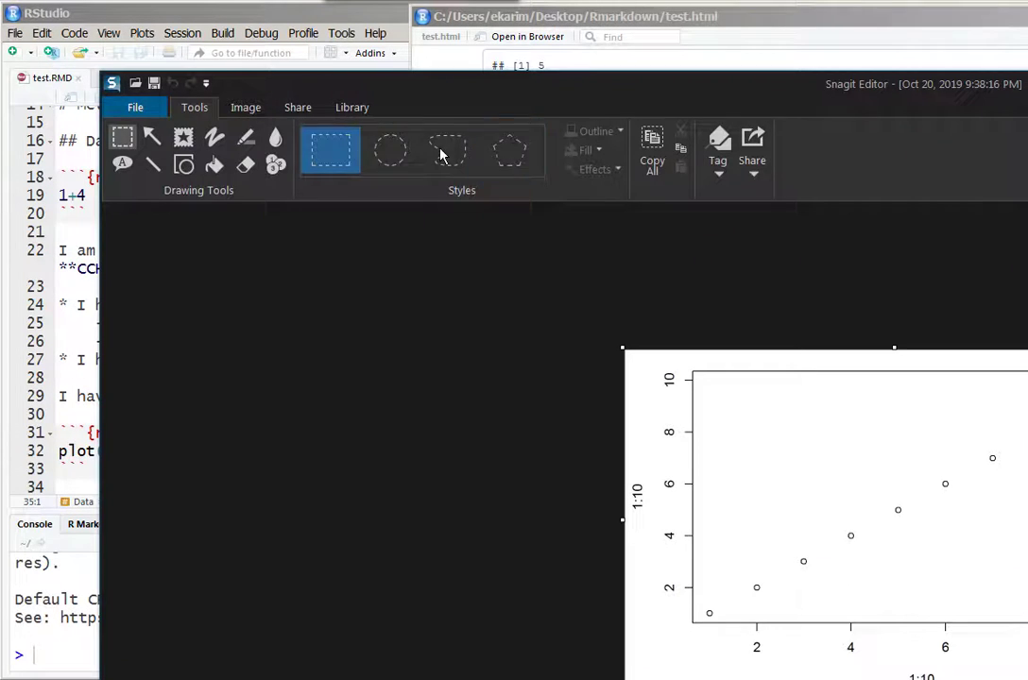
Save the Snagit plot capture as test.png in the Rmarkdown folder
left_click(136, 106)
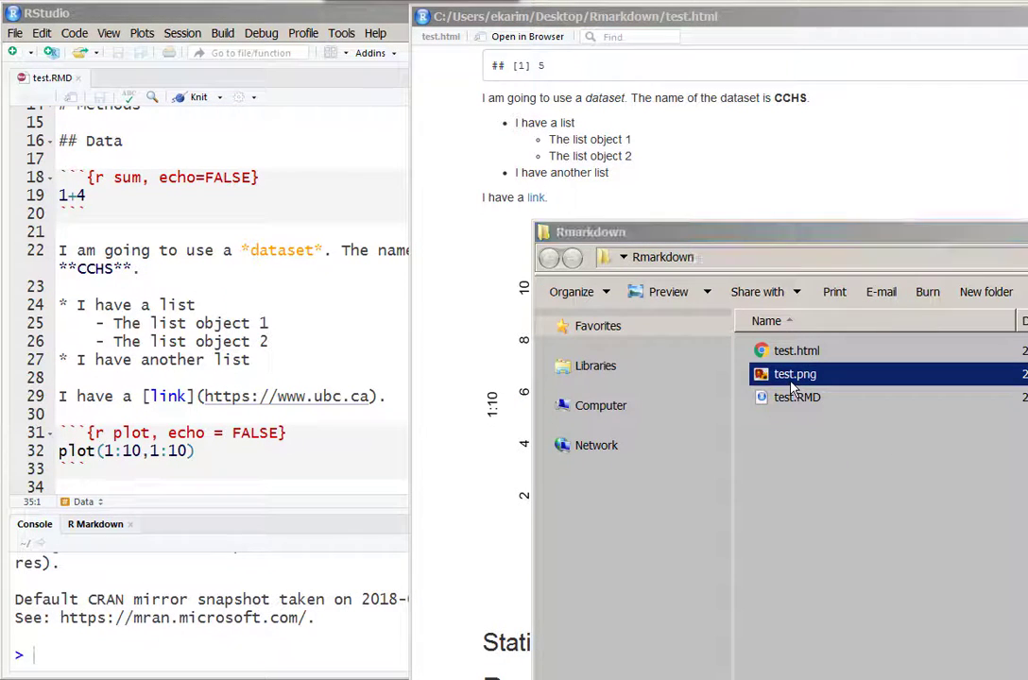
double_click(797, 374)
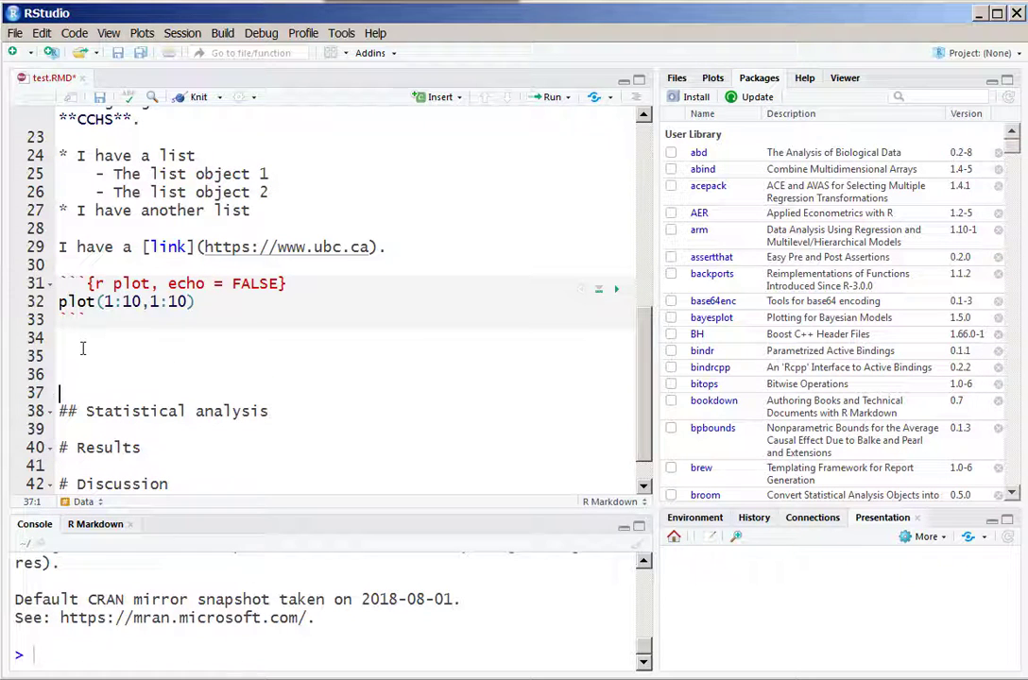
Add an R chunk named plotsaved with echo=FALSE
left_click(436, 96)
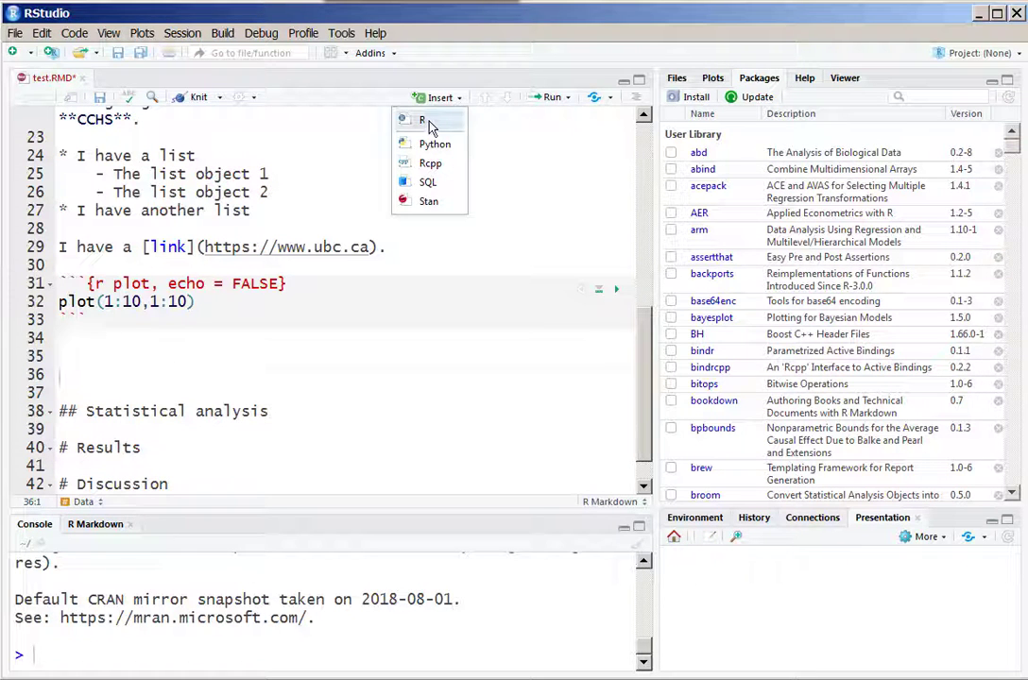
left_click(423, 121)
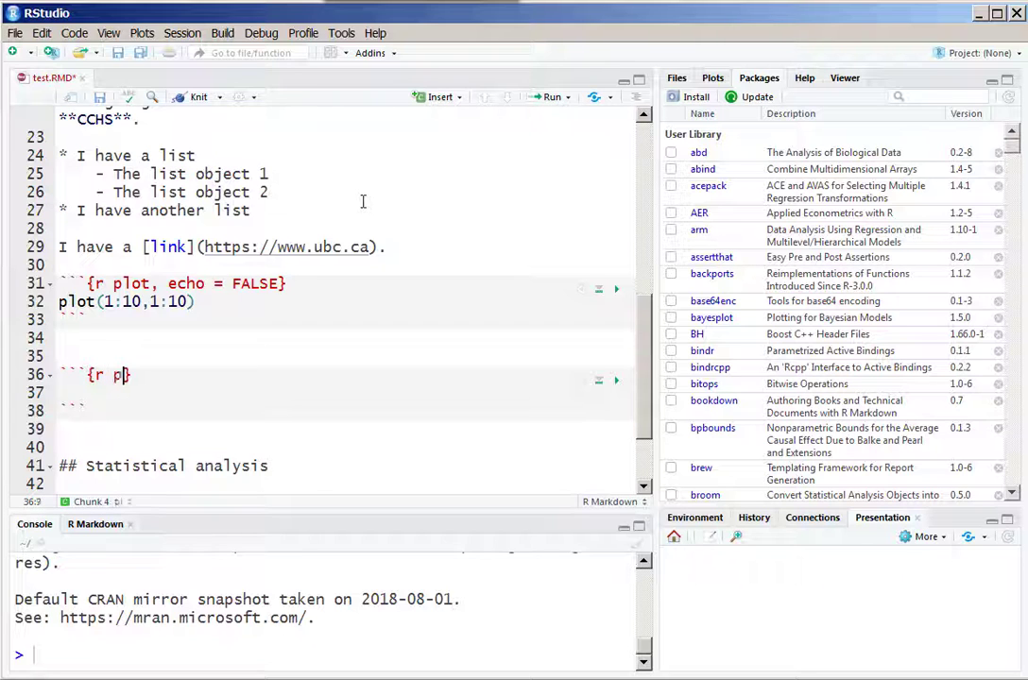
type("lotsaved,")
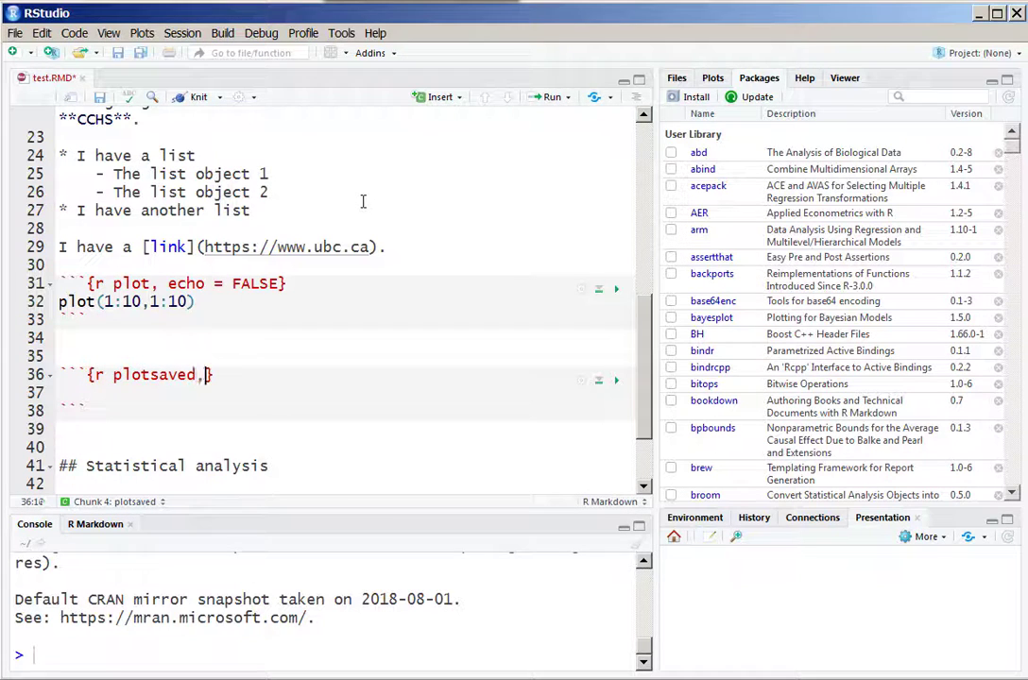
type("echo=FALSE")
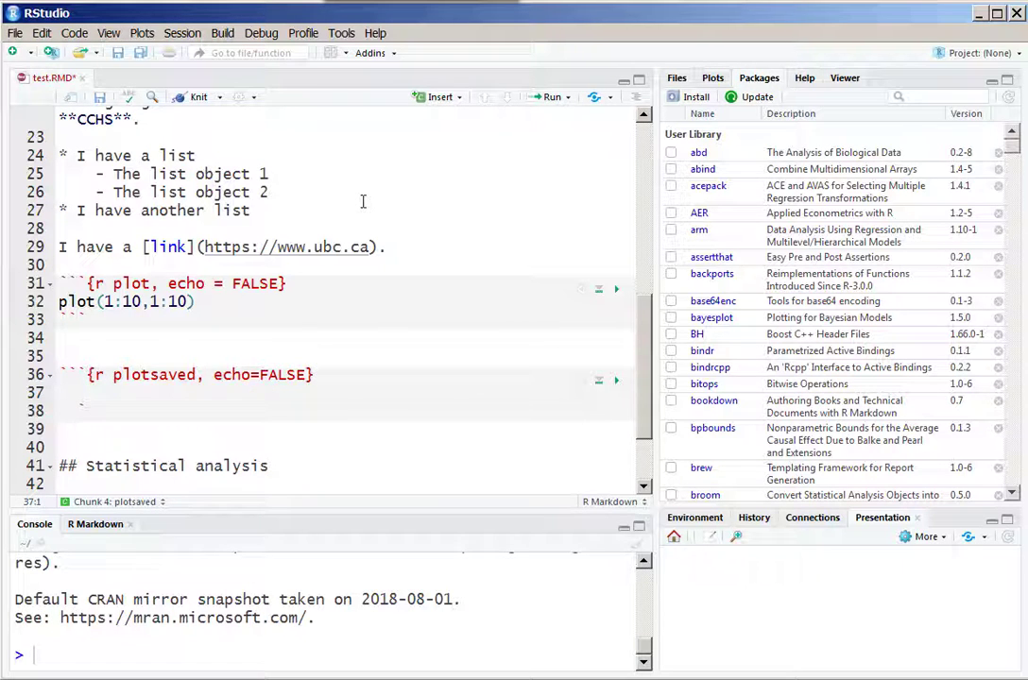
Call knitr::include_graphics("test.png") in the chunk to show the saved image
type("knit")
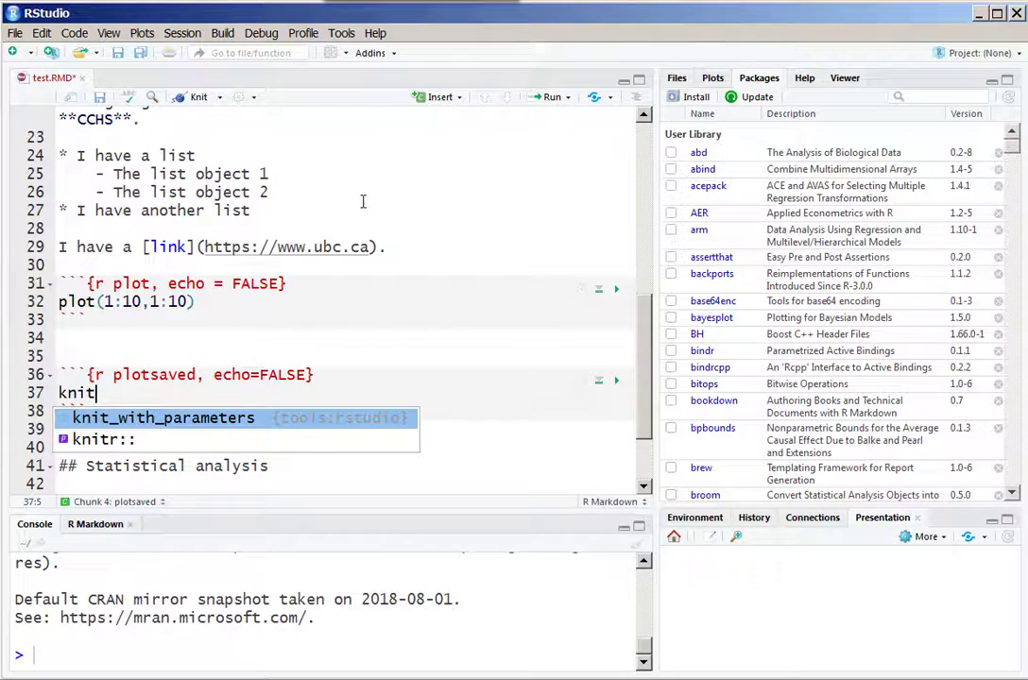
type("r::")
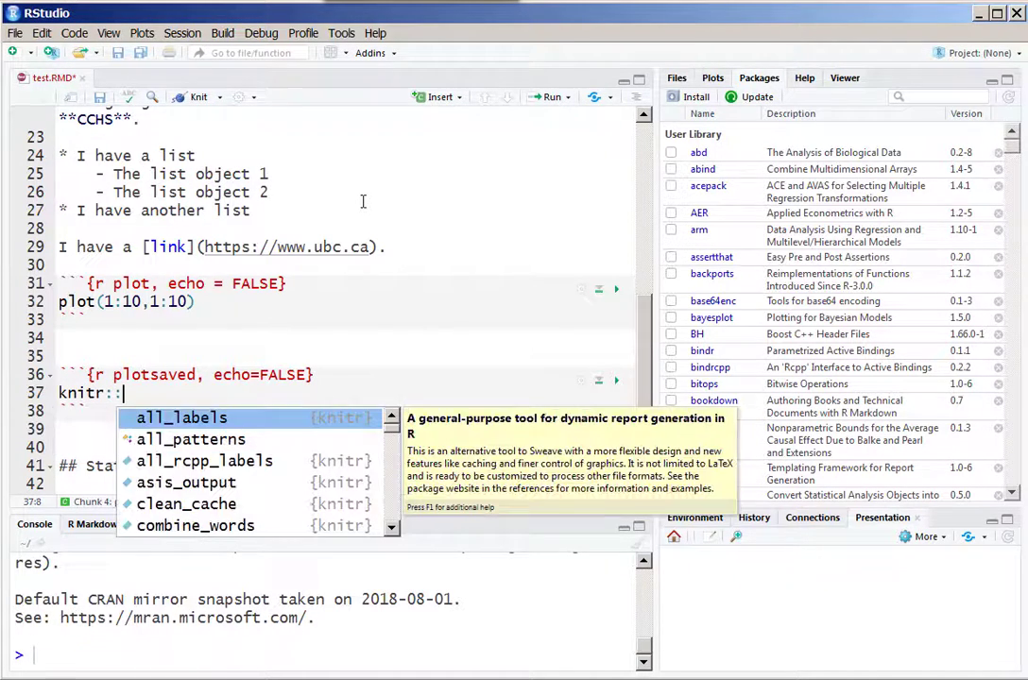
type("inclu")
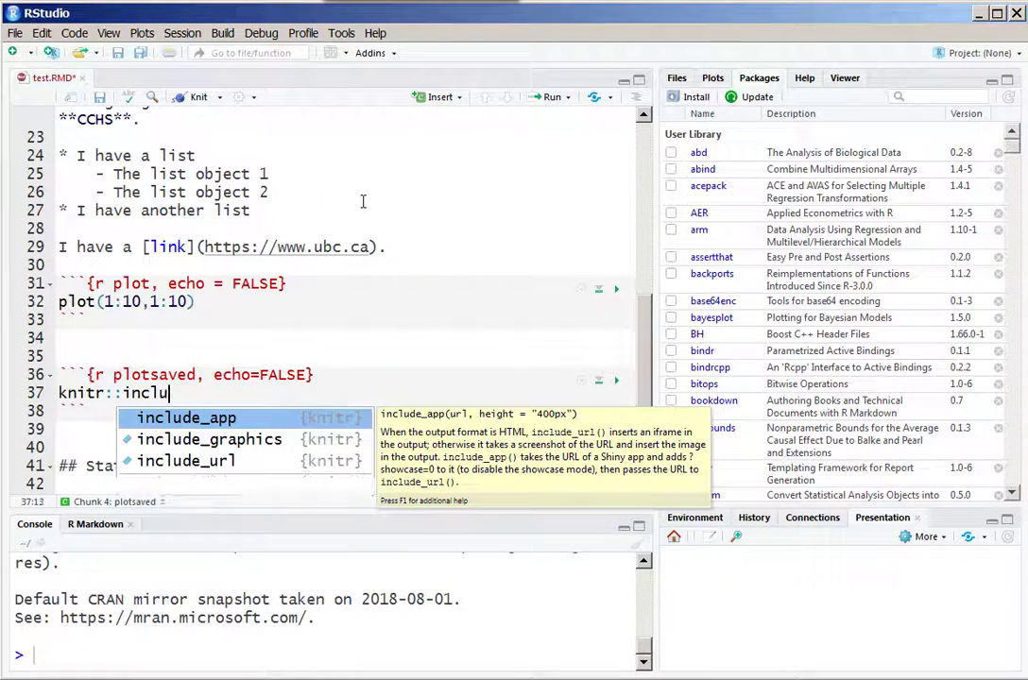
left_click(209, 439)
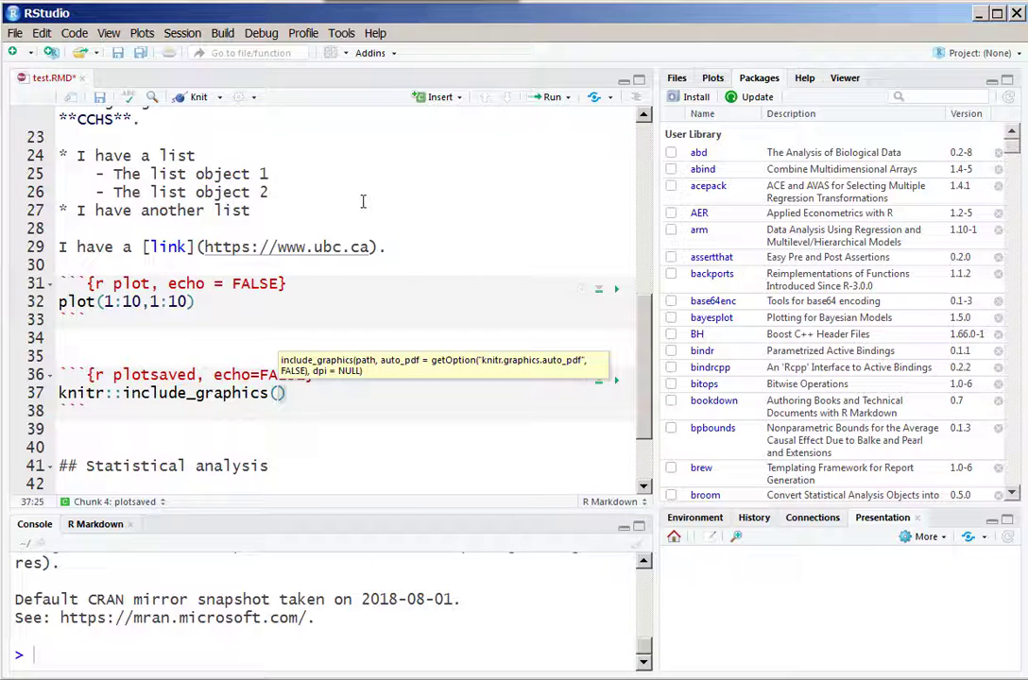
type("\"\"")
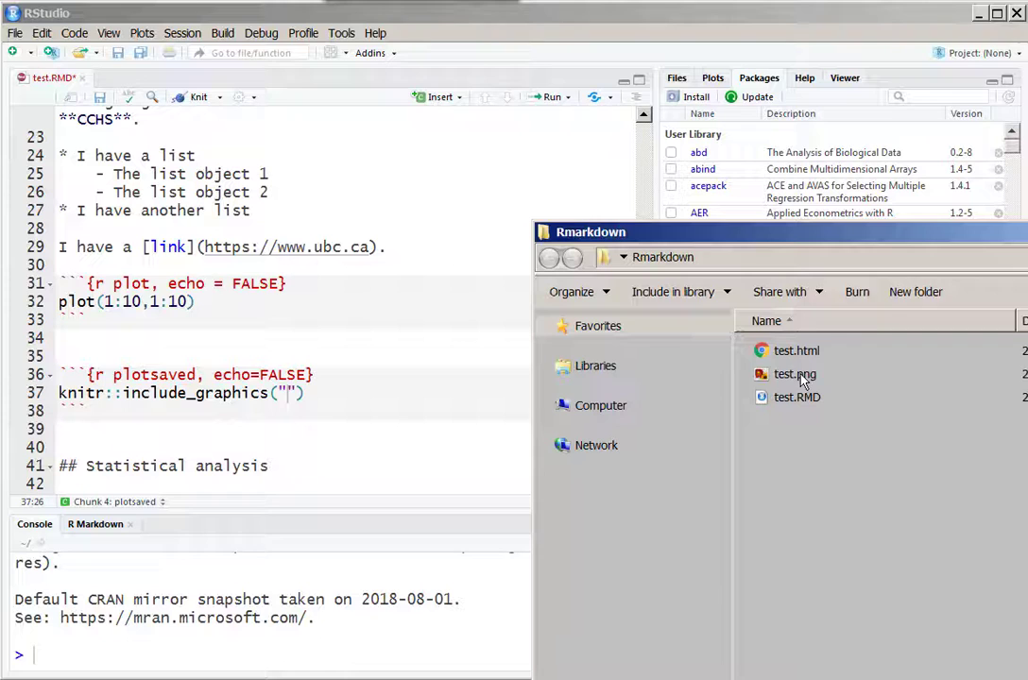
left_click(794, 374)
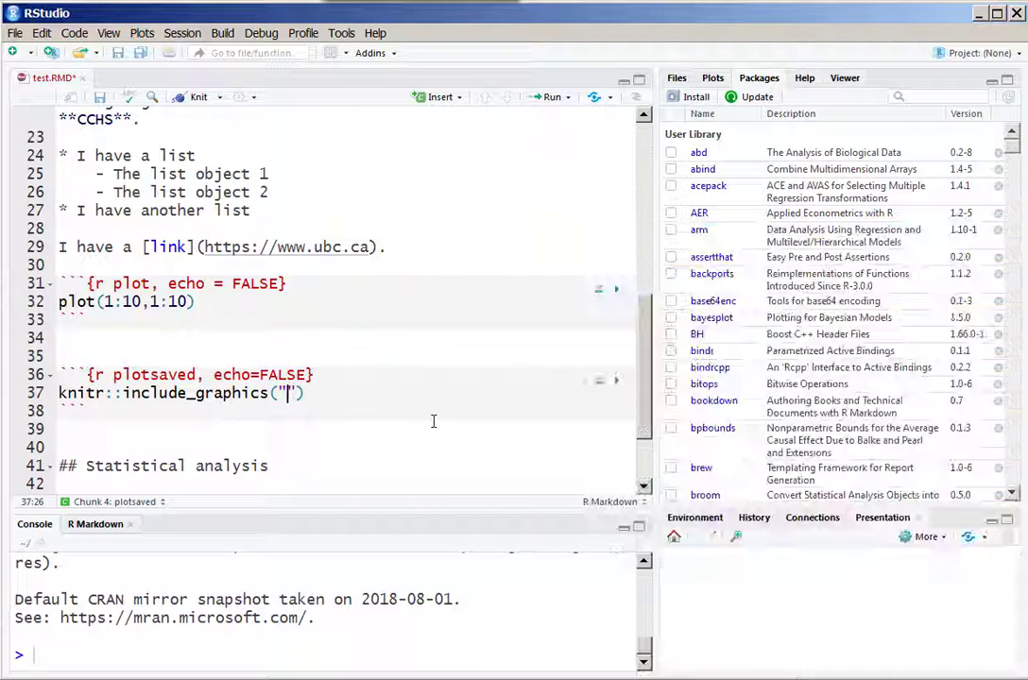
type("test.png")
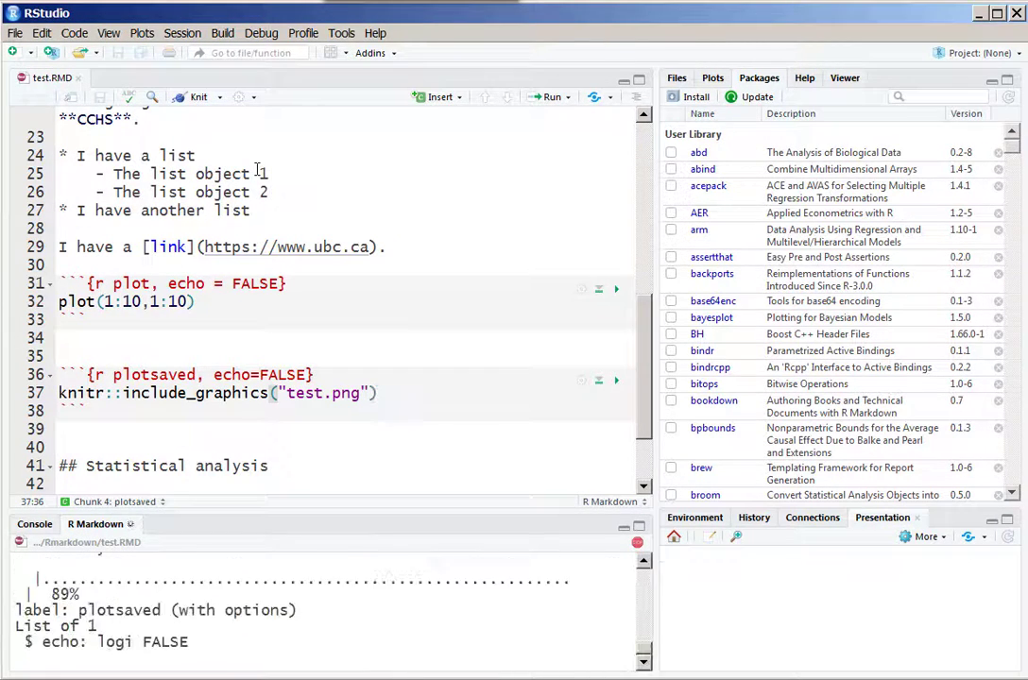
Knit to HTML and view the saved image below the plot
left_click(192, 97)
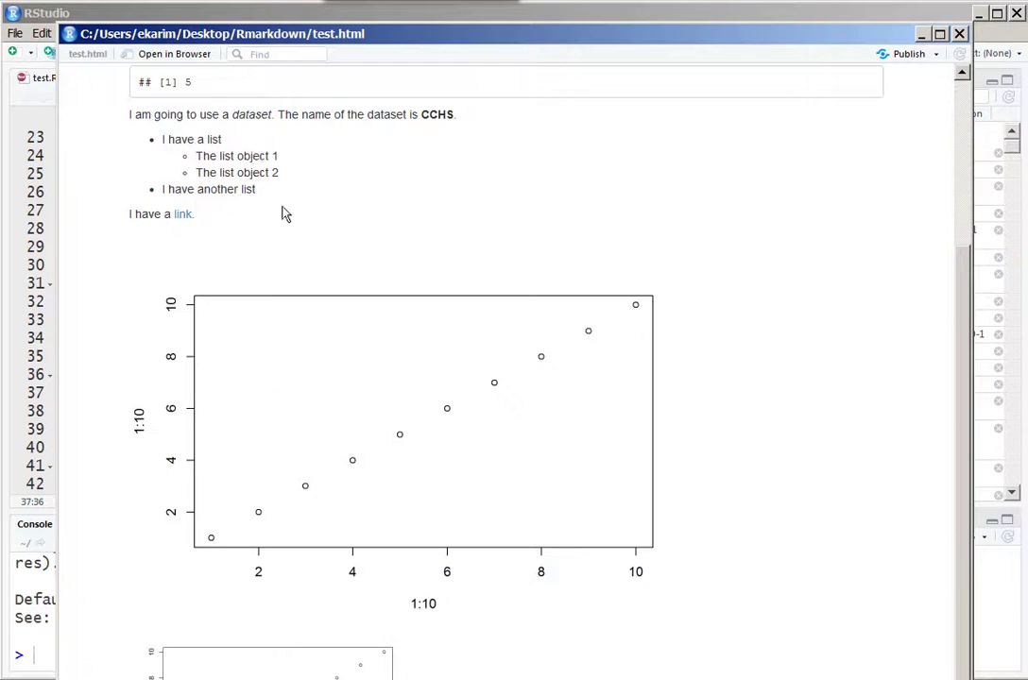
scroll("down", 3)
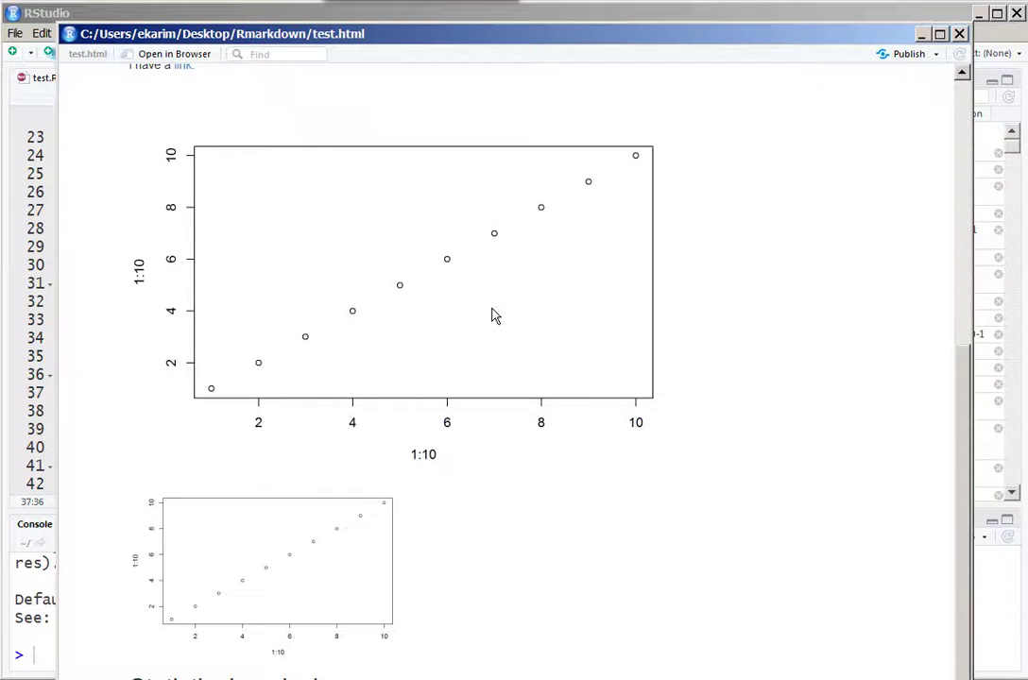
scroll("down", 3)
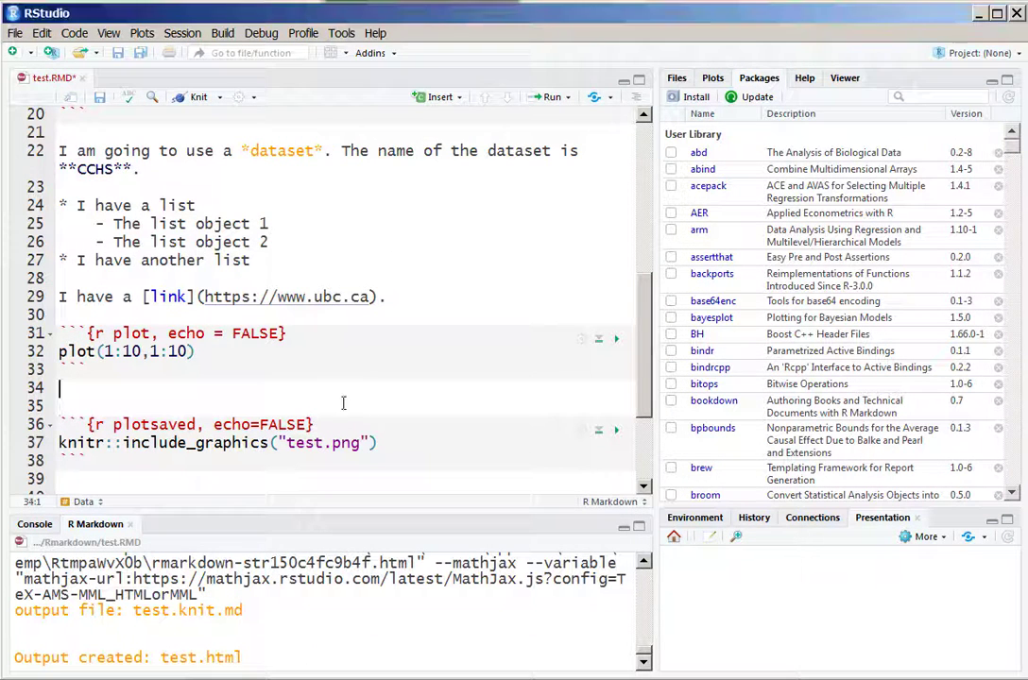
Add out.width='100%' to the plotsaved chunk options
type(",")
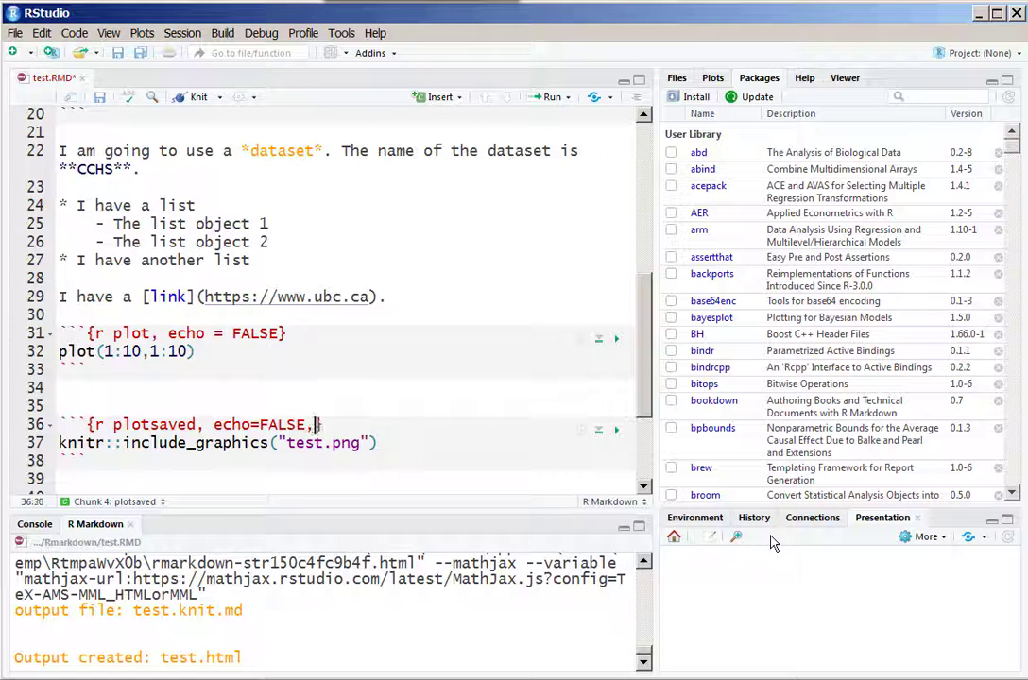
type("out.width=[[")
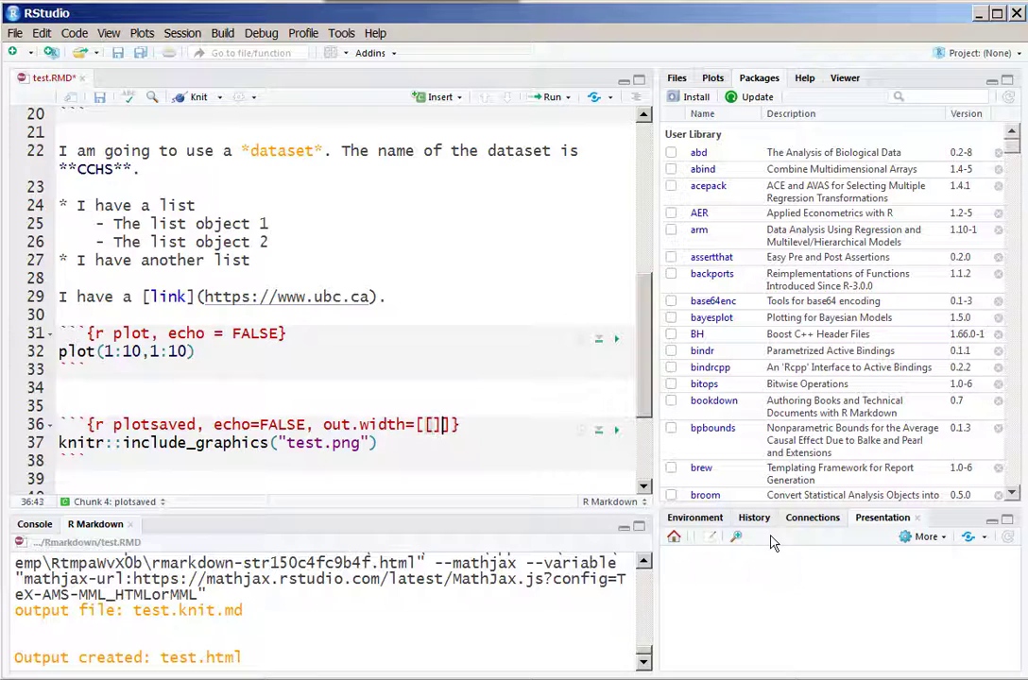
key("BackSpace")
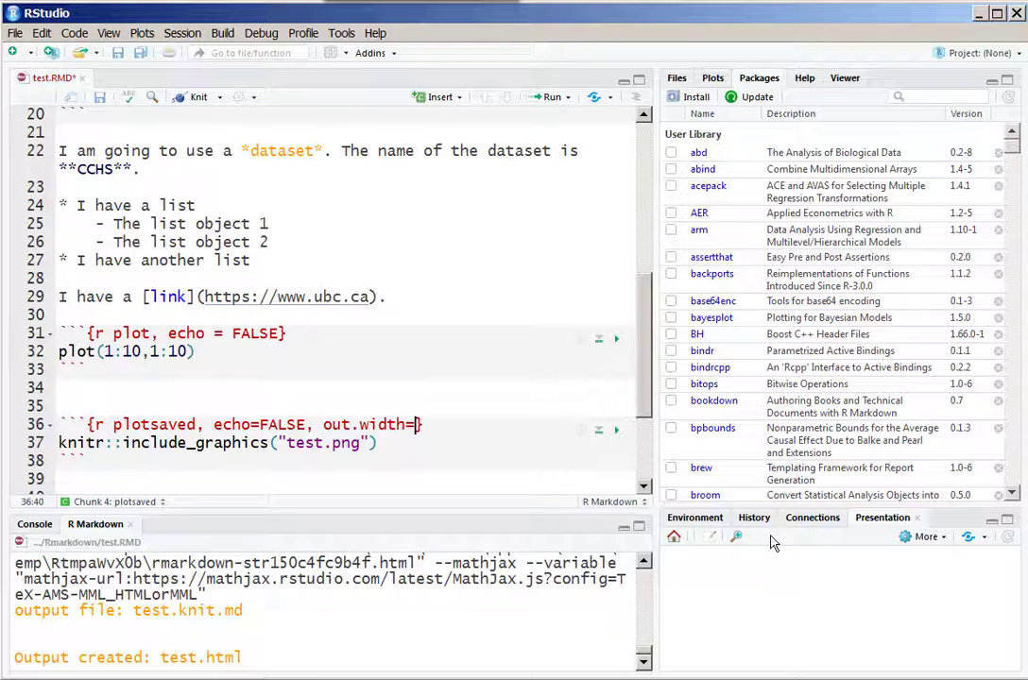
type("'")
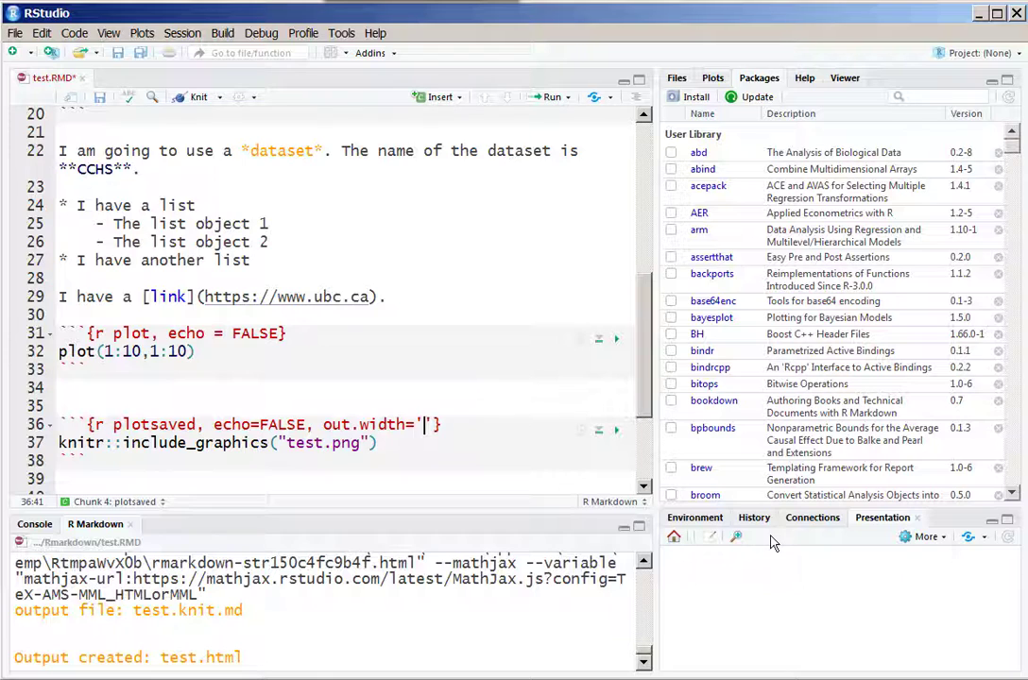
type("100%")
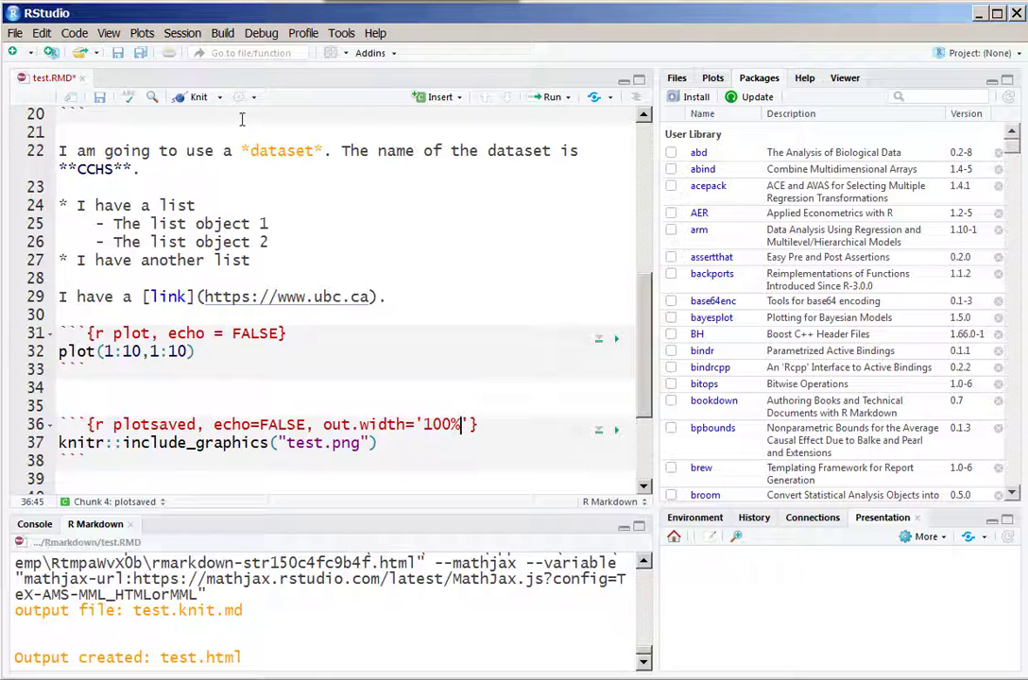
Knit to HTML and check the image now spans the full width
left_click(200, 96)
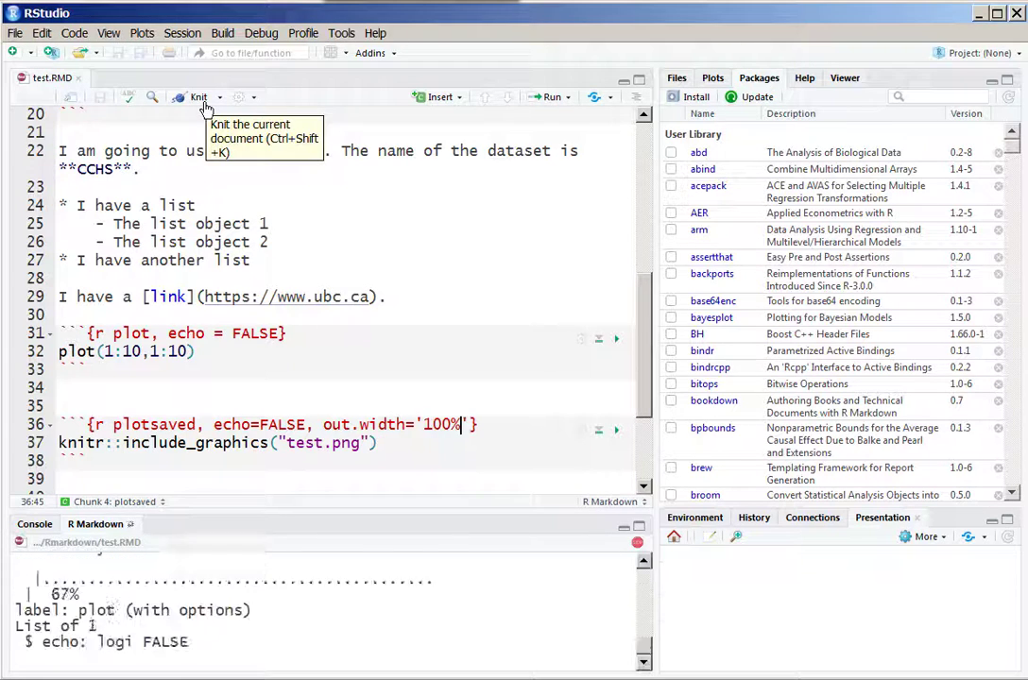
left_click(197, 97)
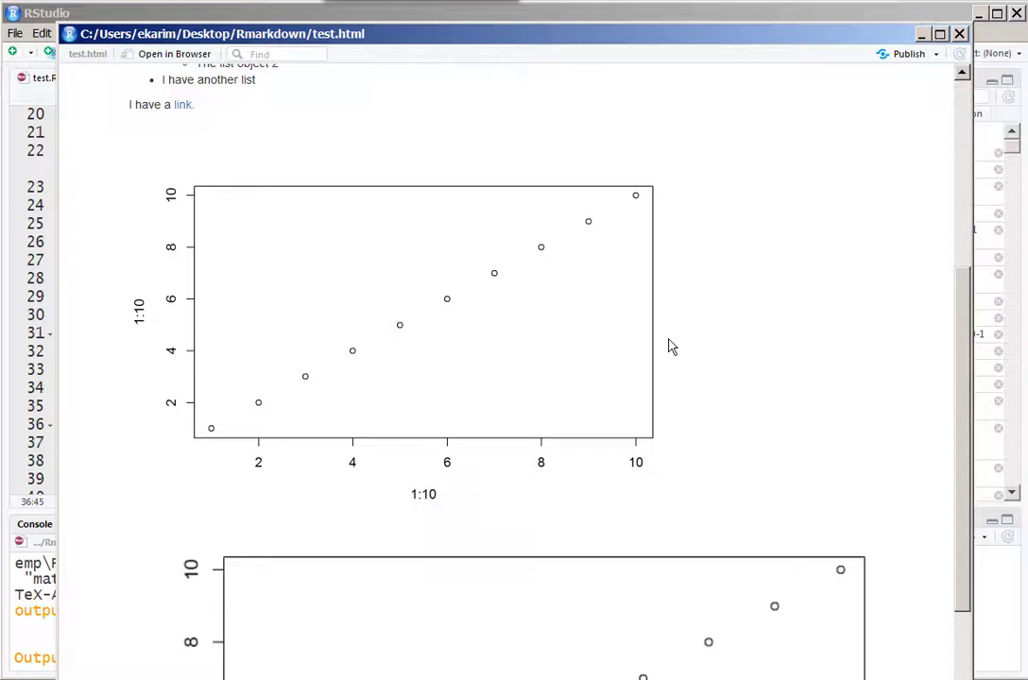
scroll("down", 3)
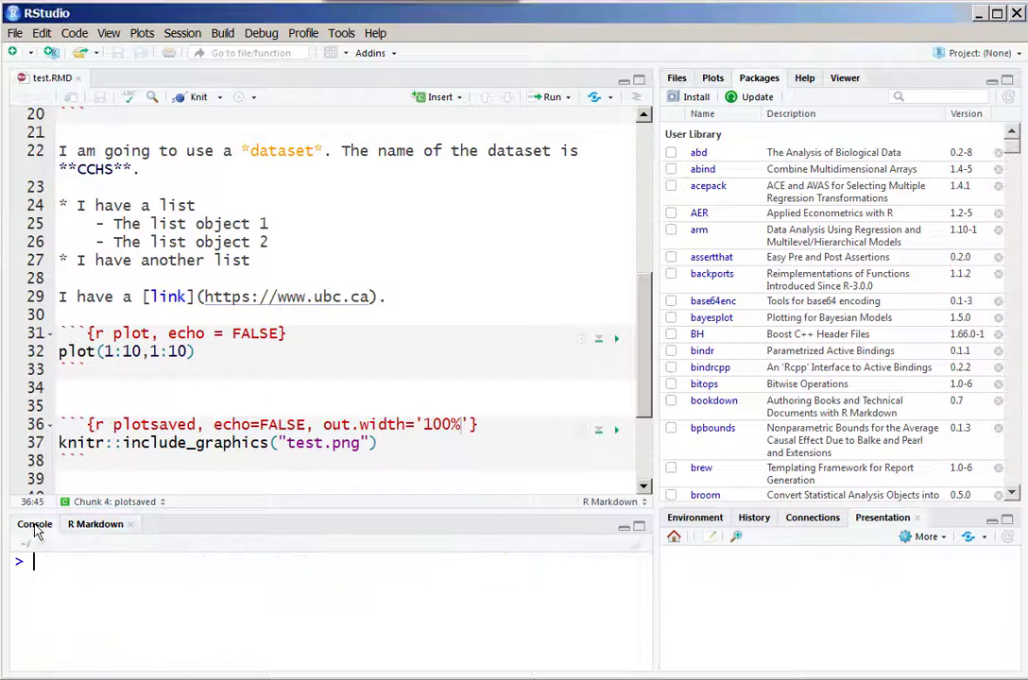
Run require(datasets) in the Console to load the datasets package
type("require(")
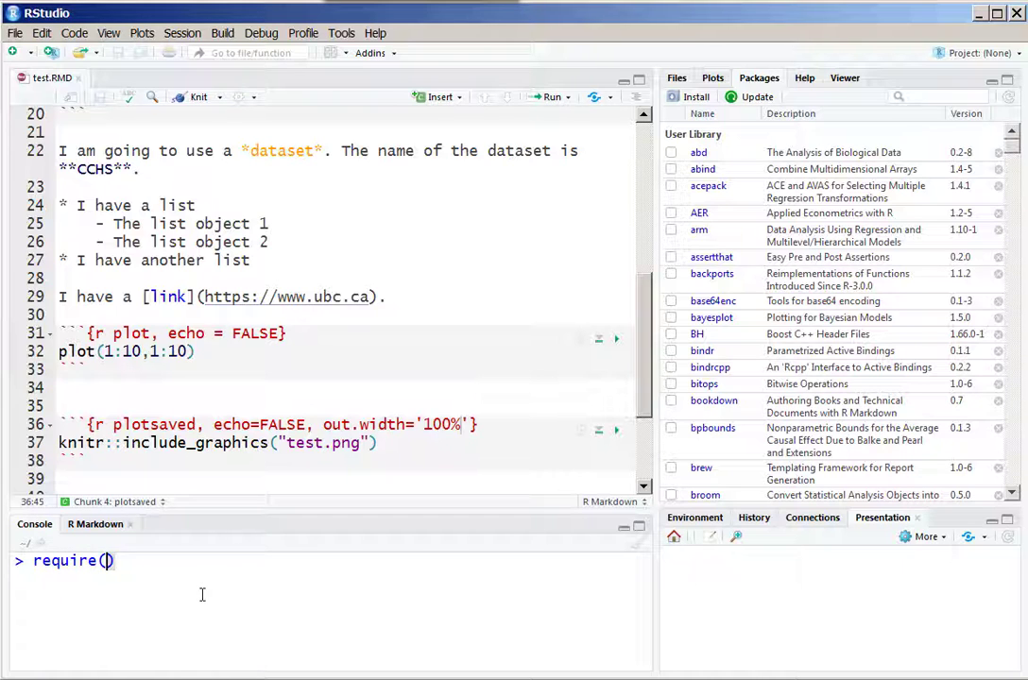
type("dataset")
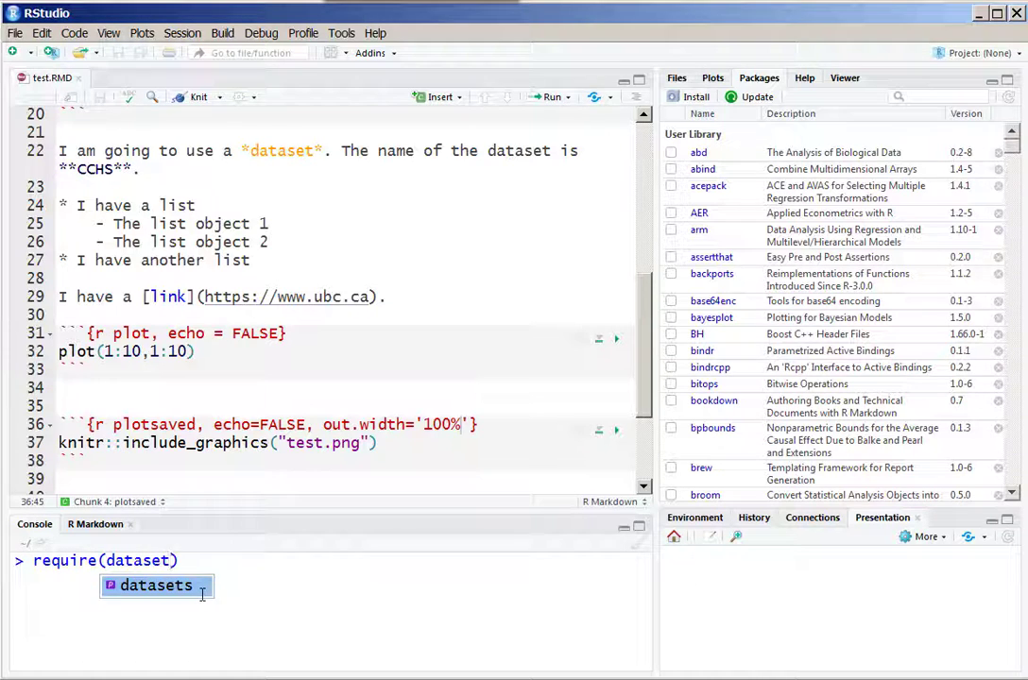
key("Enter")
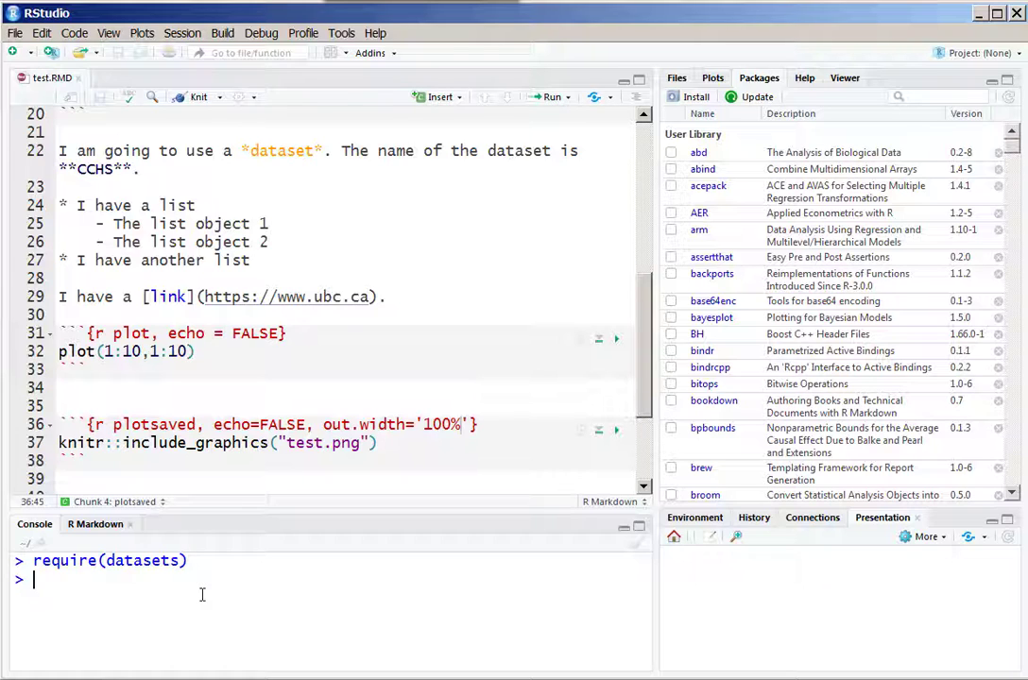
Run help(package="datasets") and open the airquality documentation page
type("h")
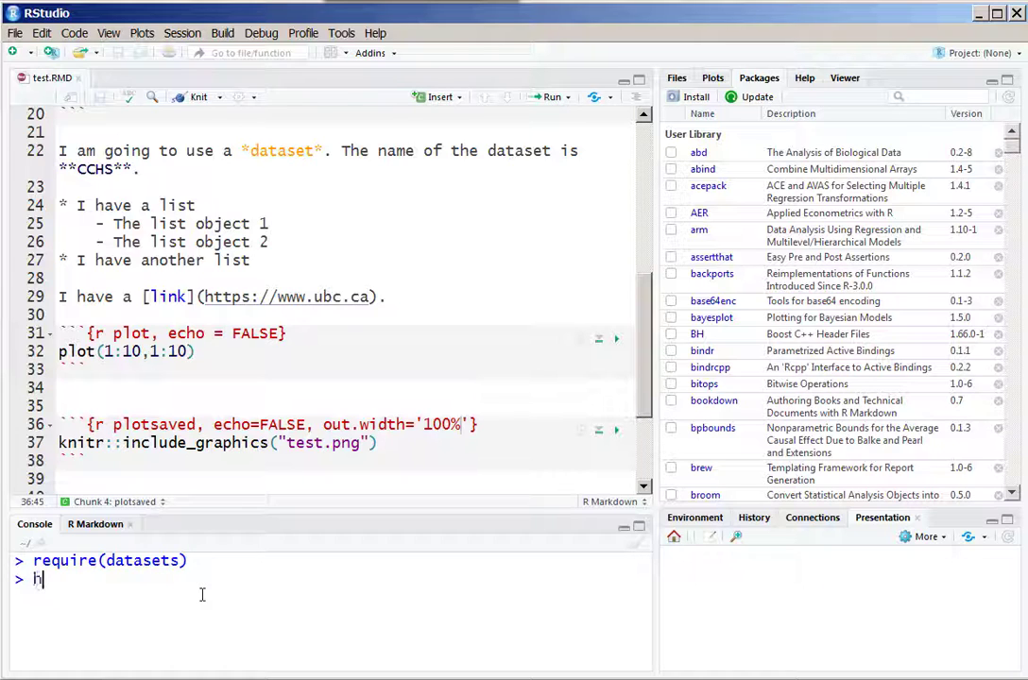
type("elp()")
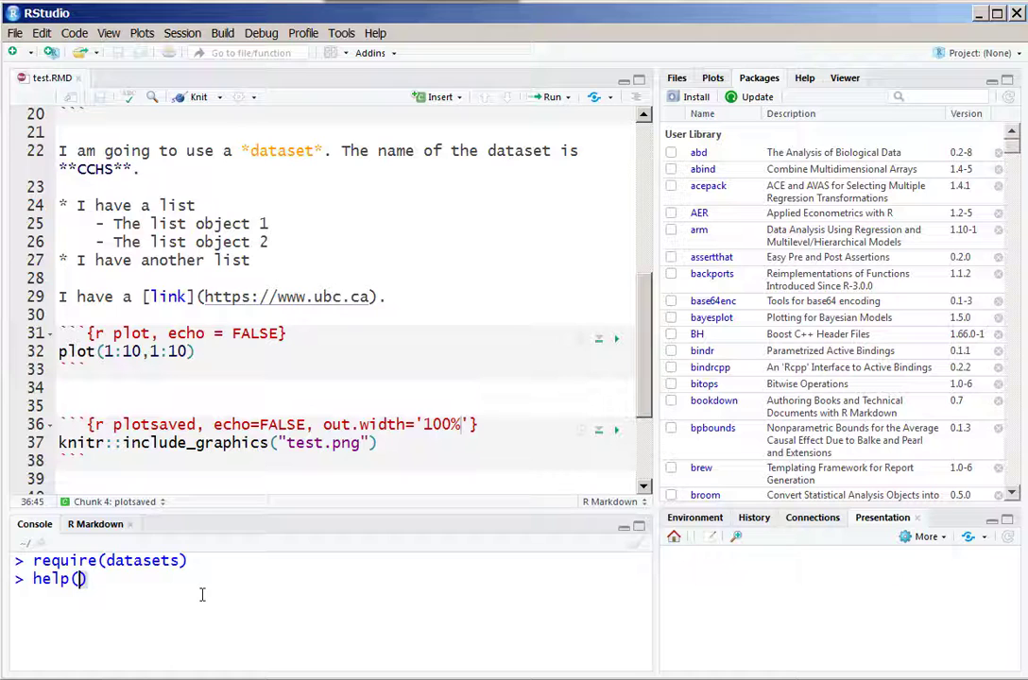
type("package=")
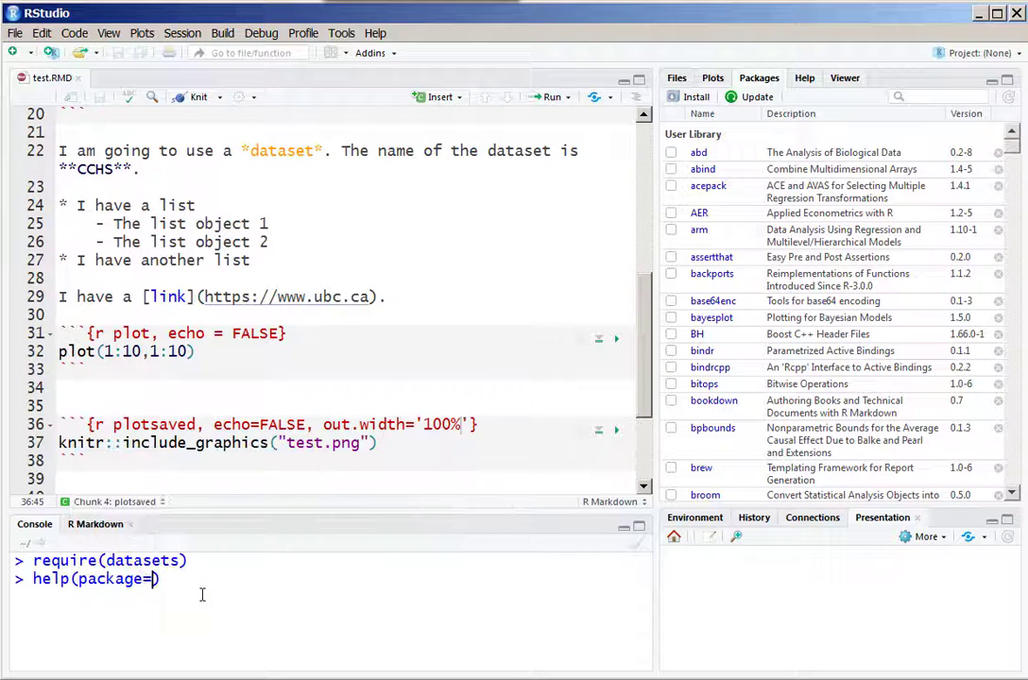
type("\"\"")
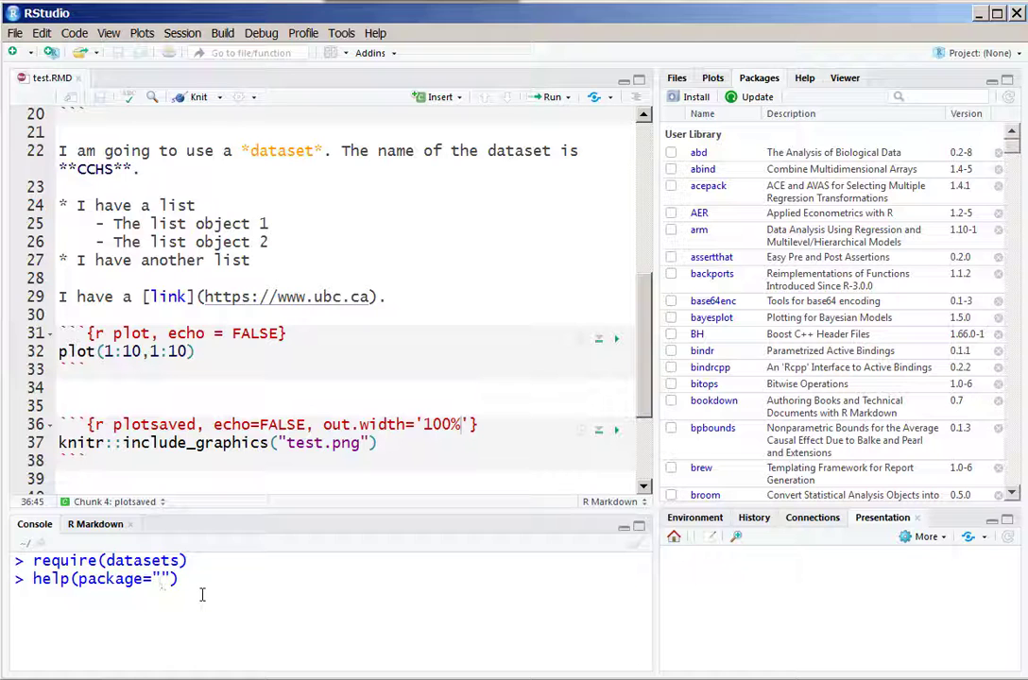
type("datasets")
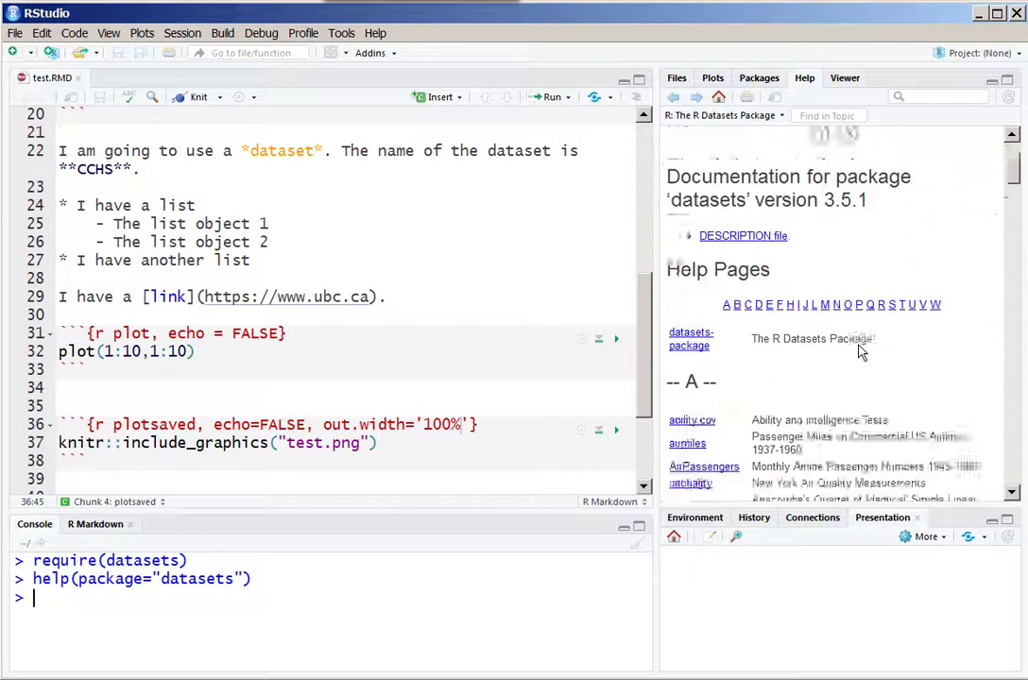
scroll("down", 3)
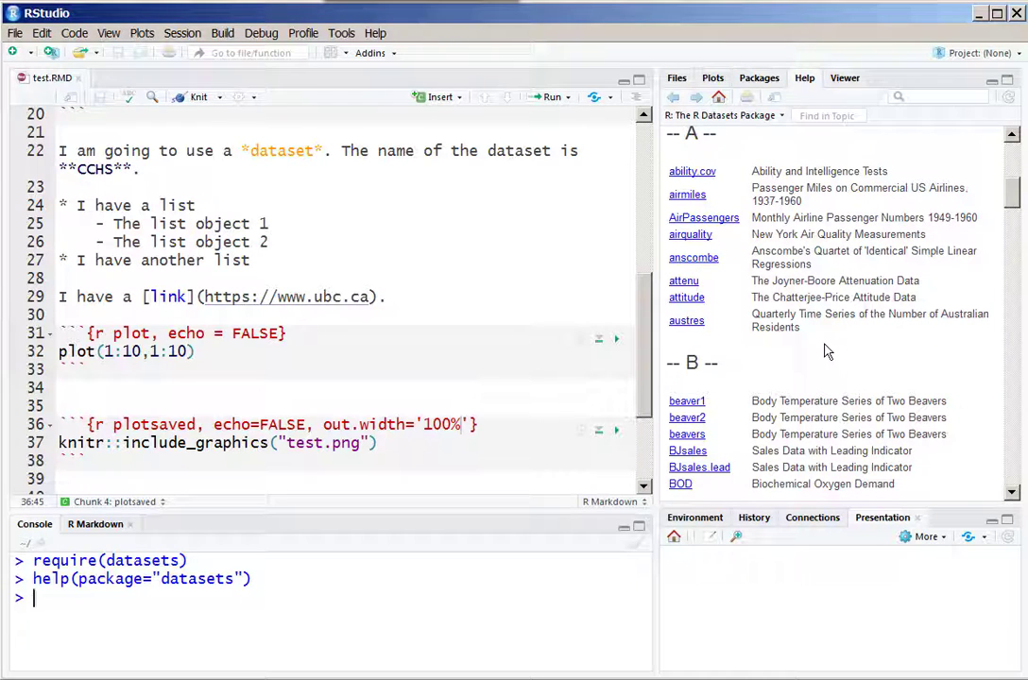
left_click(689, 234)
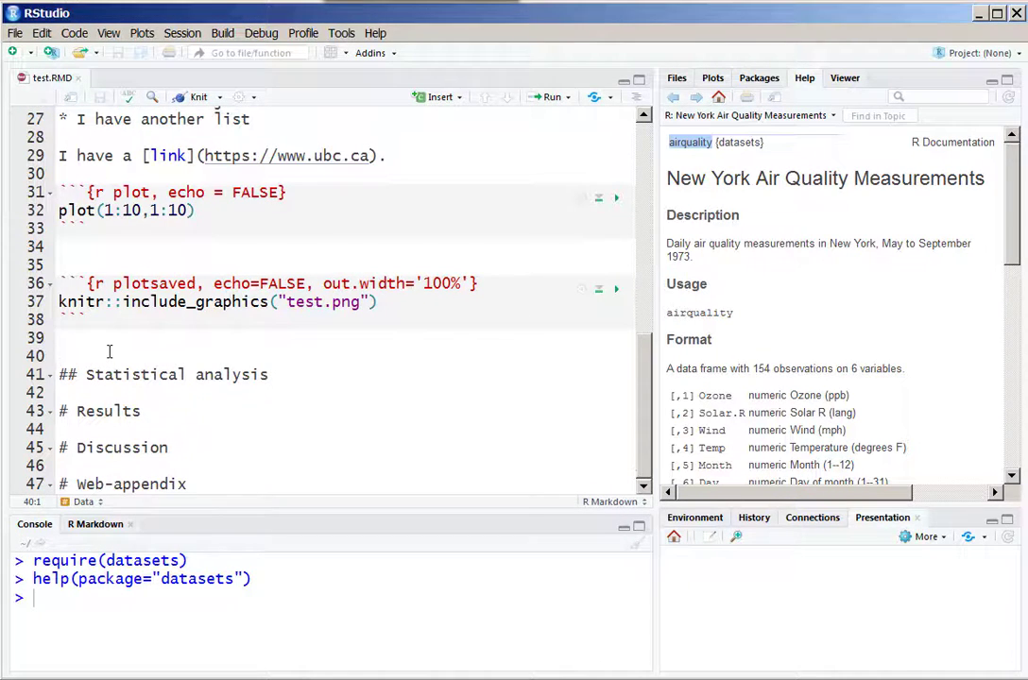
Add an R chunk running head(airquality) and knit to see its output below the plots
left_click(438, 96)
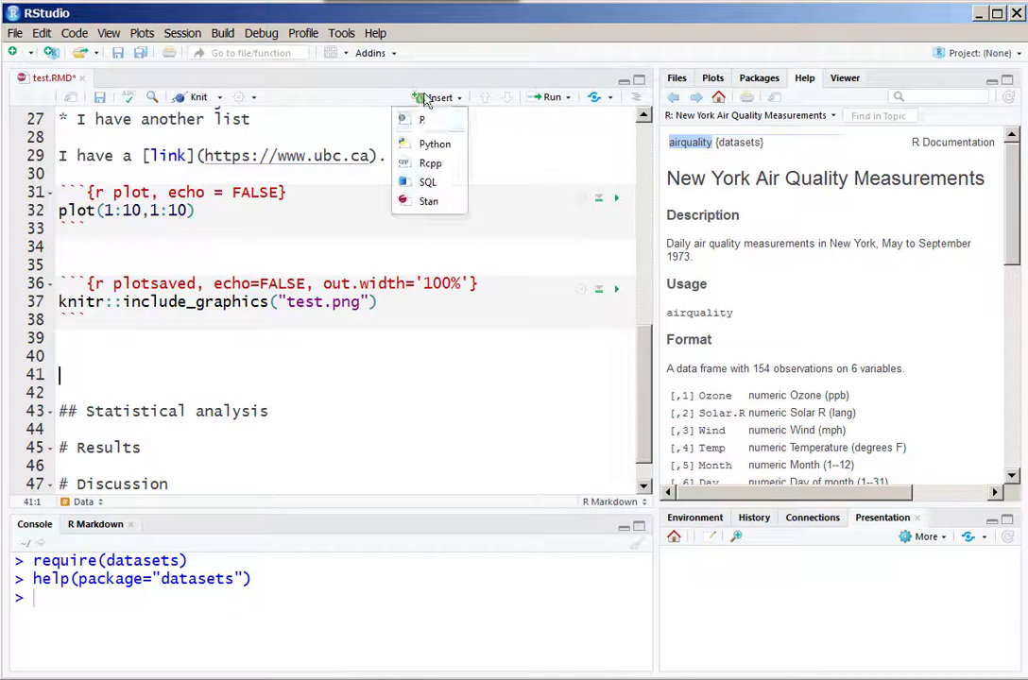
left_click(419, 119)
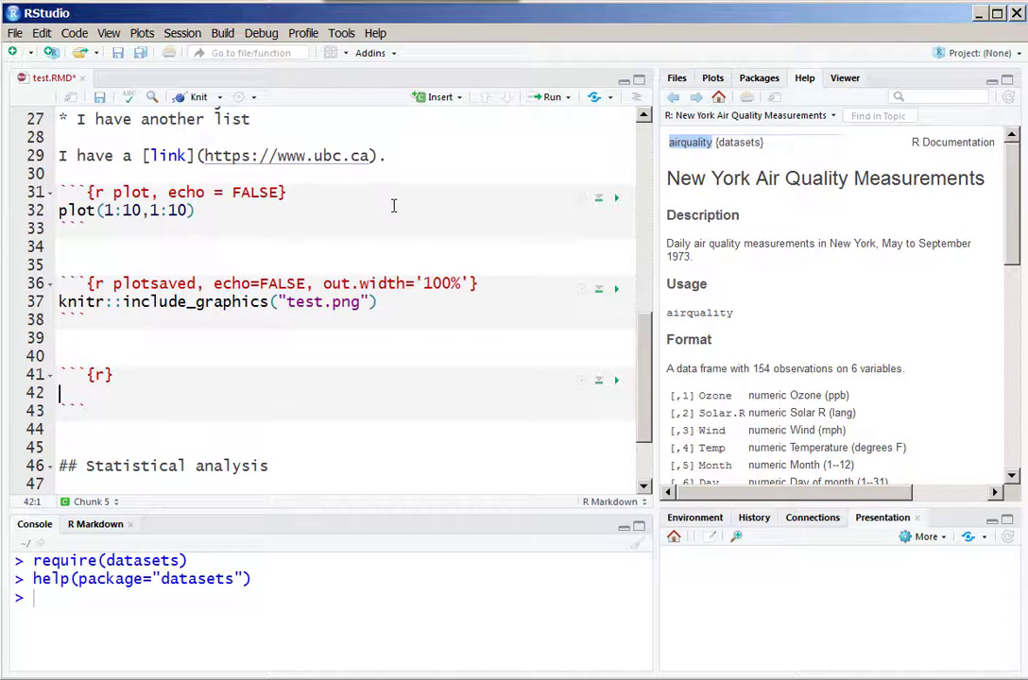
mouse_move(391, 274)
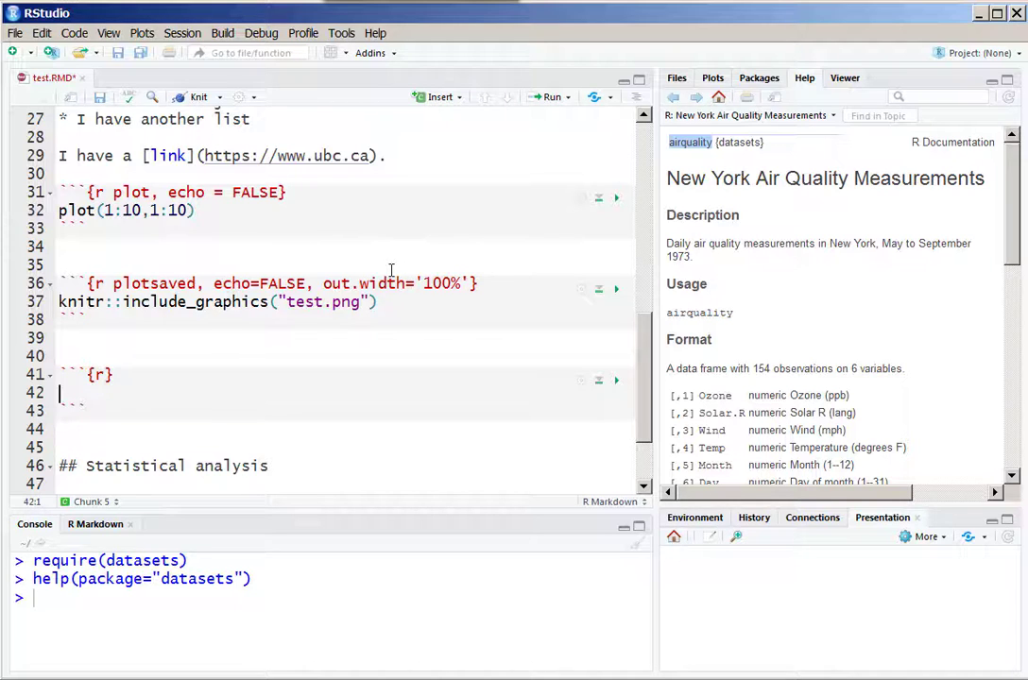
type("head()")
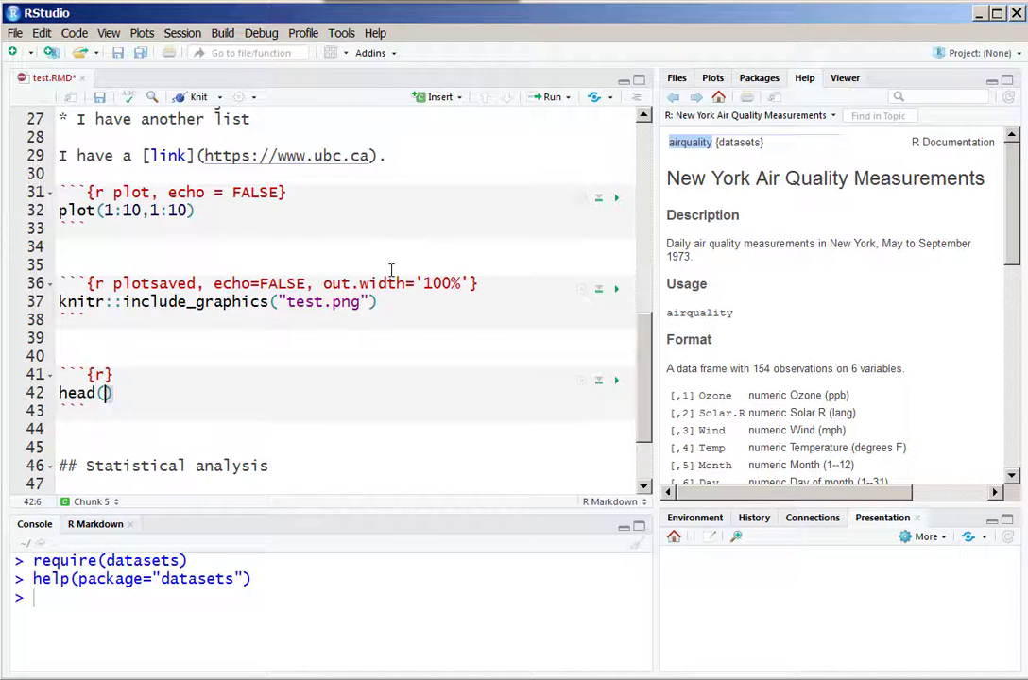
type("airquality")
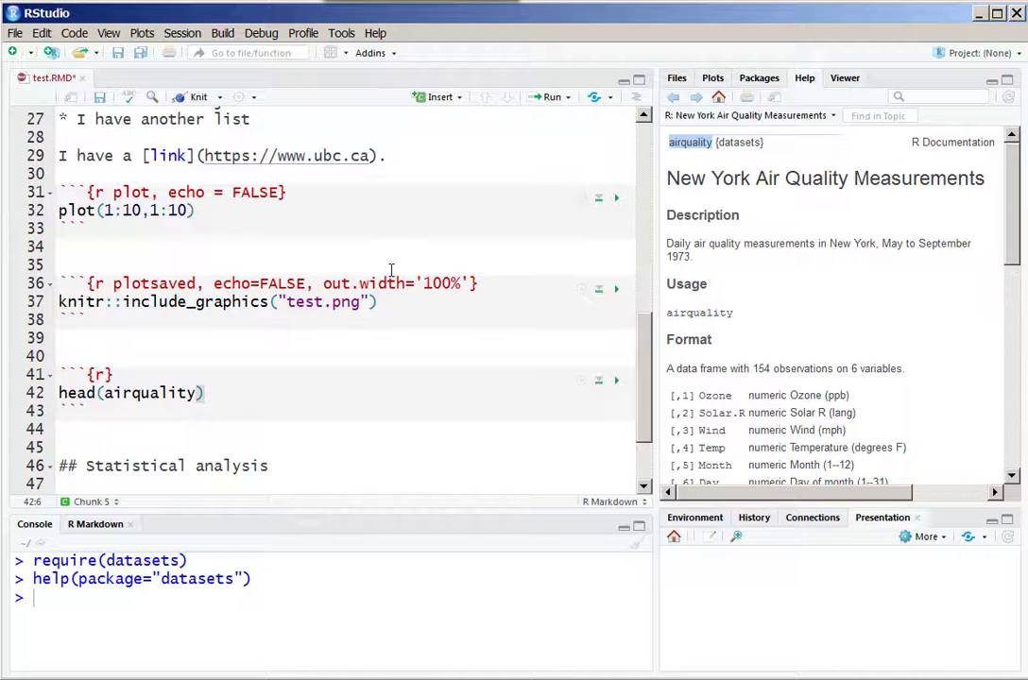
left_click(197, 98)
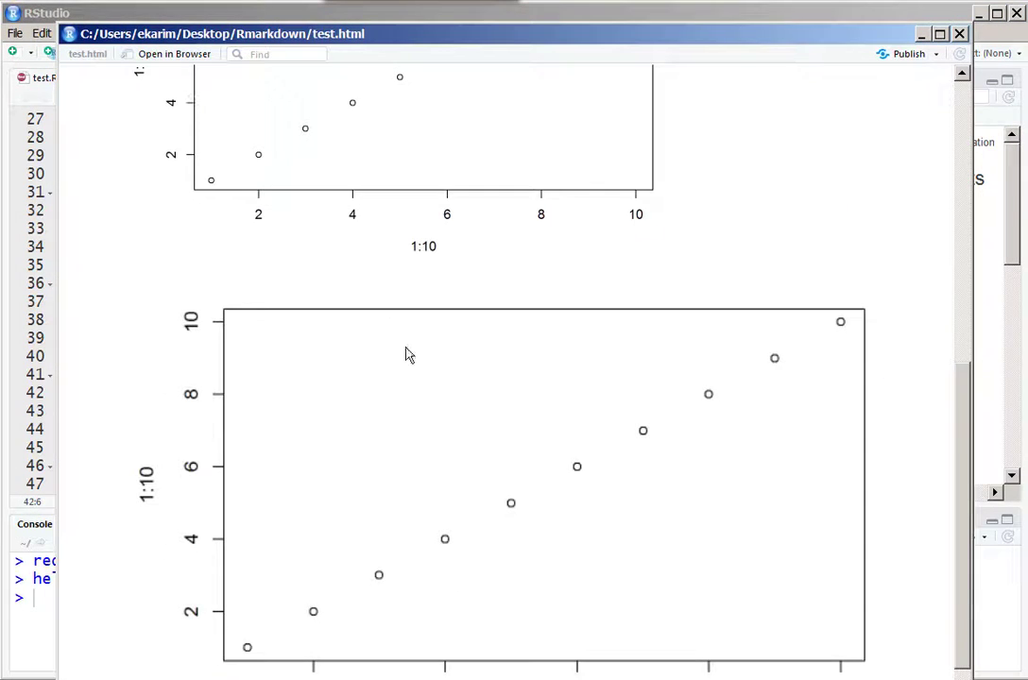
scroll("down", 3)
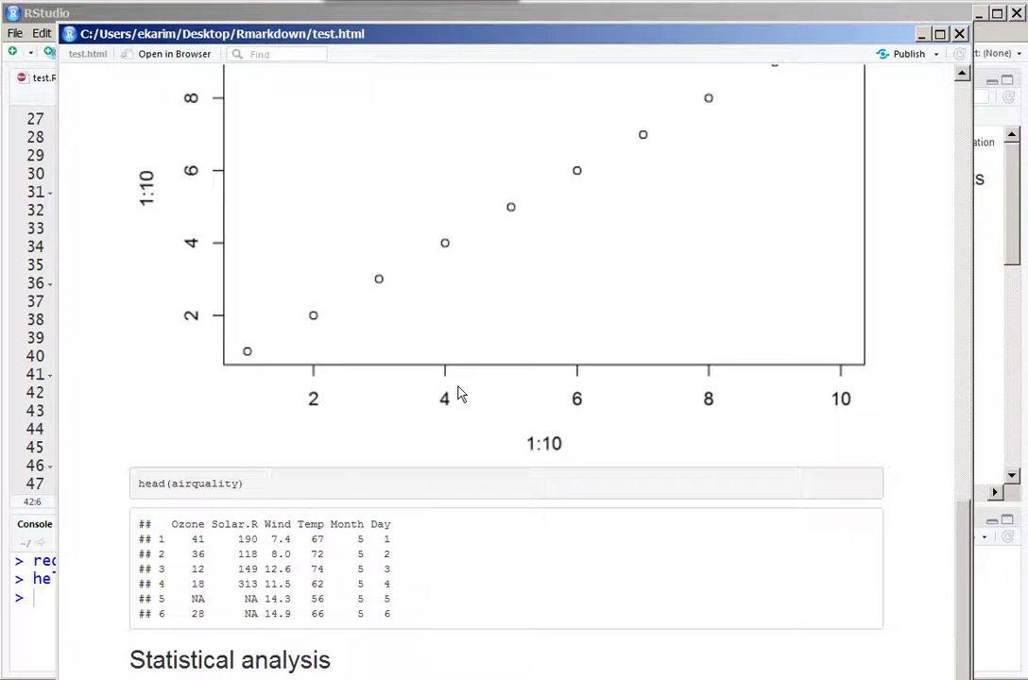
mouse_move(45, 474)
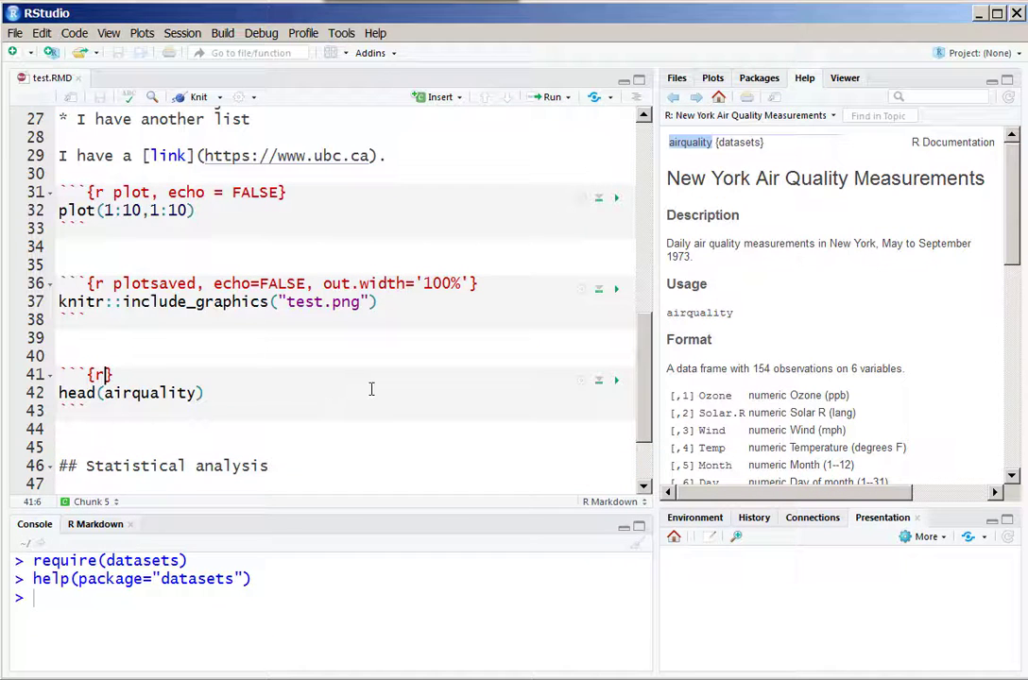
Label the chunk table with echo=FALSE, wrap head(airquality) in kable(), and knit, hitting the missing kable error
type("table,")
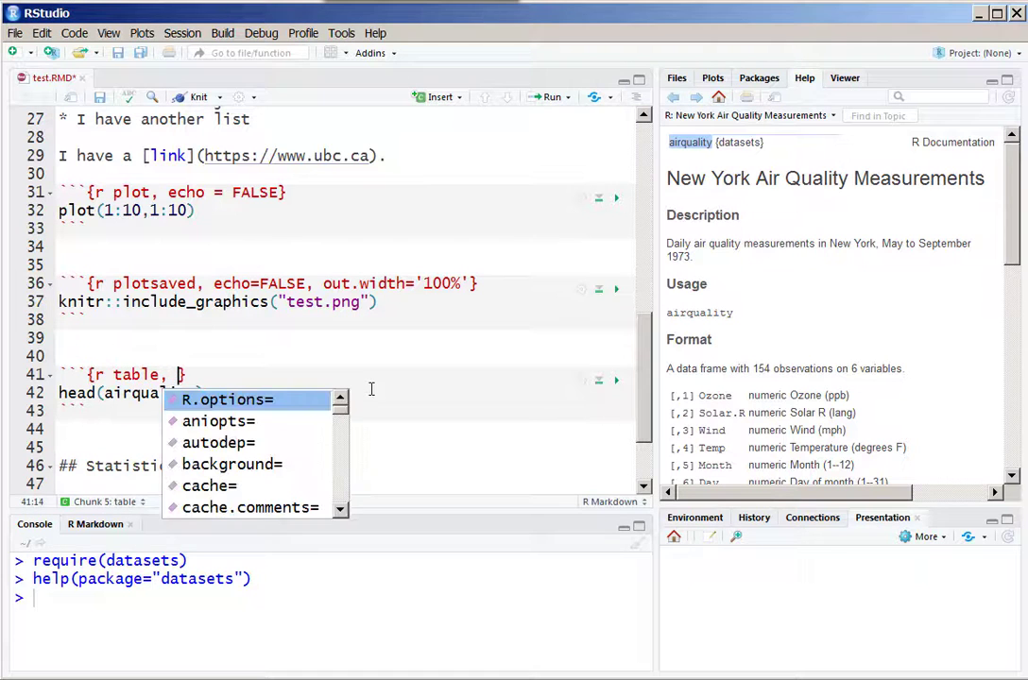
type("ech")
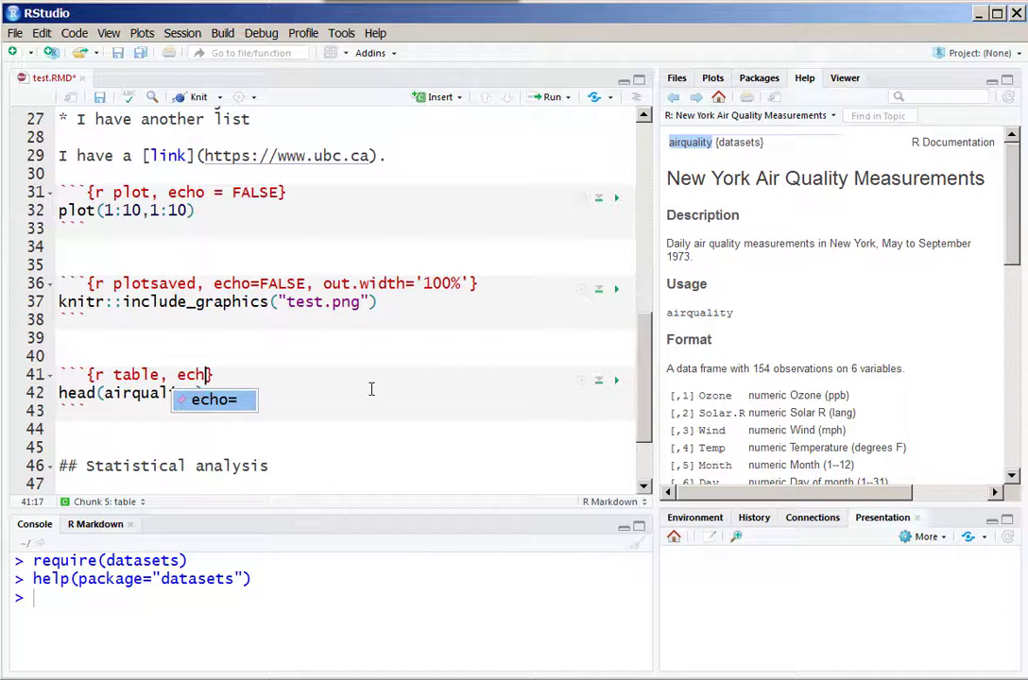
type("=FALSE")
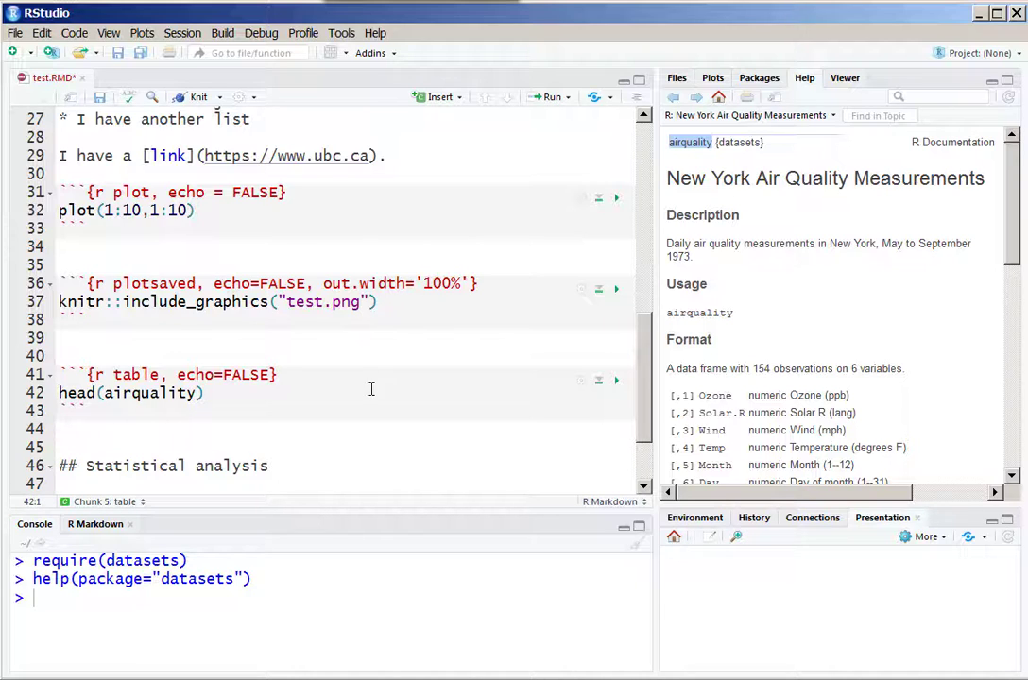
type("kable(")
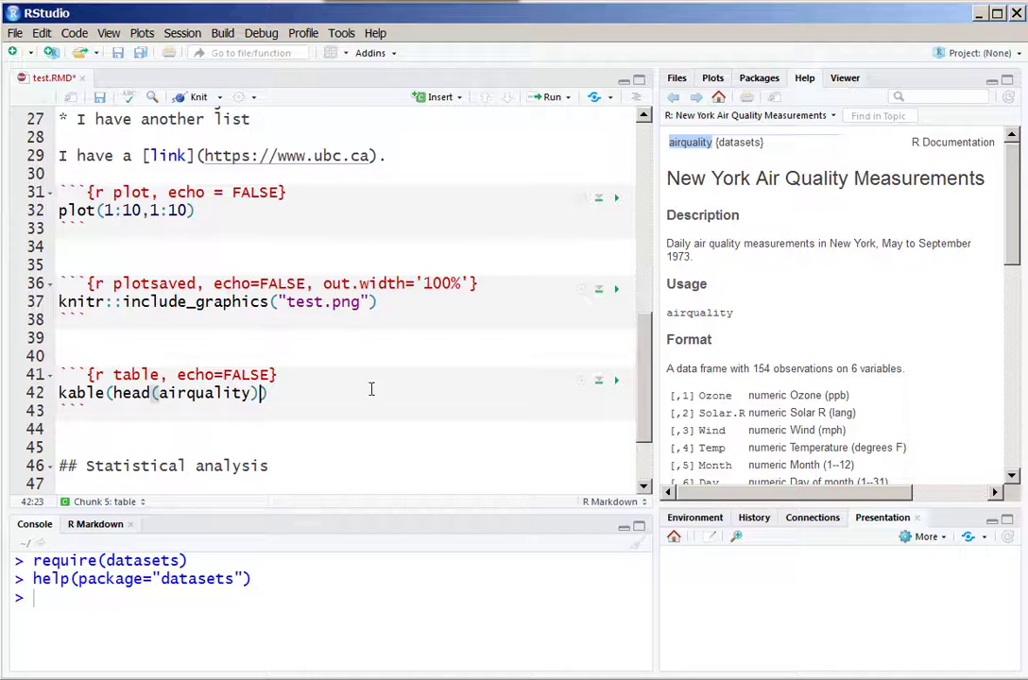
left_click(196, 97)
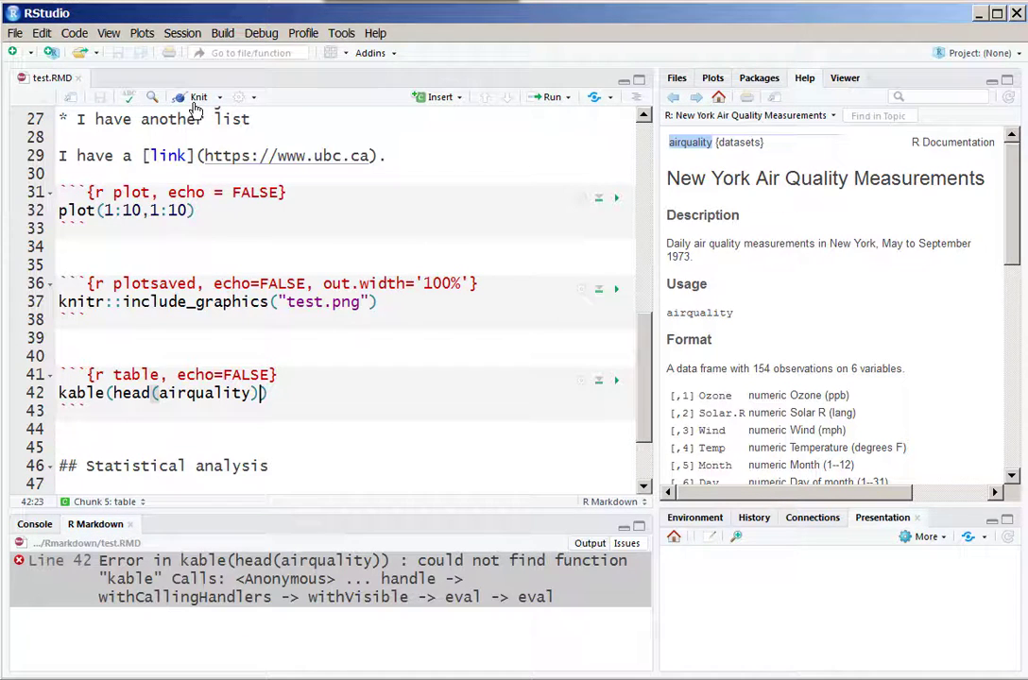
mouse_move(645, 396)
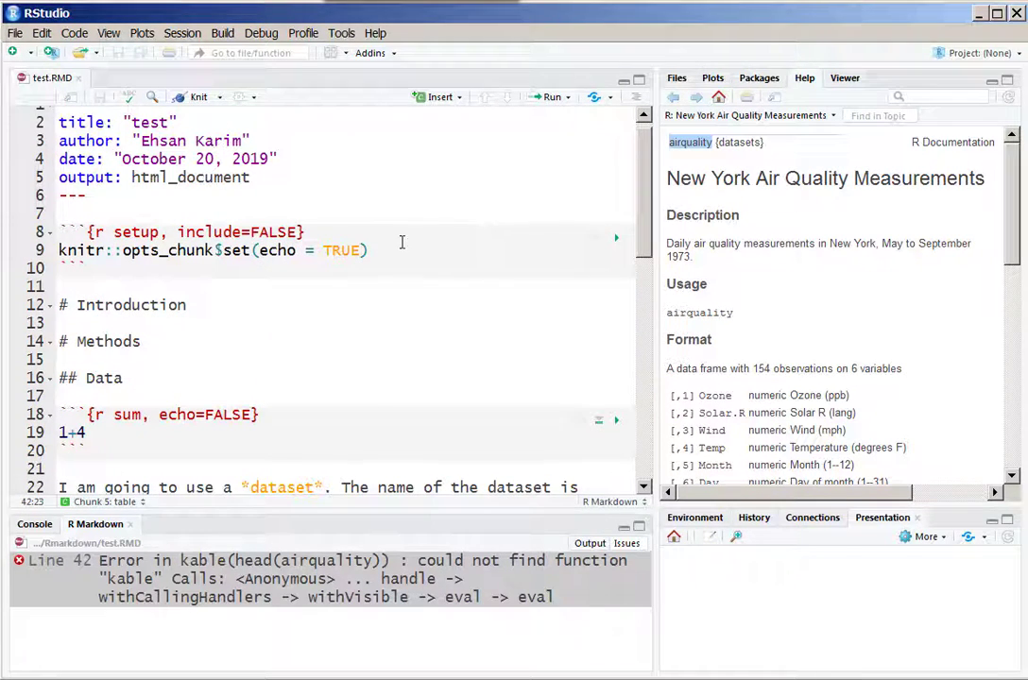
Add require(kableExtra) to the setup chunk
type("re")
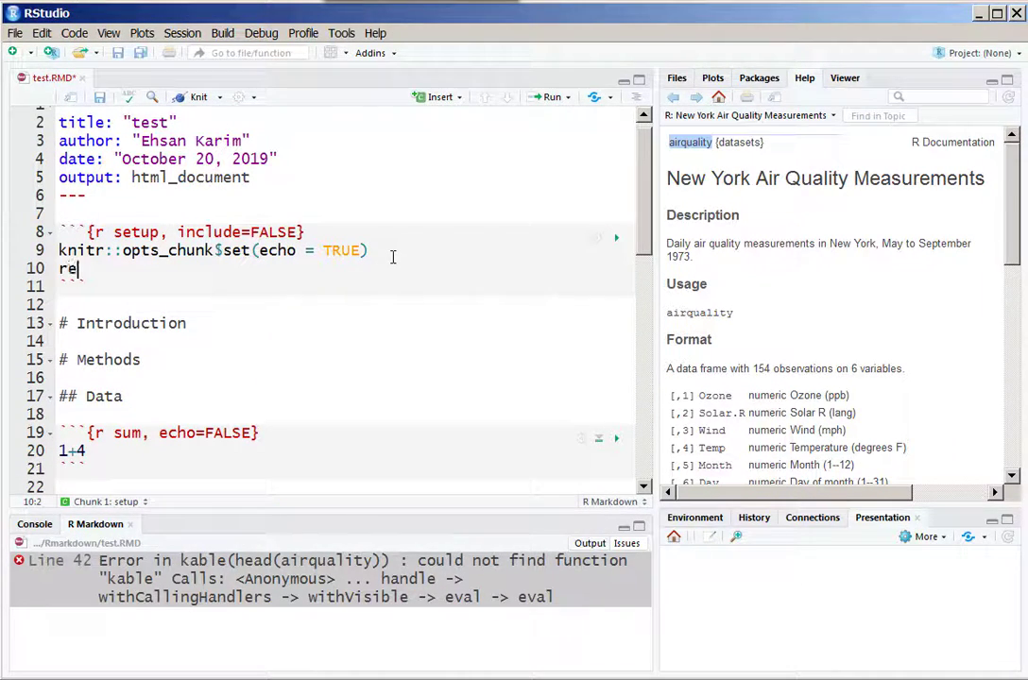
type("quire")
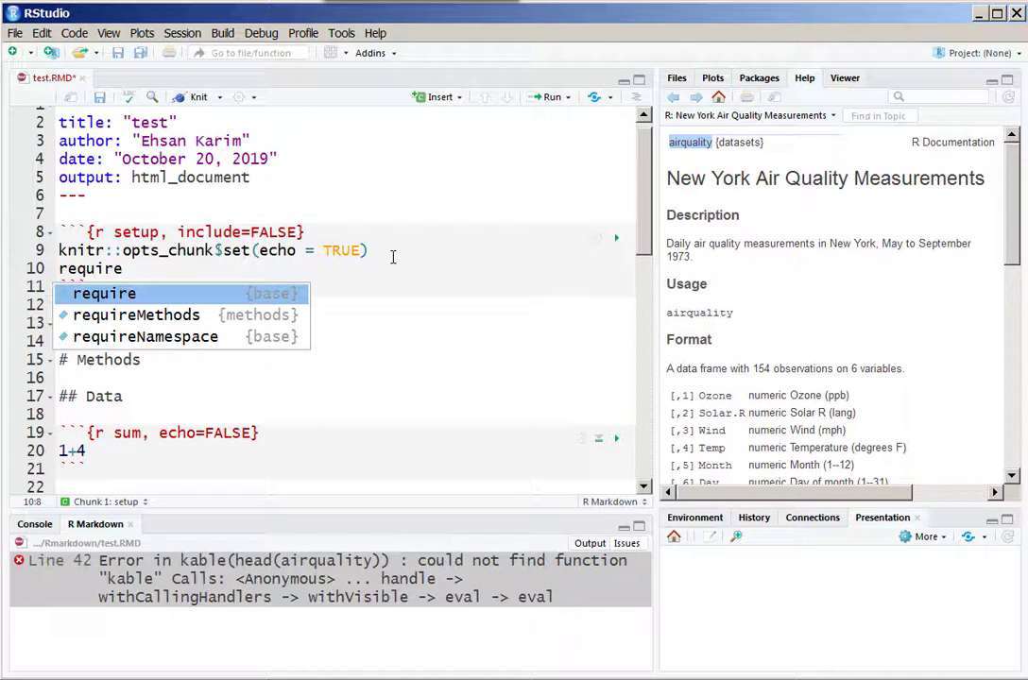
type("(kable")
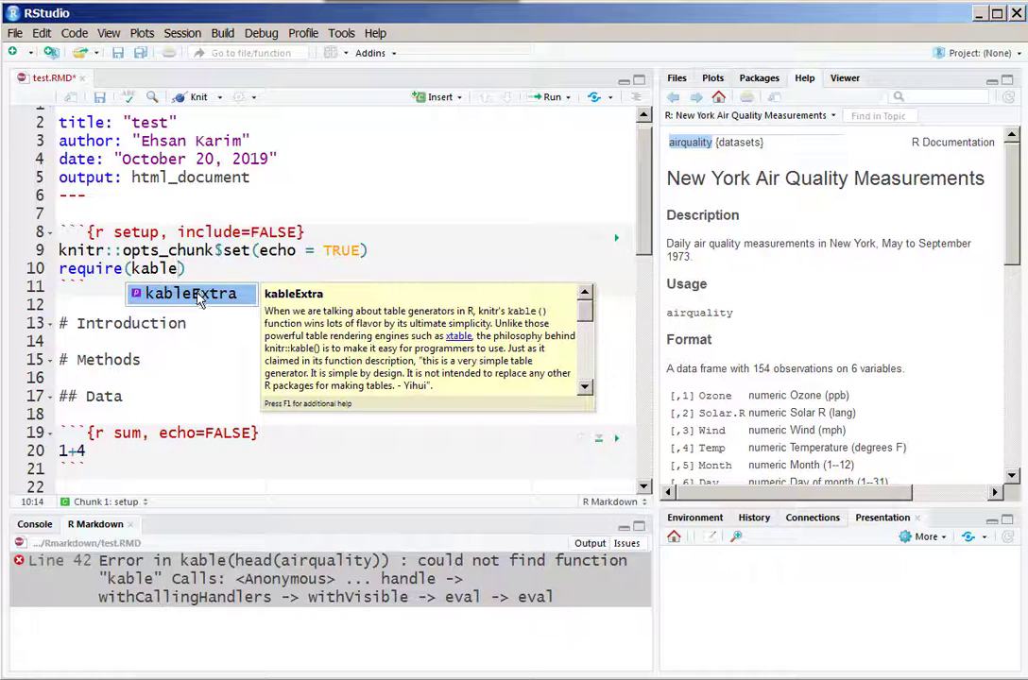
key("Tab")
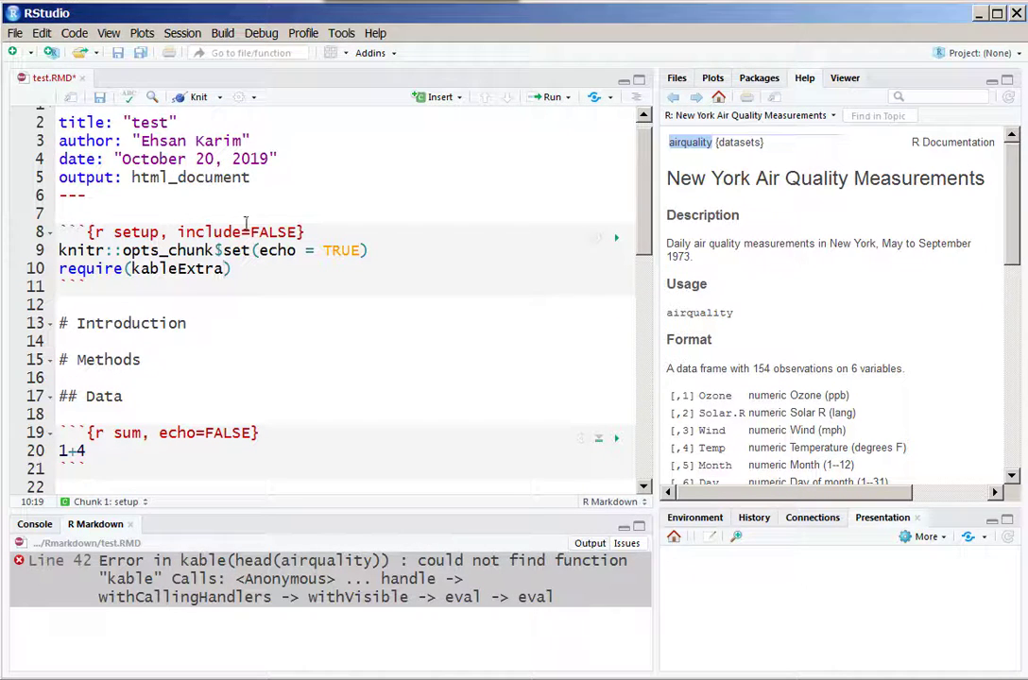
Knit to HTML, confirm the airquality table renders below the plots, and return to the source
left_click(197, 98)
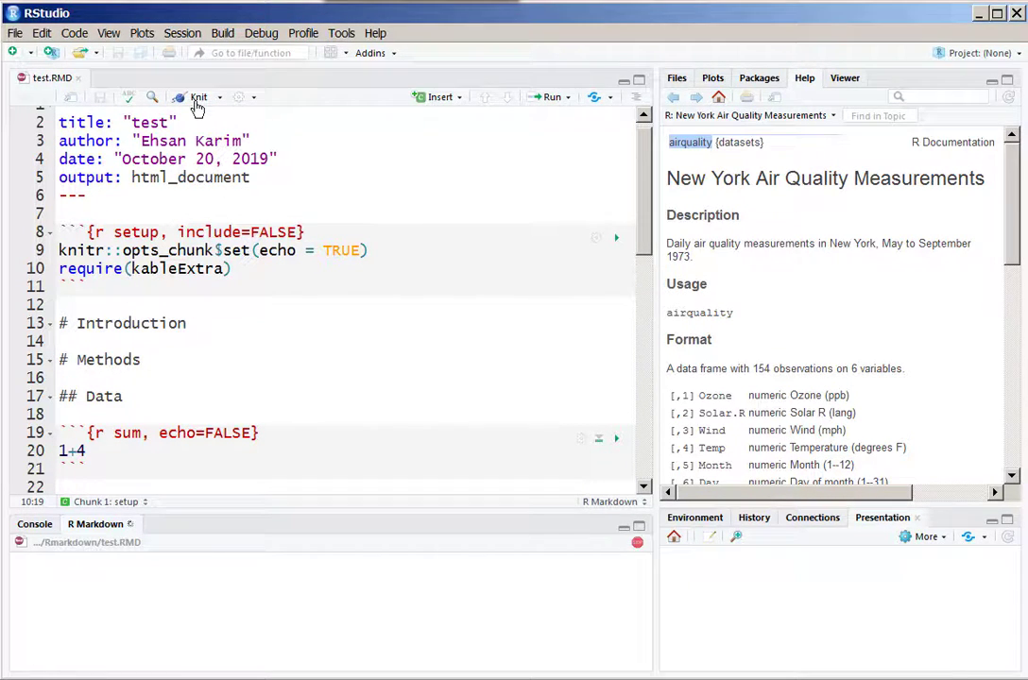
left_click(197, 98)
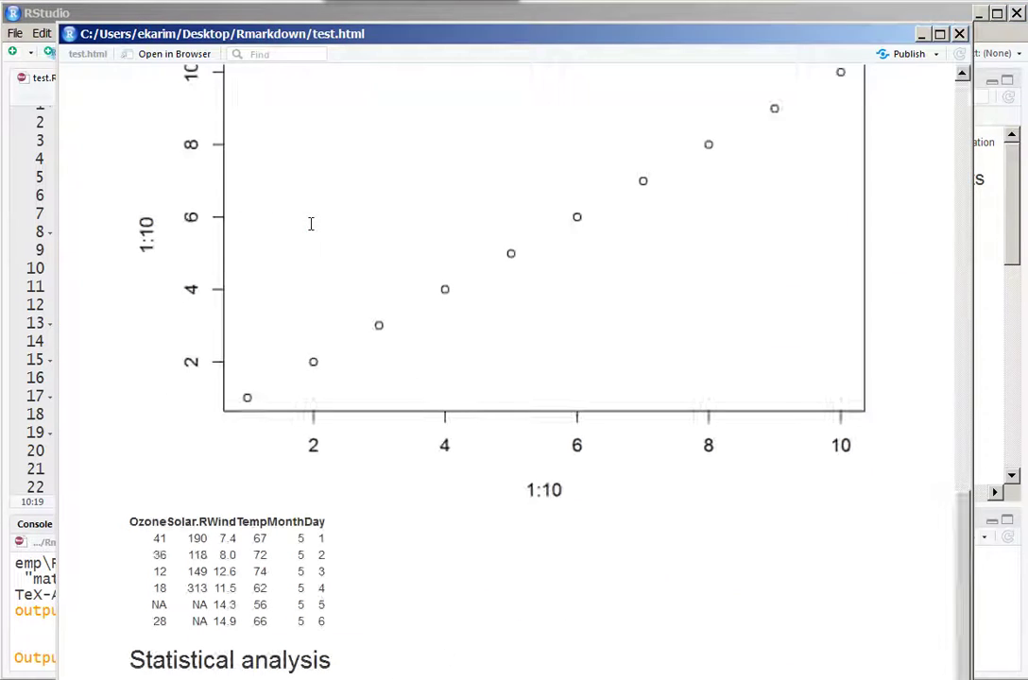
mouse_move(325, 585)
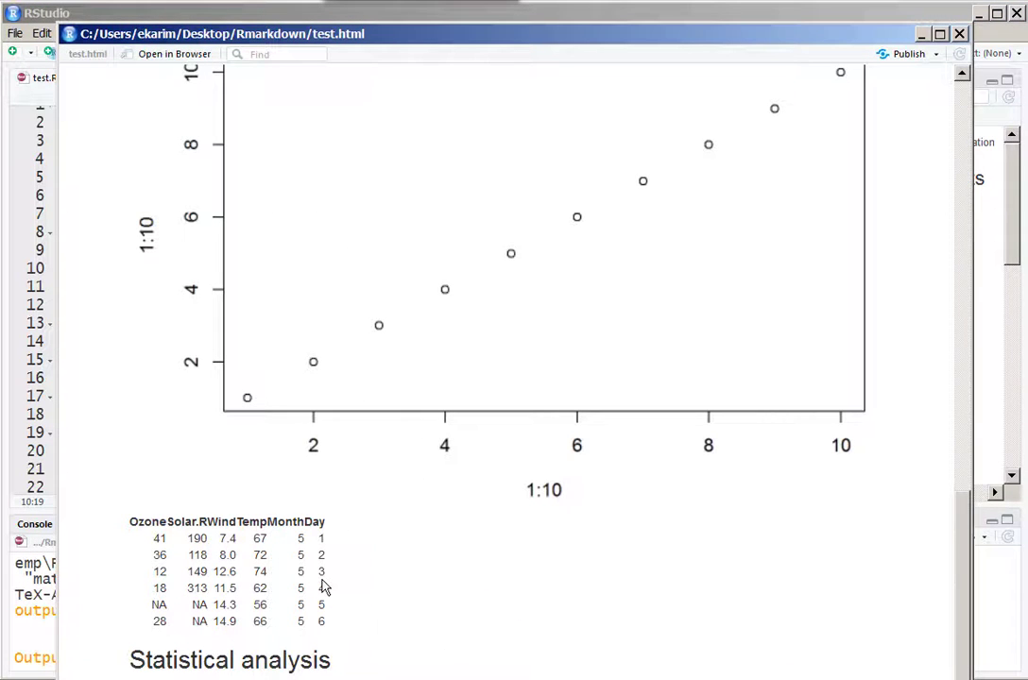
mouse_move(321, 567)
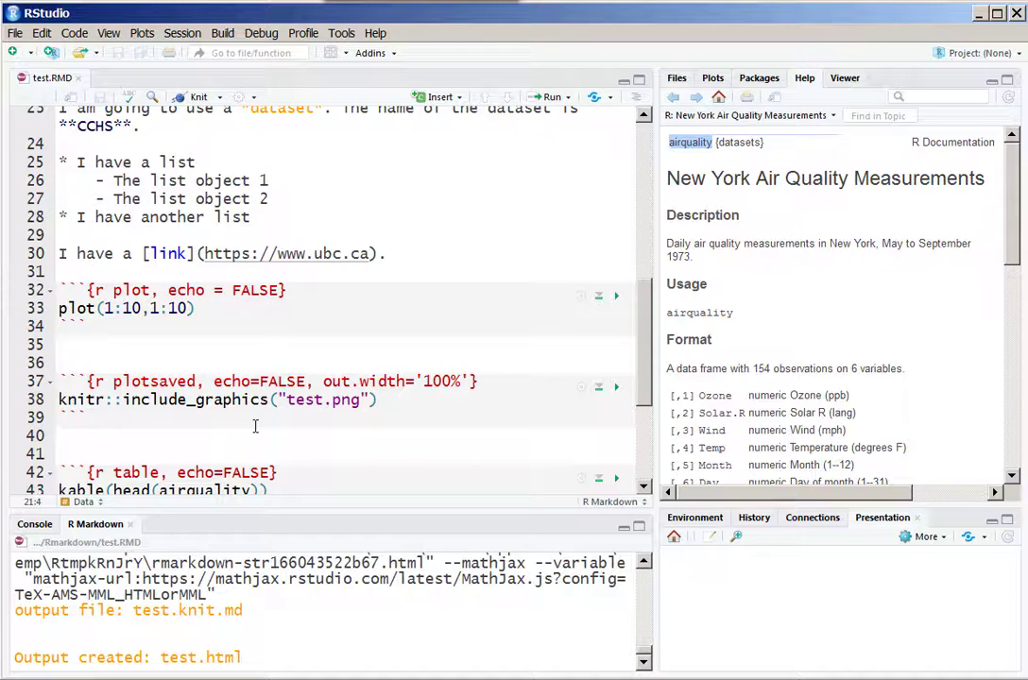
scroll("down", 3)
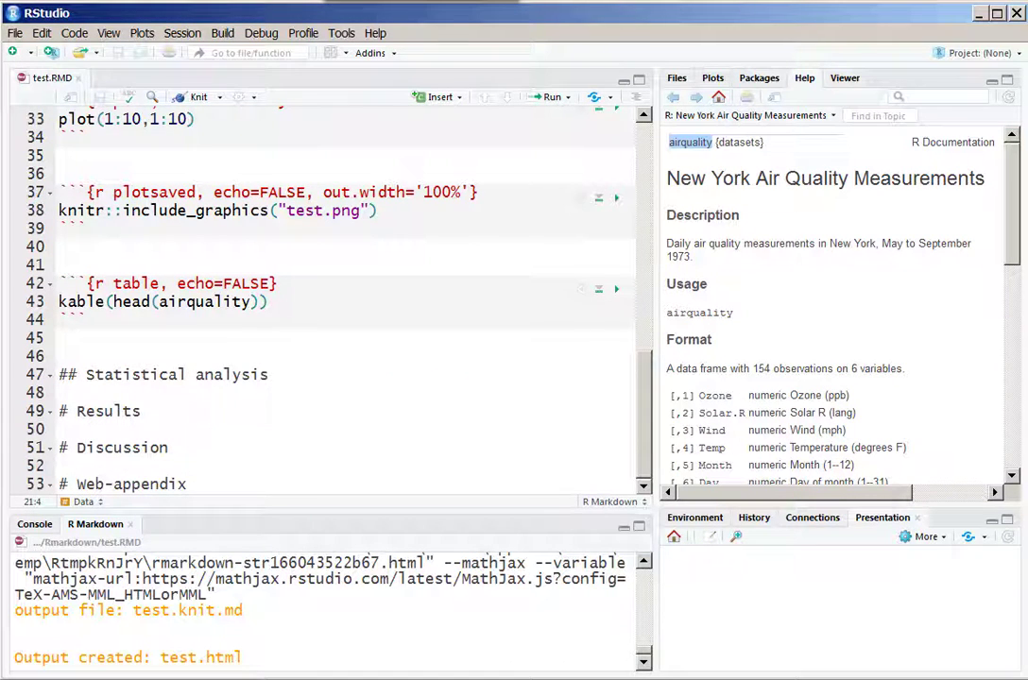
left_click(95, 336)
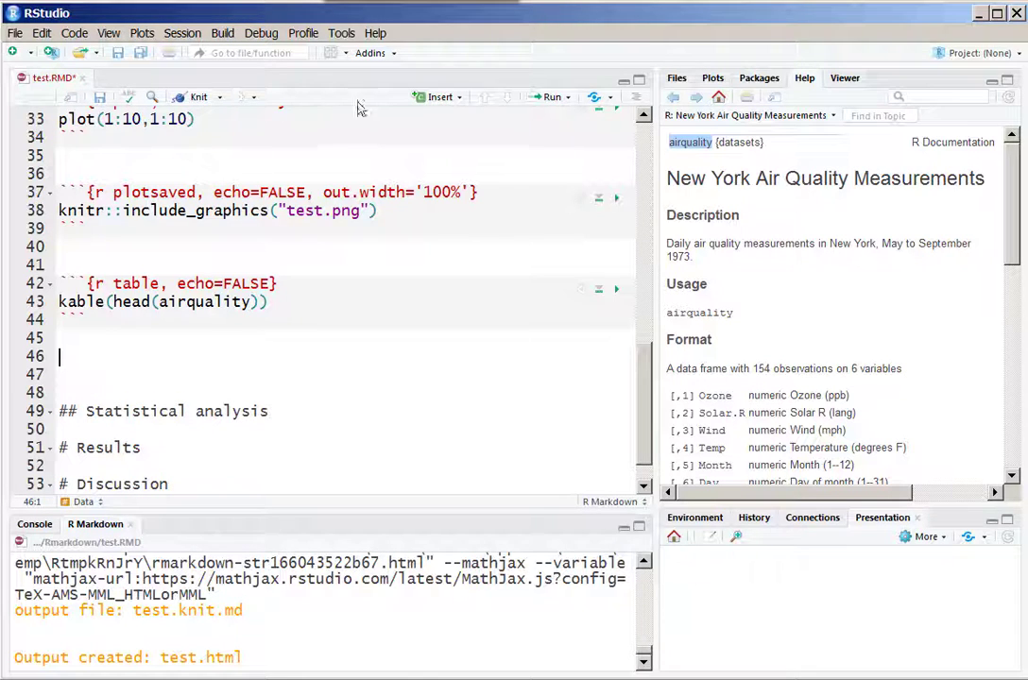
Add a new R chunk labelled mode with echo=FALSE
left_click(439, 98)
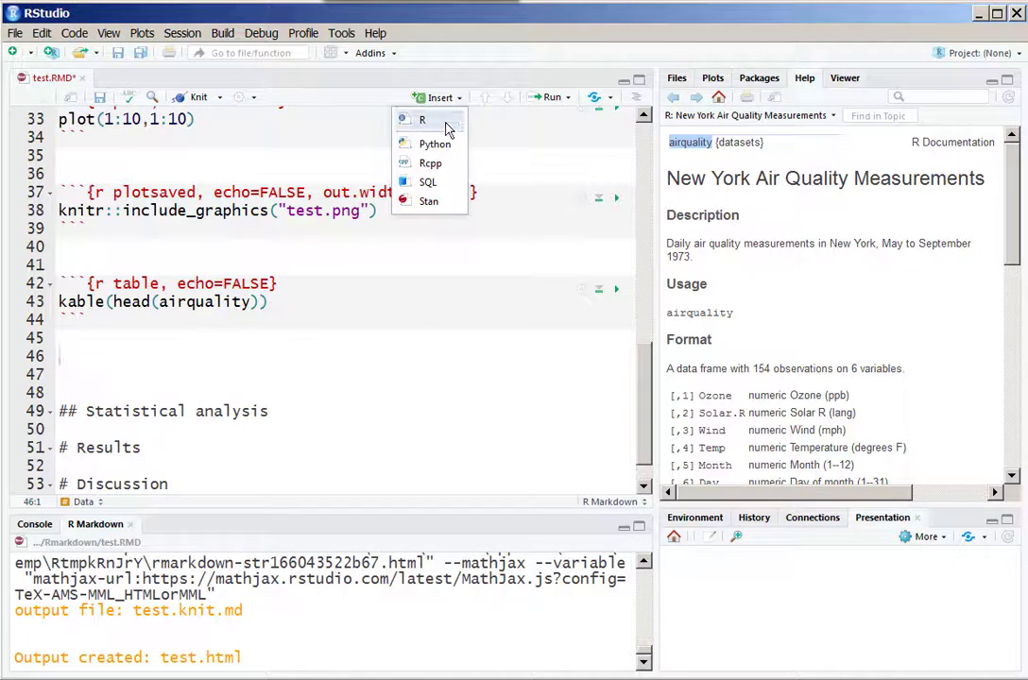
left_click(424, 119)
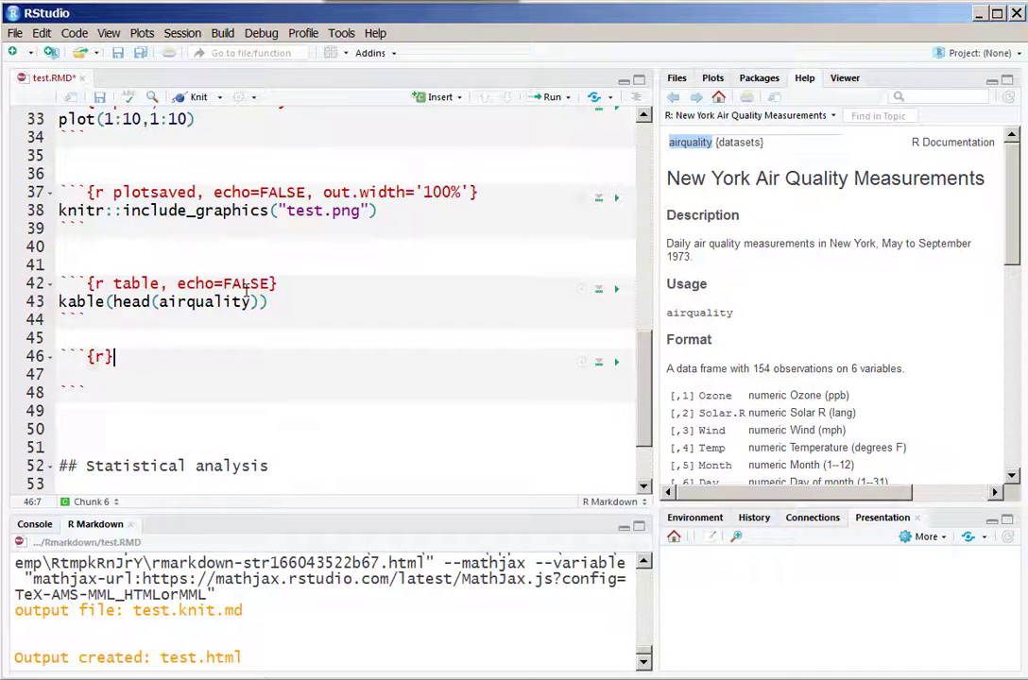
type("mode")
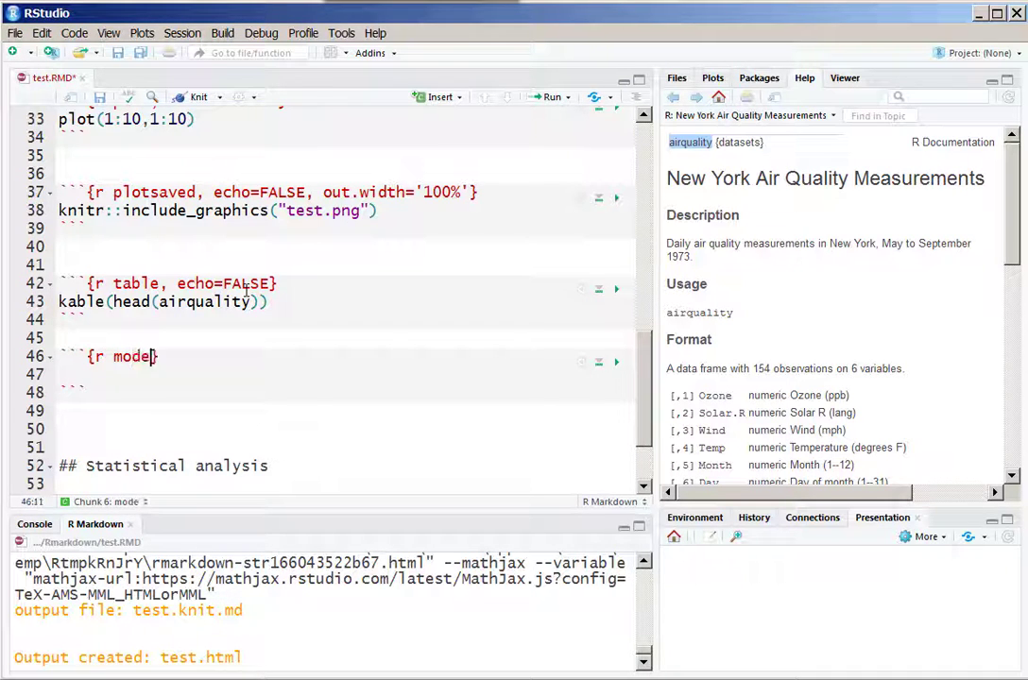
type(", echo=FALSE")
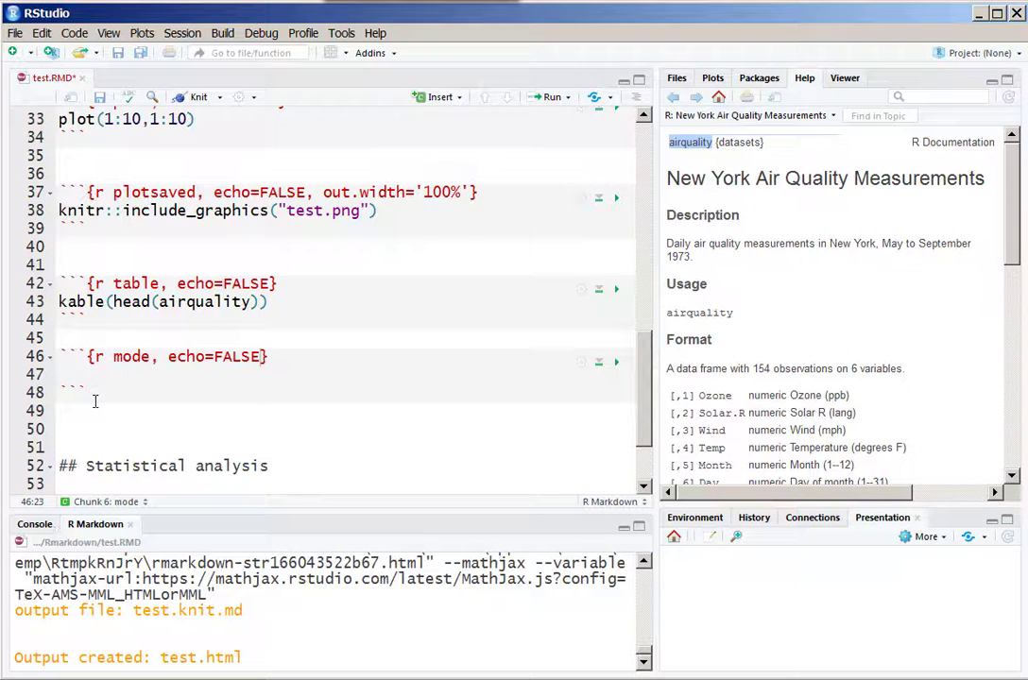
Write fit <- lm(Ozone~Month+Day, data=airquality) and begin a line printing fit
type("fit")
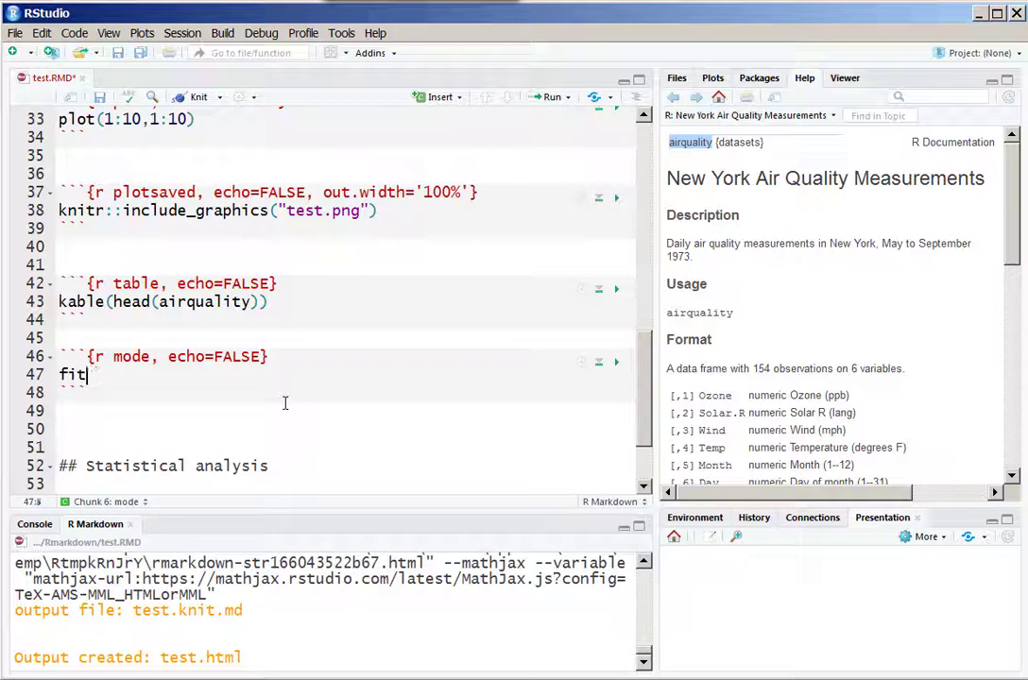
type("<- lm")
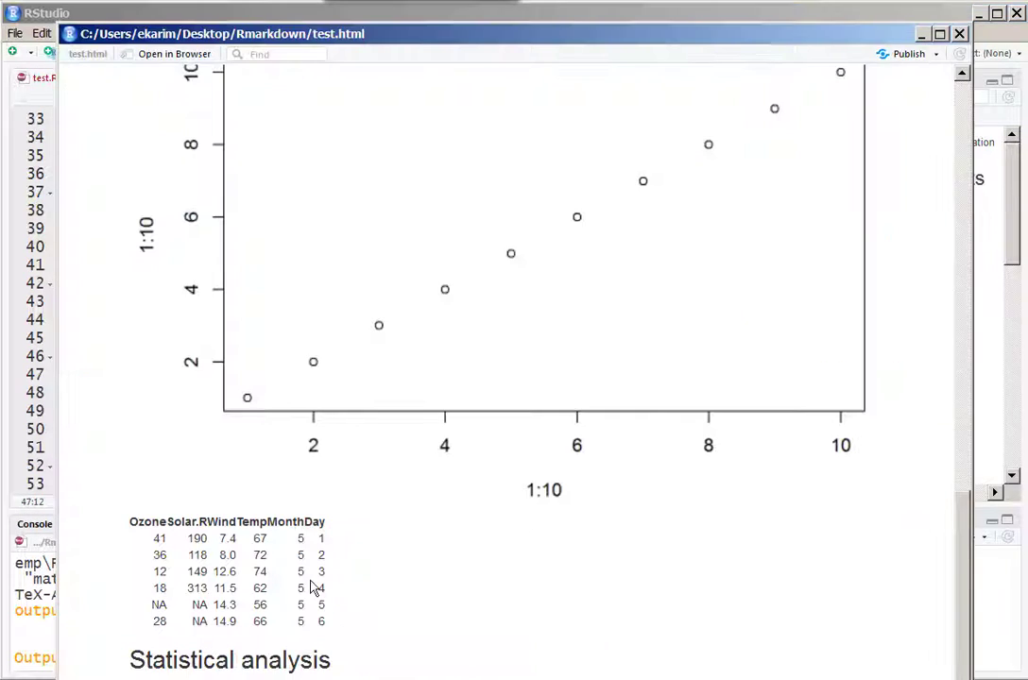
double_click(295, 522)
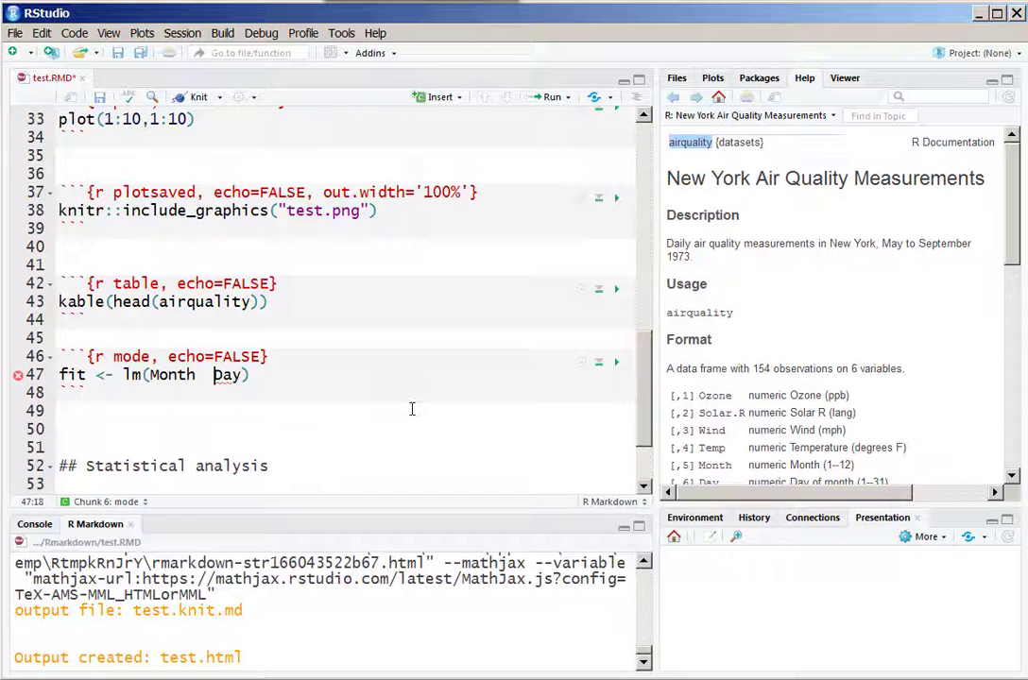
type("+")
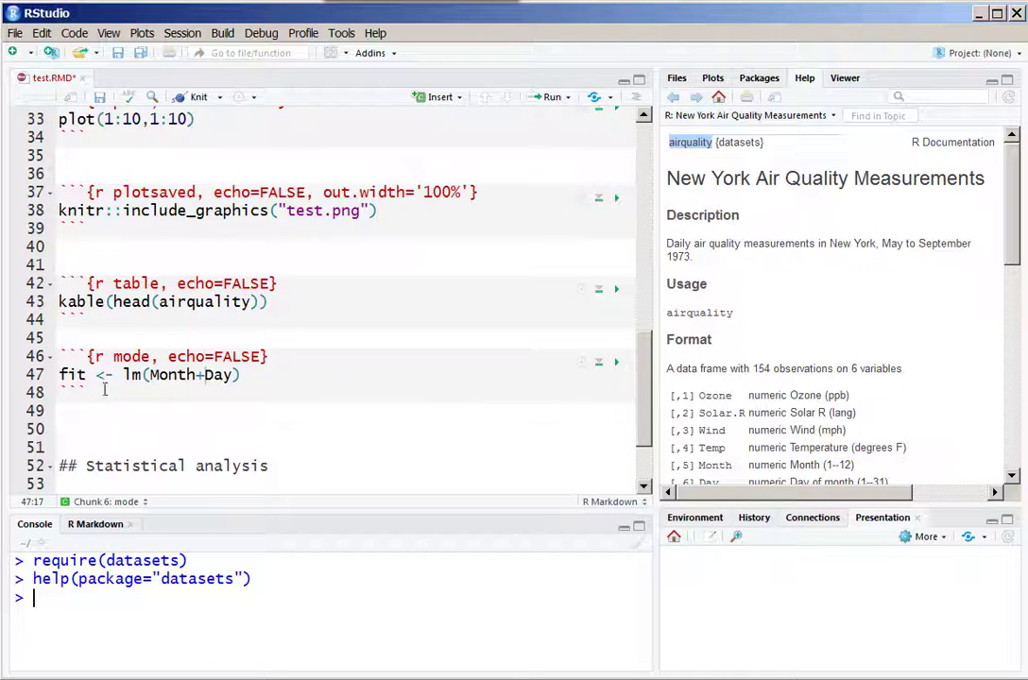
type("Ozone~")
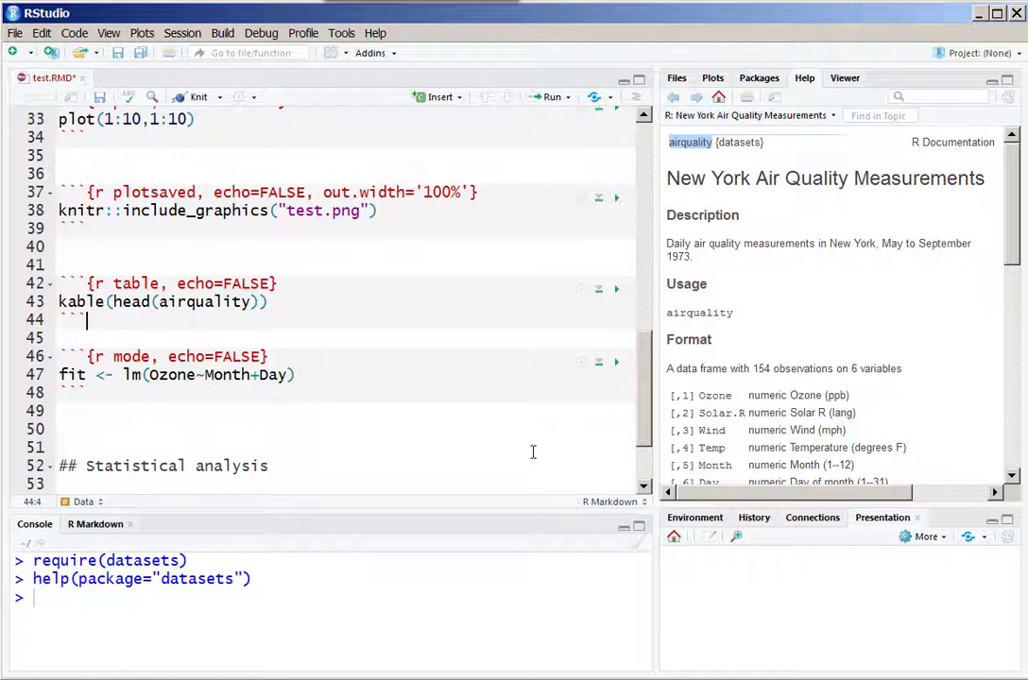
left_click(253, 355)
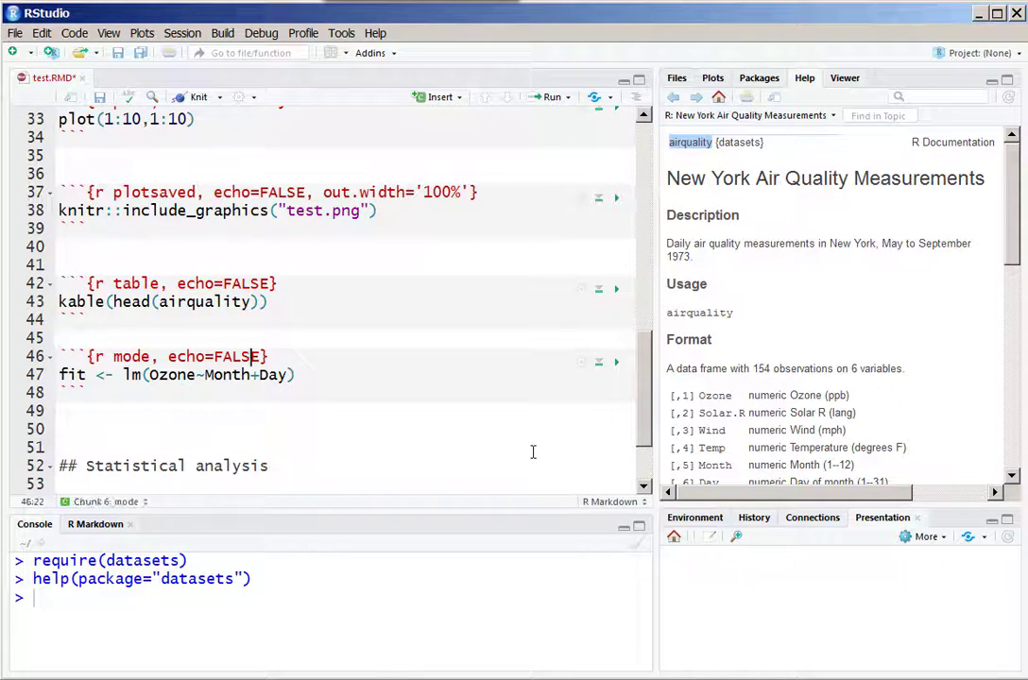
type(",")
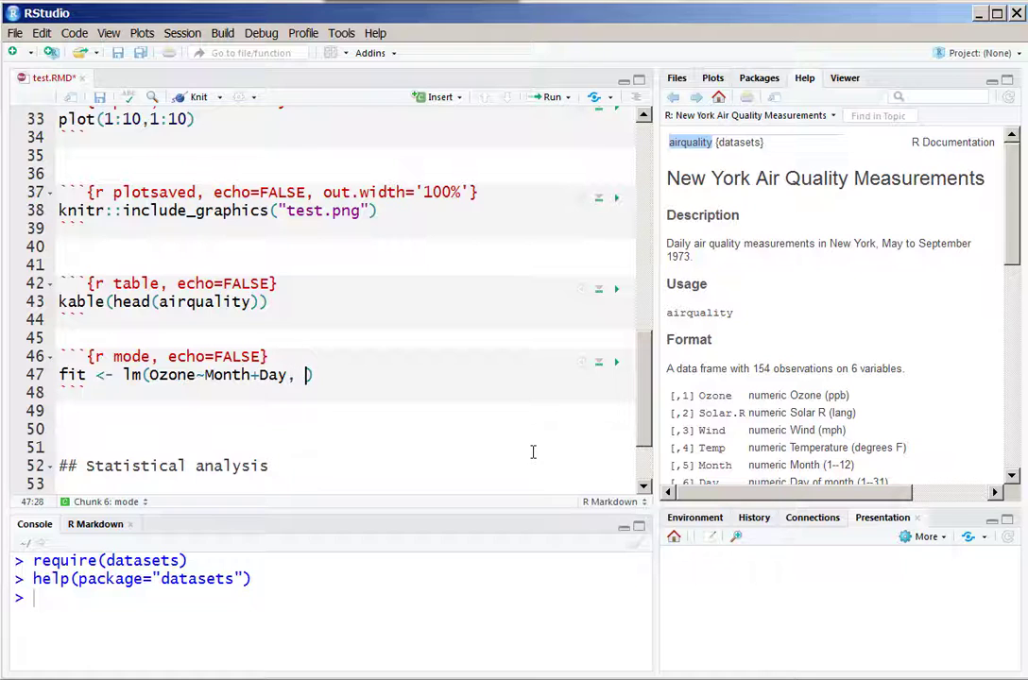
type("data=airquality")
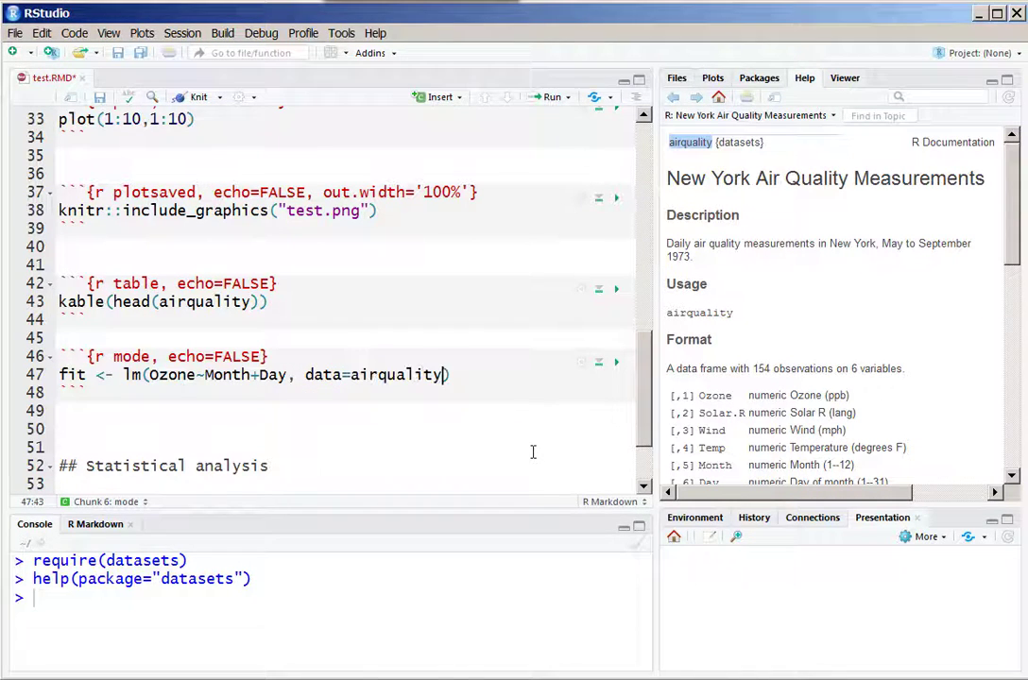
key("Enter")
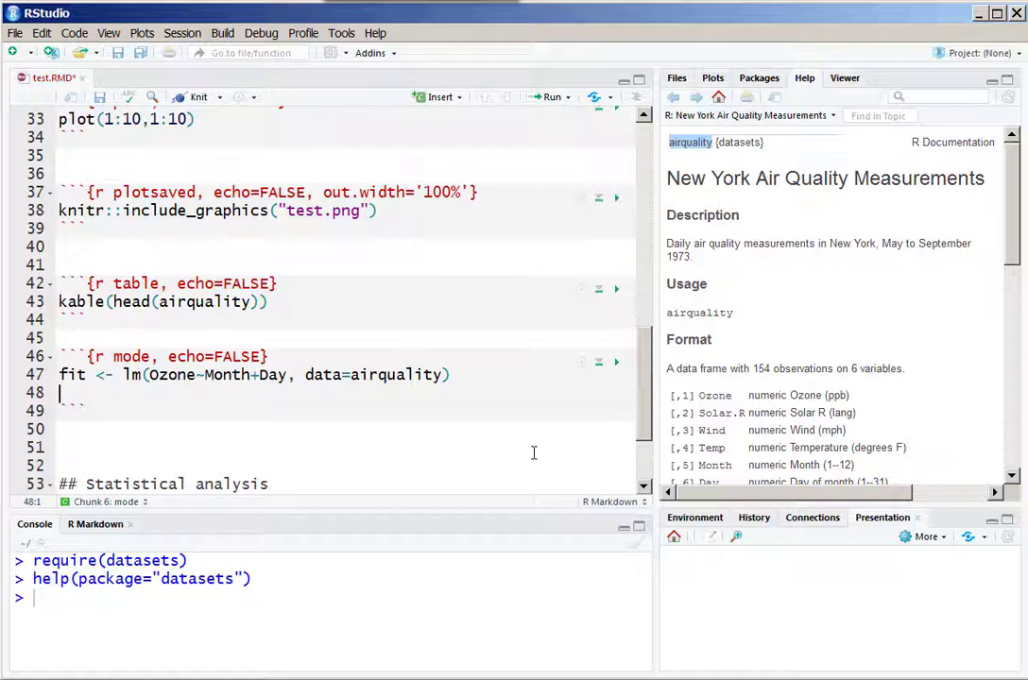
type("fit")
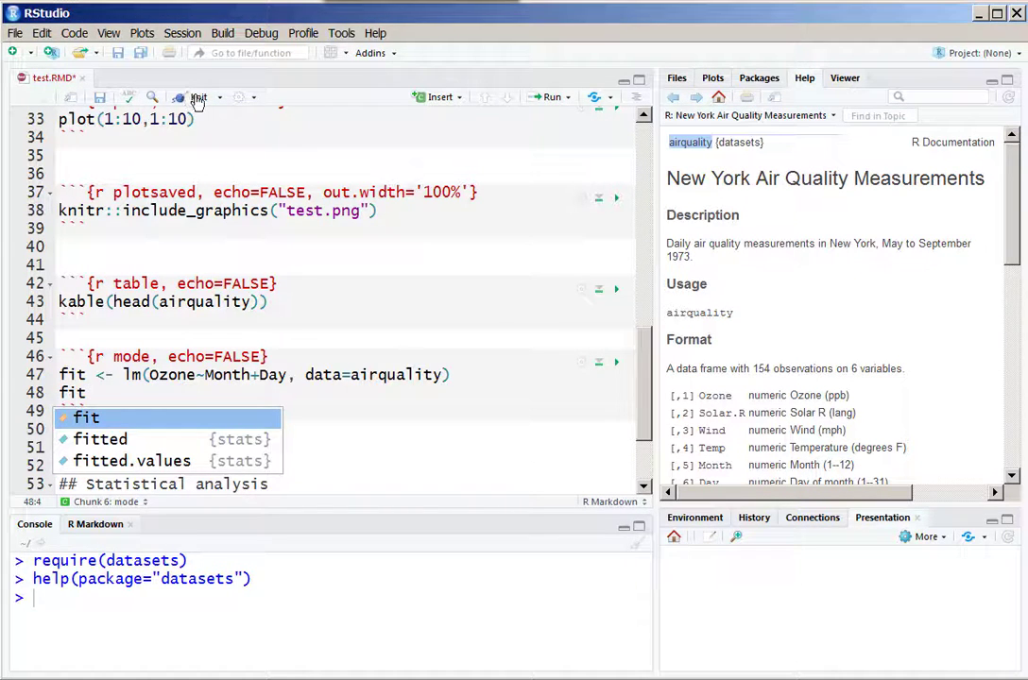
Knit test.RMD so the HTML shows the lm call and coefficients below the table
left_click(193, 99)
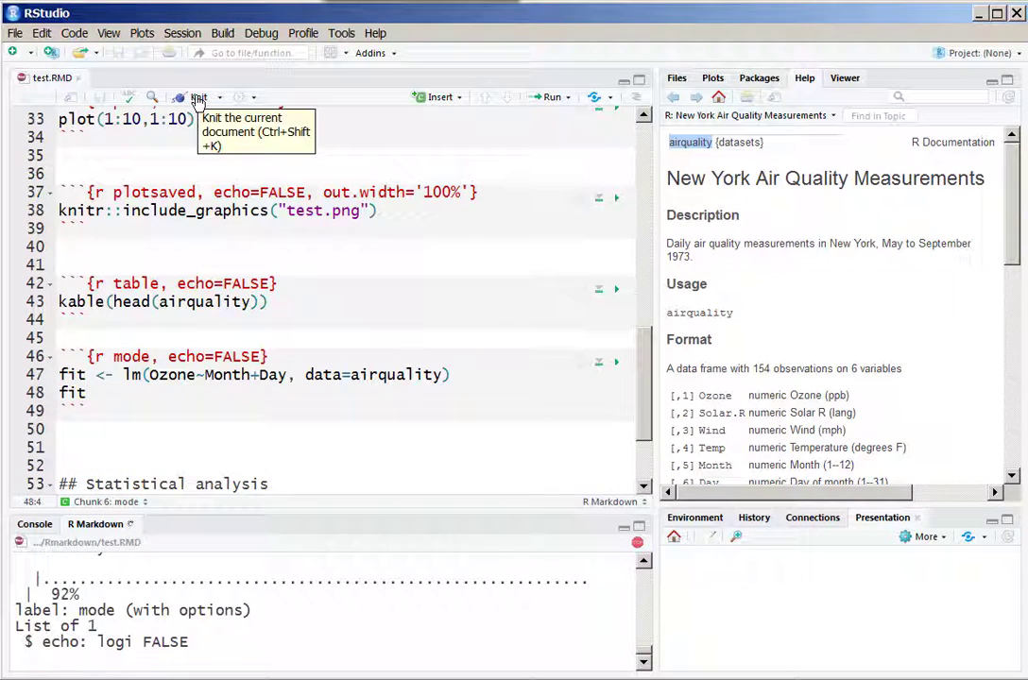
left_click(197, 98)
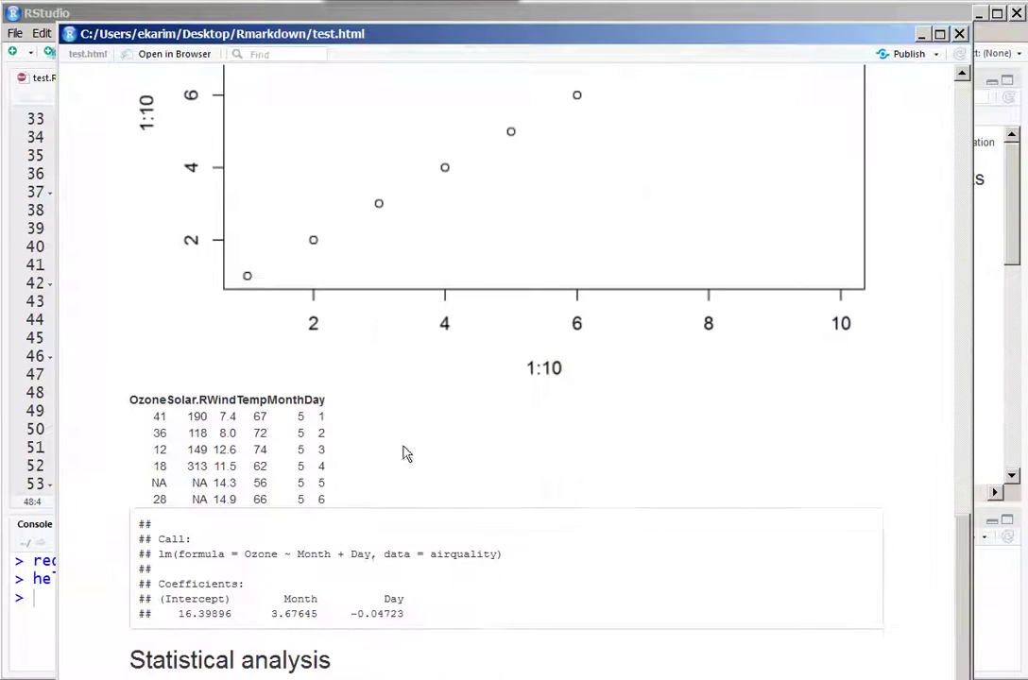
mouse_move(61, 506)
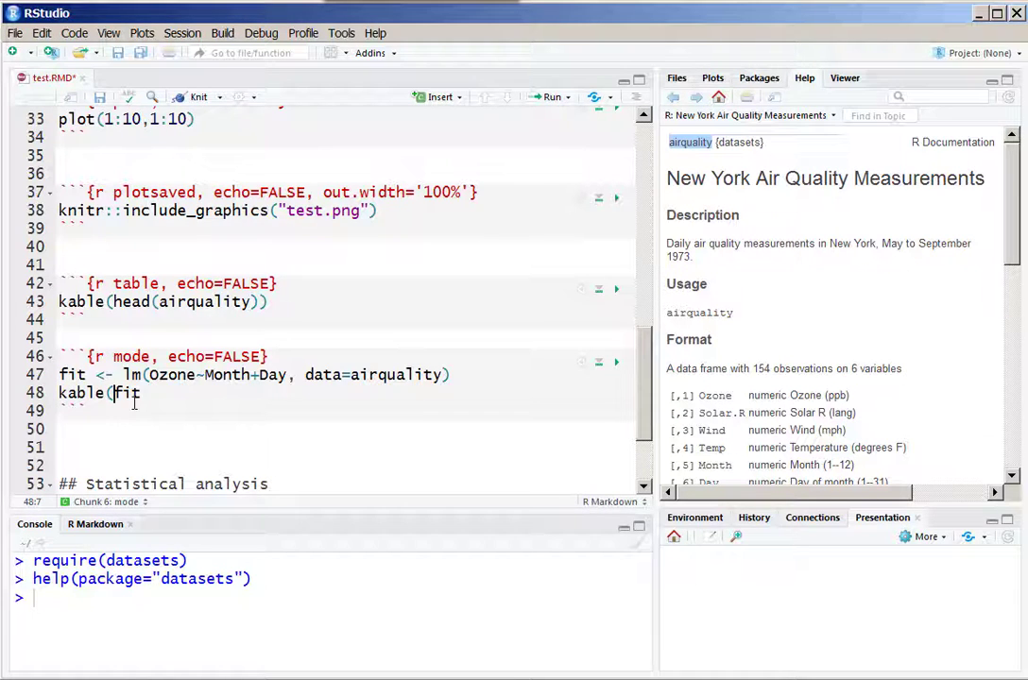
Wrap the model as kable(tidy(fit)), require broom in setup, and re-knit to test.html
type("tidy(")
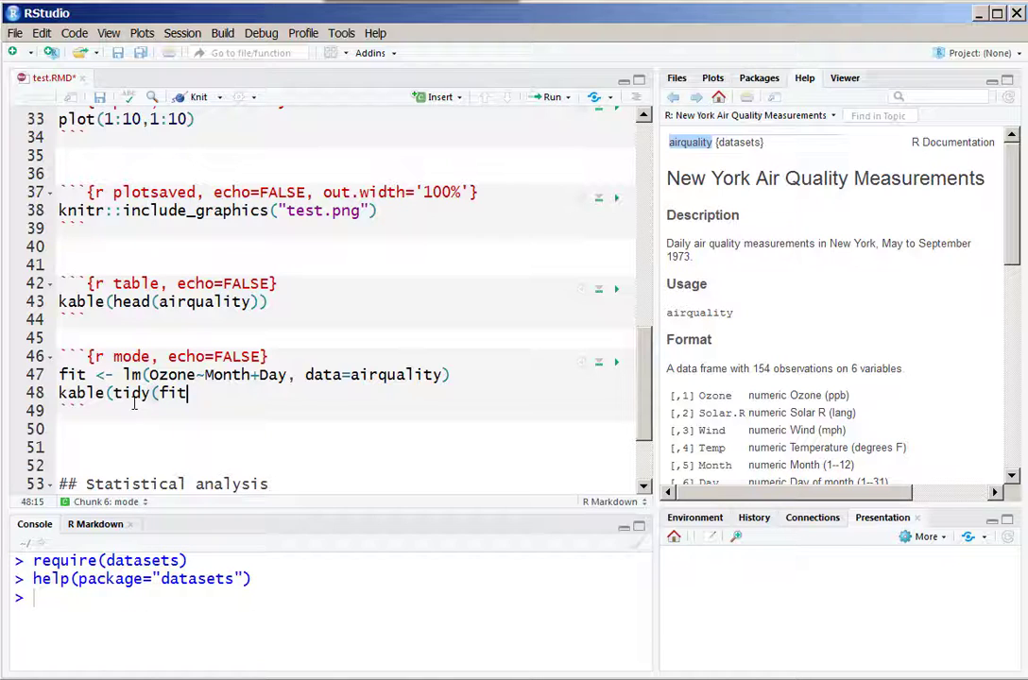
type("),")
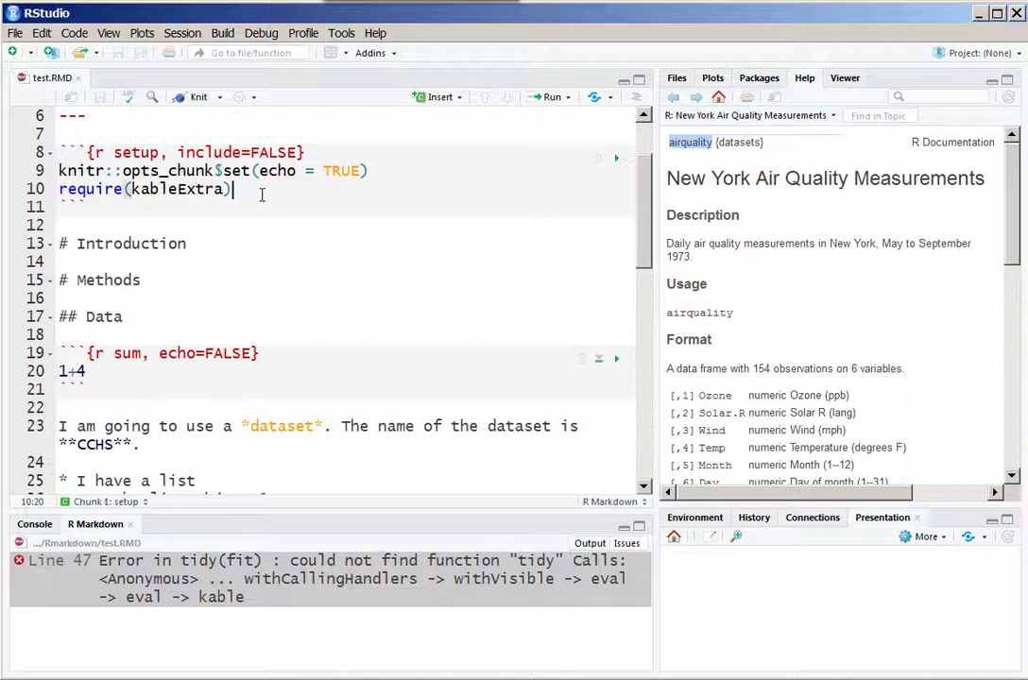
type("require(broom")
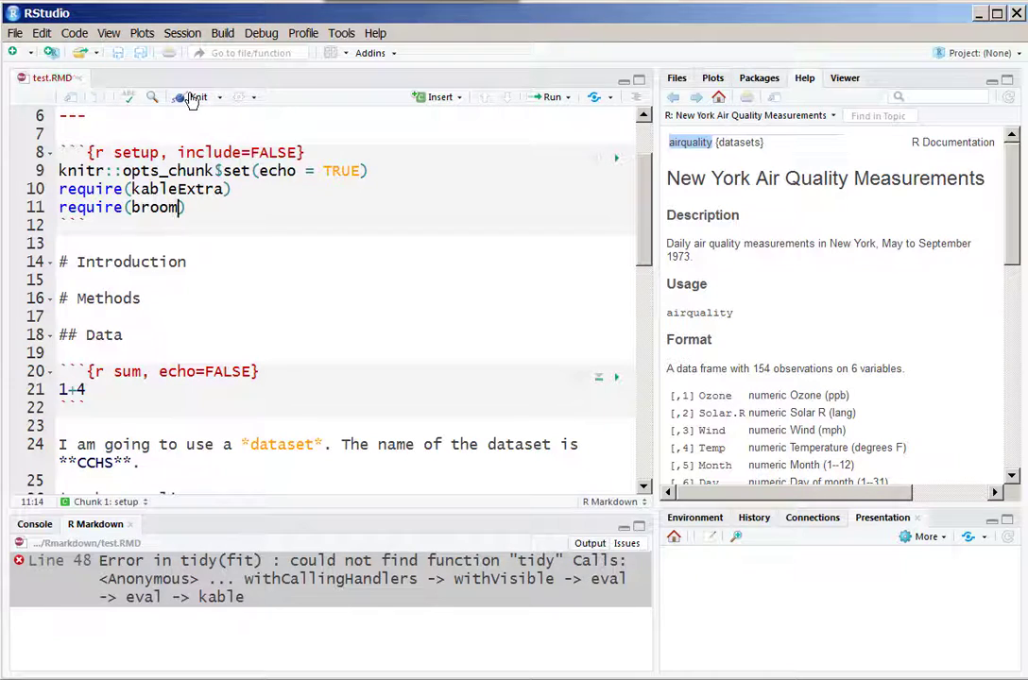
left_click(192, 97)
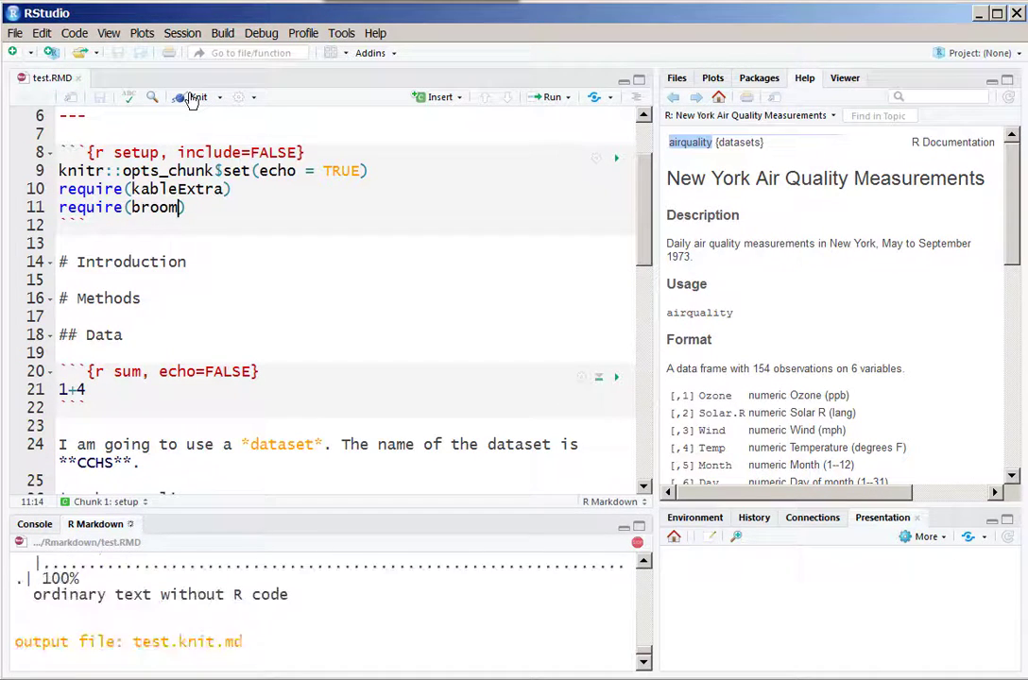
left_click(193, 96)
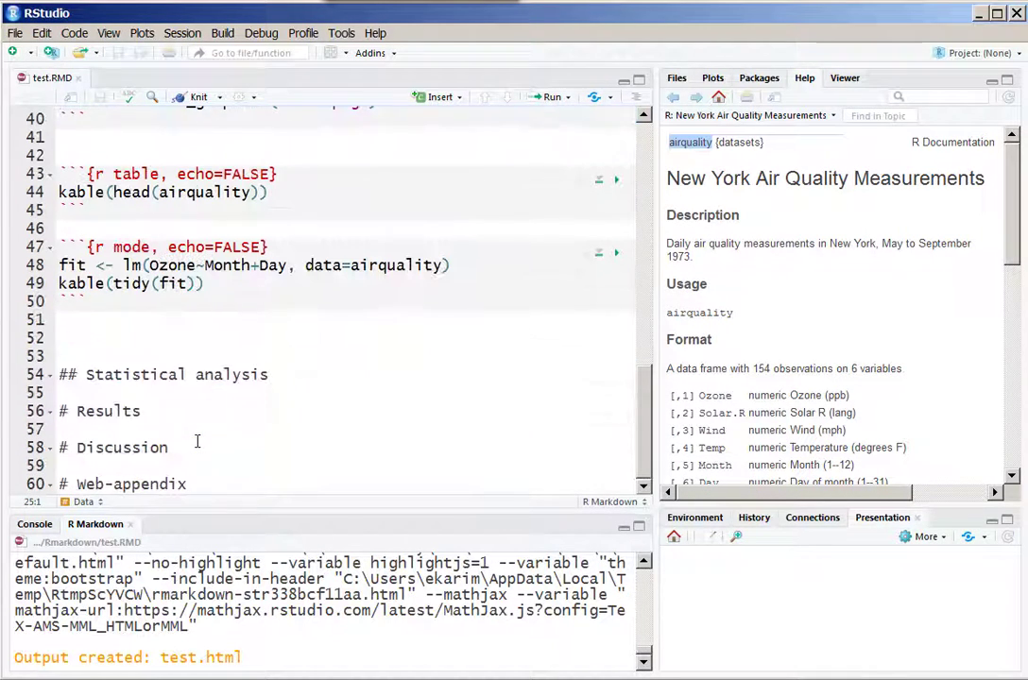
Round the coefficient table with kable(tidy(fit), digits = 2) and re-knit
type(",")
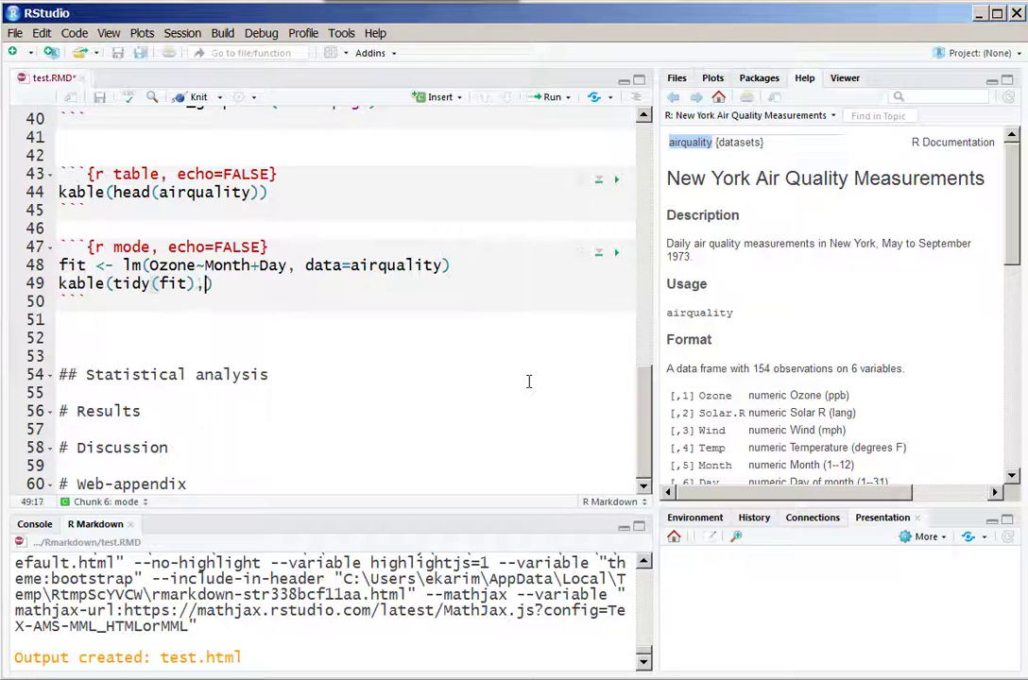
type("digits =")
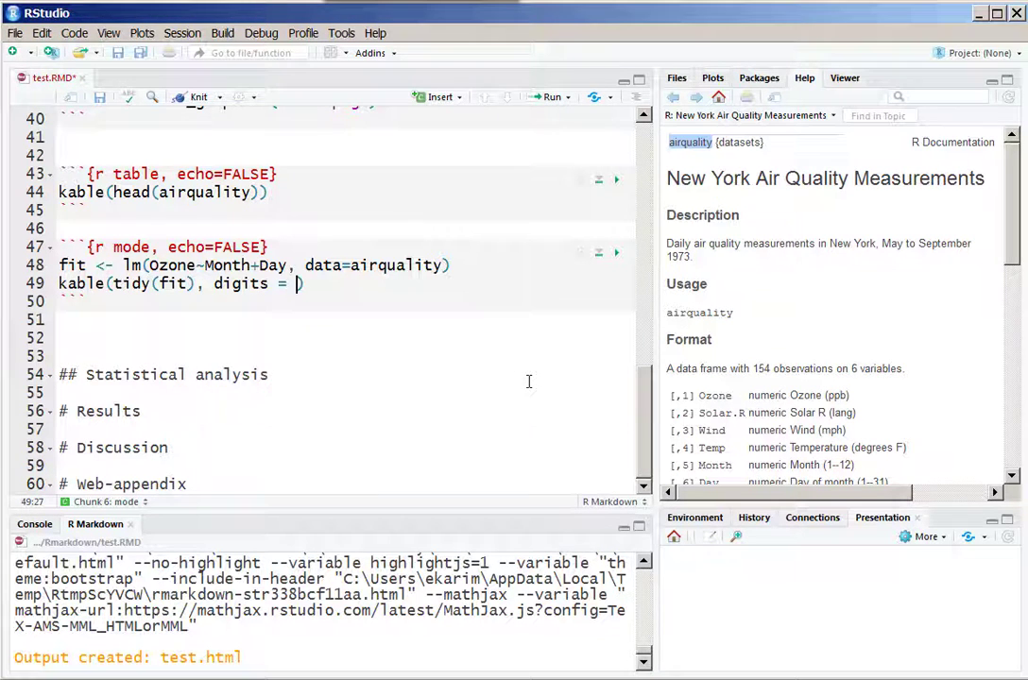
type("2")
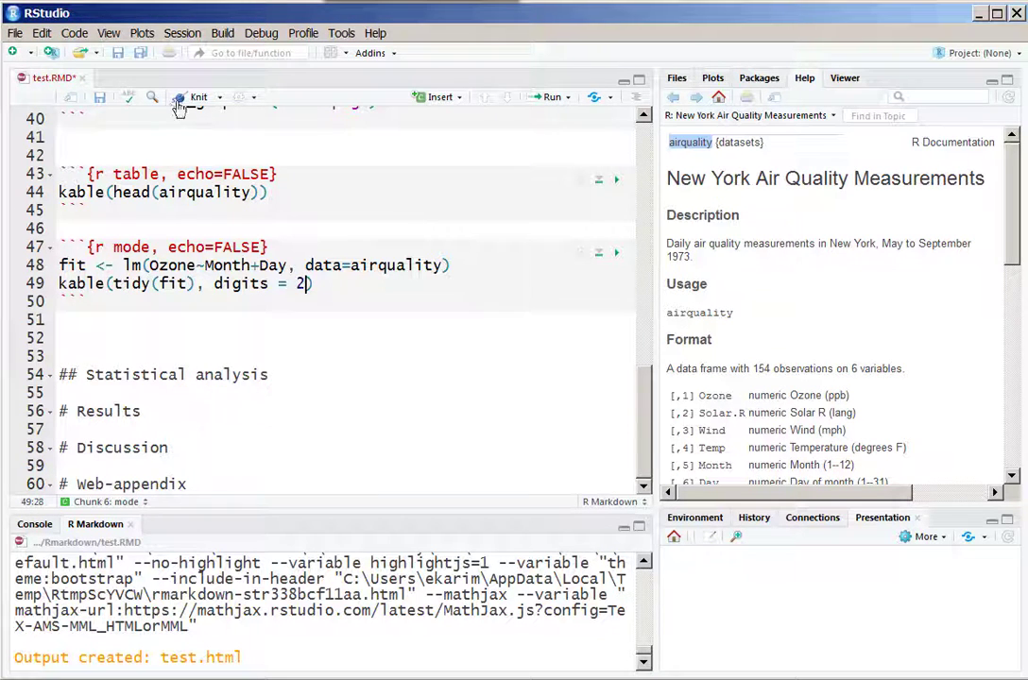
left_click(193, 97)
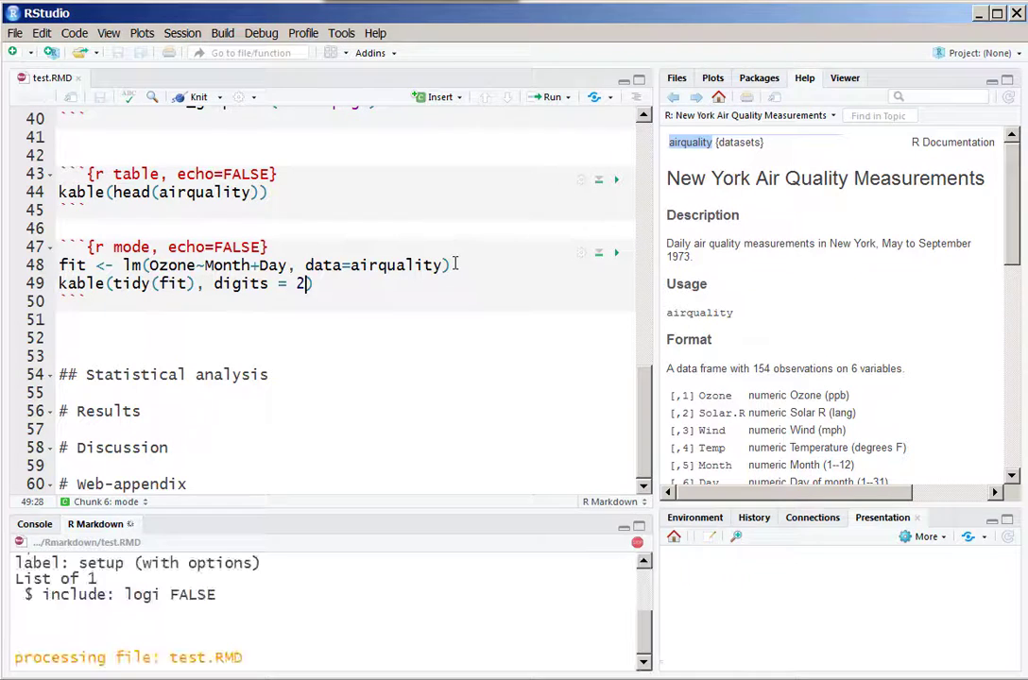
left_click(192, 98)
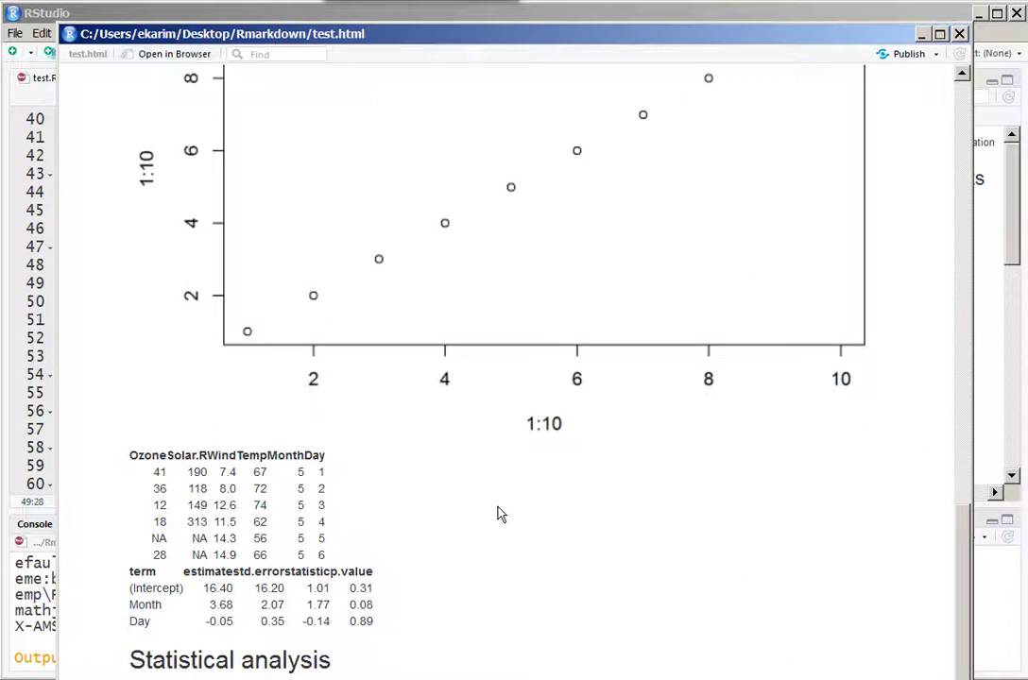
mouse_move(466, 540)
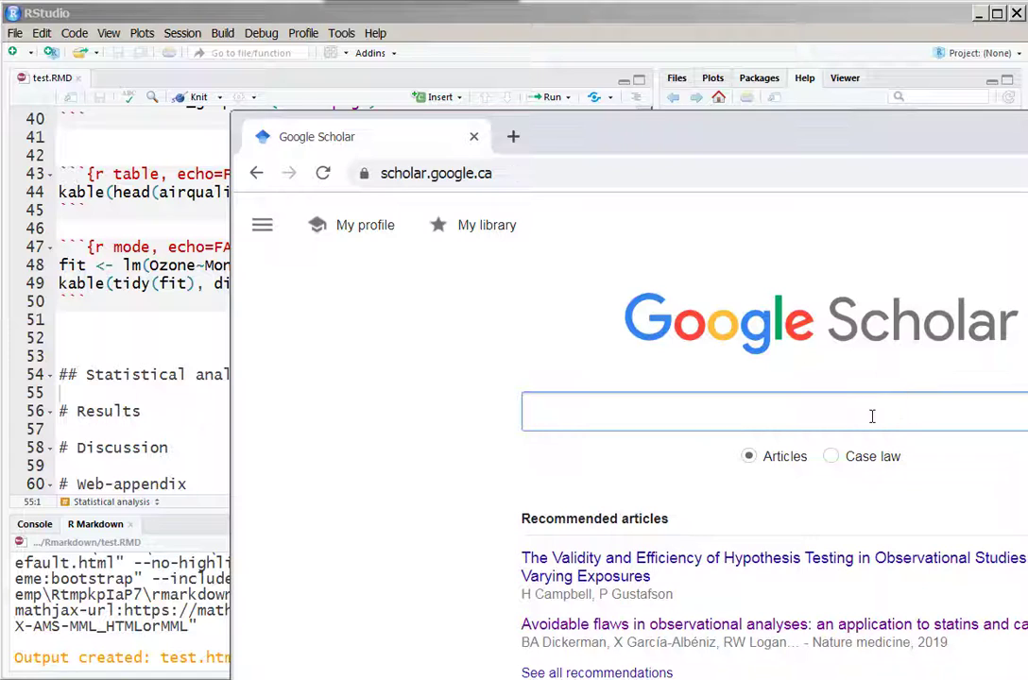
Search Scholar for 'Principles of confounder selection' and show the first result's BibTeX entry
type("prin")
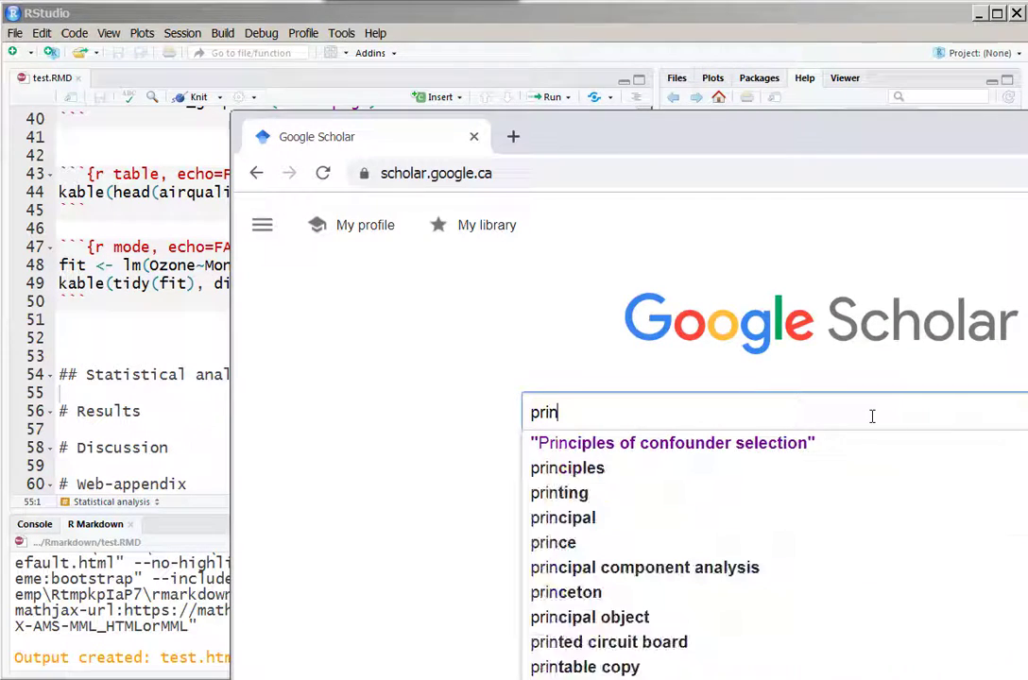
left_click(672, 442)
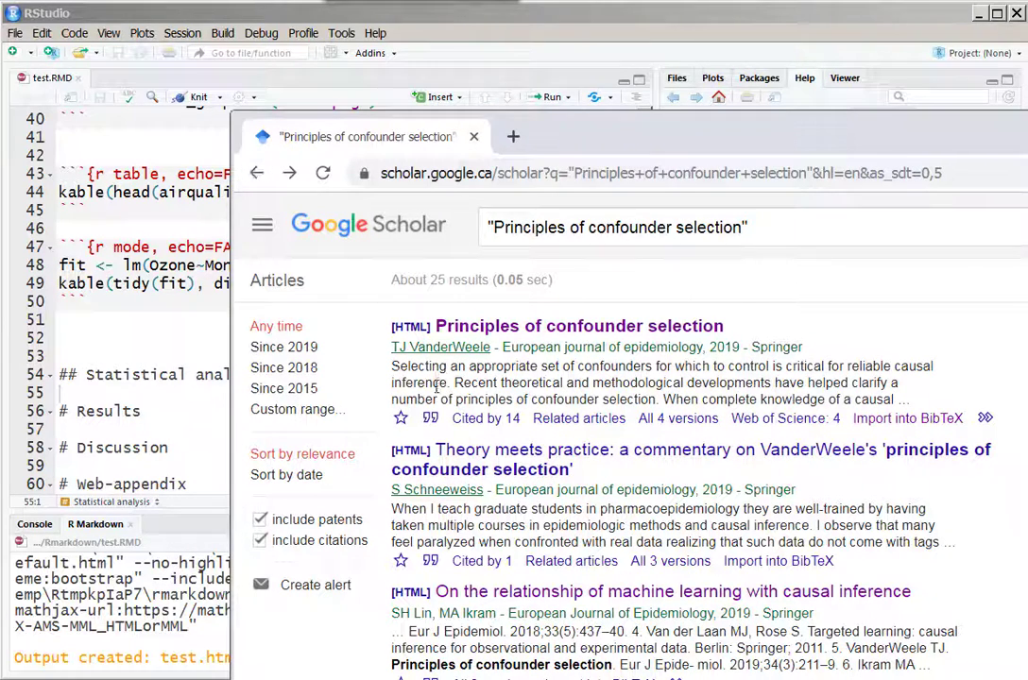
left_click(431, 419)
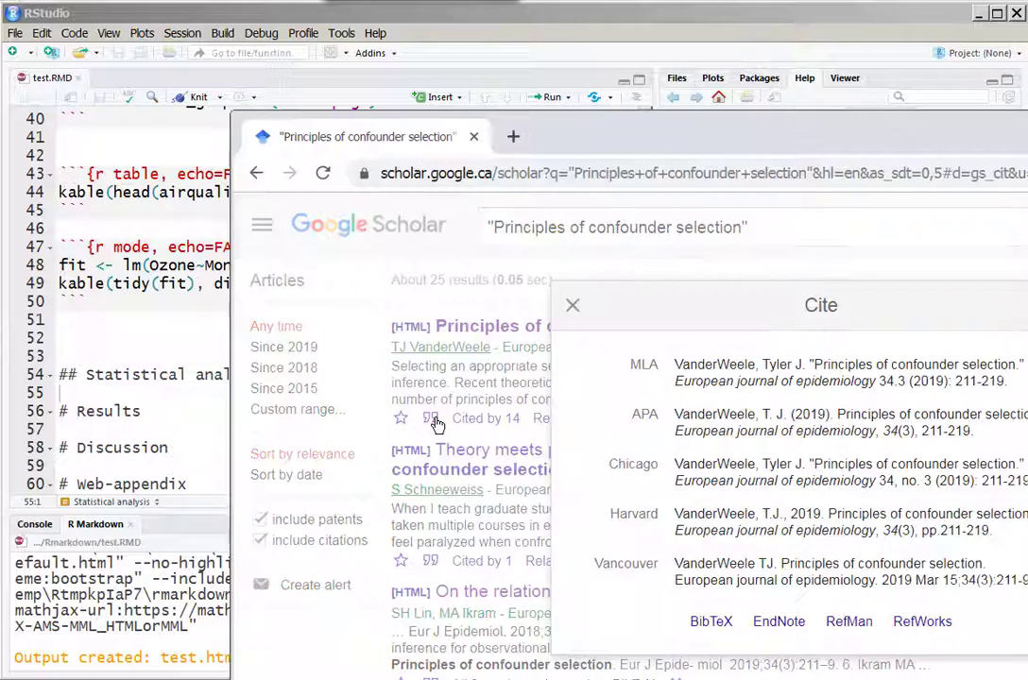
left_click(710, 620)
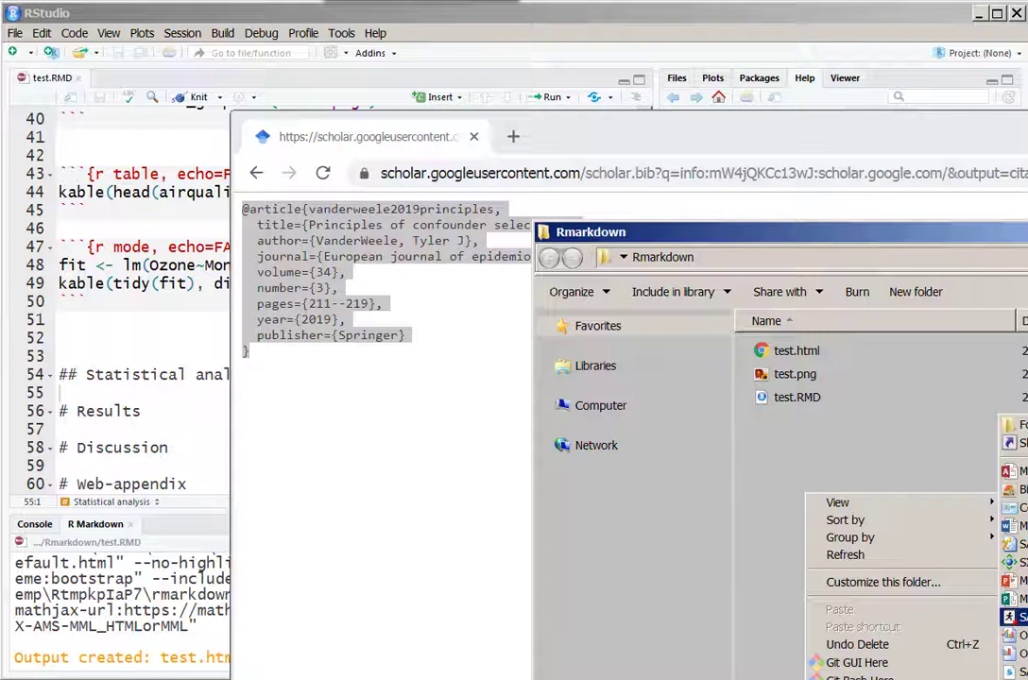
Create a new text document in the Rmarkdown folder named ref.bib
left_click(850, 609)
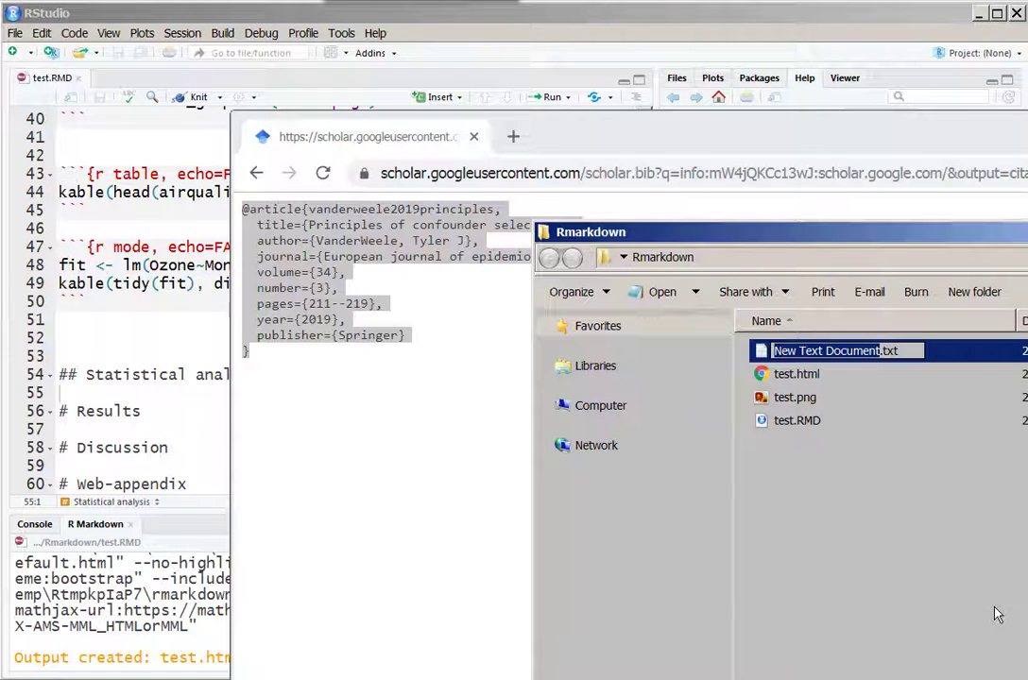
type("ref.bib")
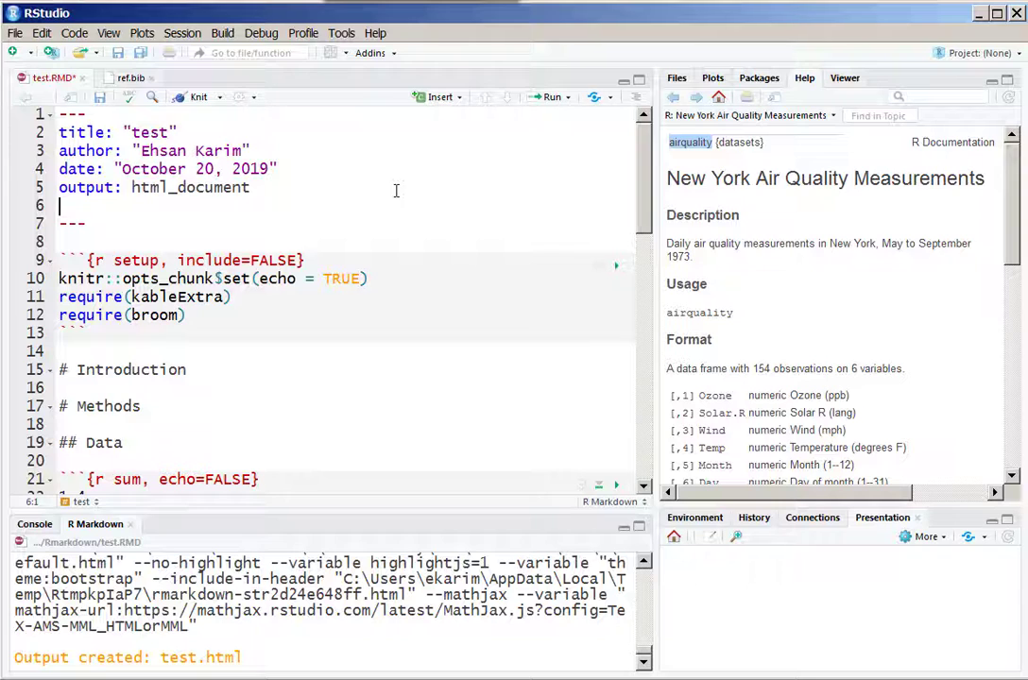
Declare bibliography: ["ref.bib"] in the YAML header
type("biblio")
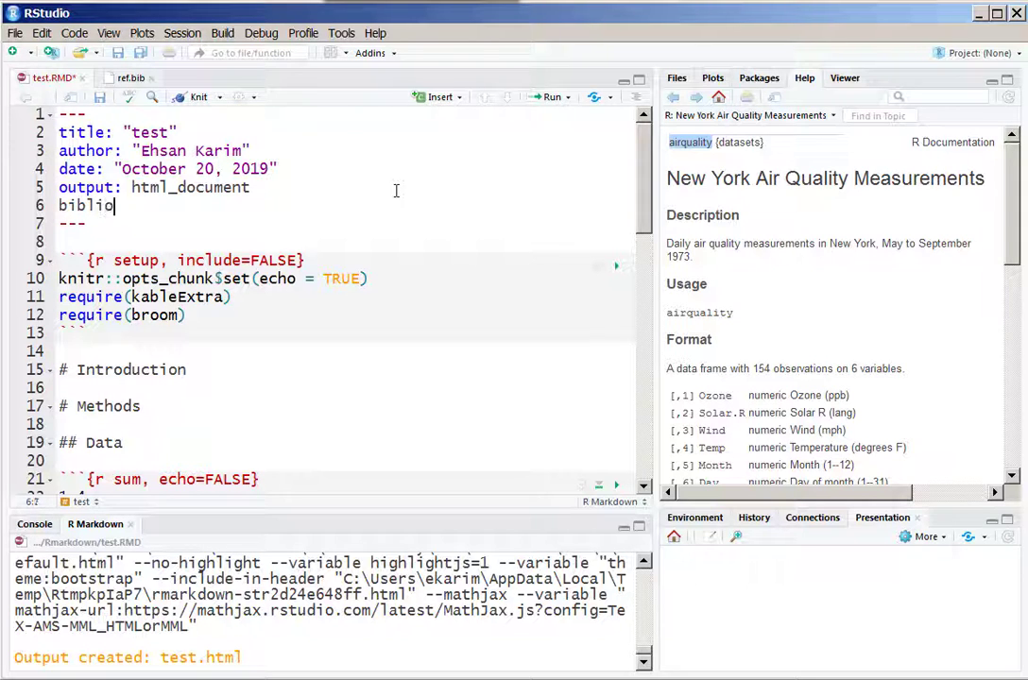
type("graphy:")
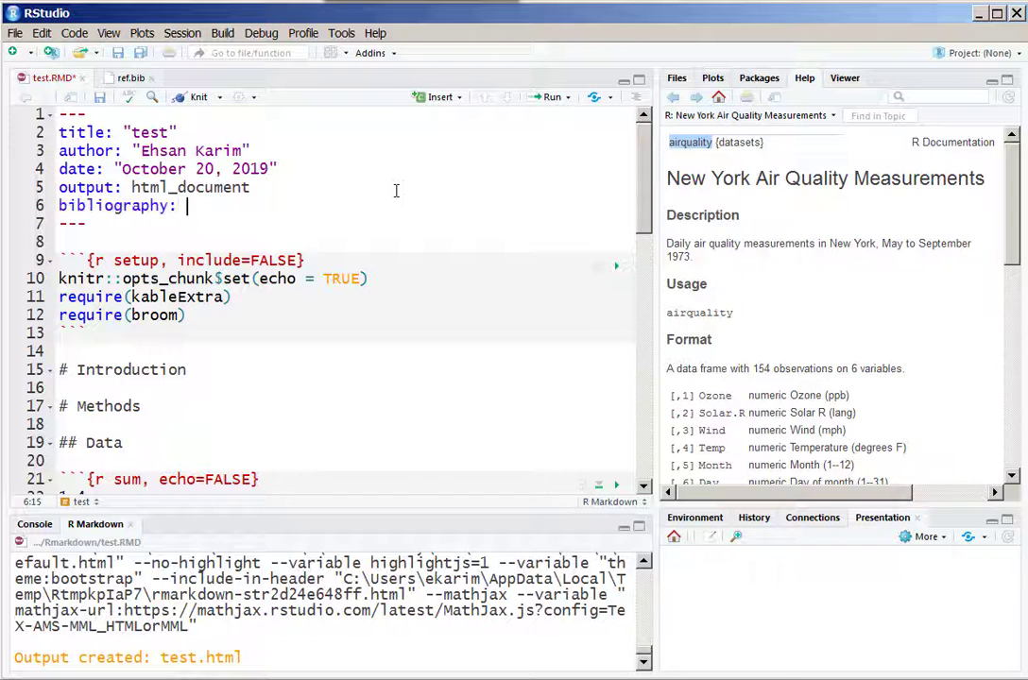
type("[\"]")
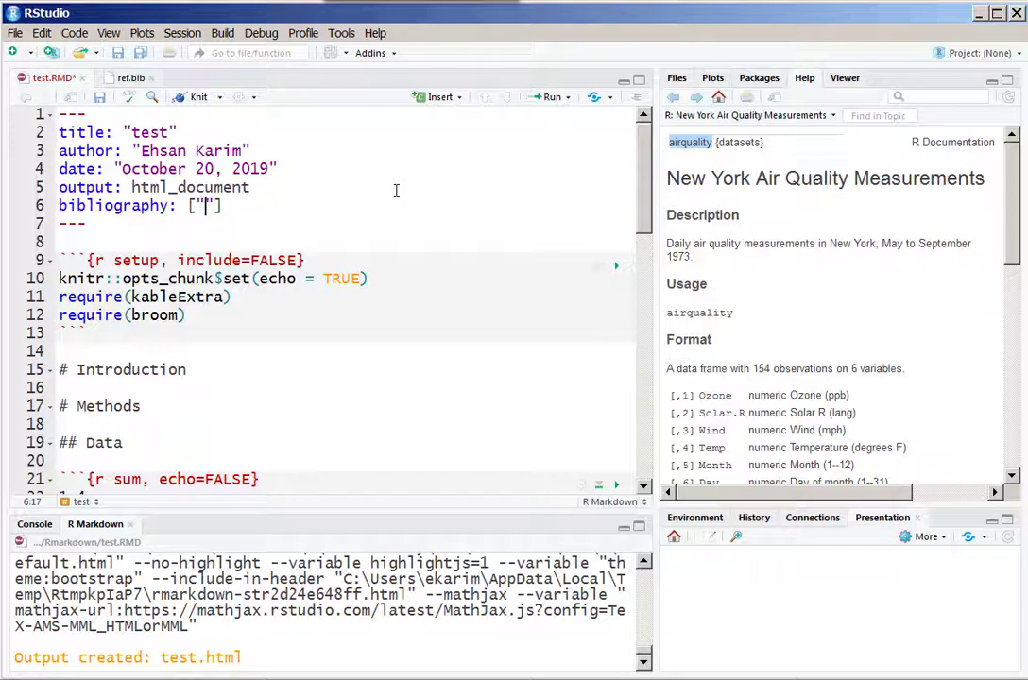
type("re")
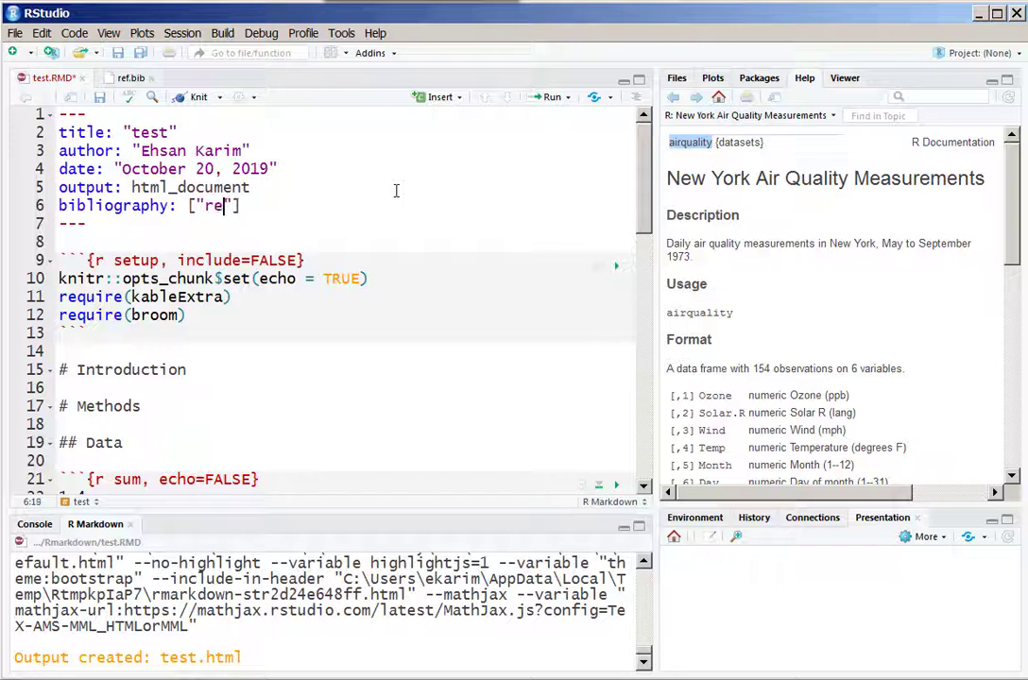
type("f.bib")
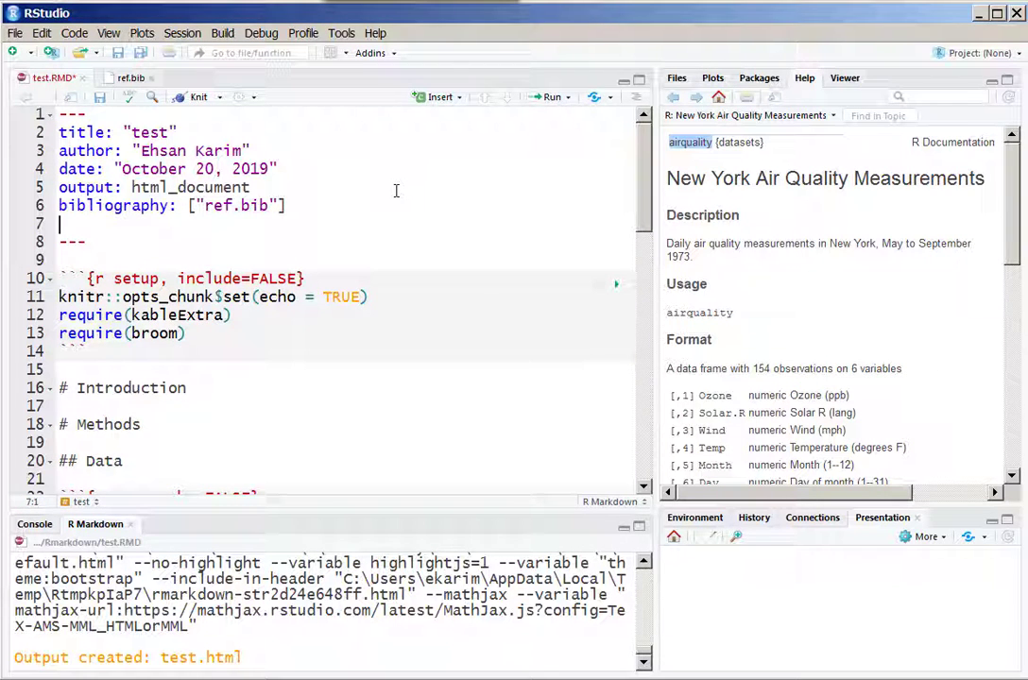
Add biblio-style: "apalike" and link-citations: true to the header
type("biblio")
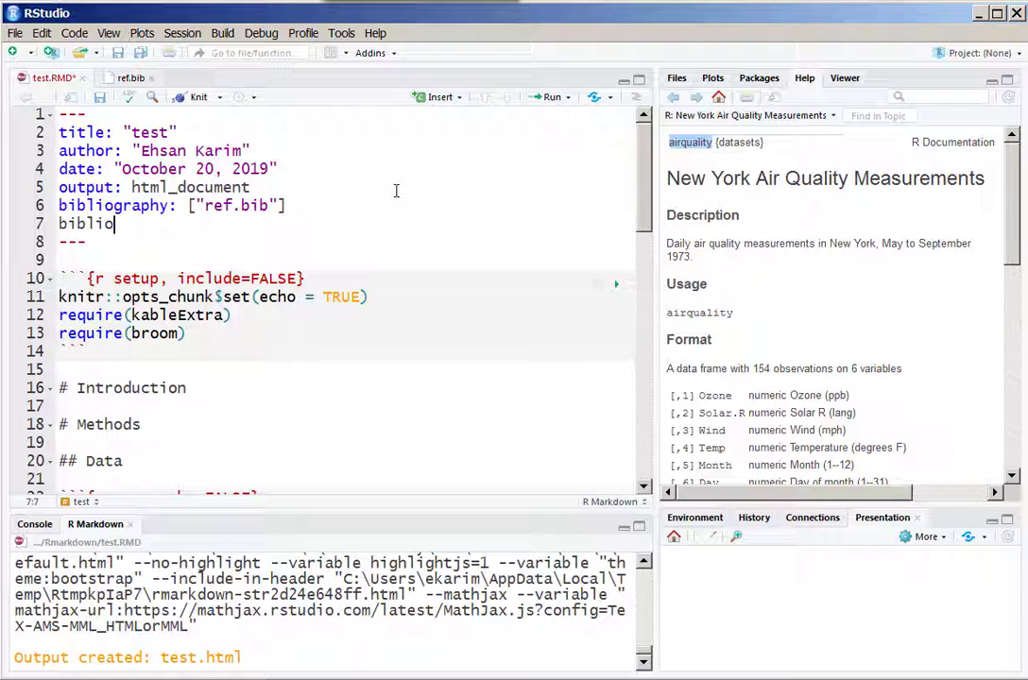
type("-styl")
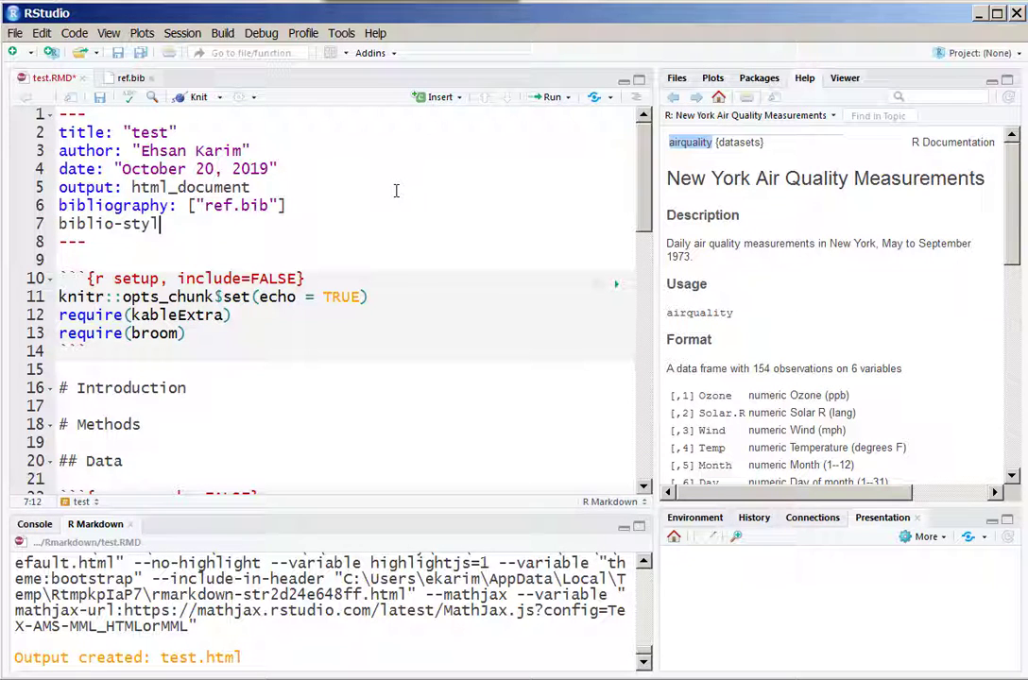
type("e: \"a\"")
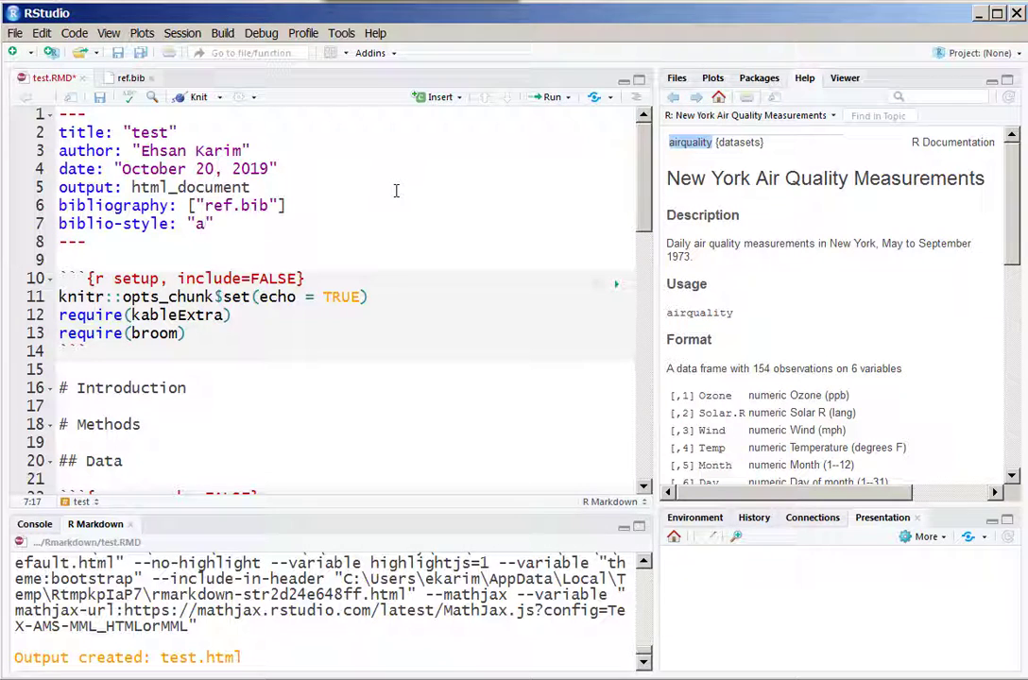
type("palike")
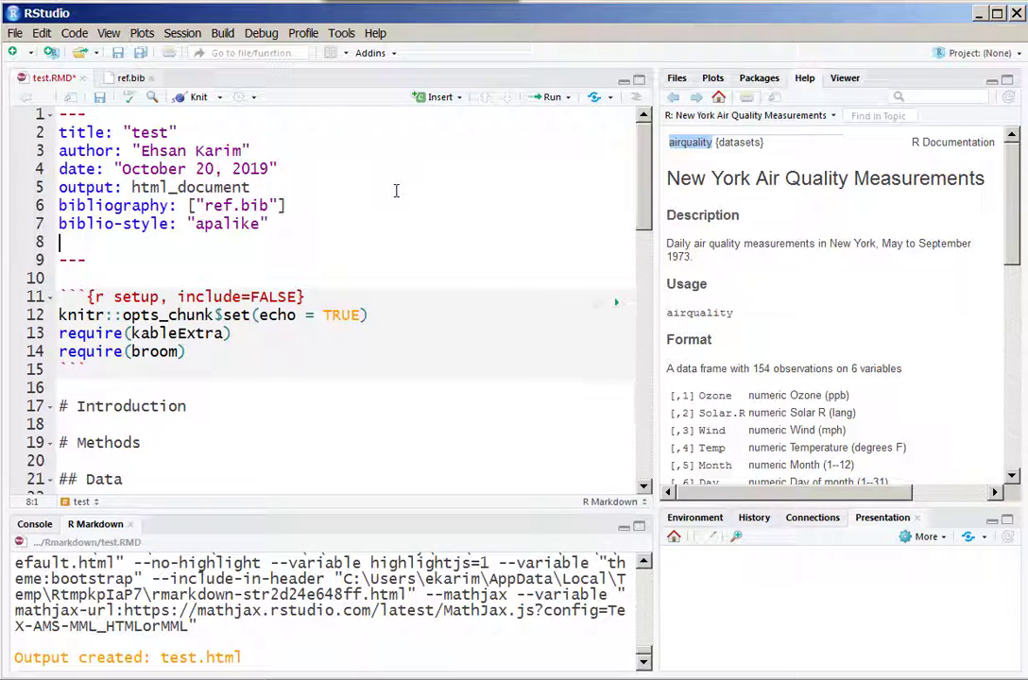
type("link-ci")
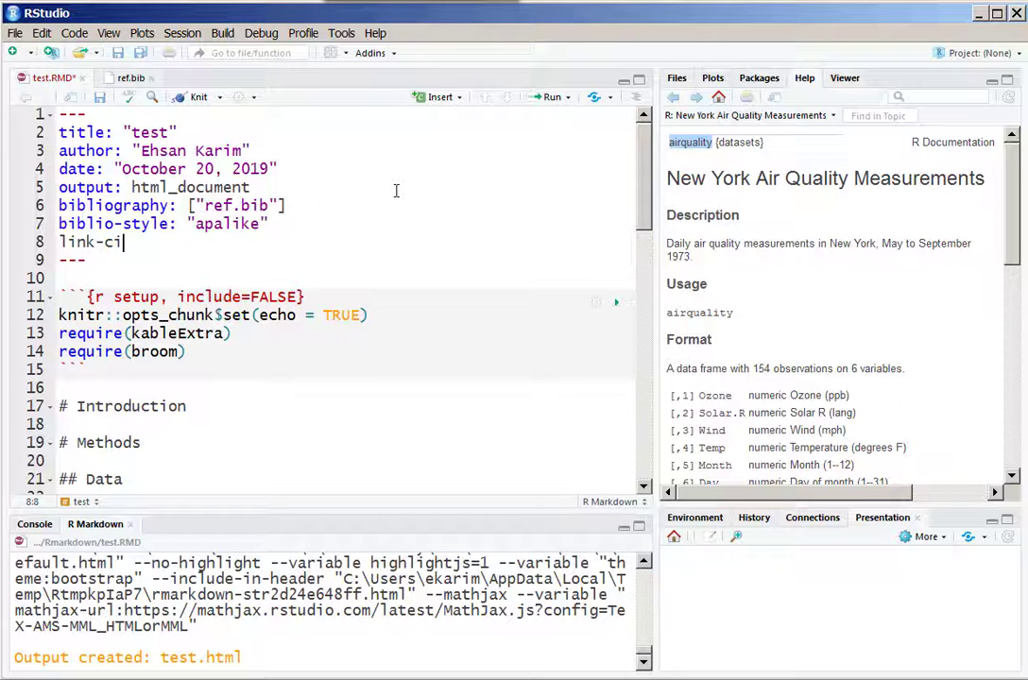
type("tation")
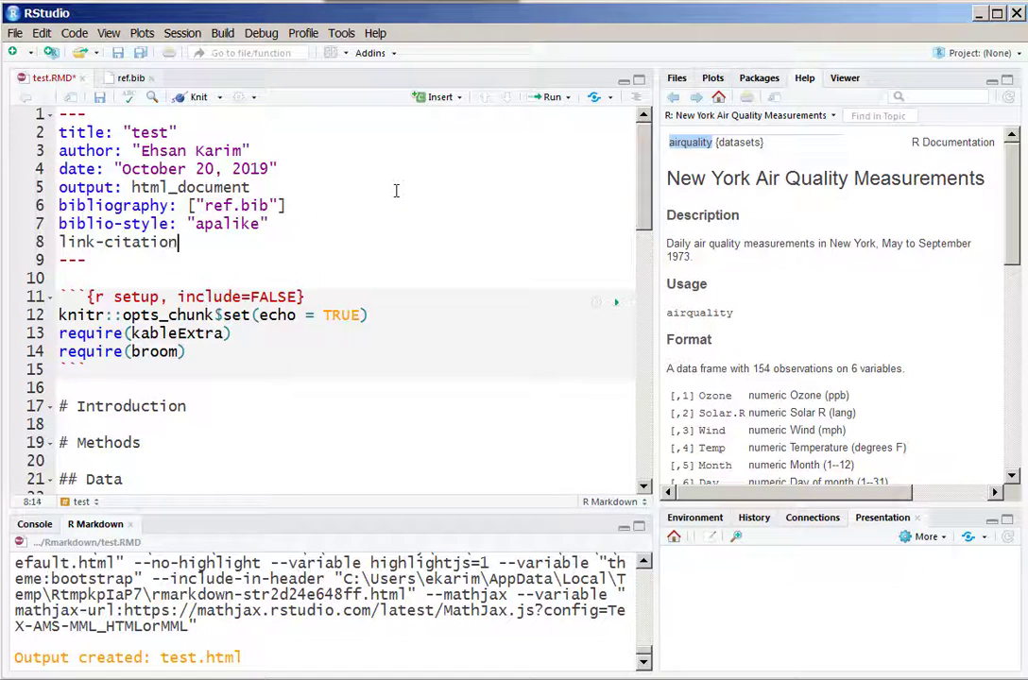
type("s: tr")
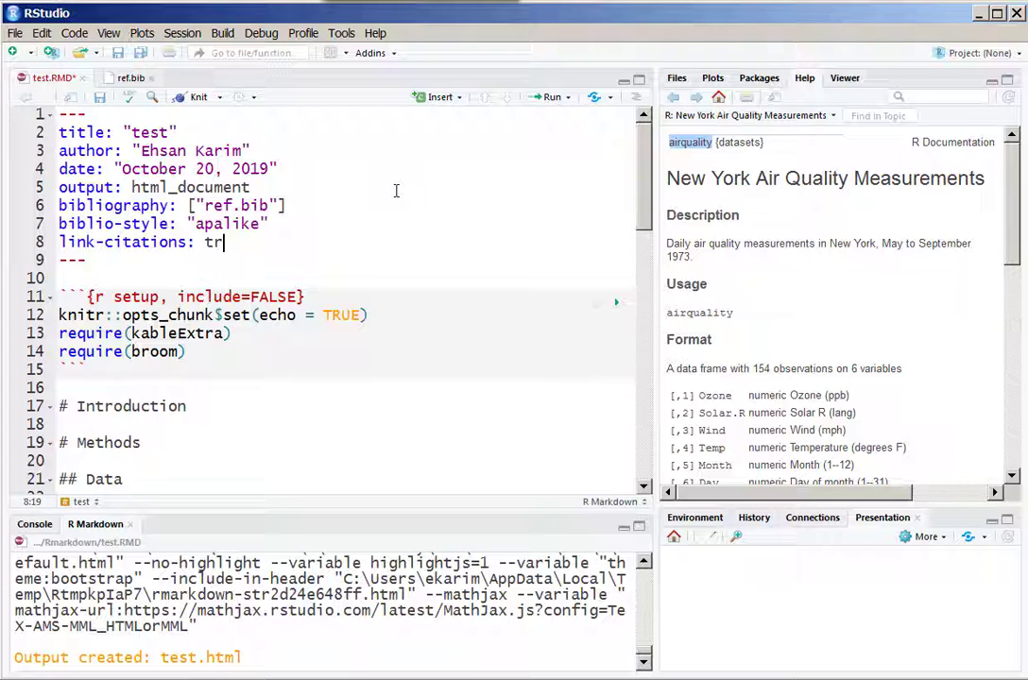
type("ue")
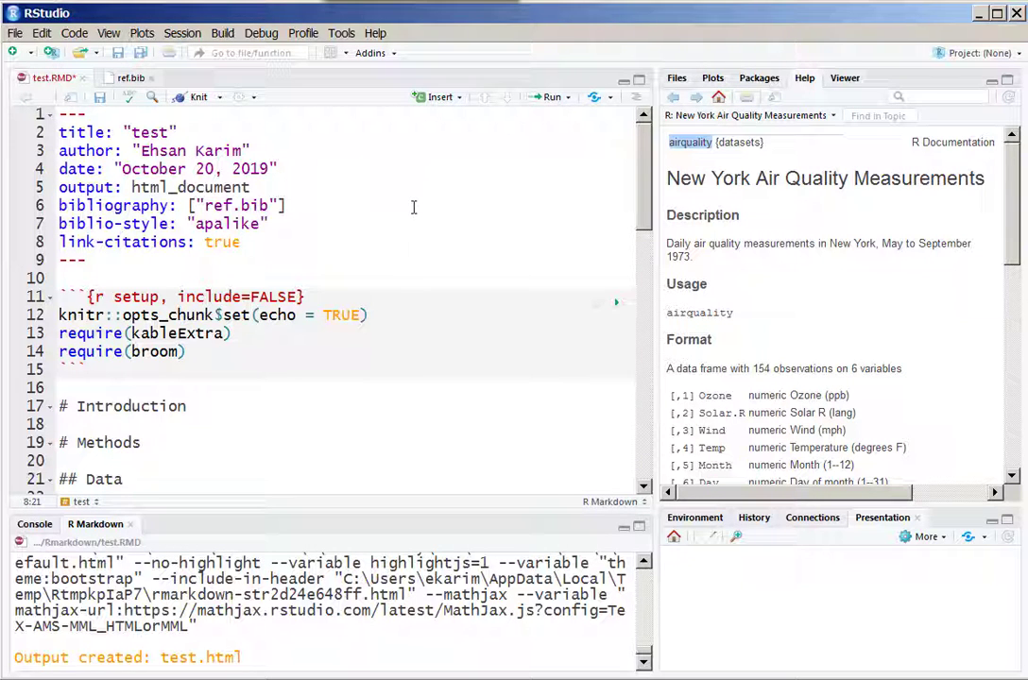
mouse_move(132, 77)
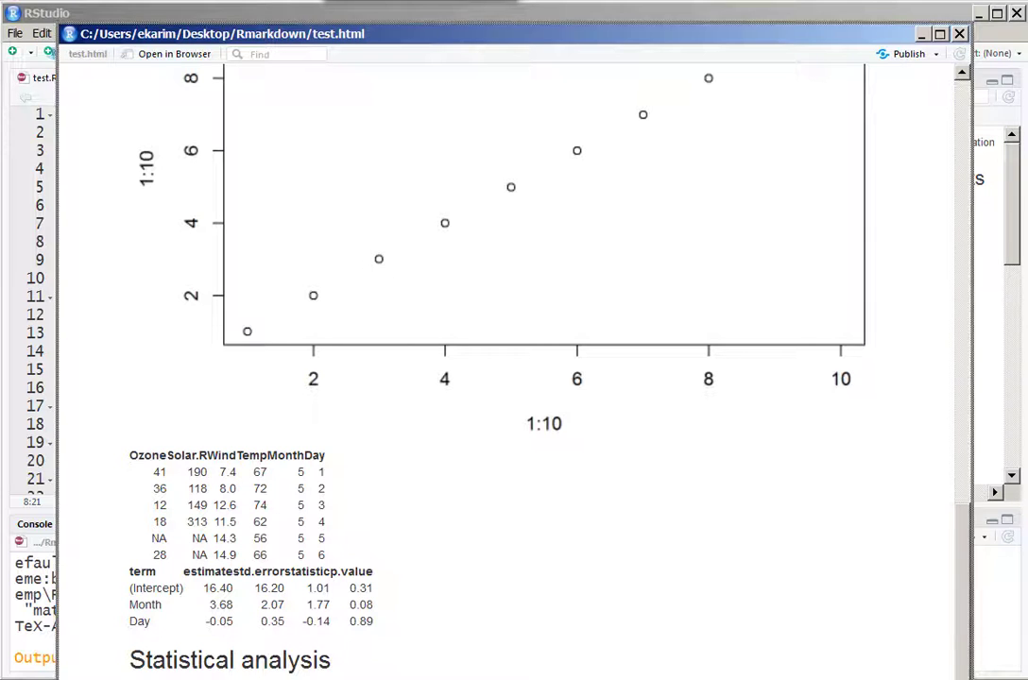
Scroll to the bottom of test.RMD after the citation-enabled knit
scroll("down", 3)
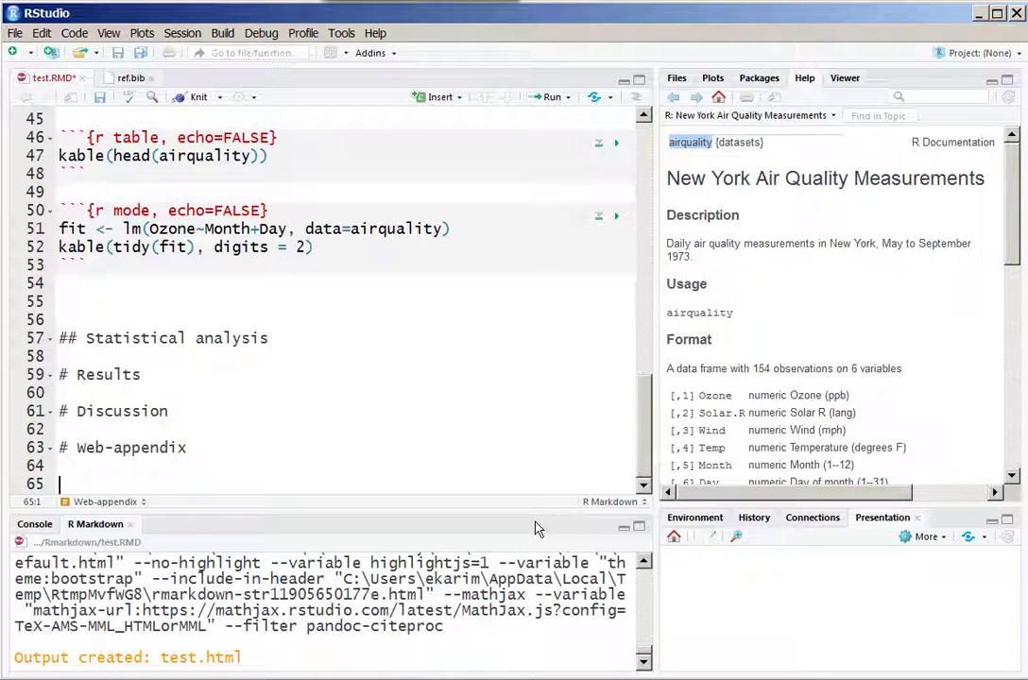
End test.RMD with a # Reference heading and select the citation key in ref.bib
type("# Re")
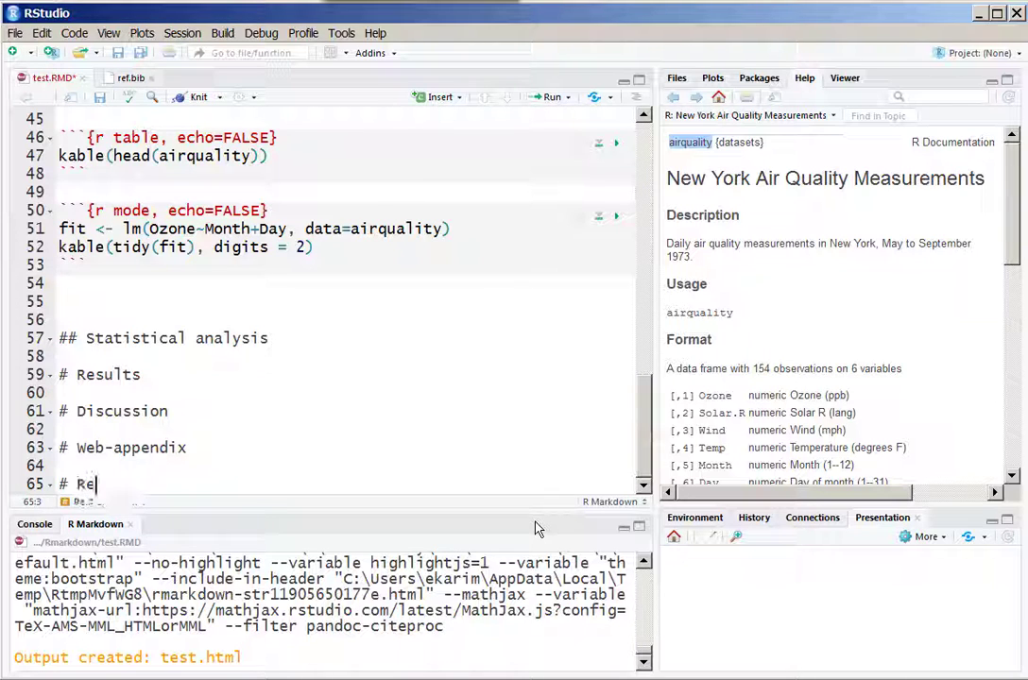
type("ference")
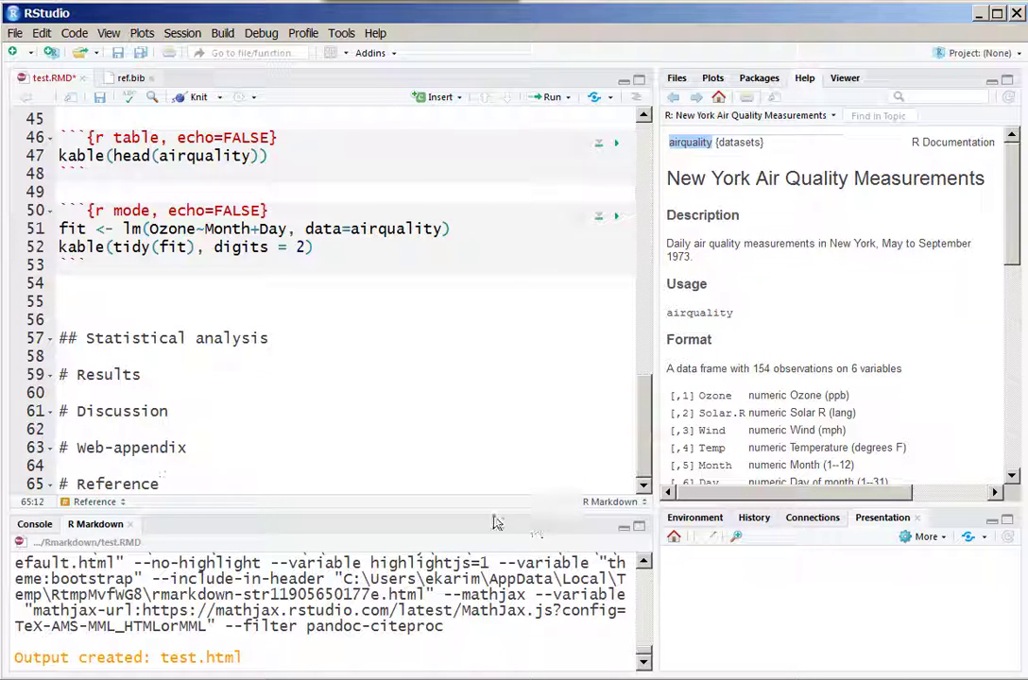
left_click(130, 78)
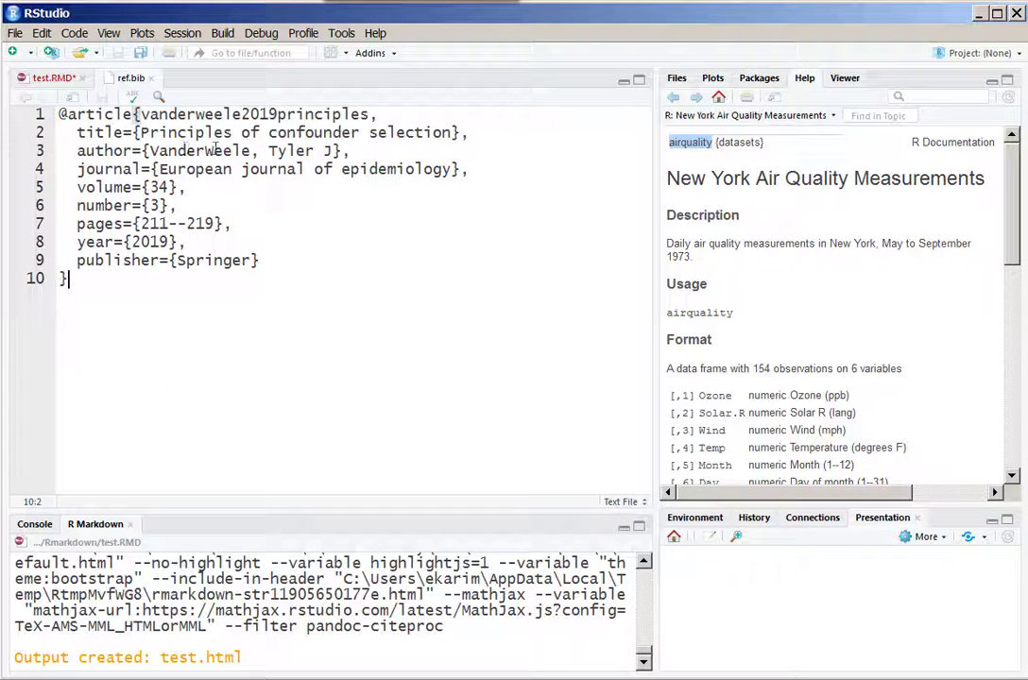
double_click(255, 113)
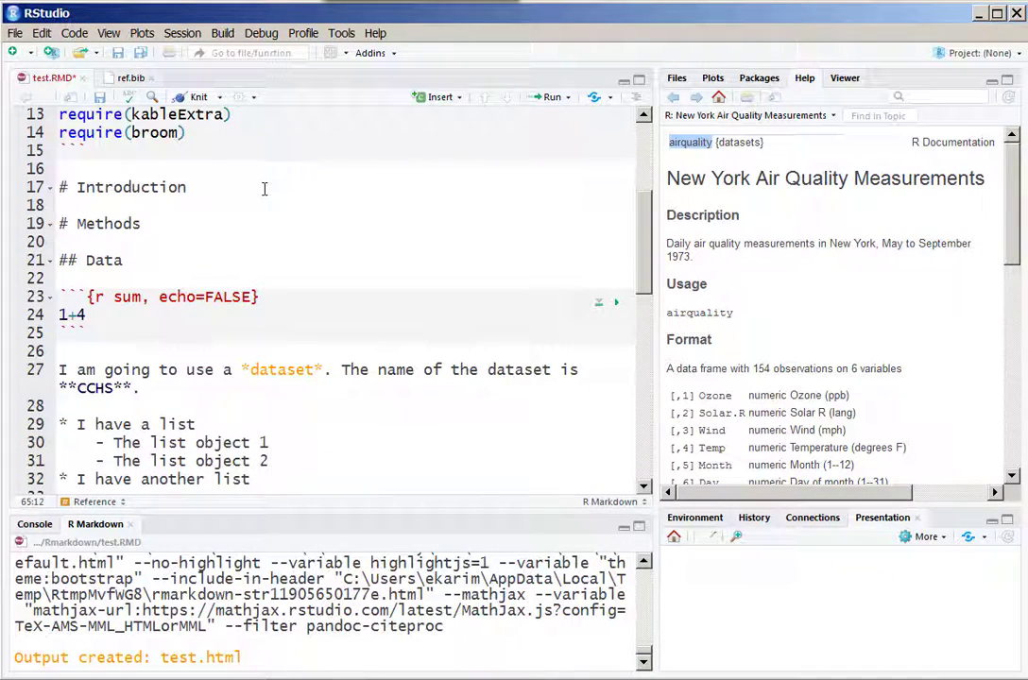
type("S")
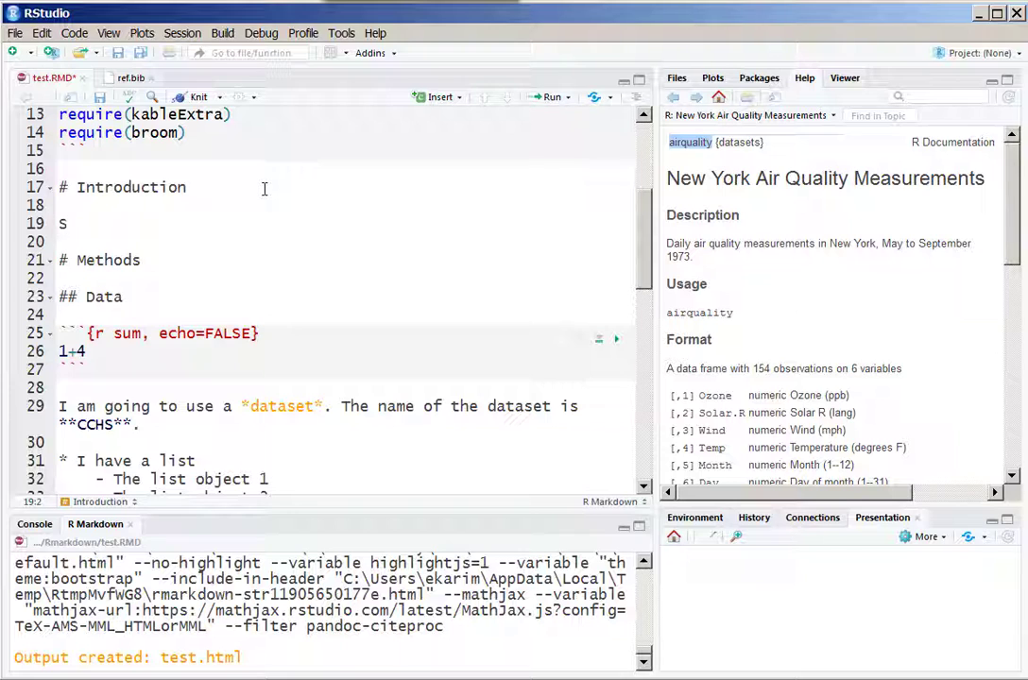
type("ome of the")
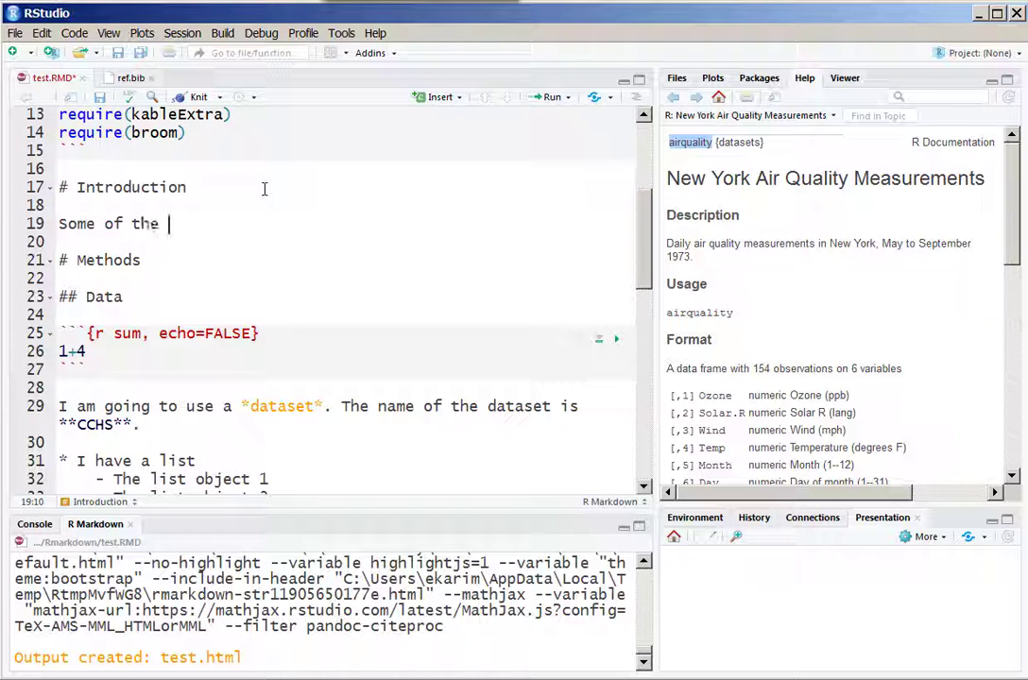
type("analysis")
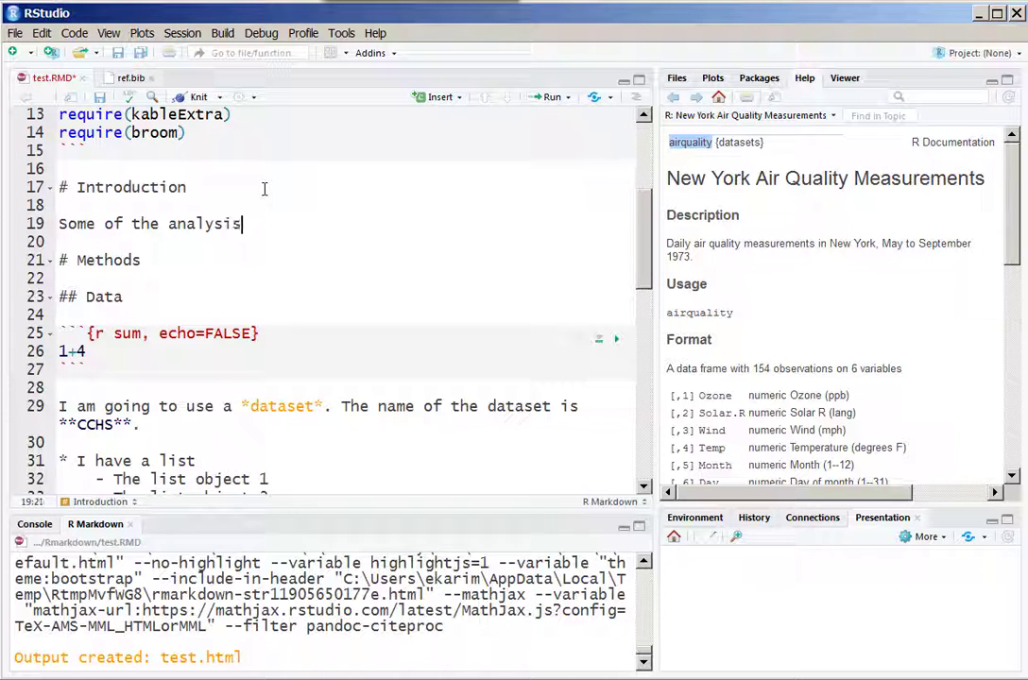
type("is backed up by")
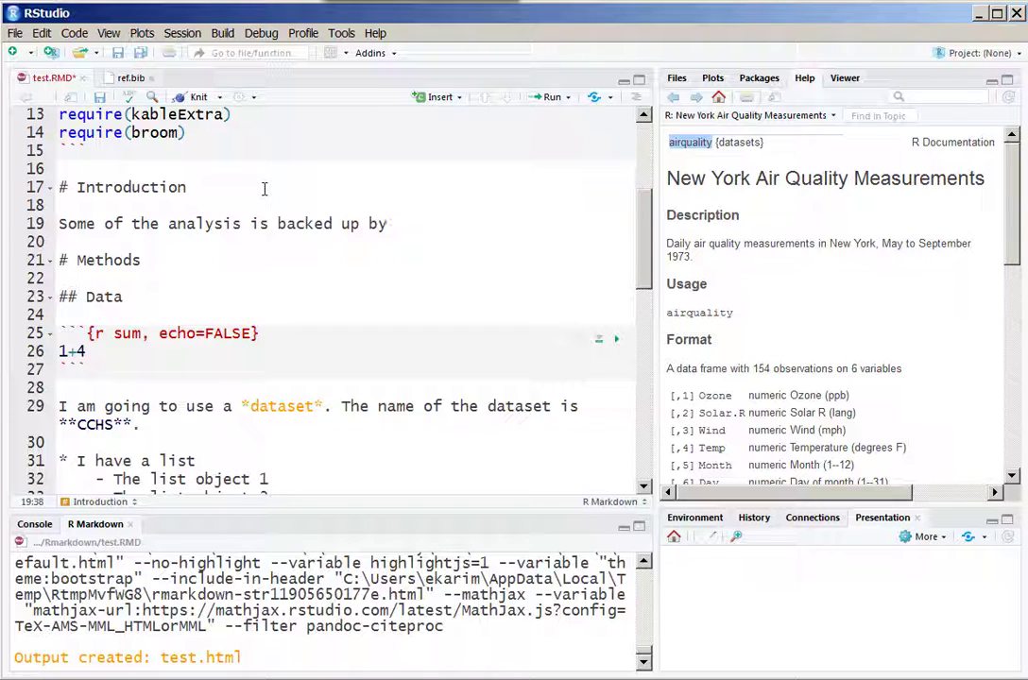
type("[@vanderweele2019principles")
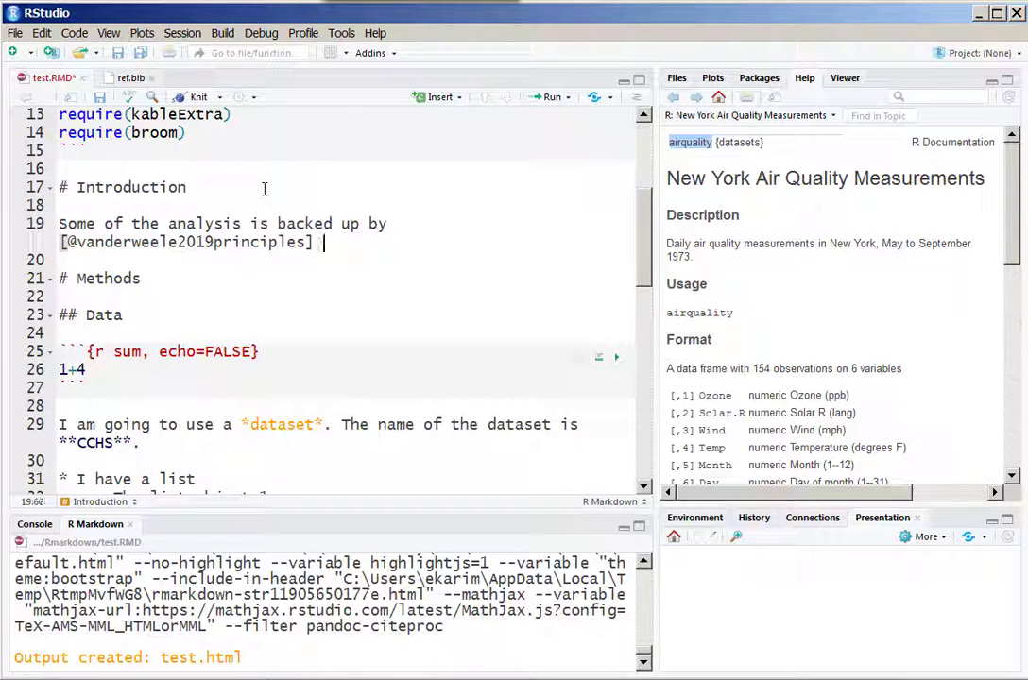
type(".")
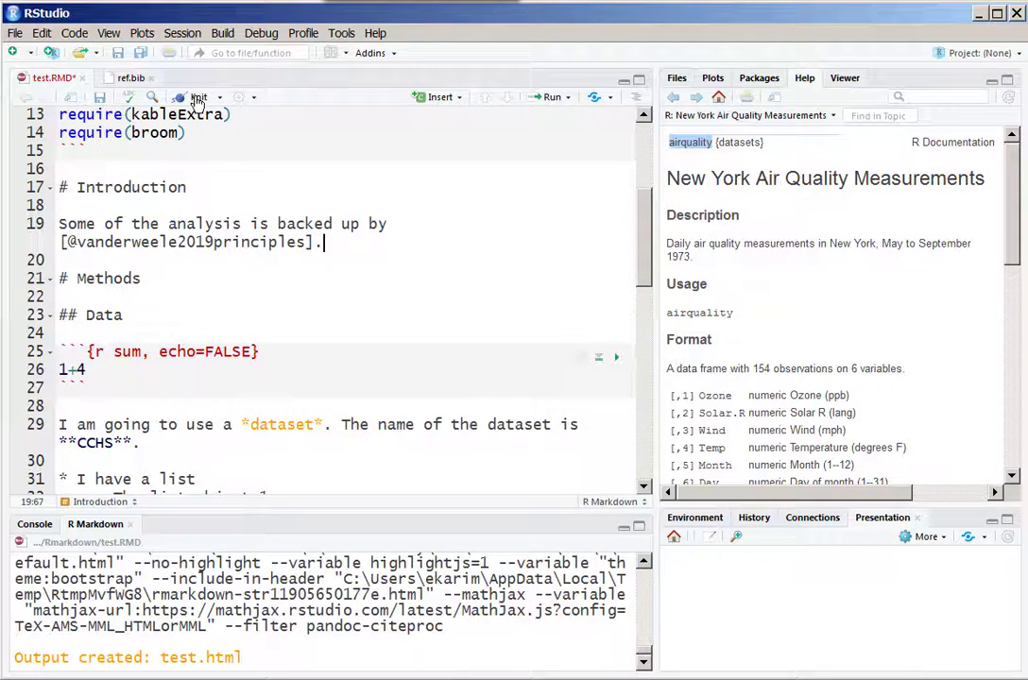
left_click(196, 96)
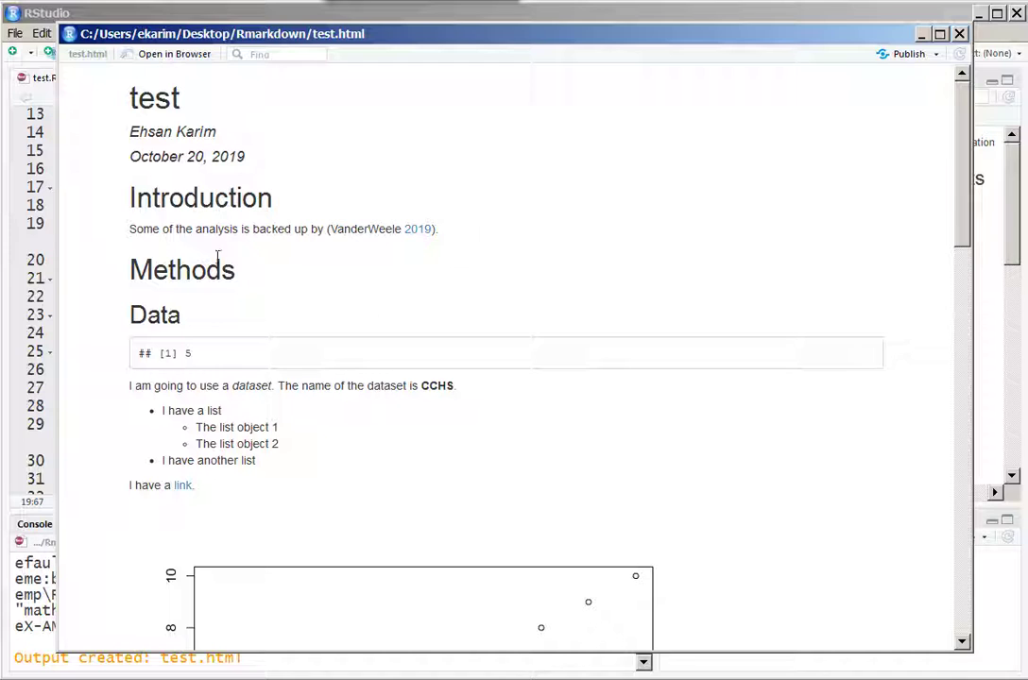
mouse_move(361, 234)
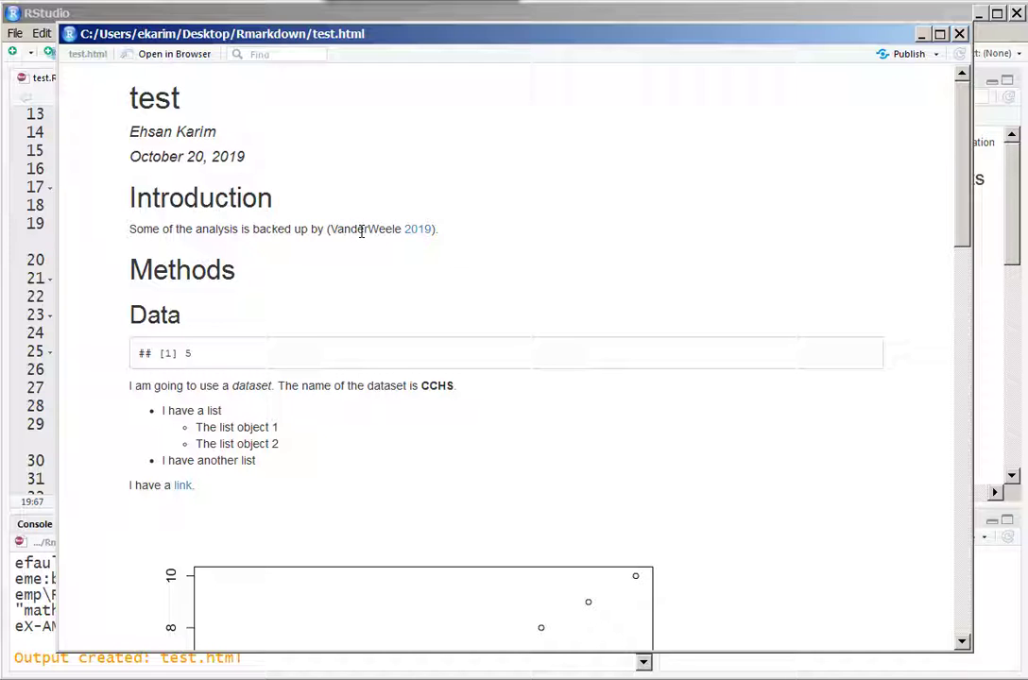
Scroll the HTML preview past the plot and tables to the Reference section
scroll("down", 3)
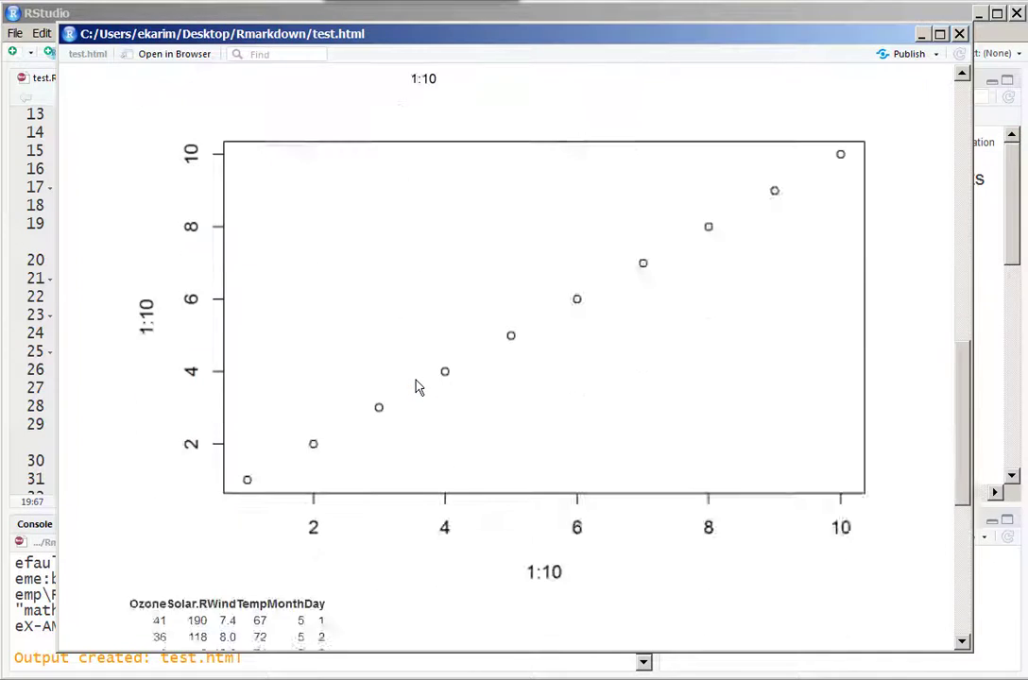
scroll("down", 3)
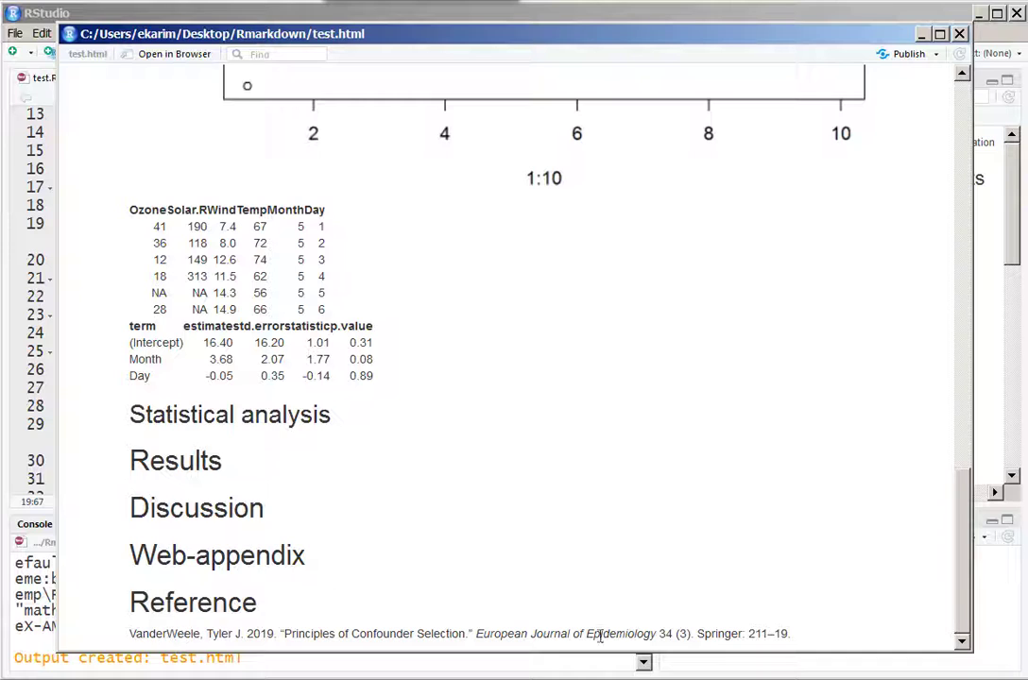
mouse_move(771, 627)
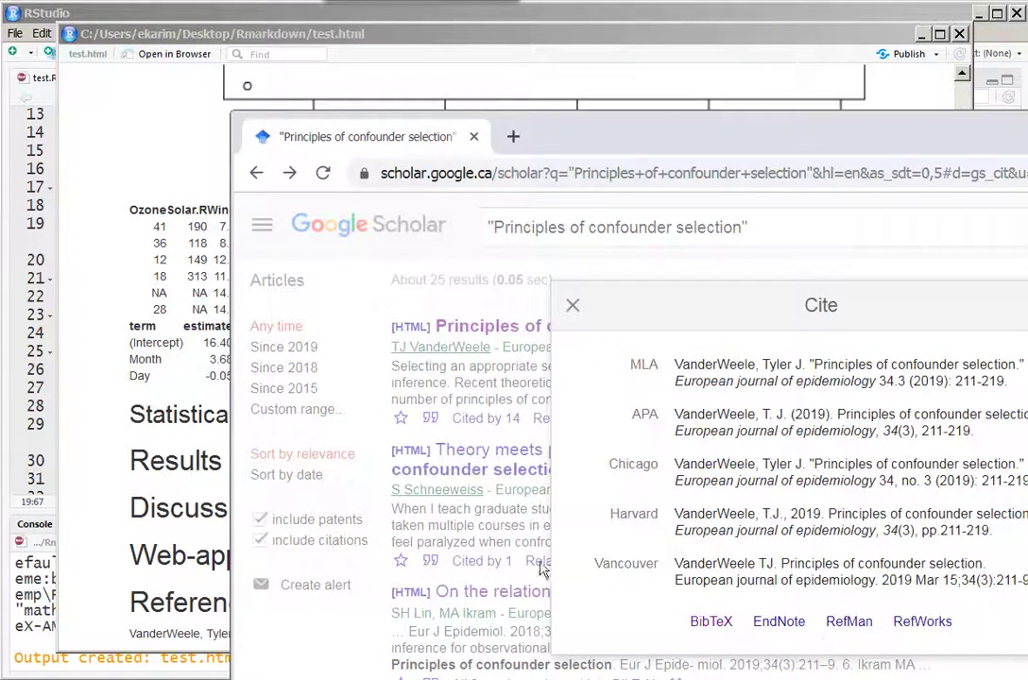
Search Scholar for 'high dimensional variable selection' and get the Wasserman 2009 BibTeX citation
left_click(571, 306)
type("h")
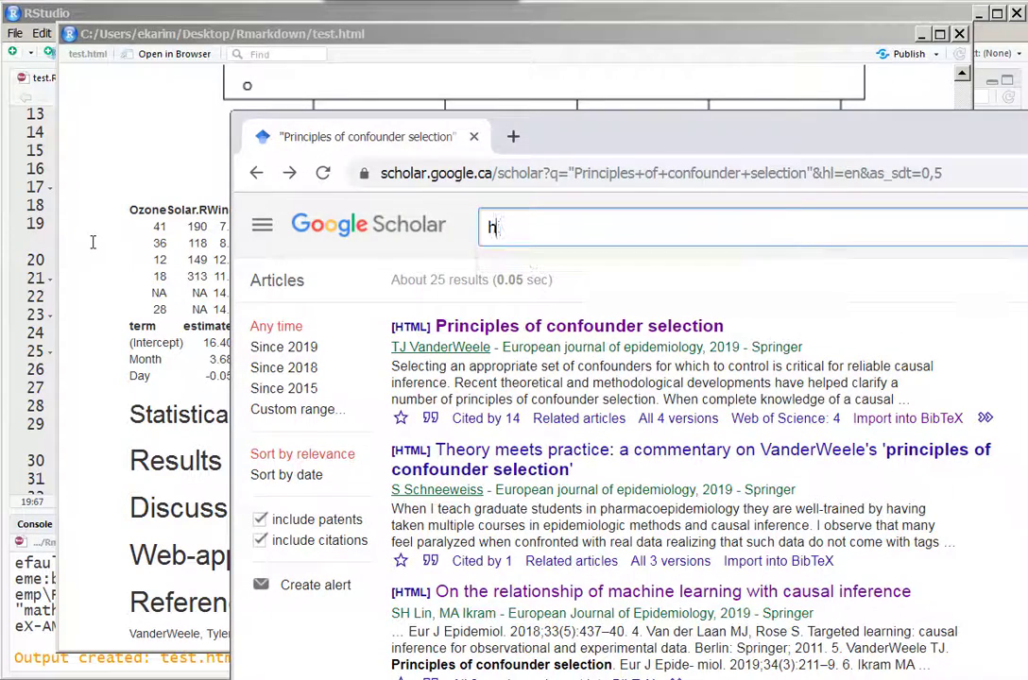
type("igh dimensional systems")
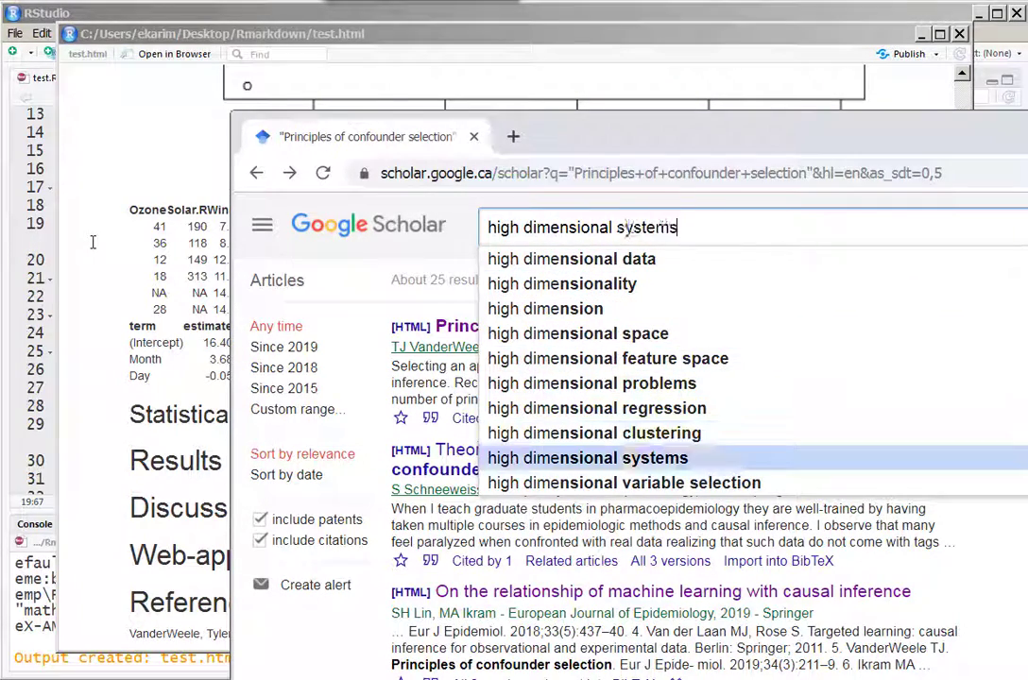
left_click(624, 484)
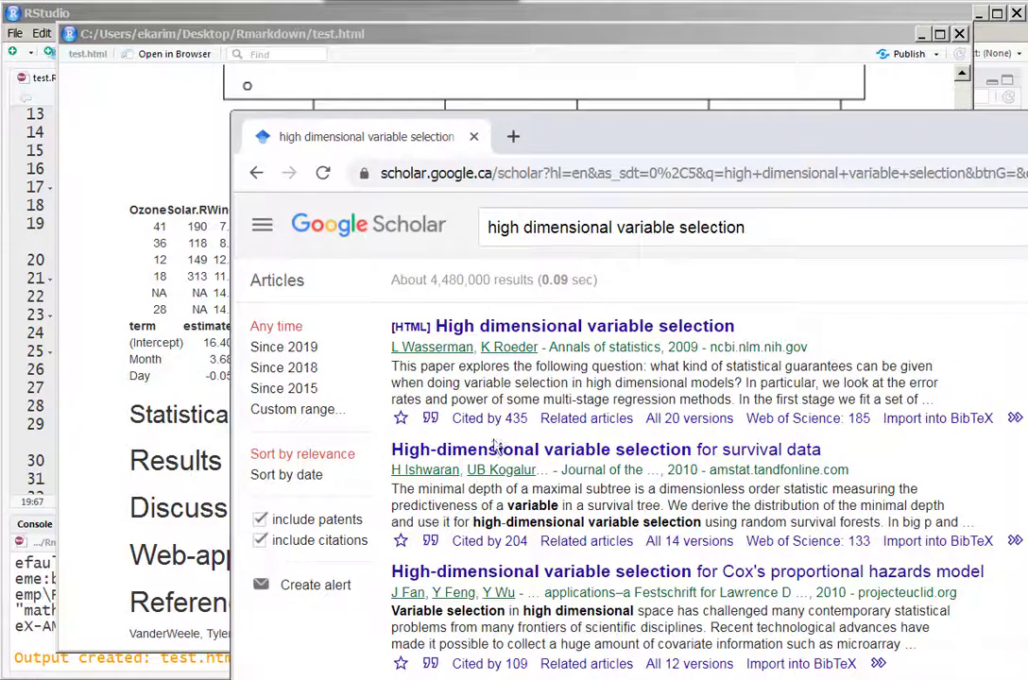
left_click(429, 419)
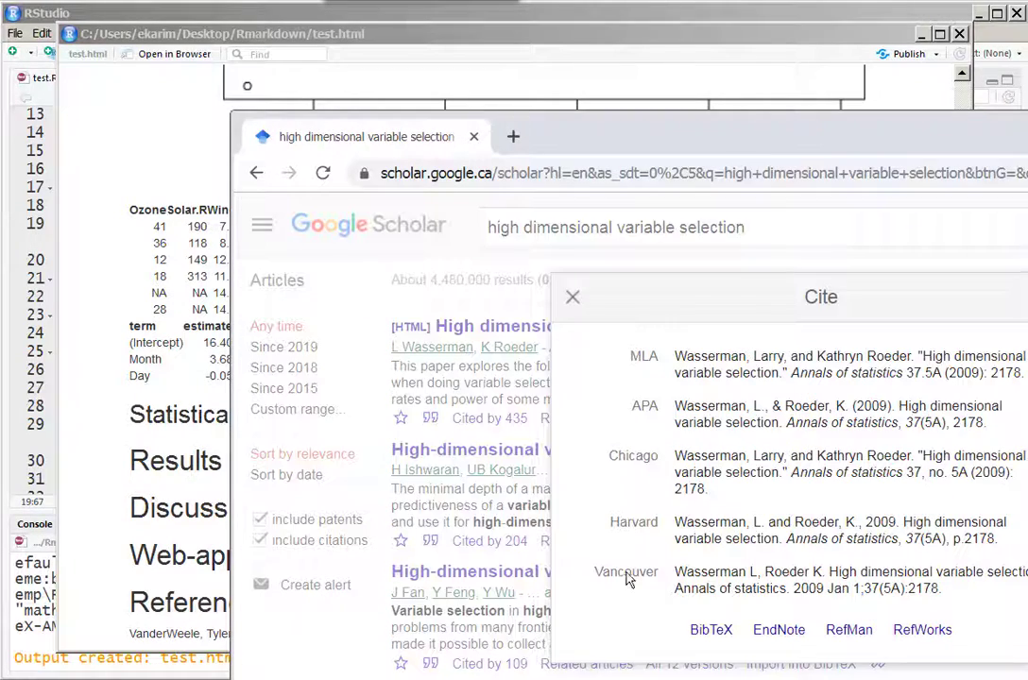
left_click(710, 629)
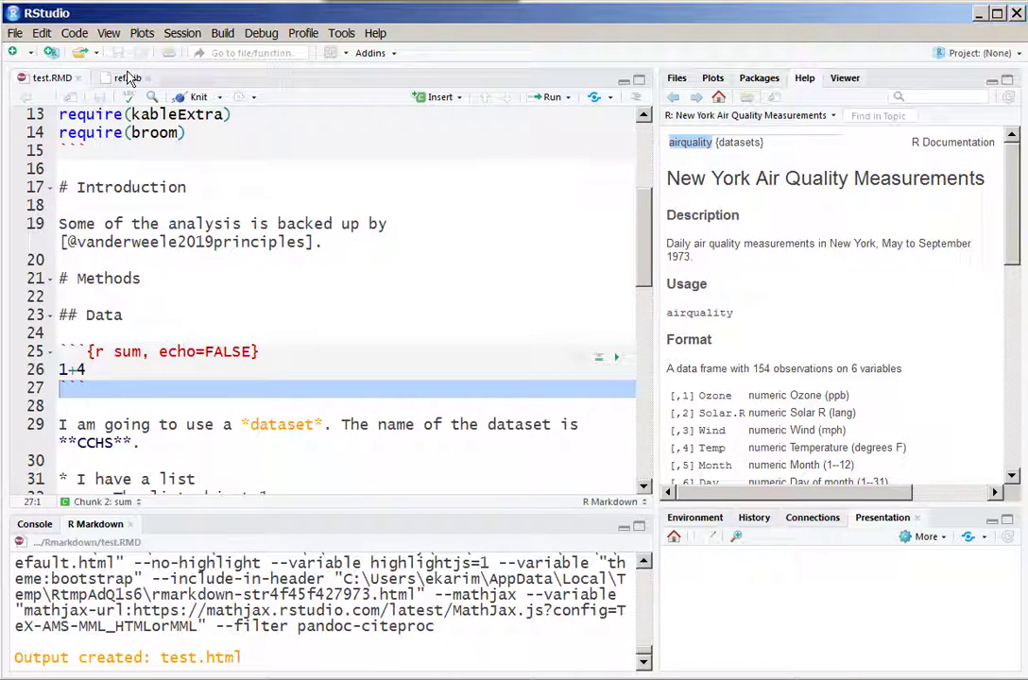
left_click(125, 76)
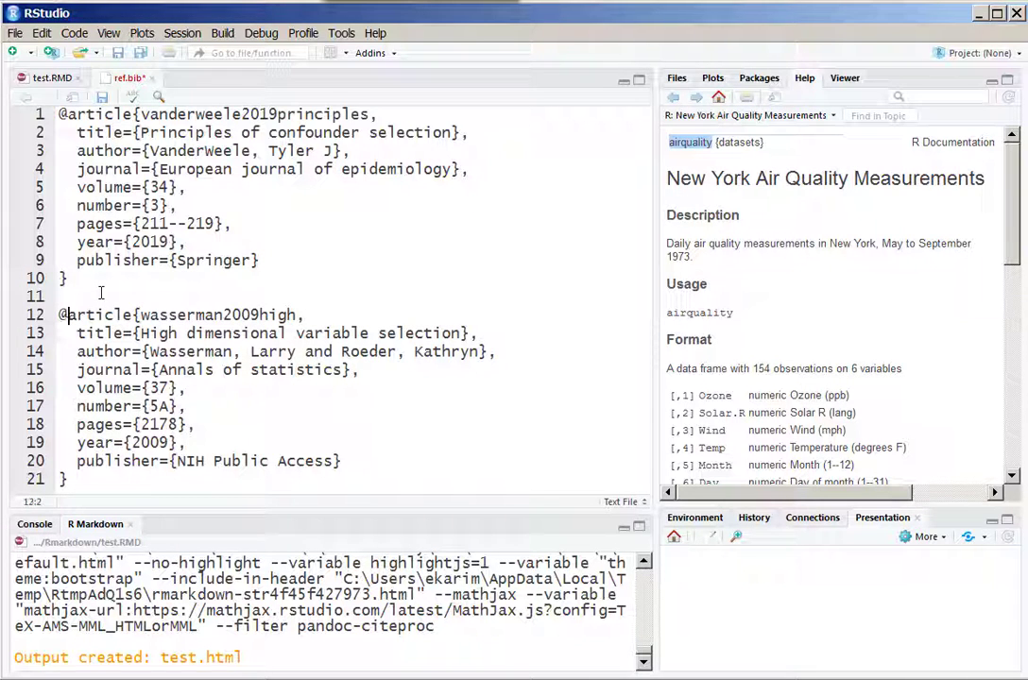
double_click(219, 313)
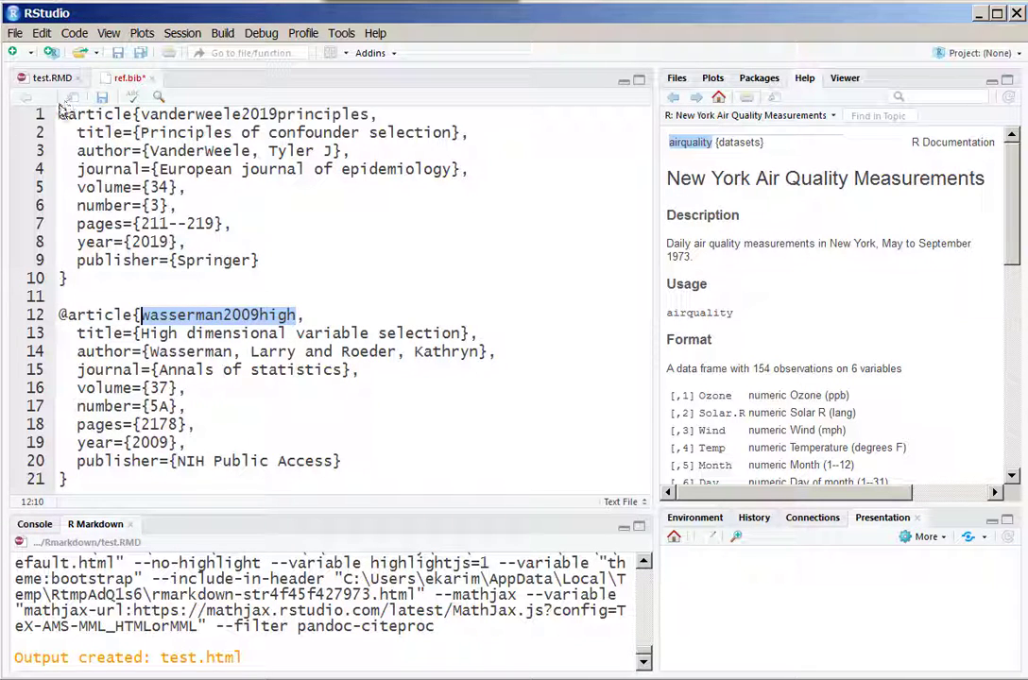
left_click(47, 75)
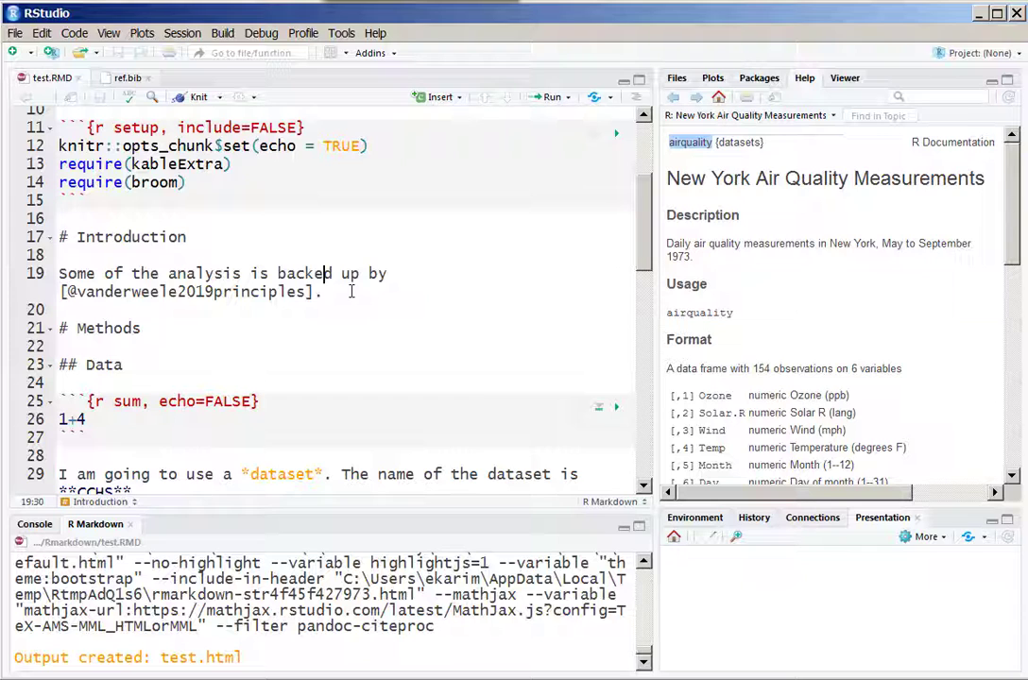
type("This is")
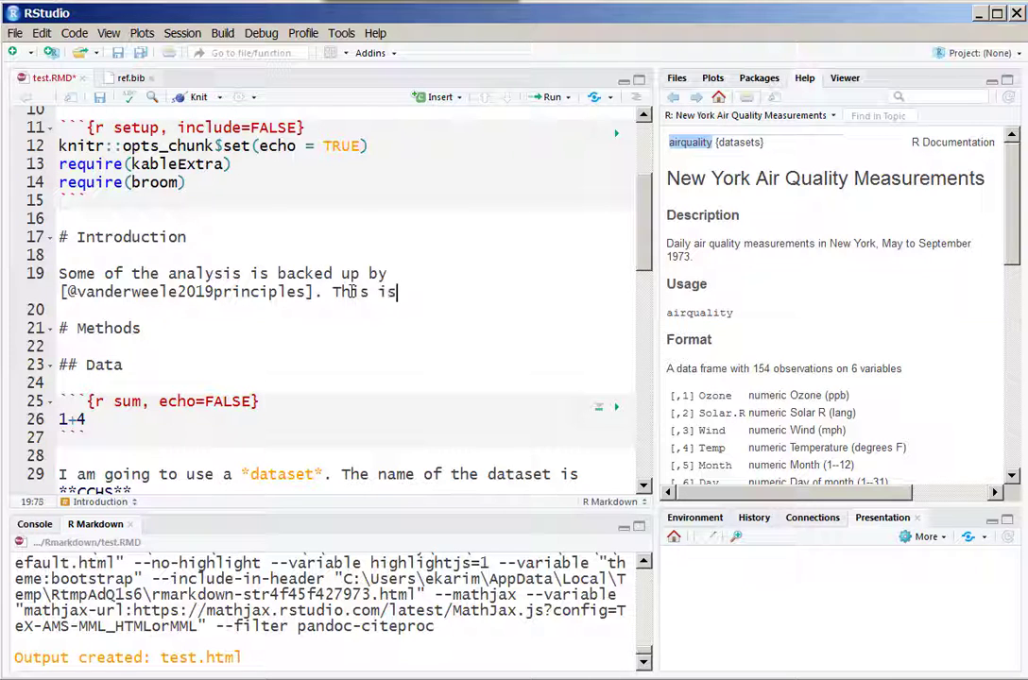
type("another ci")
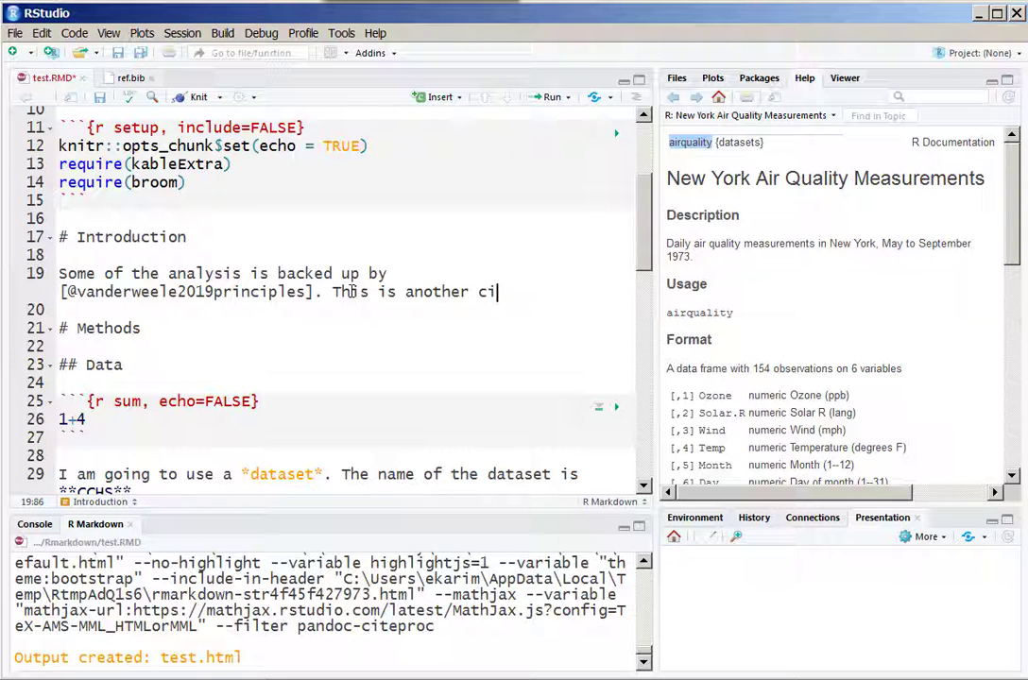
type("tation")
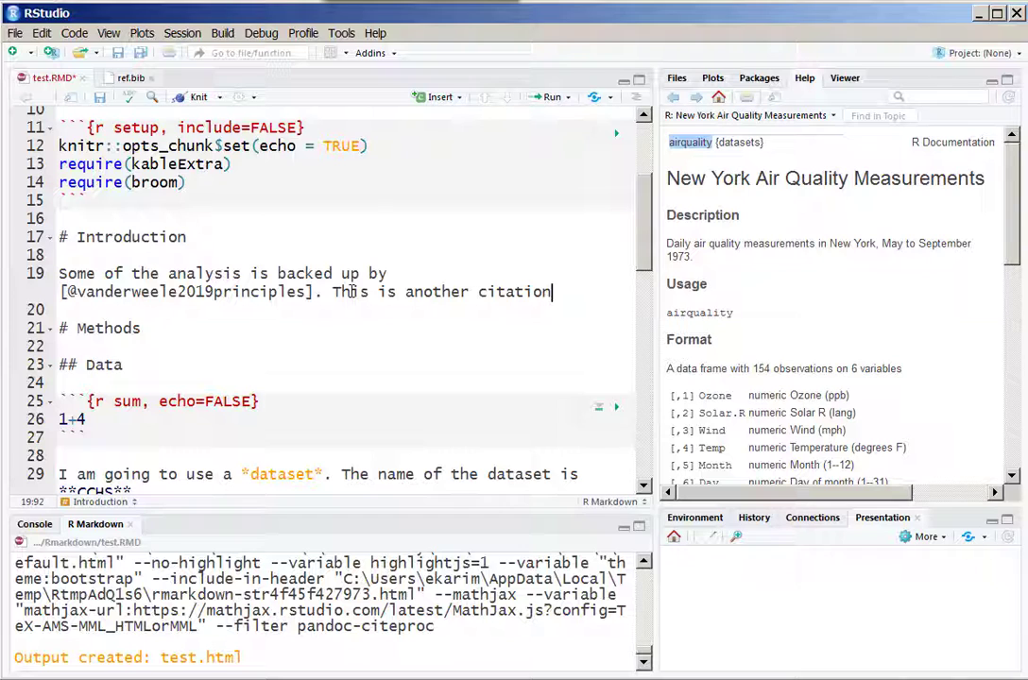
type(":")
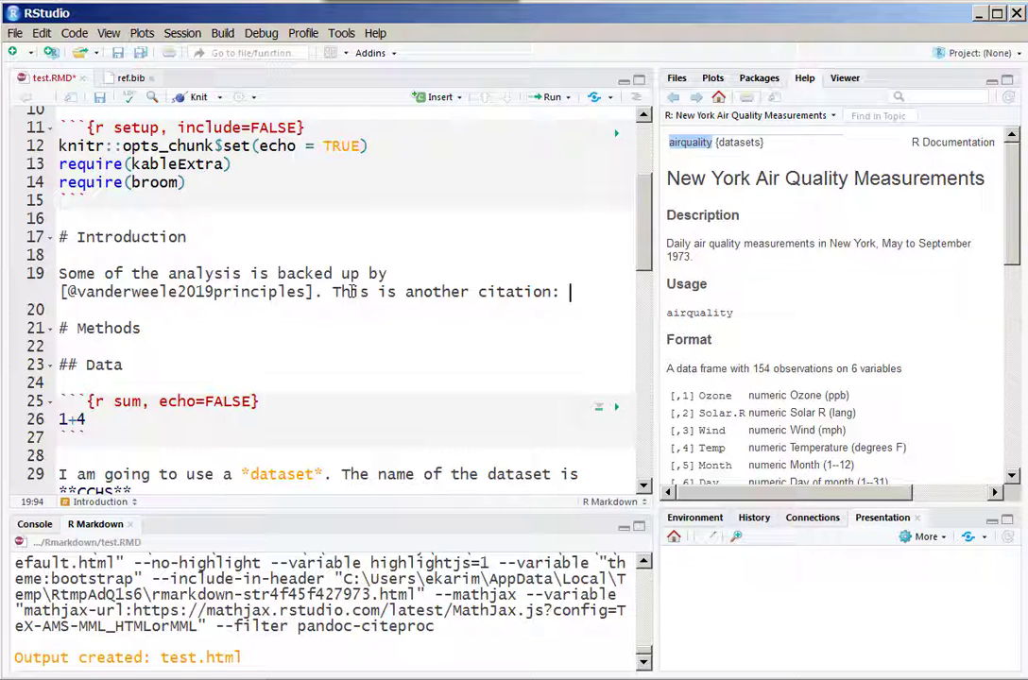
type("[]")
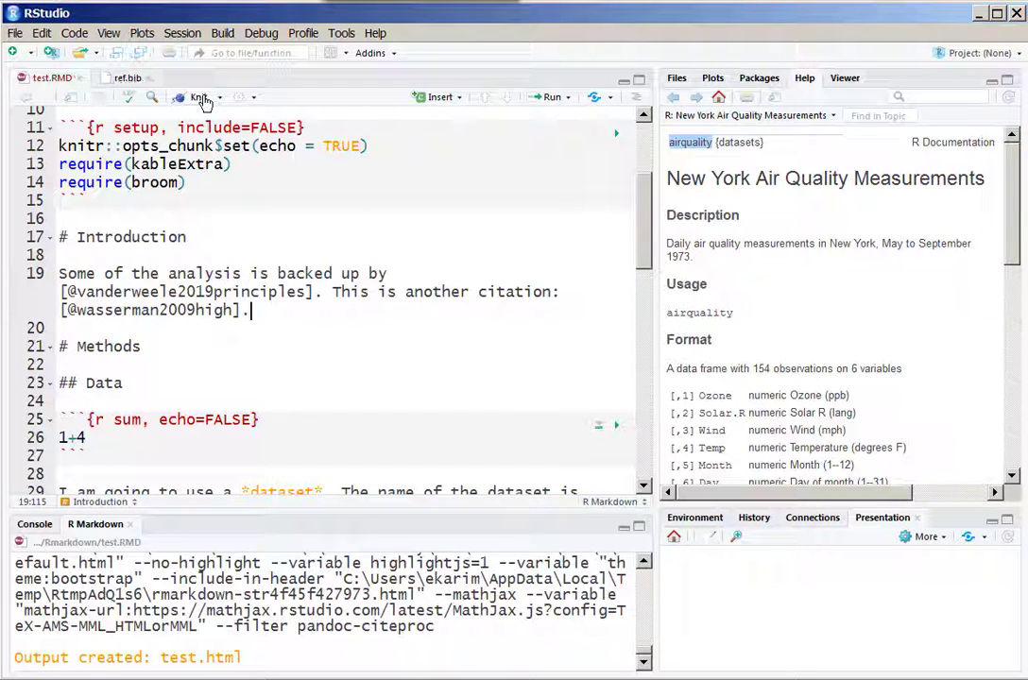
left_click(196, 99)
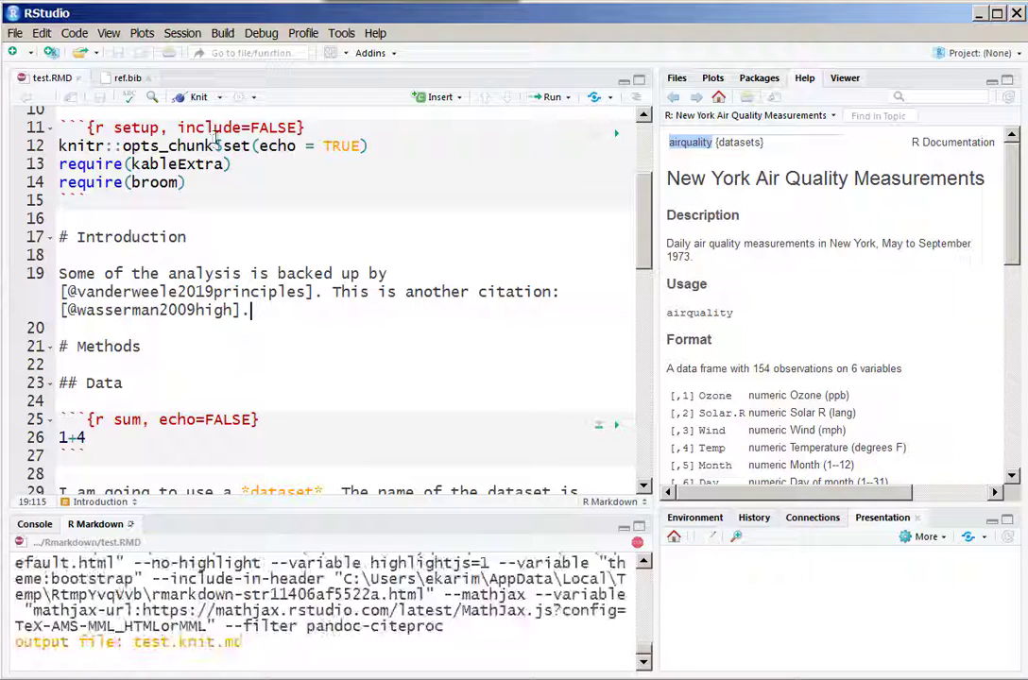
left_click(193, 96)
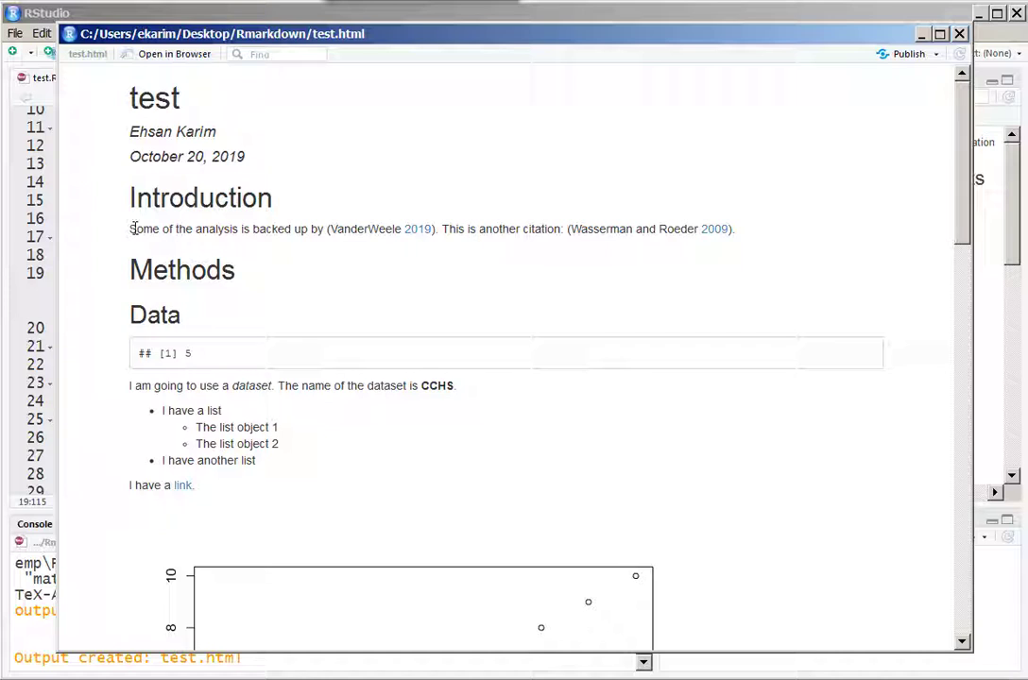
mouse_move(750, 287)
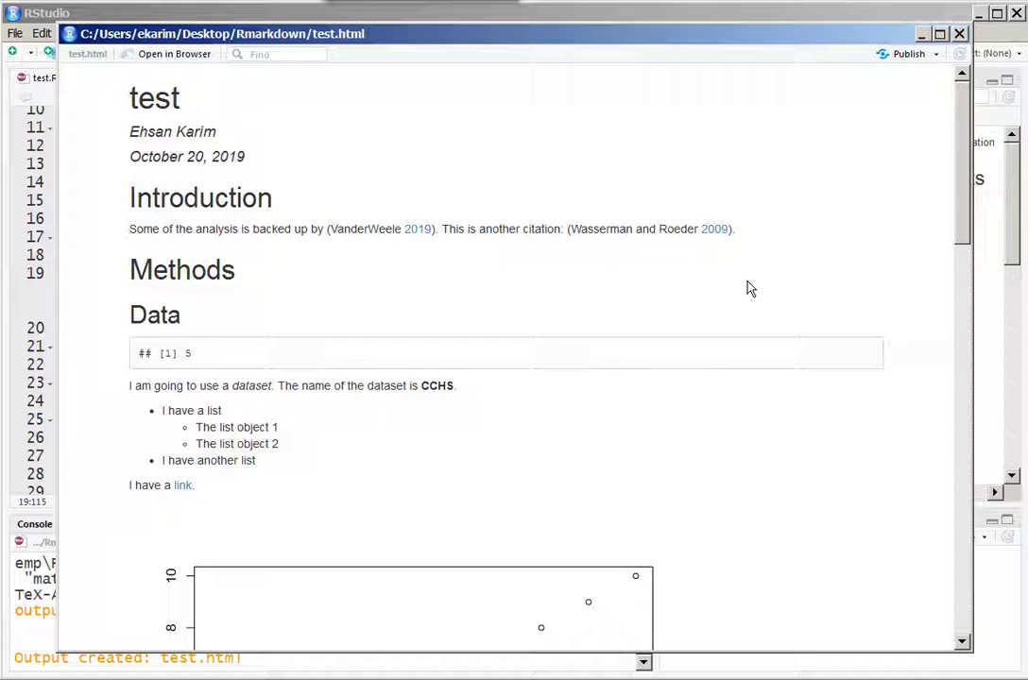
mouse_move(850, 544)
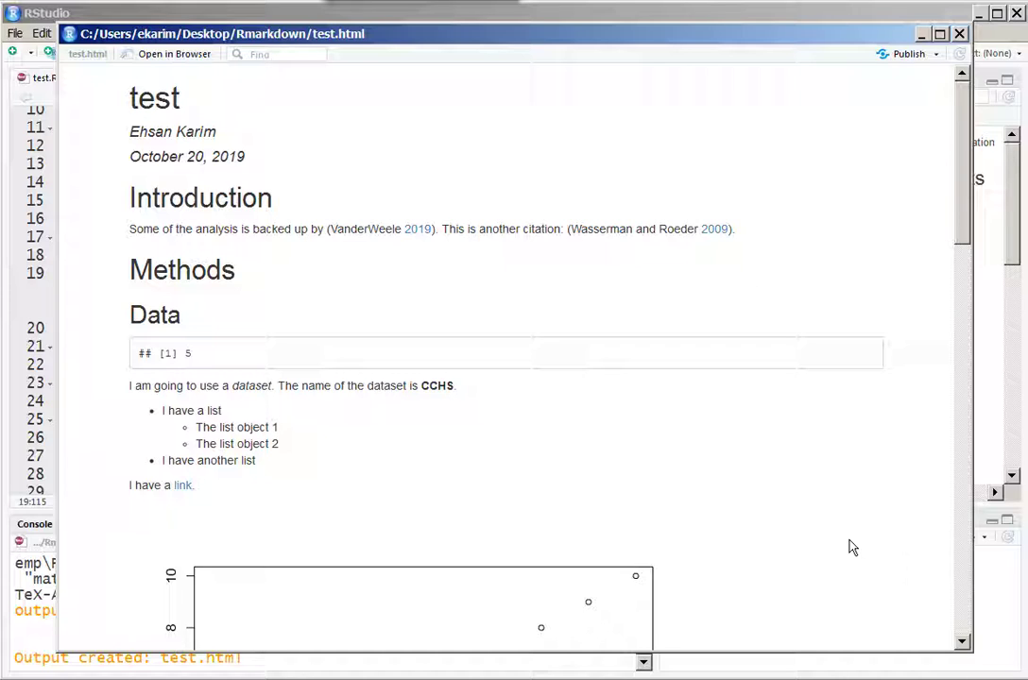